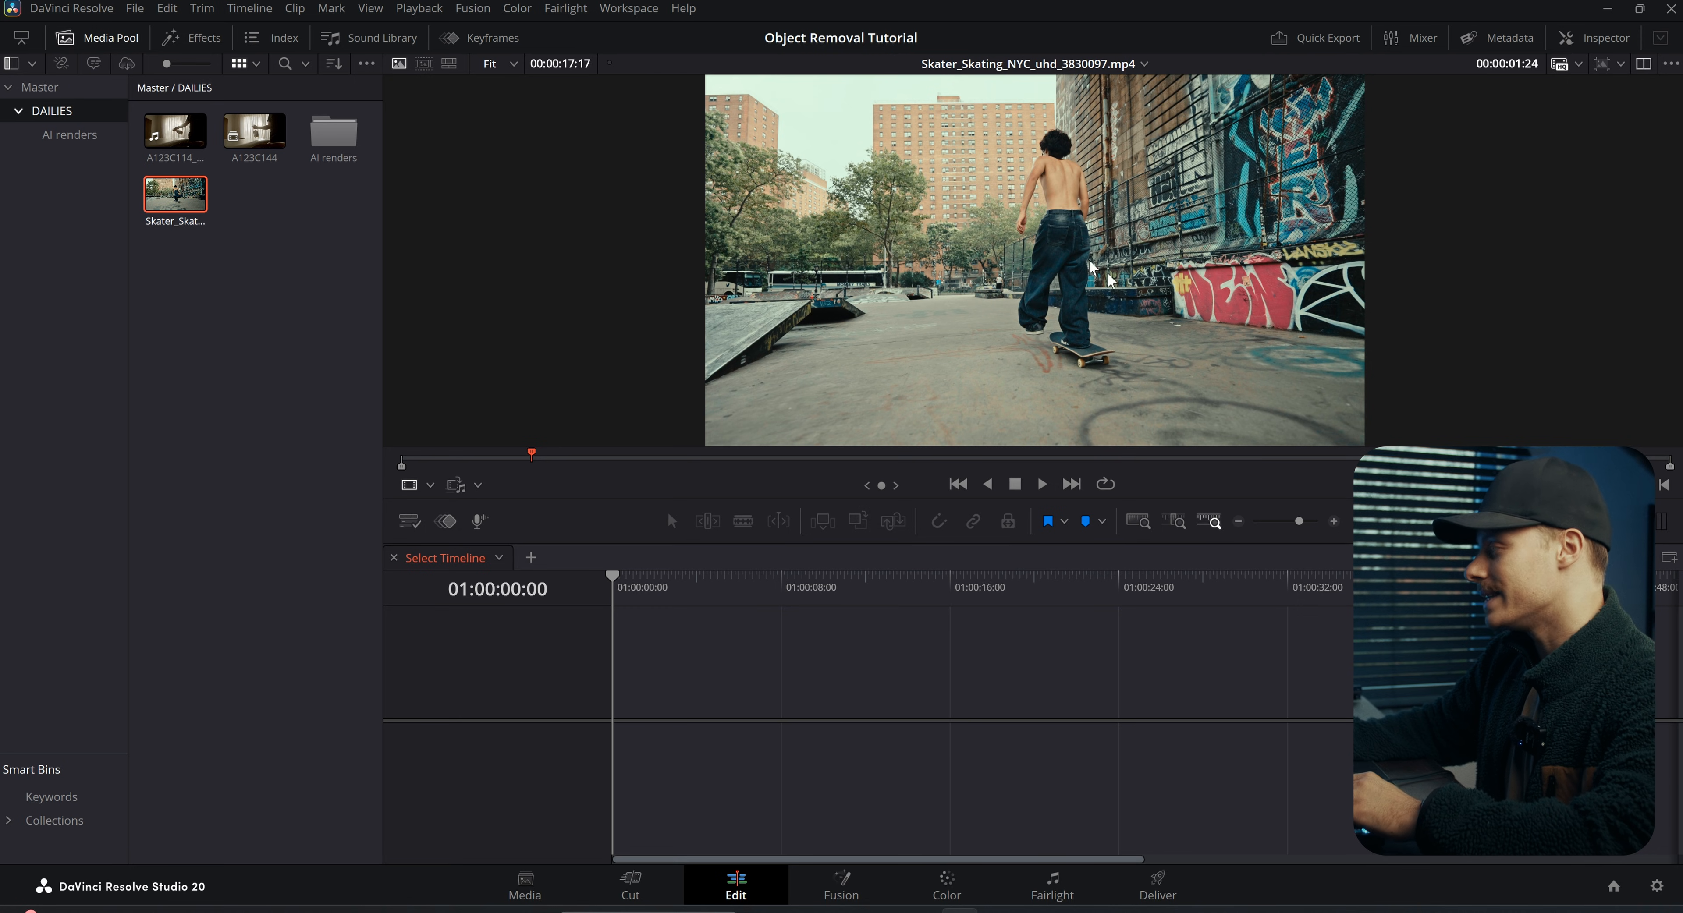
Step: Play the skater clip, then load and scrub the spray bottle clip A123C144 in the viewer
left_click(1038, 484)
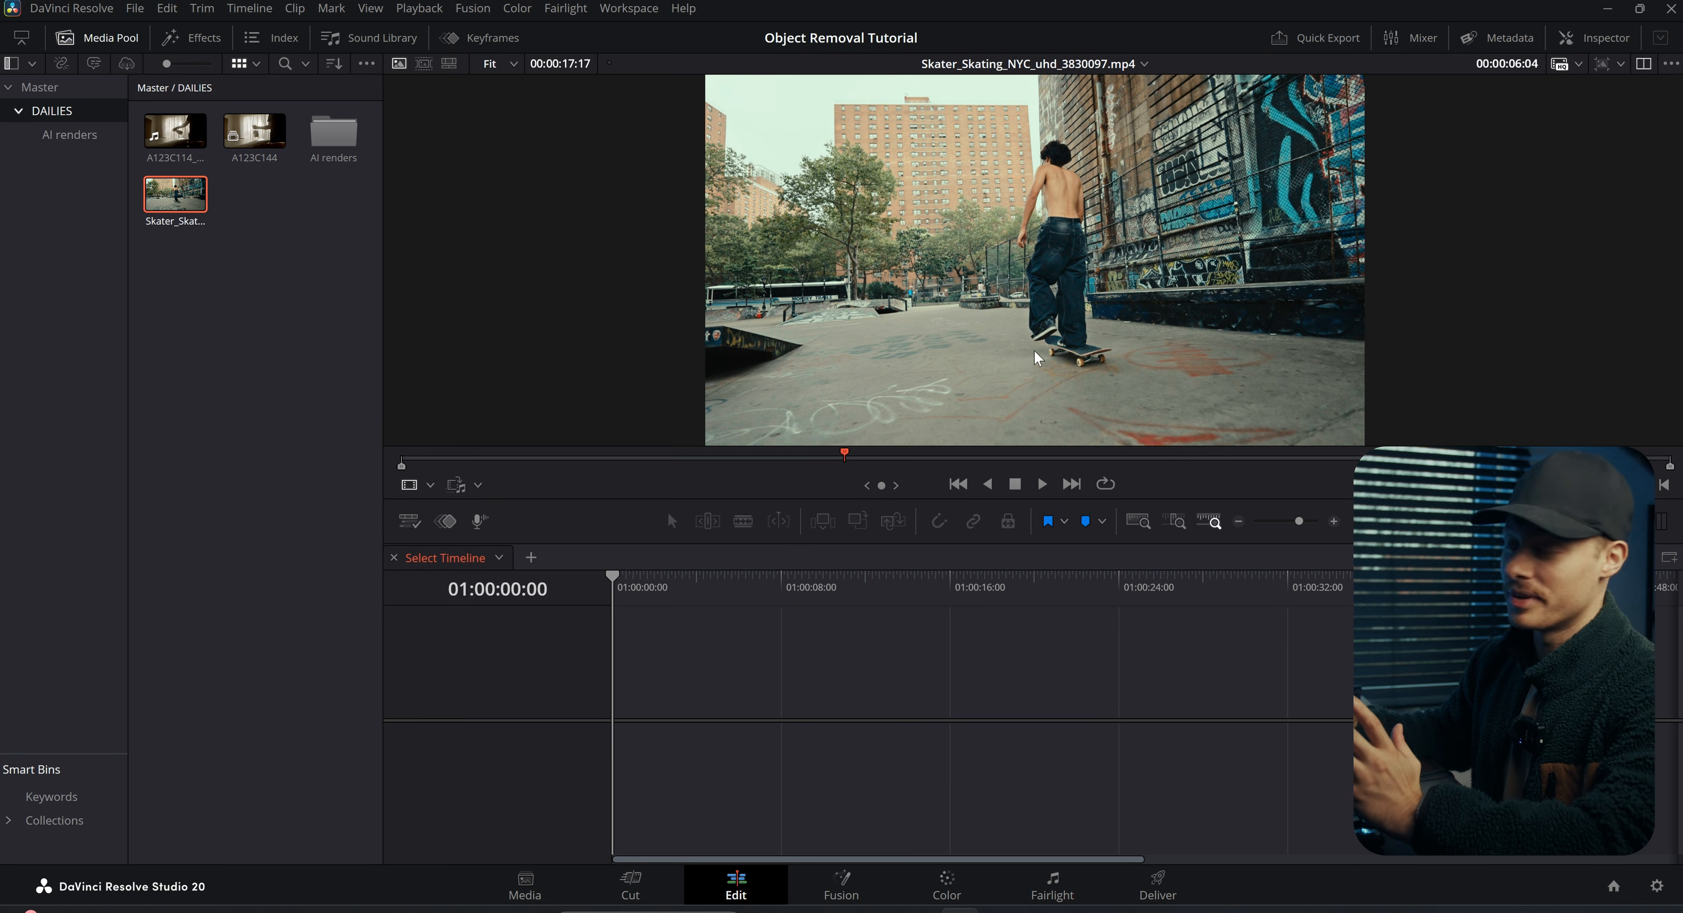
left_click(253, 131)
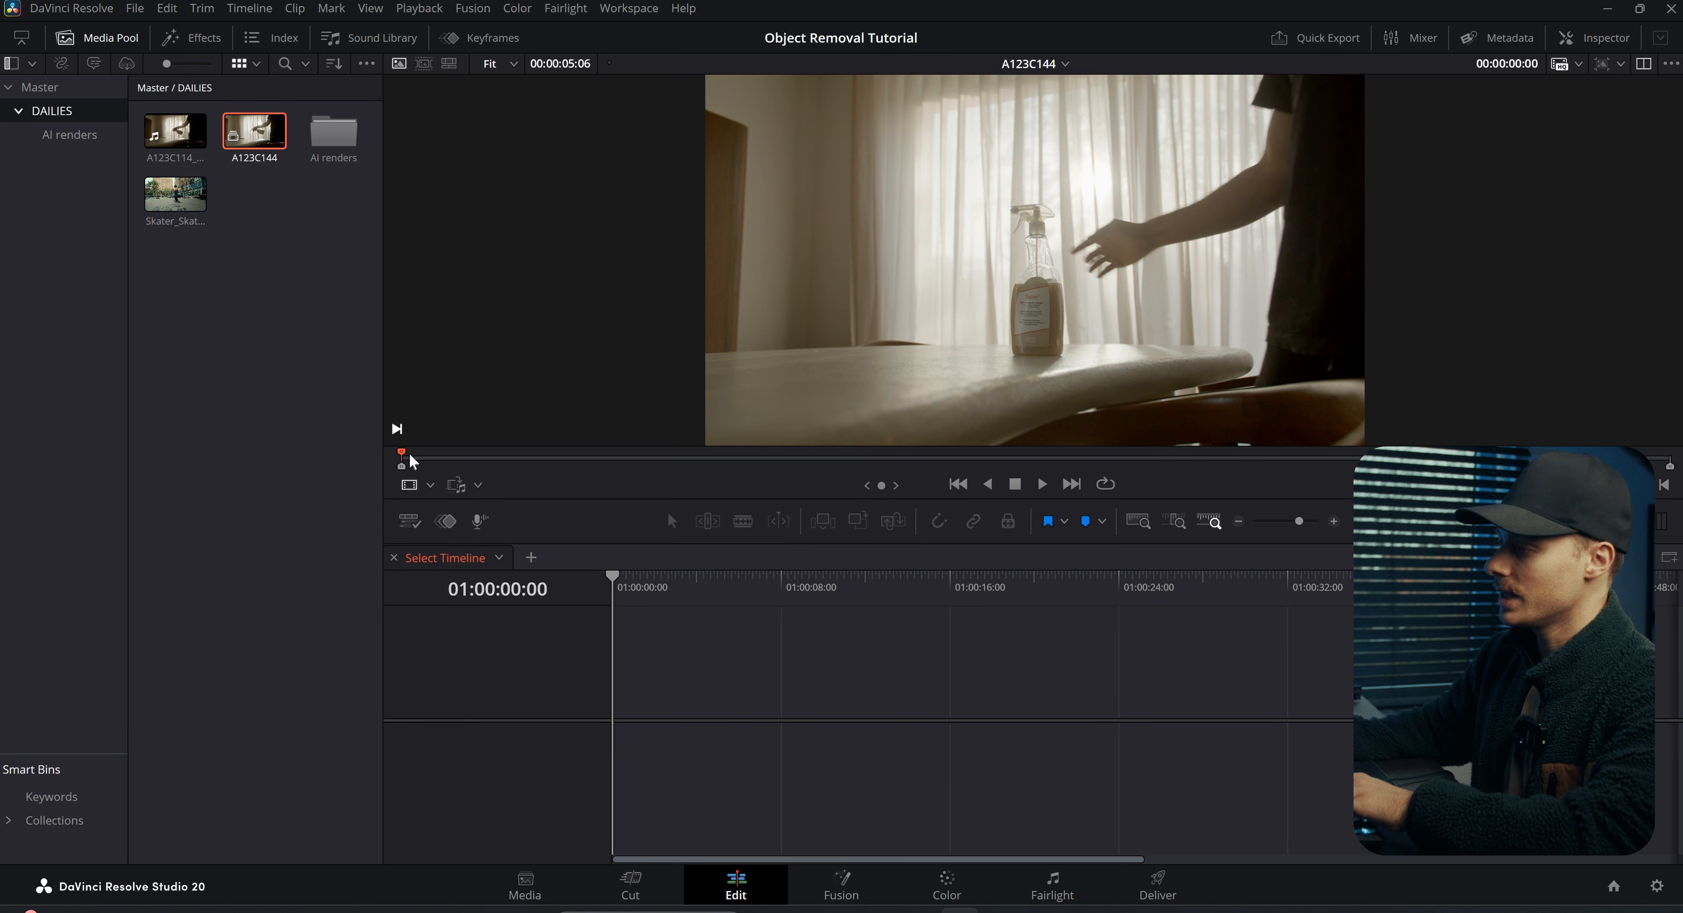
left_click(1040, 483)
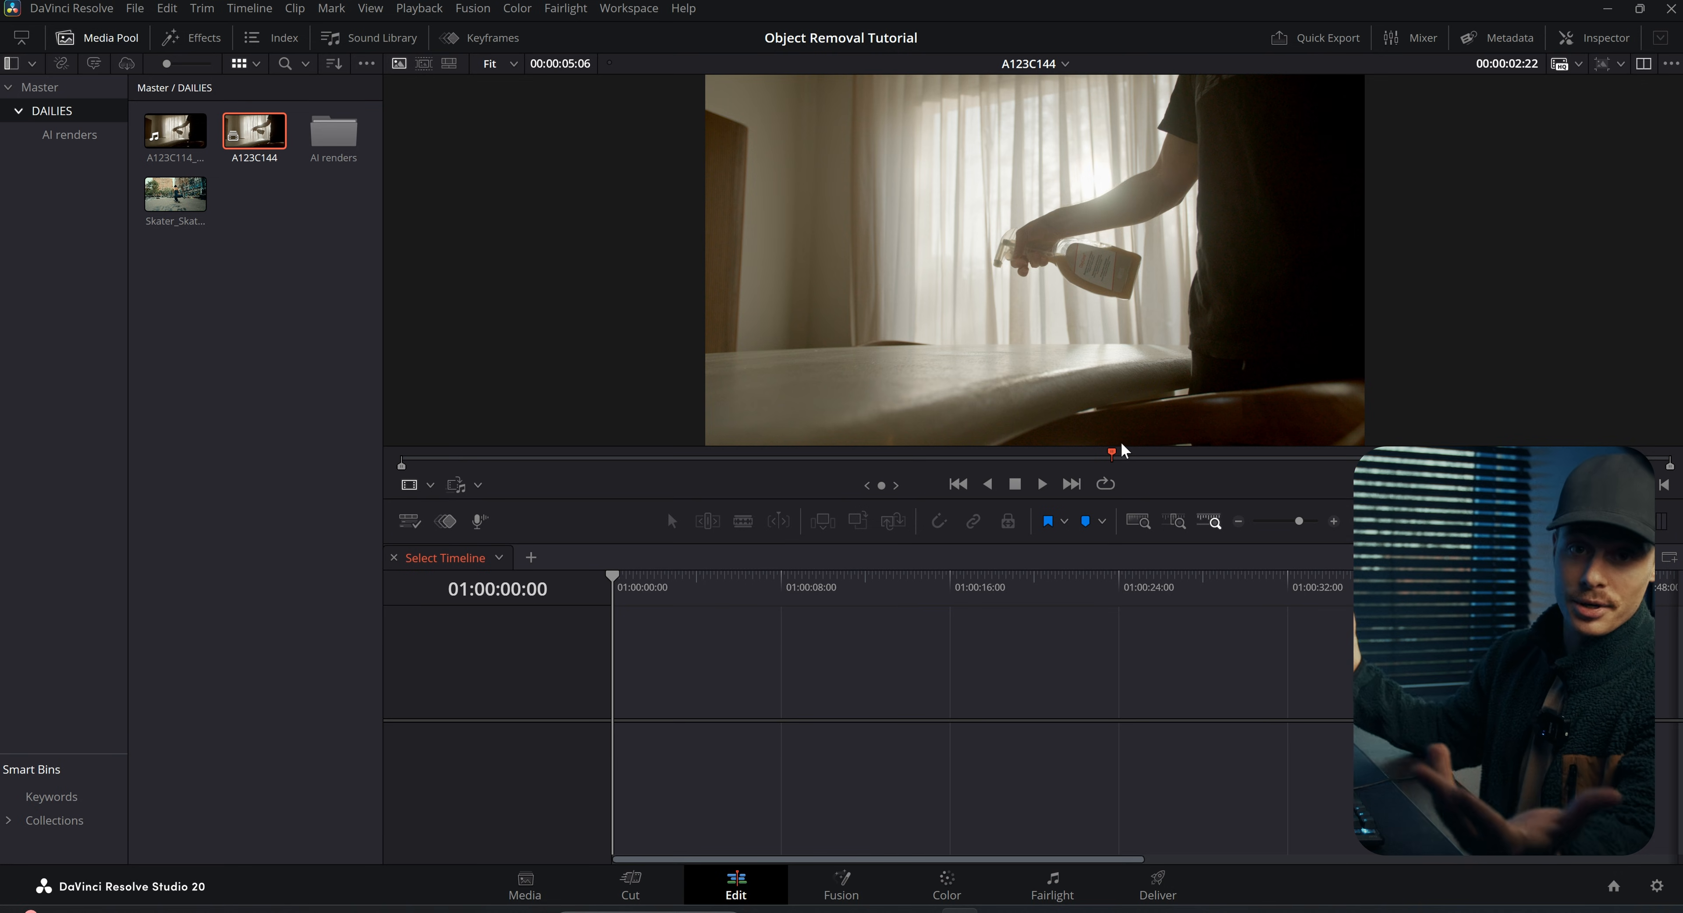
mouse_move(1084, 282)
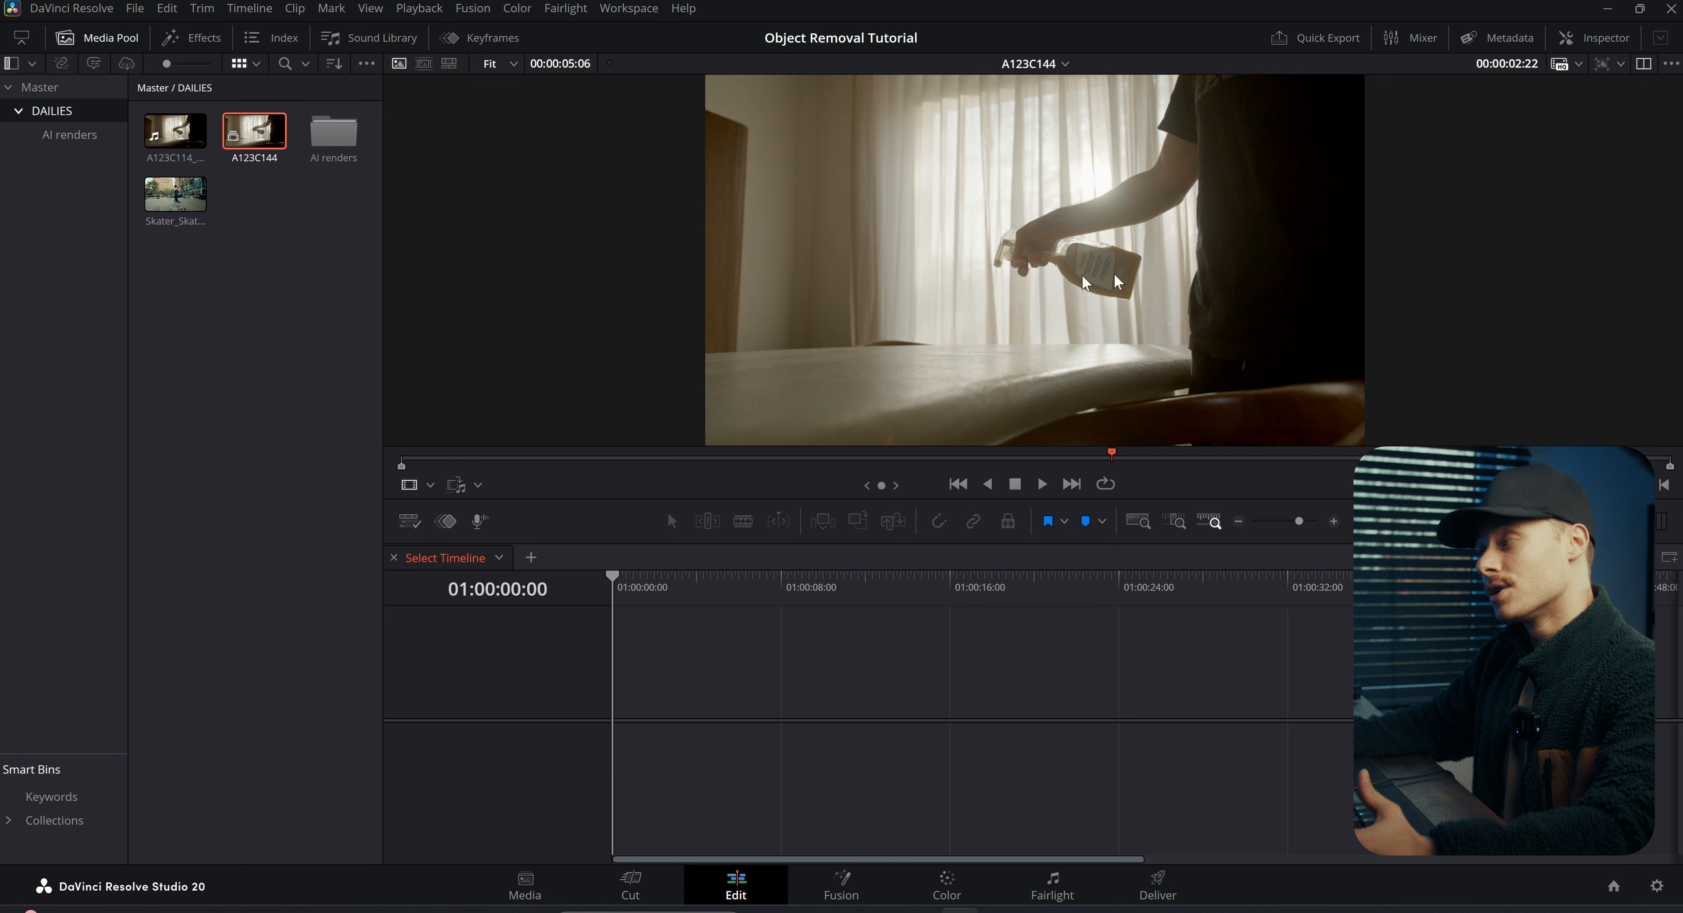
mouse_move(1116, 349)
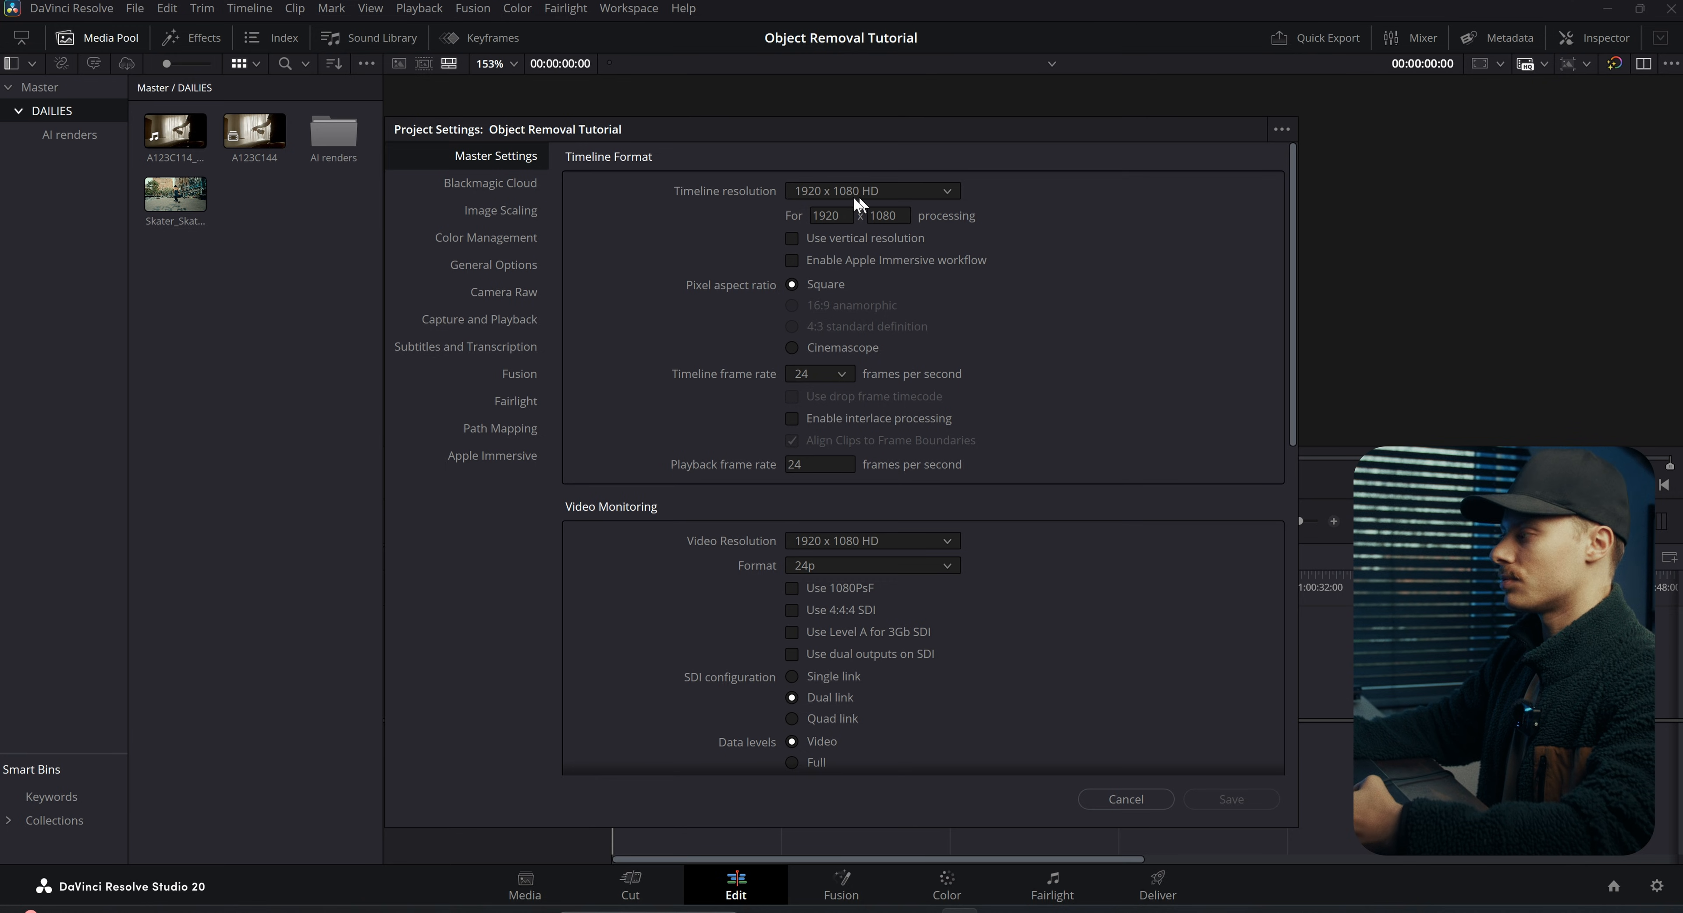
Step: Choose 24 fps as the timeline frame rate in Master Settings at 1920x1080 HD
left_click(840, 374)
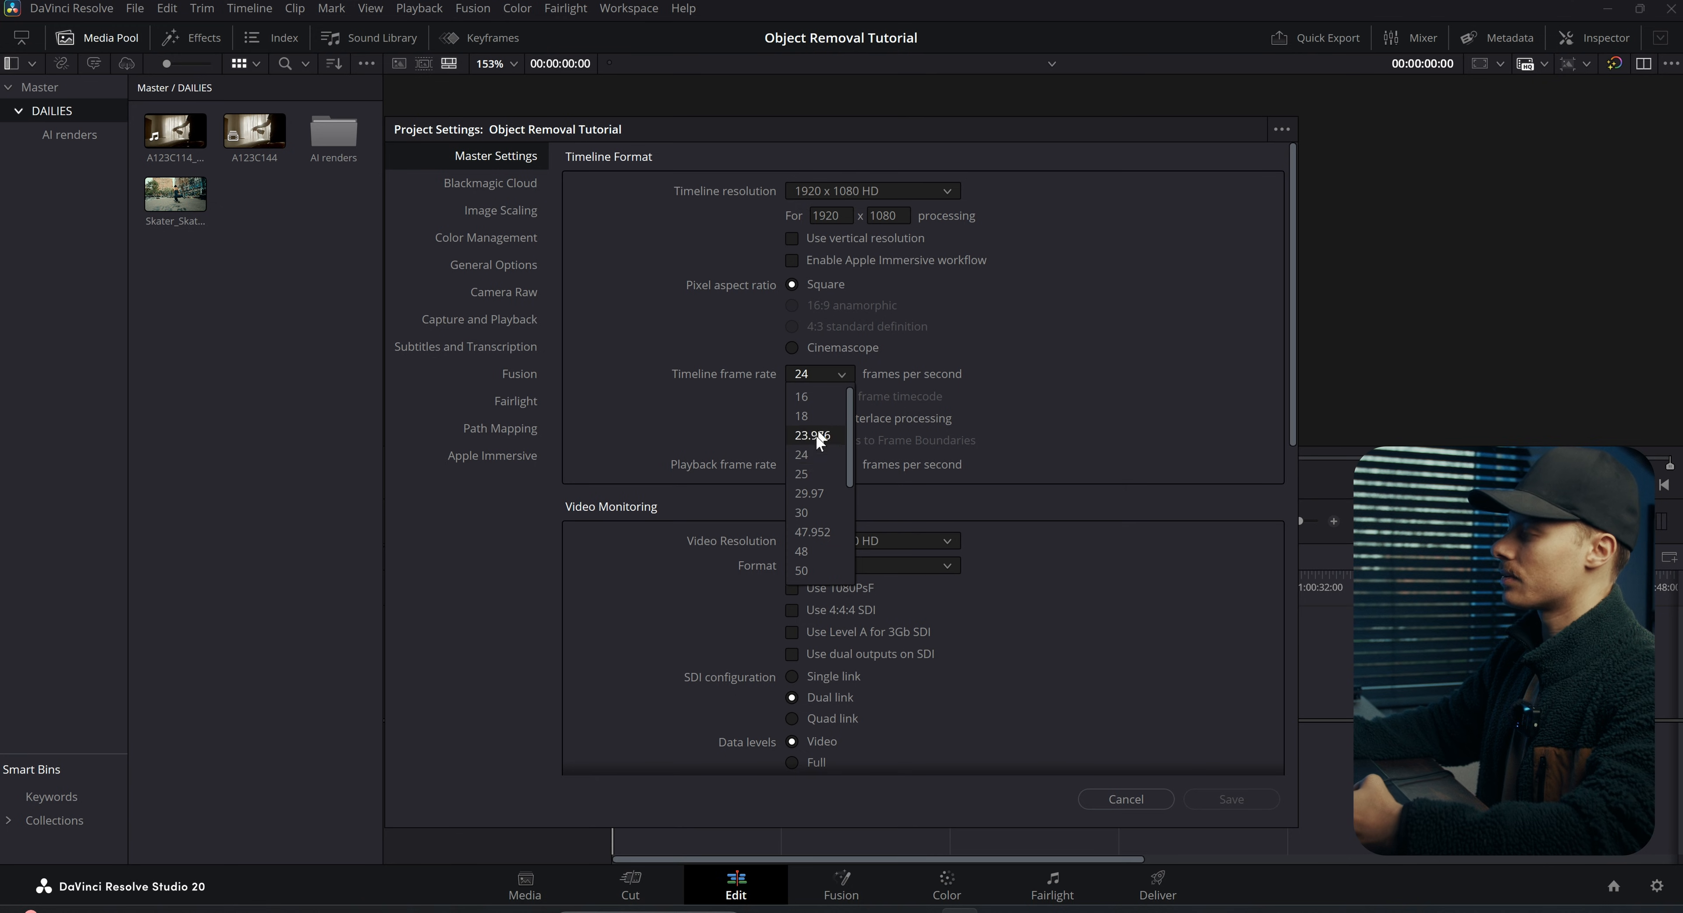
mouse_move(800, 454)
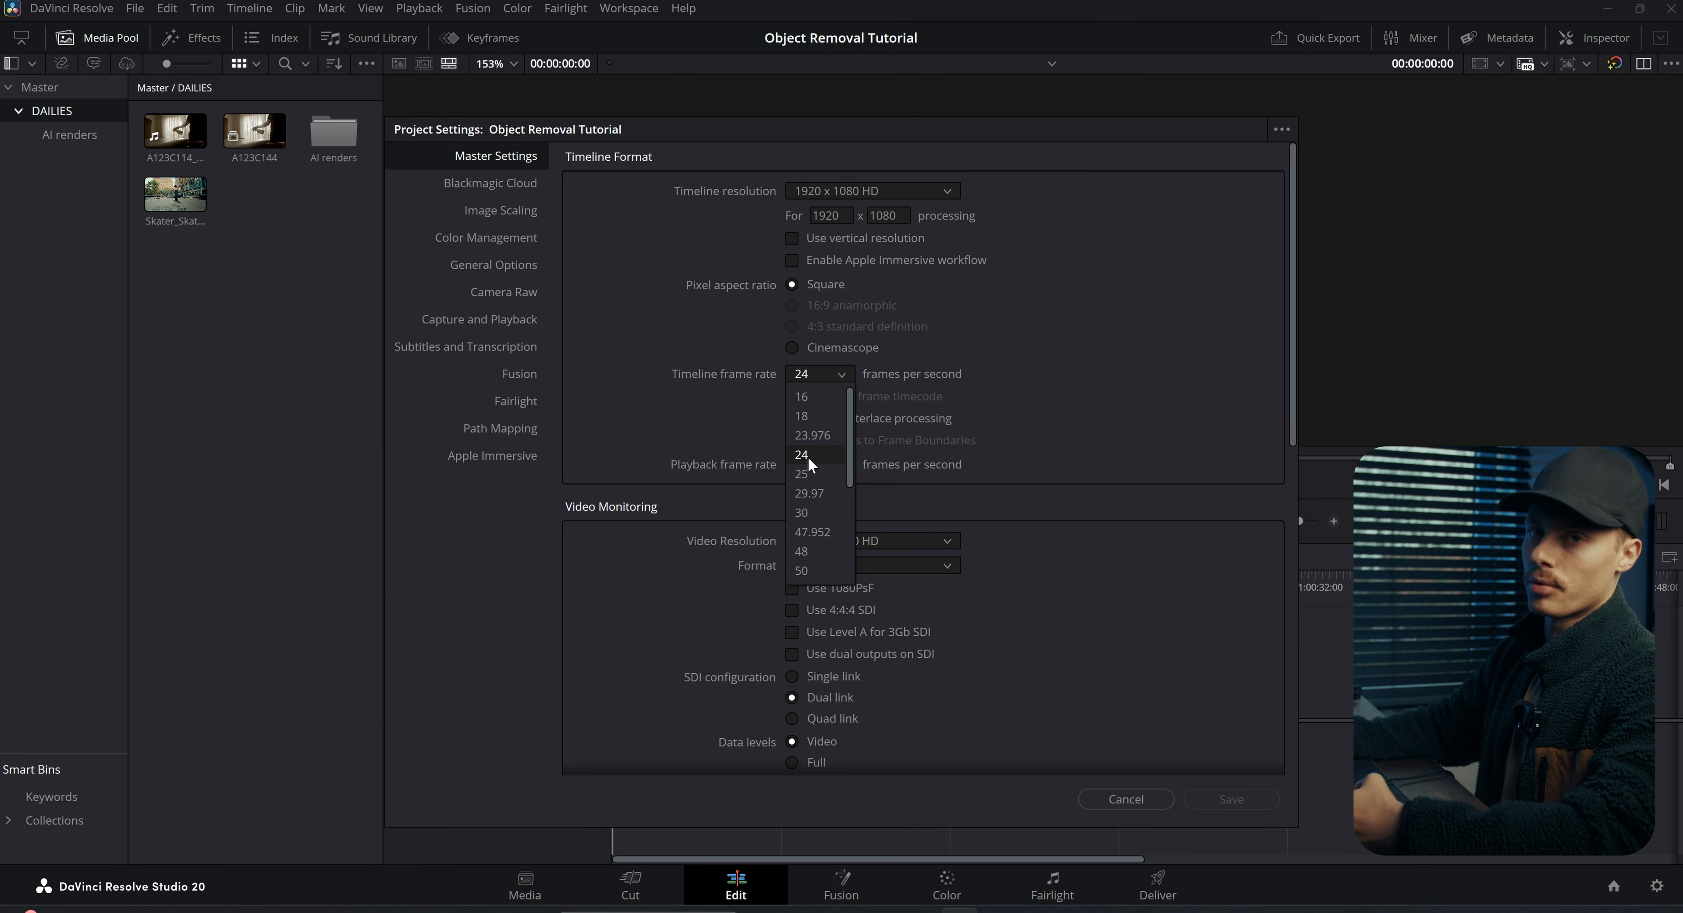
left_click(801, 454)
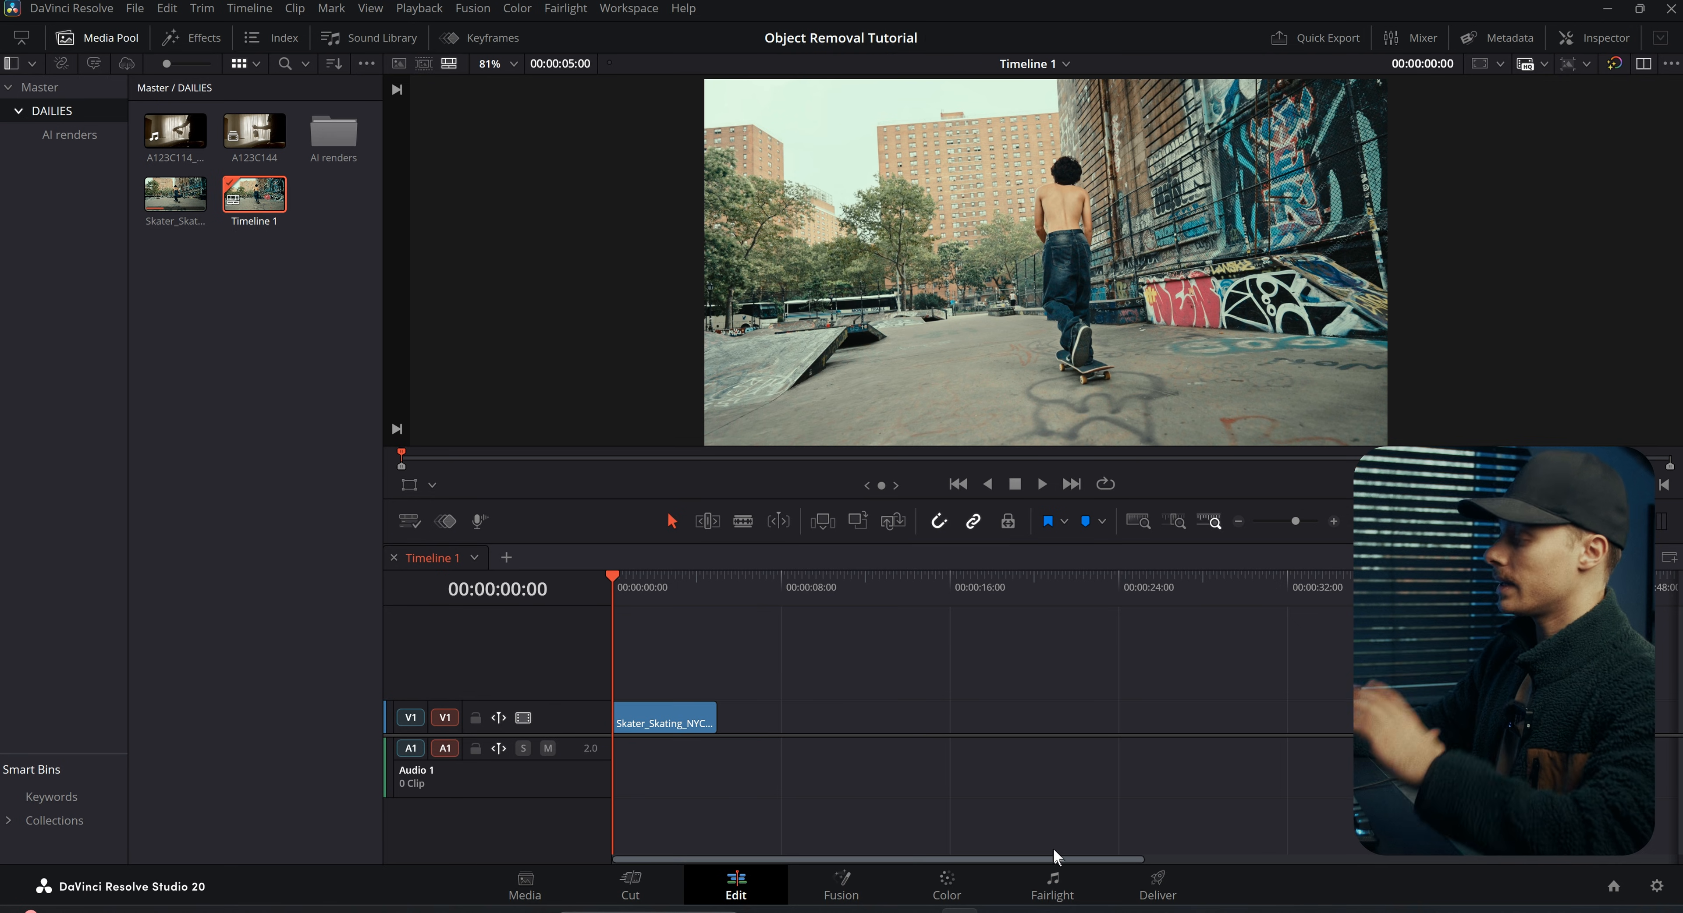
Step: Go to the Deliver page and set a Custom QuickTime H.264 export named Skater_ForKling3
left_click(1158, 885)
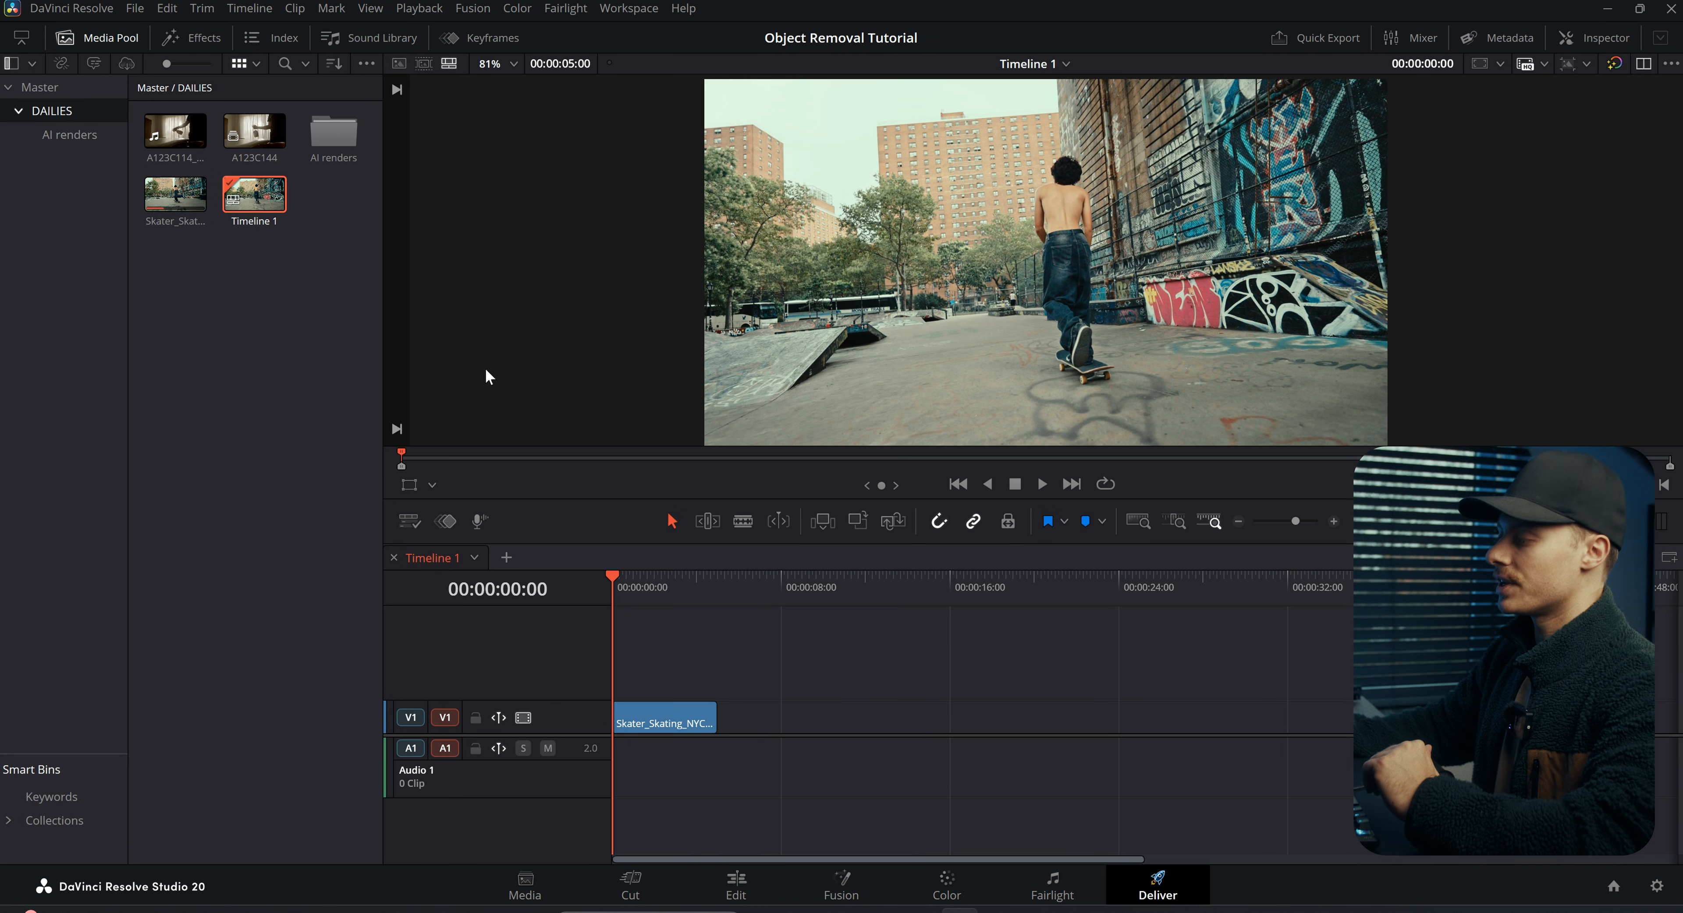
left_click(1157, 884)
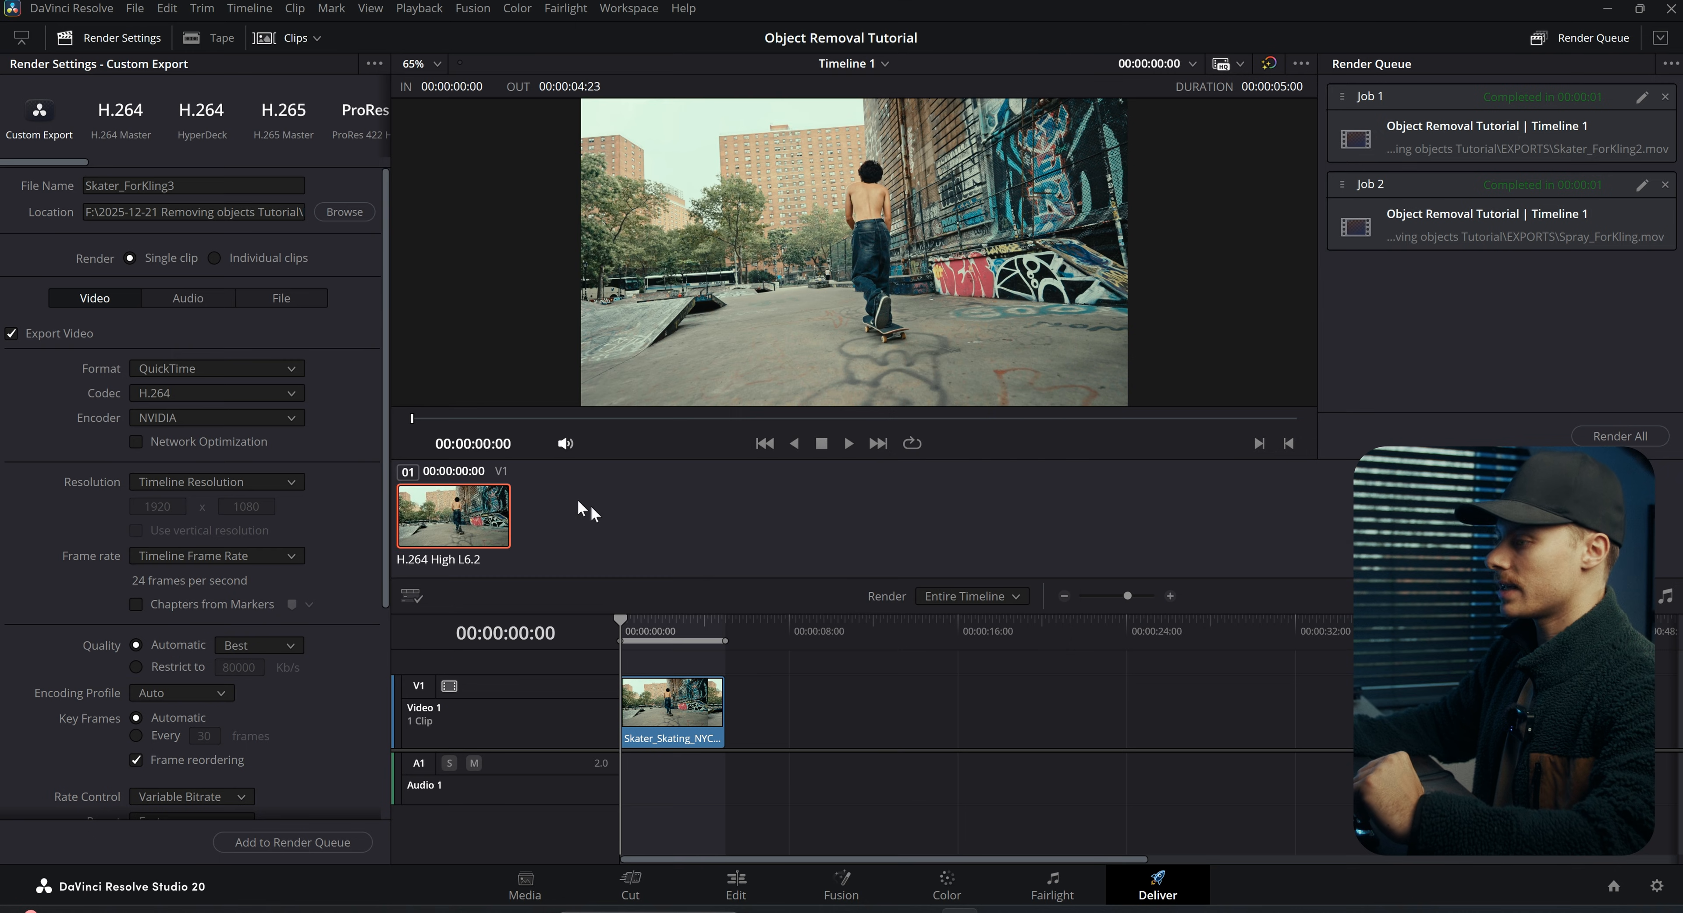
left_click(292, 842)
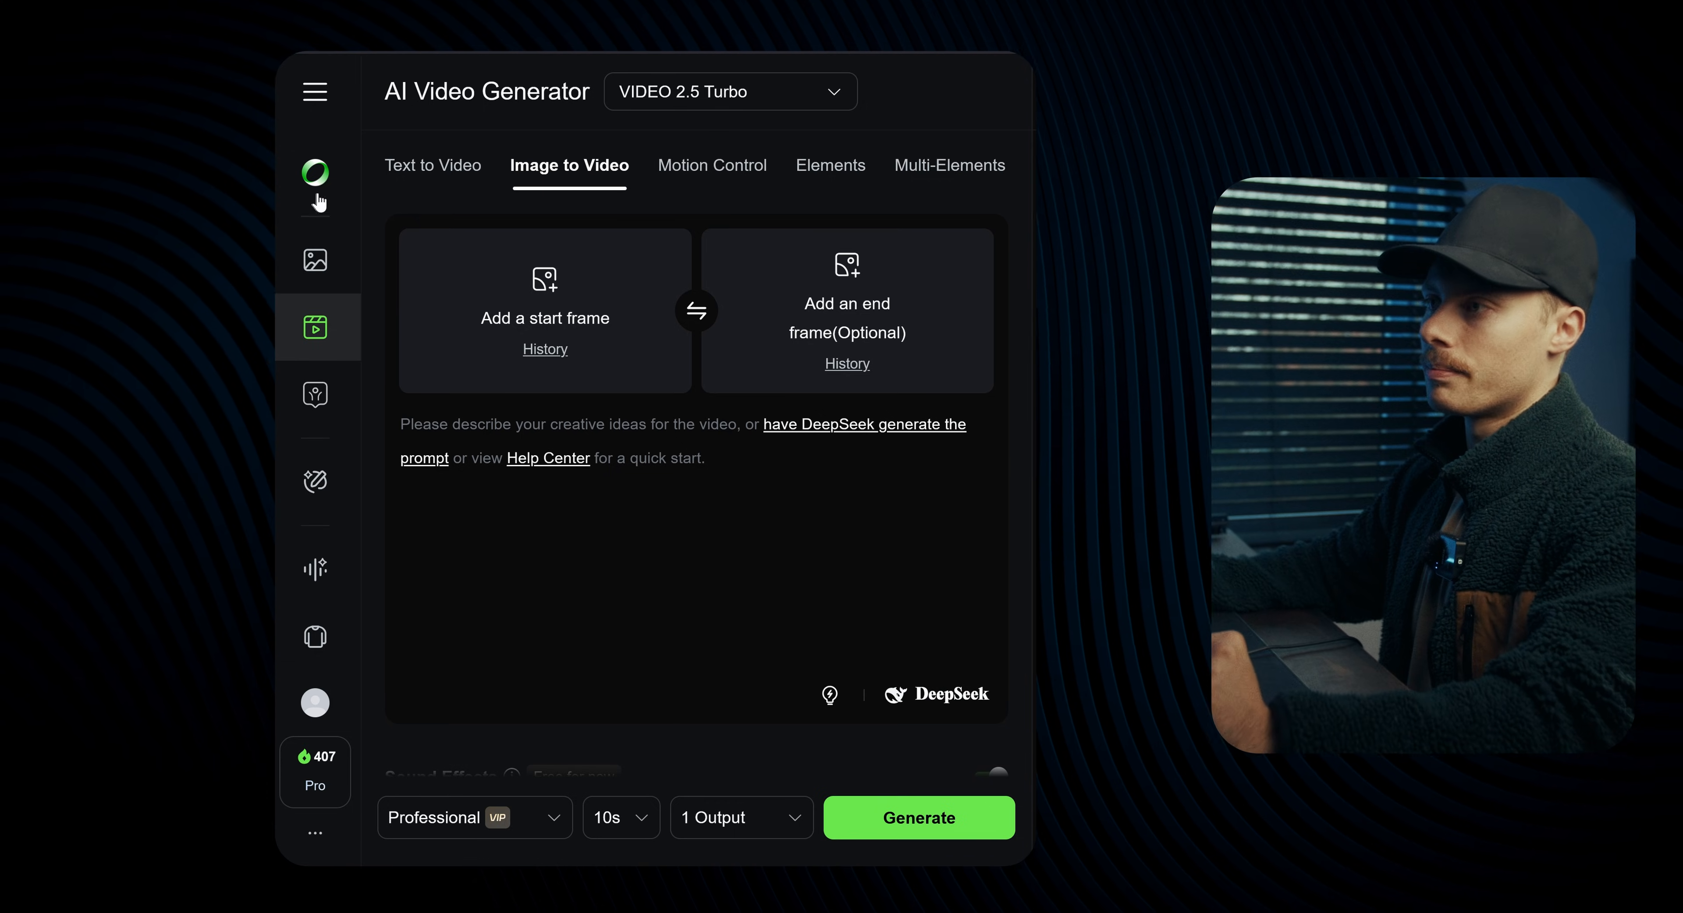
mouse_move(314, 172)
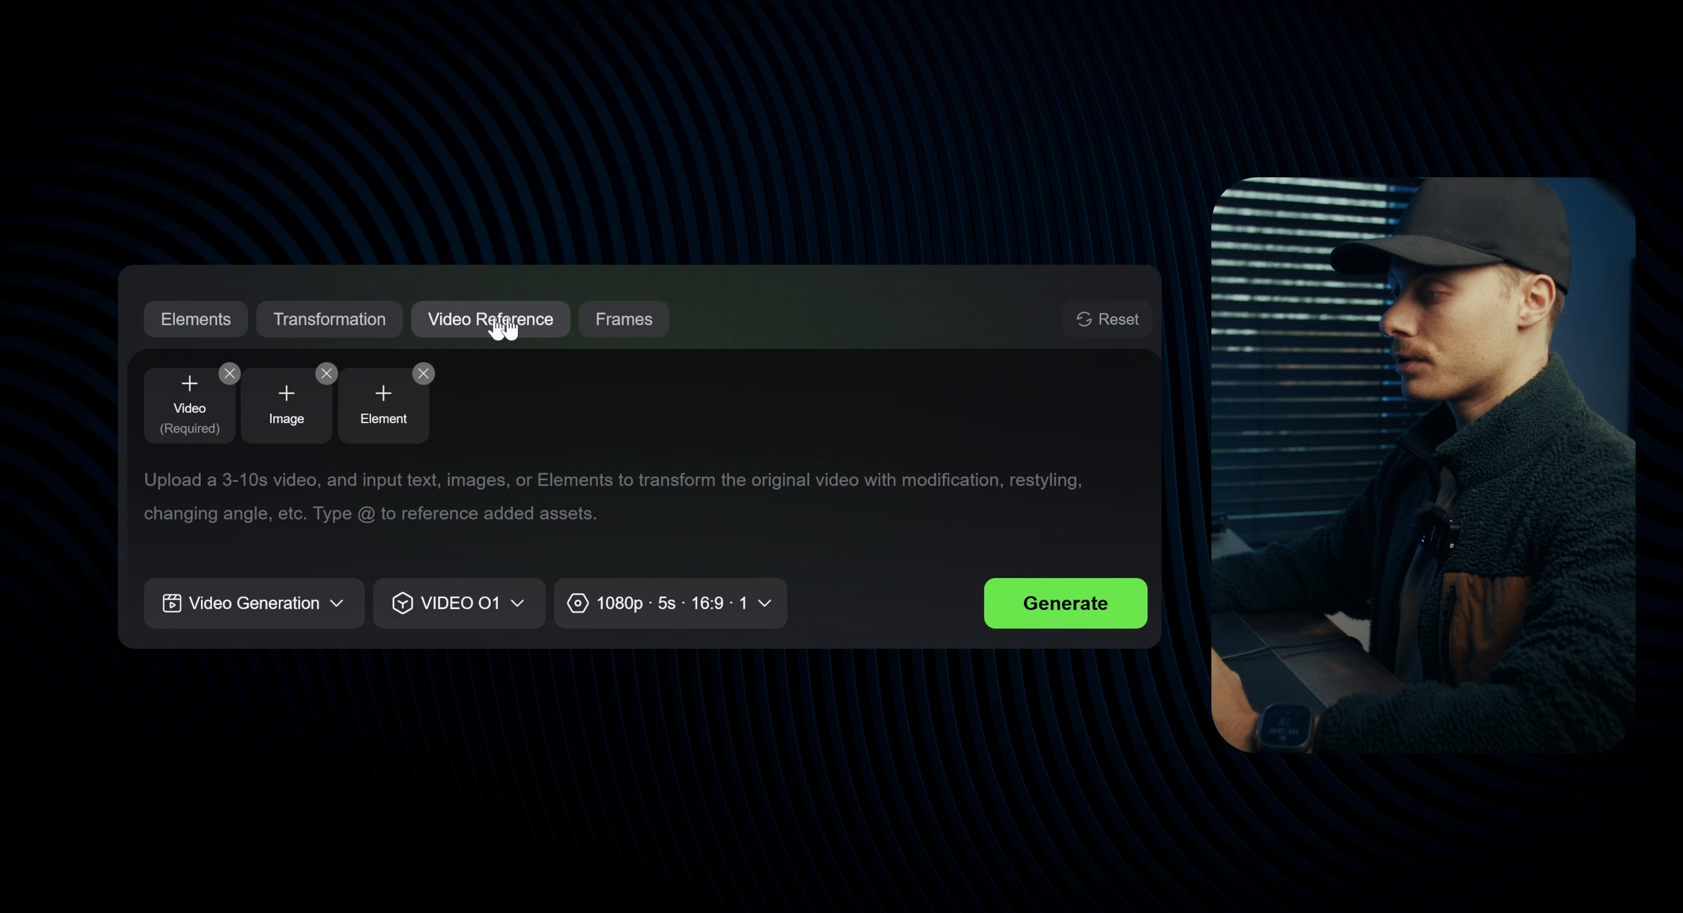
Step: Switch to the Omni reference mode and confirm 1080p·5s·16:9·1 output with VIDEO O1 video generation
left_click(329, 320)
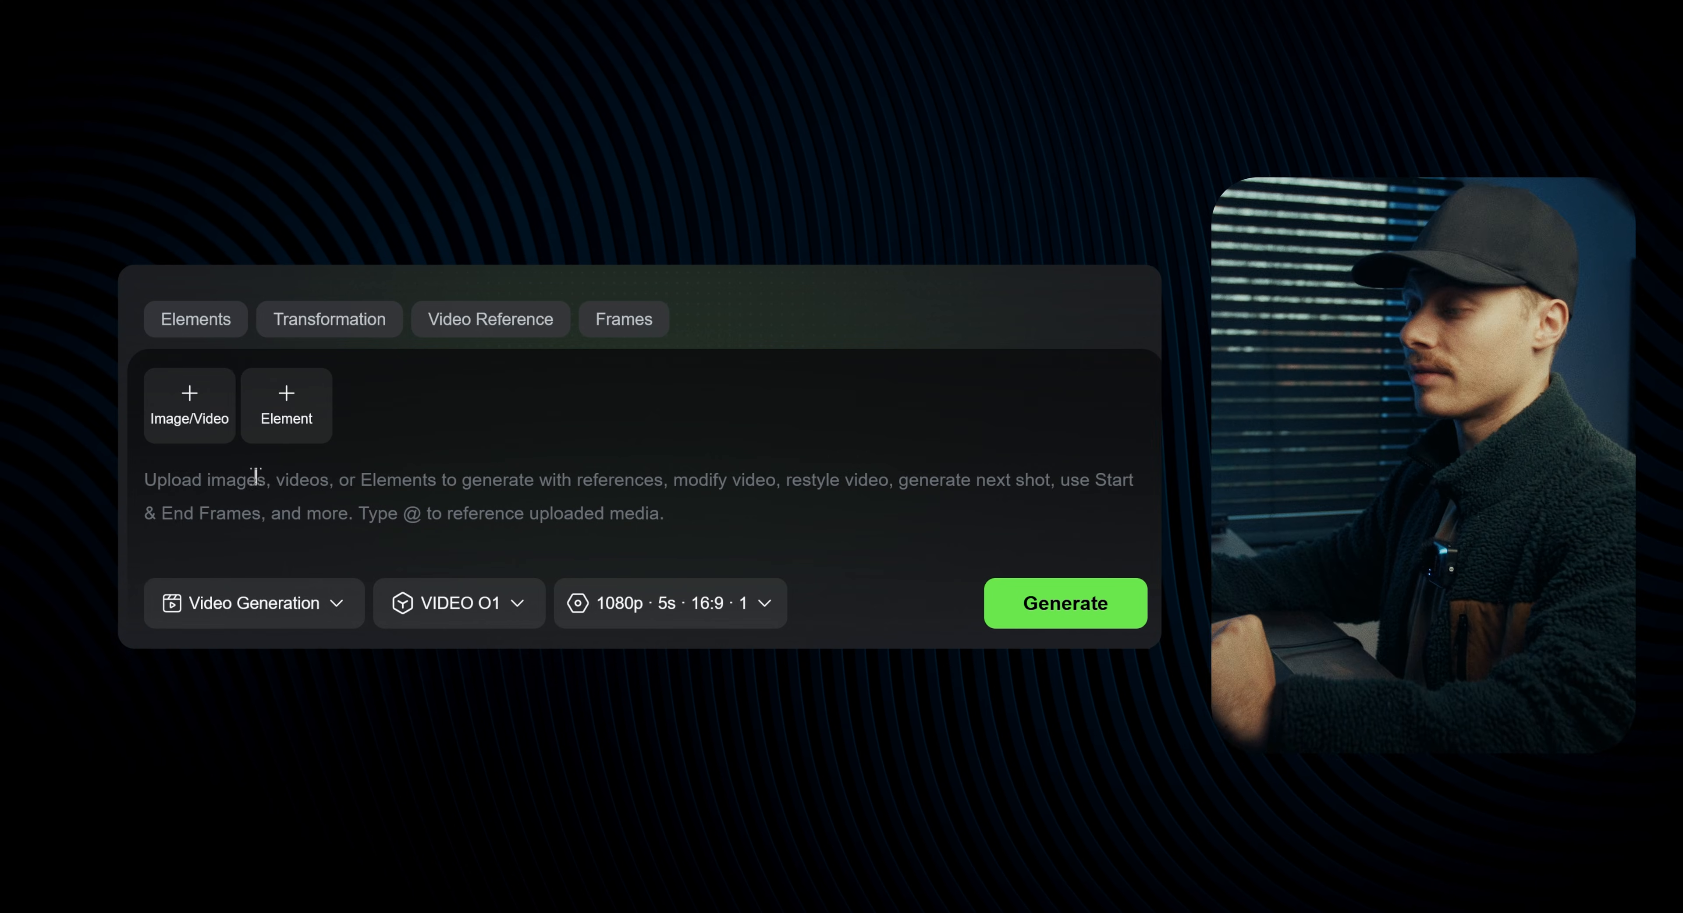
left_click(670, 603)
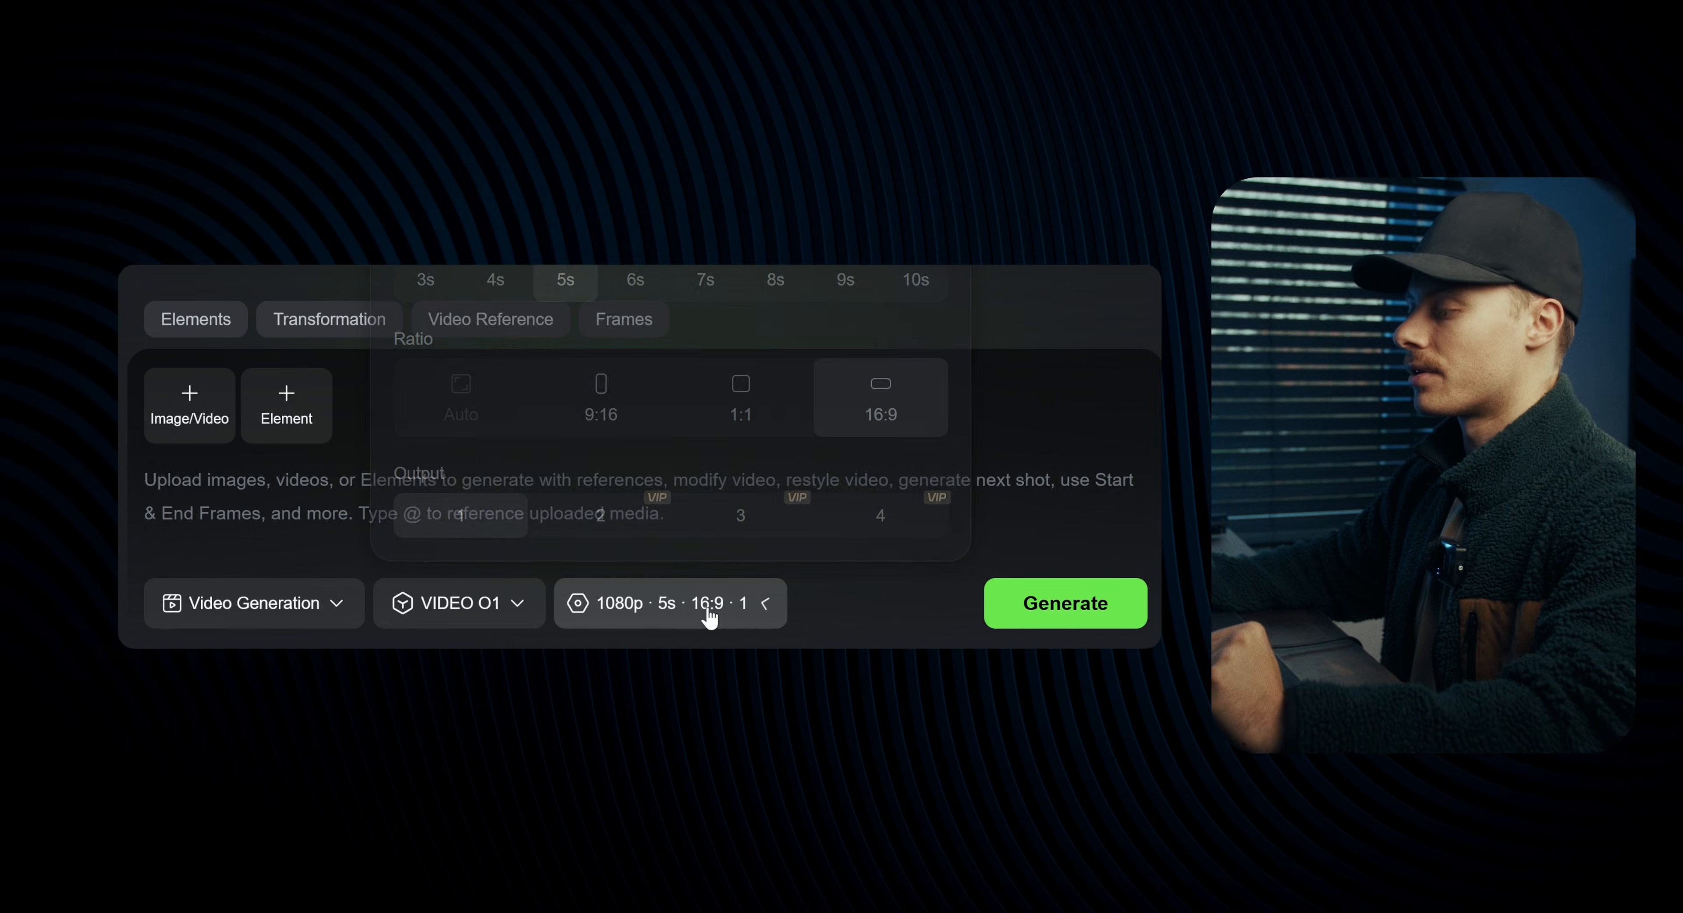
left_click(669, 603)
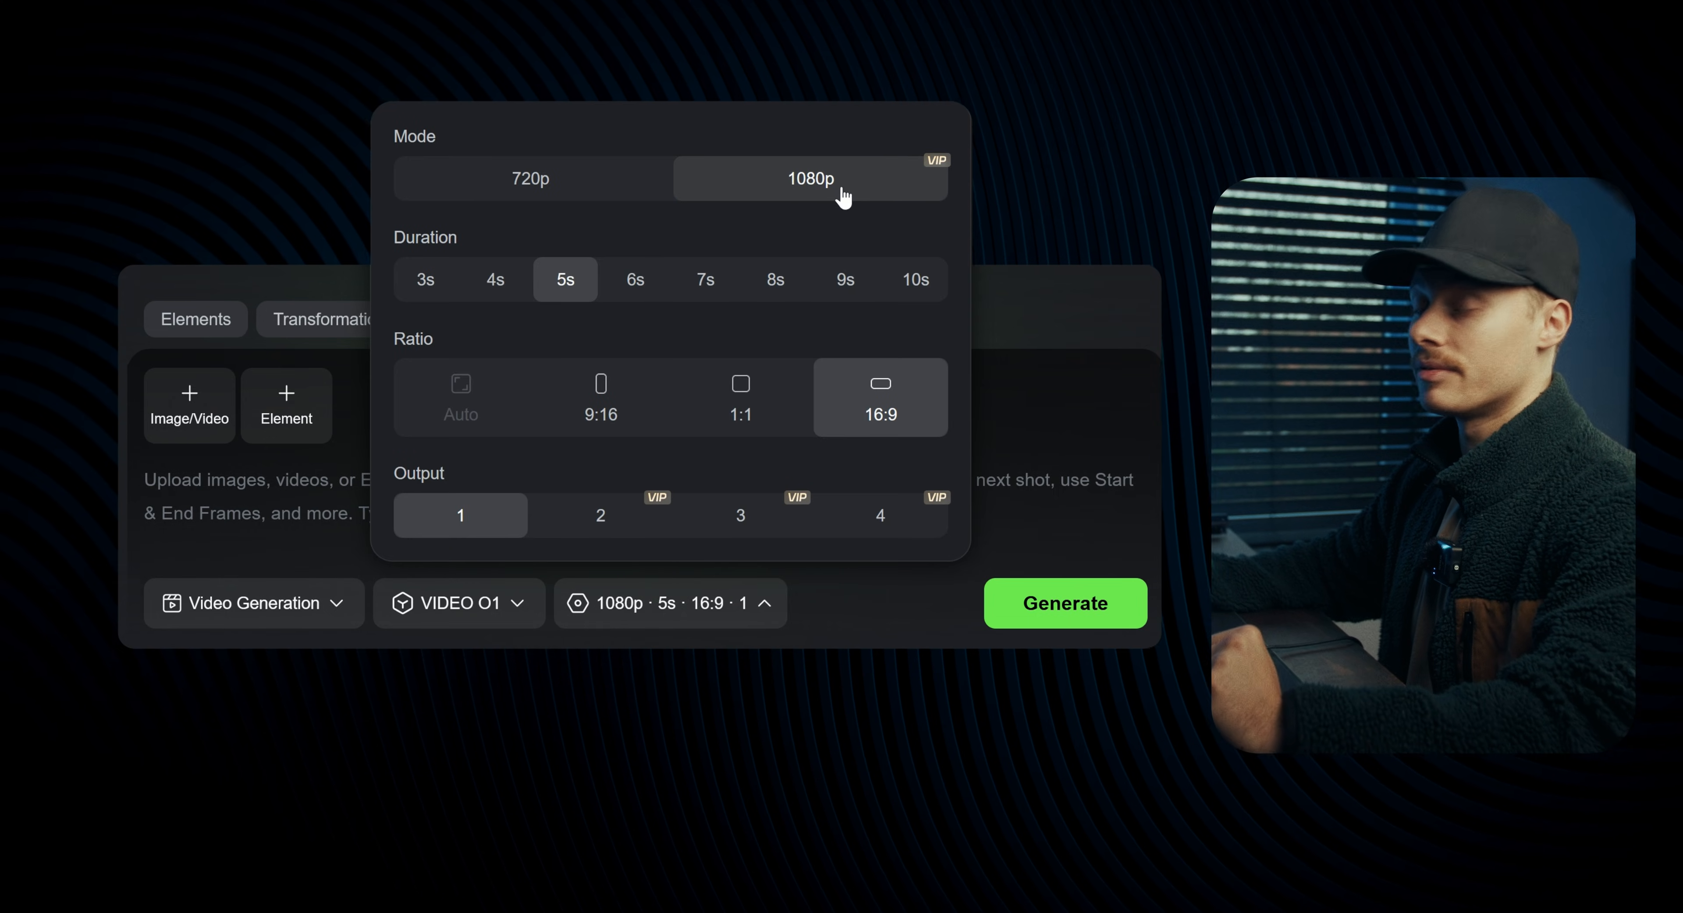
mouse_move(914, 280)
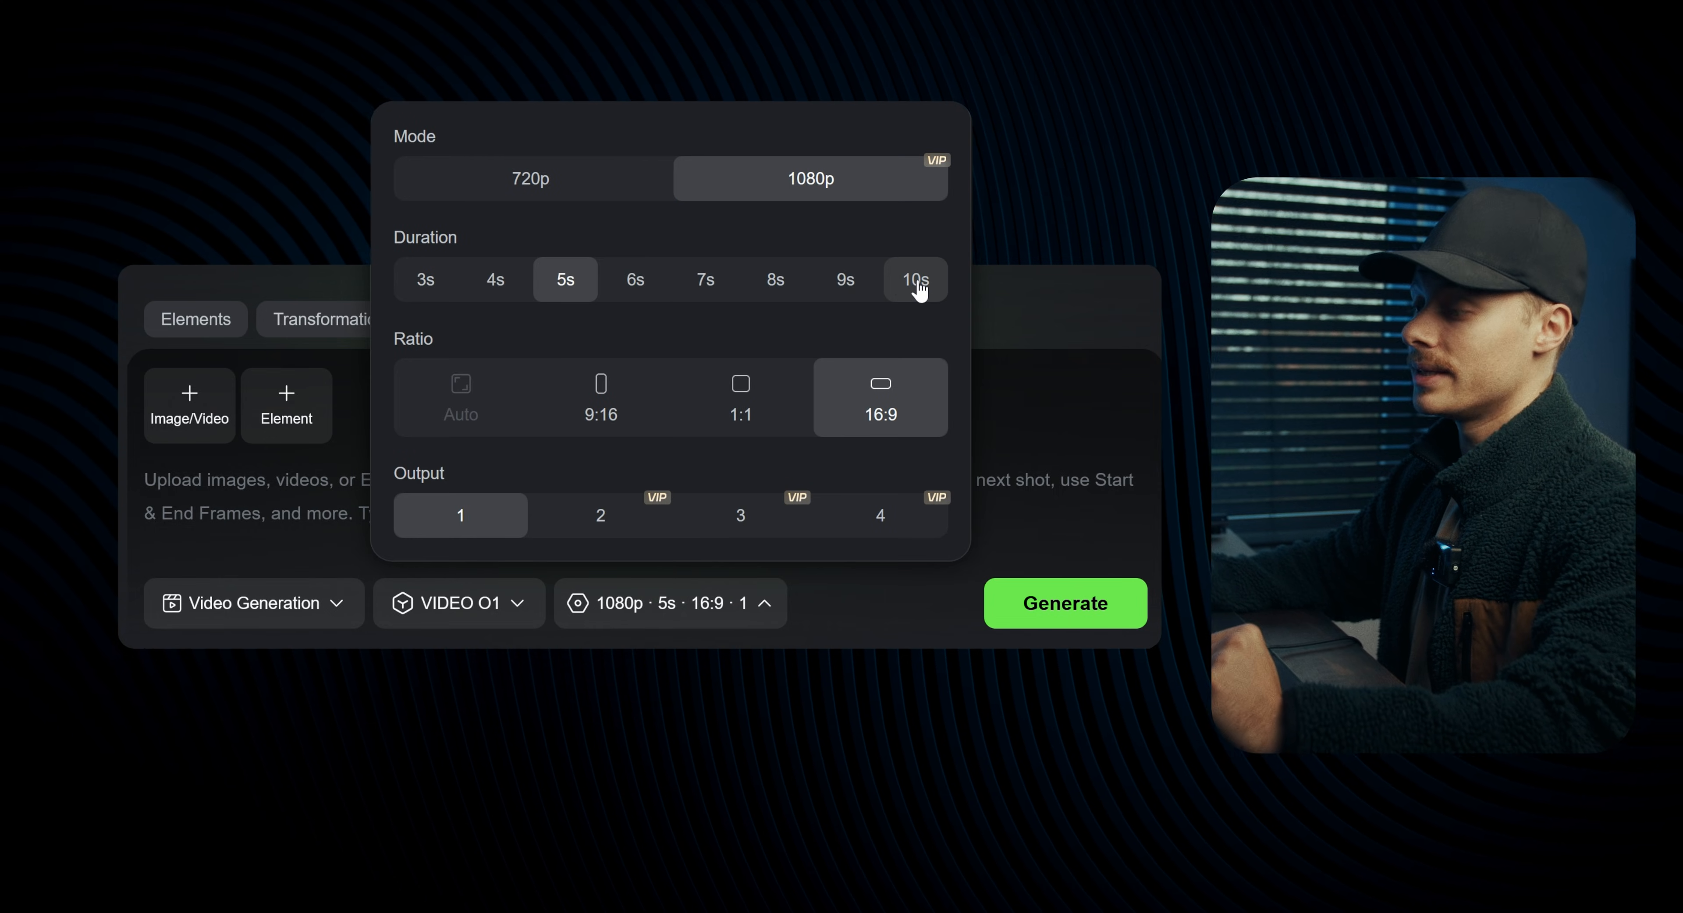
mouse_move(525, 258)
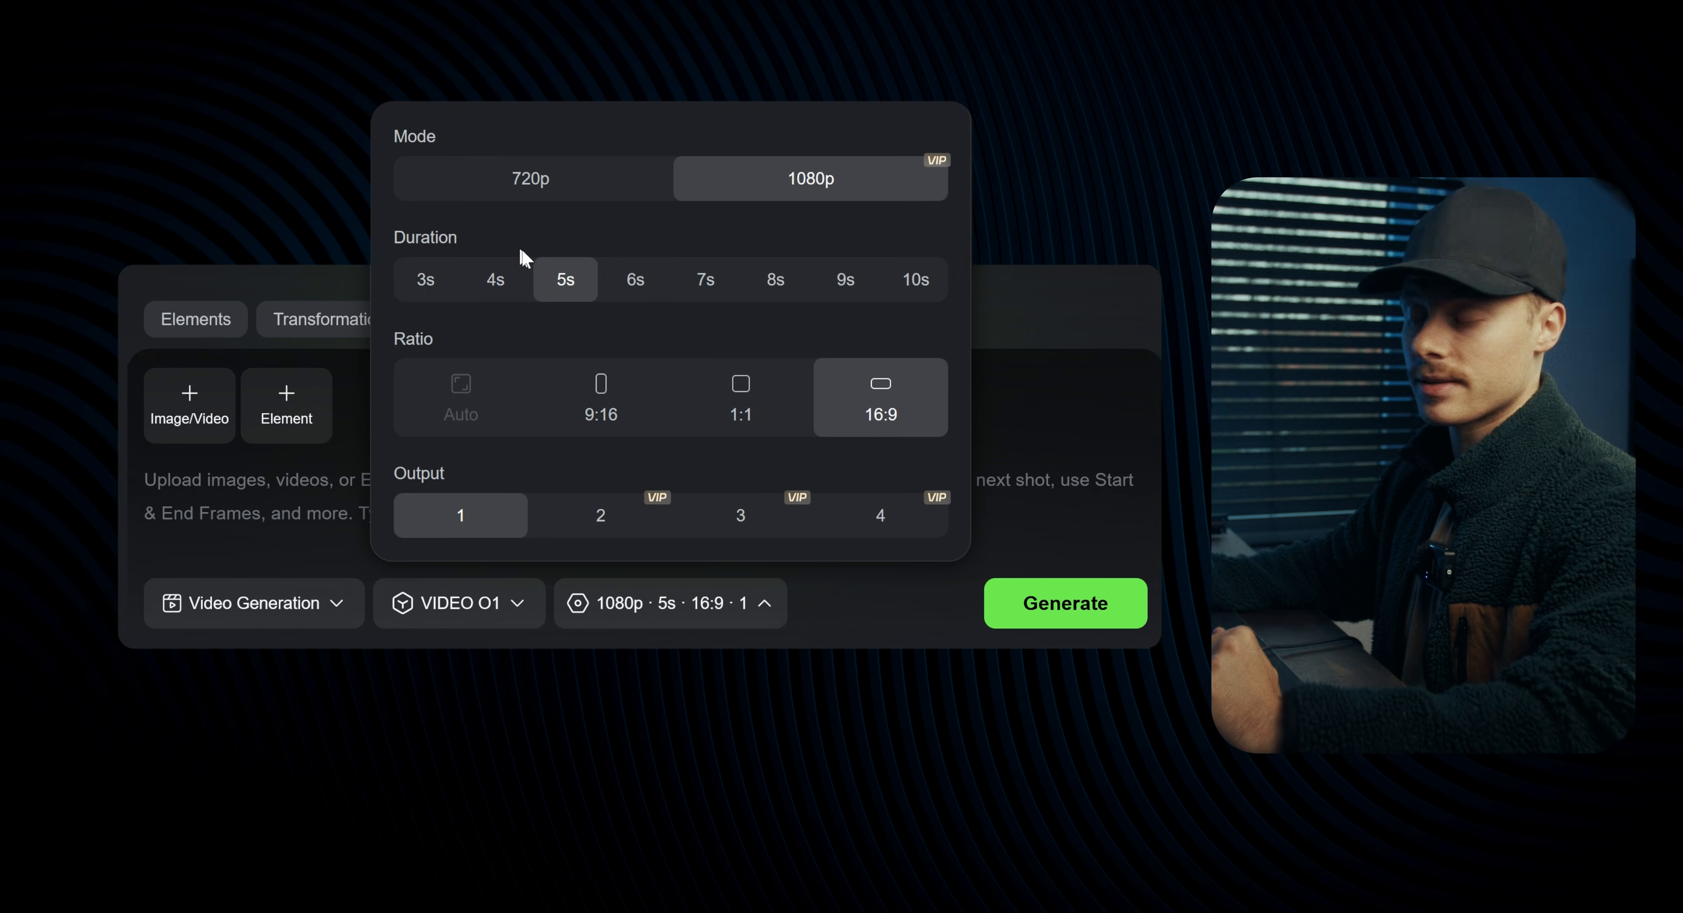
mouse_move(564, 292)
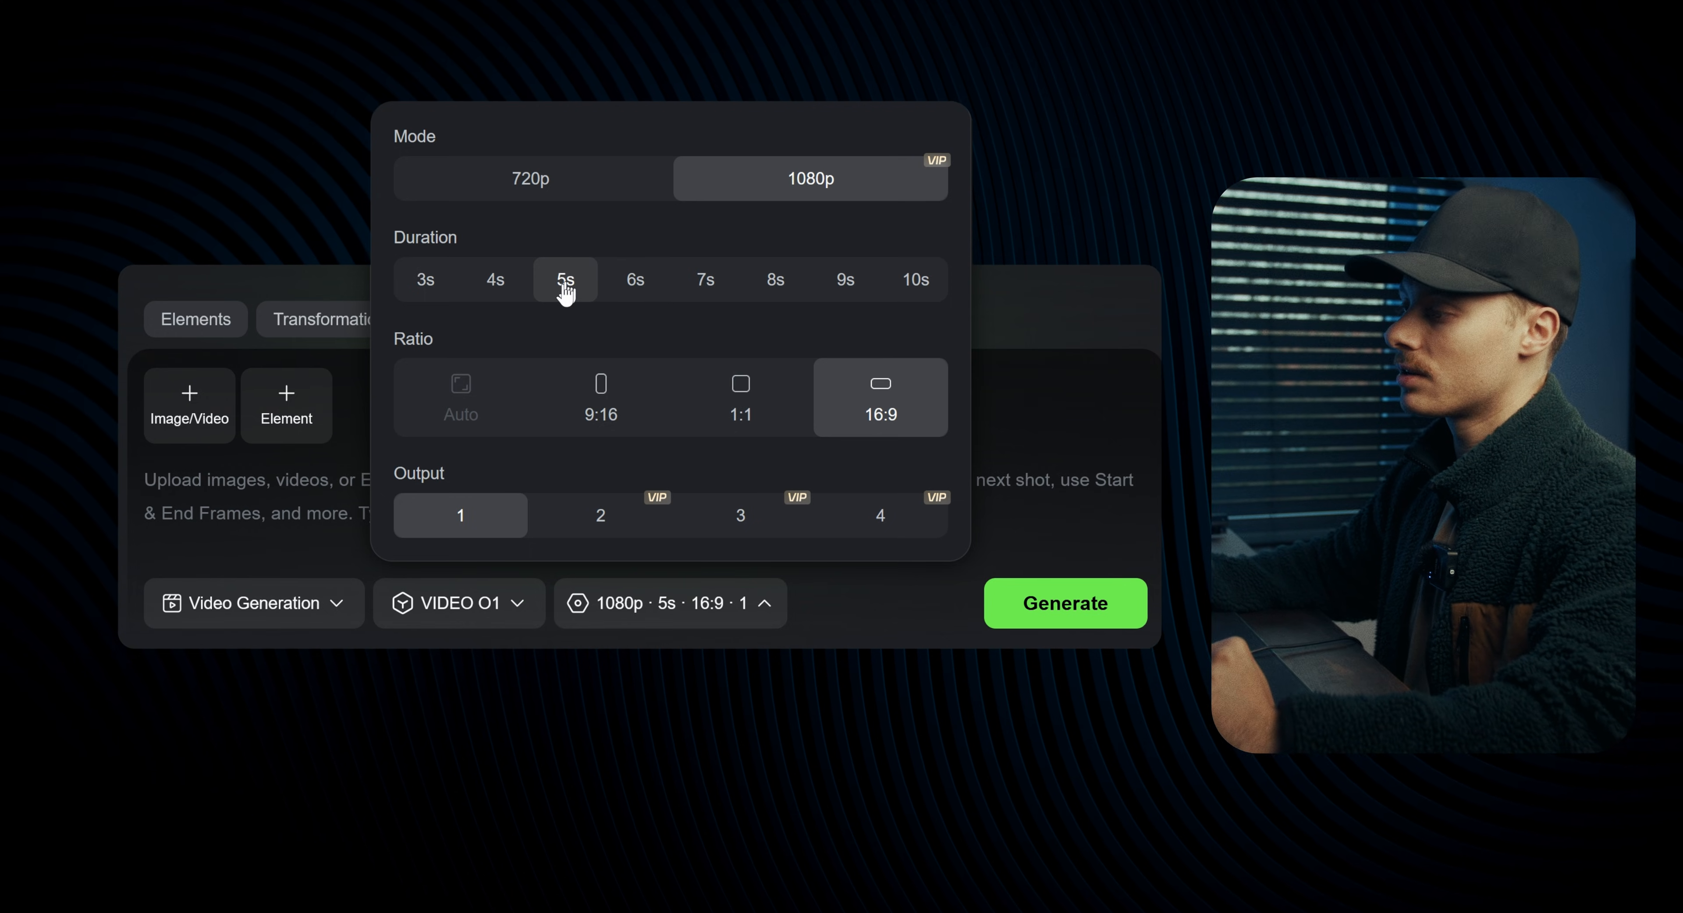
mouse_move(842, 394)
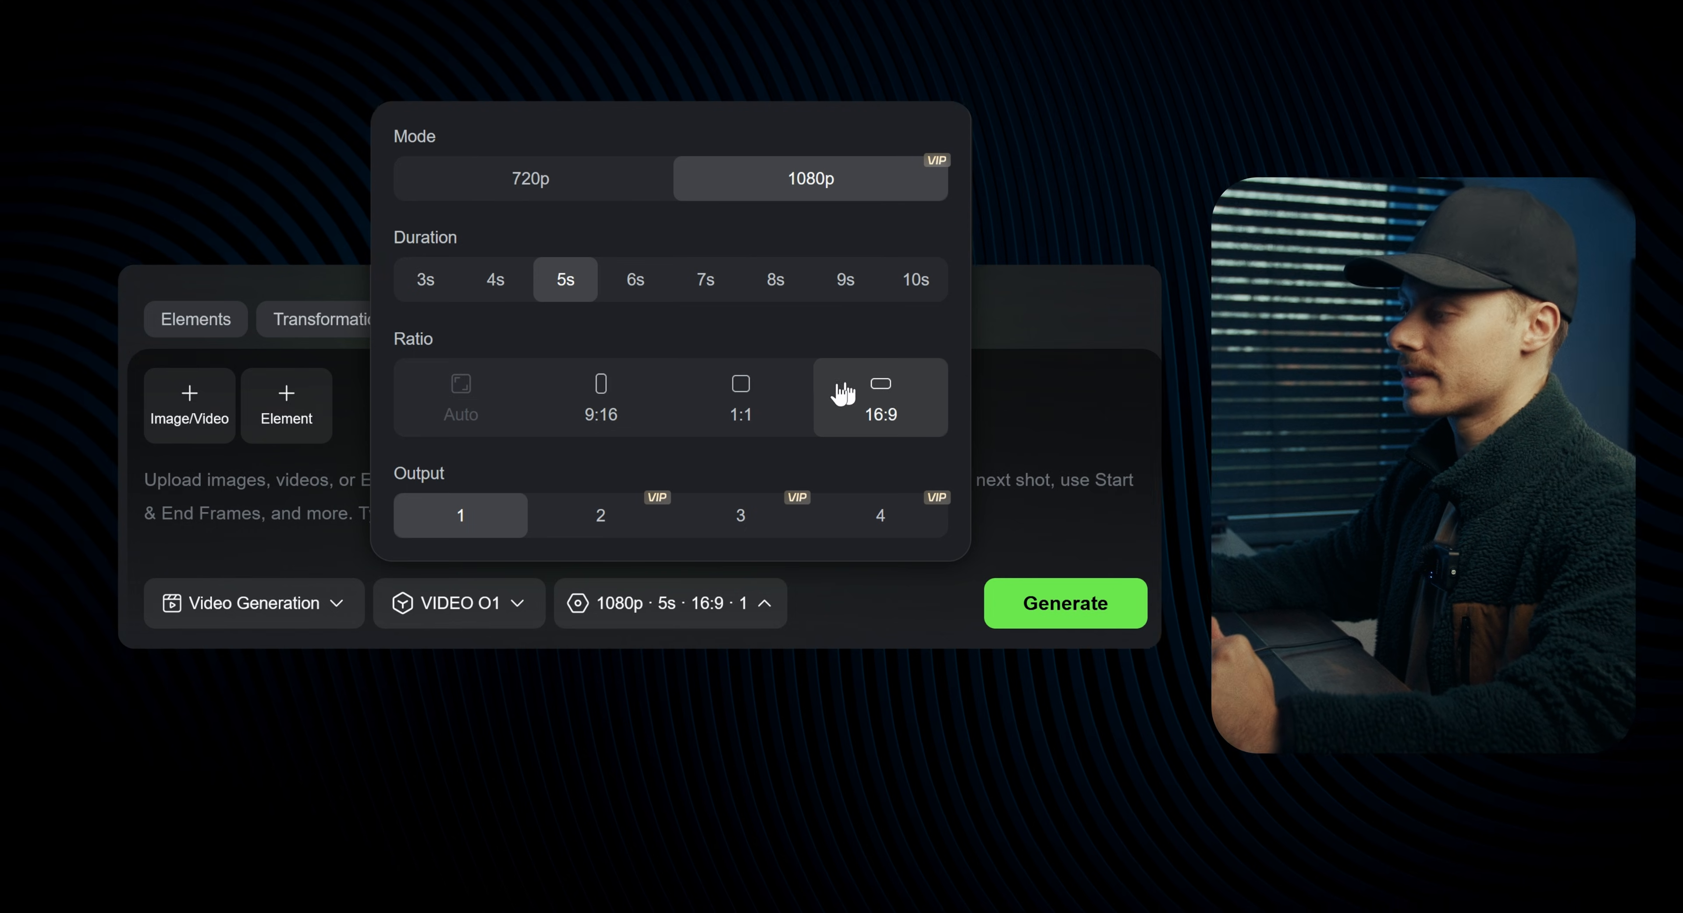
mouse_move(879, 406)
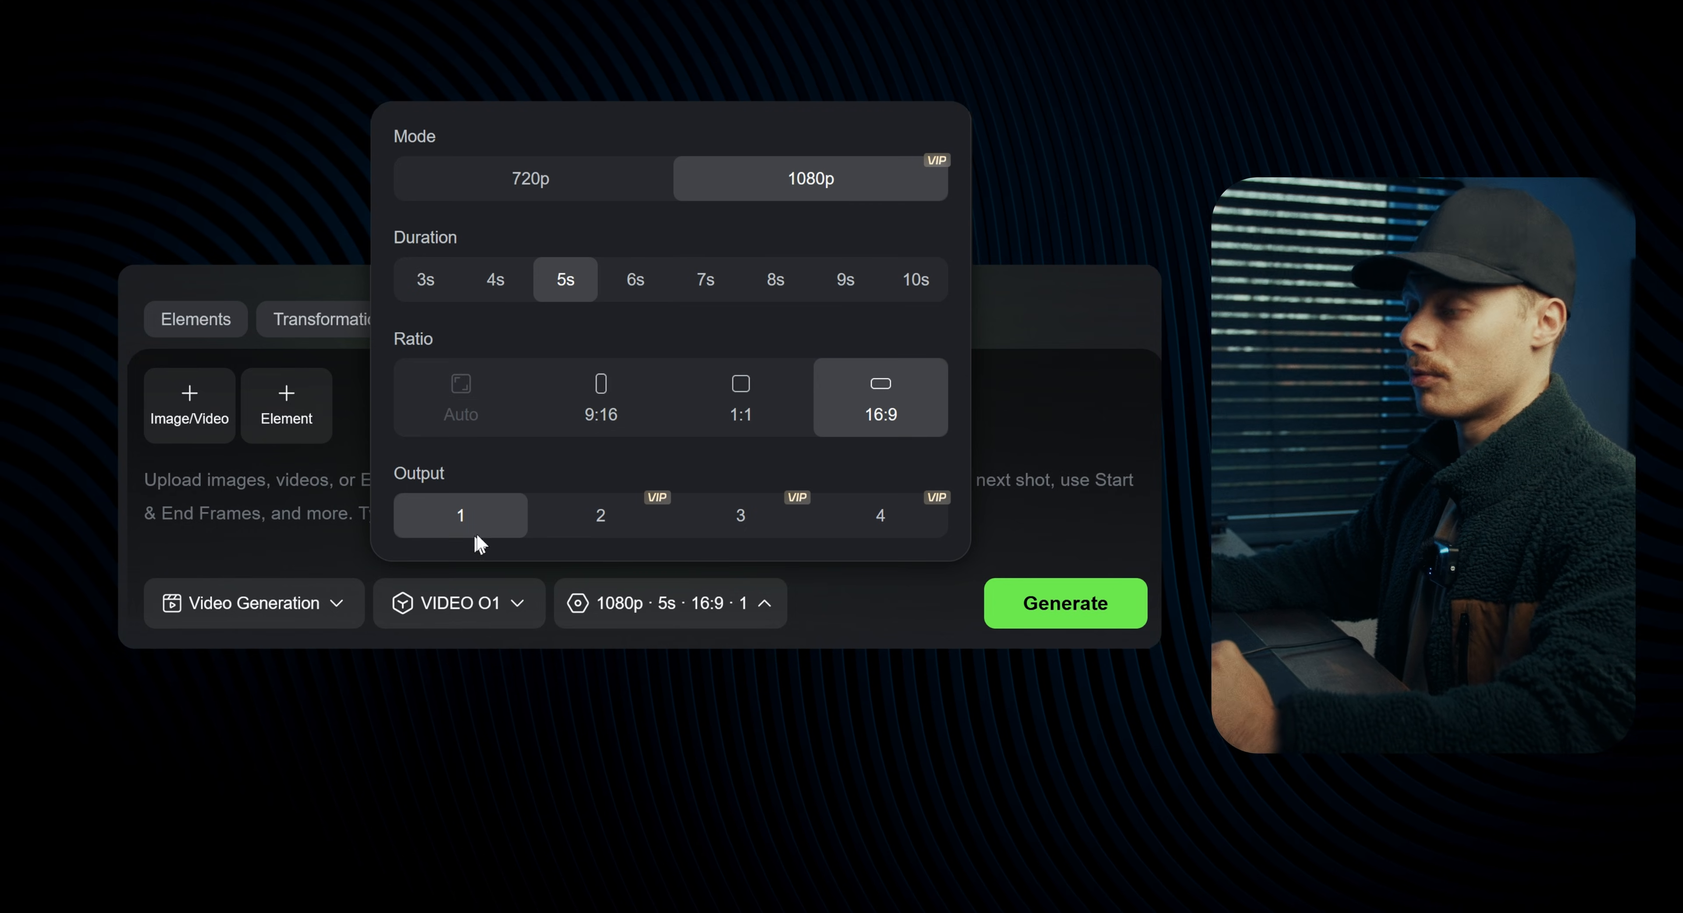
mouse_move(600, 516)
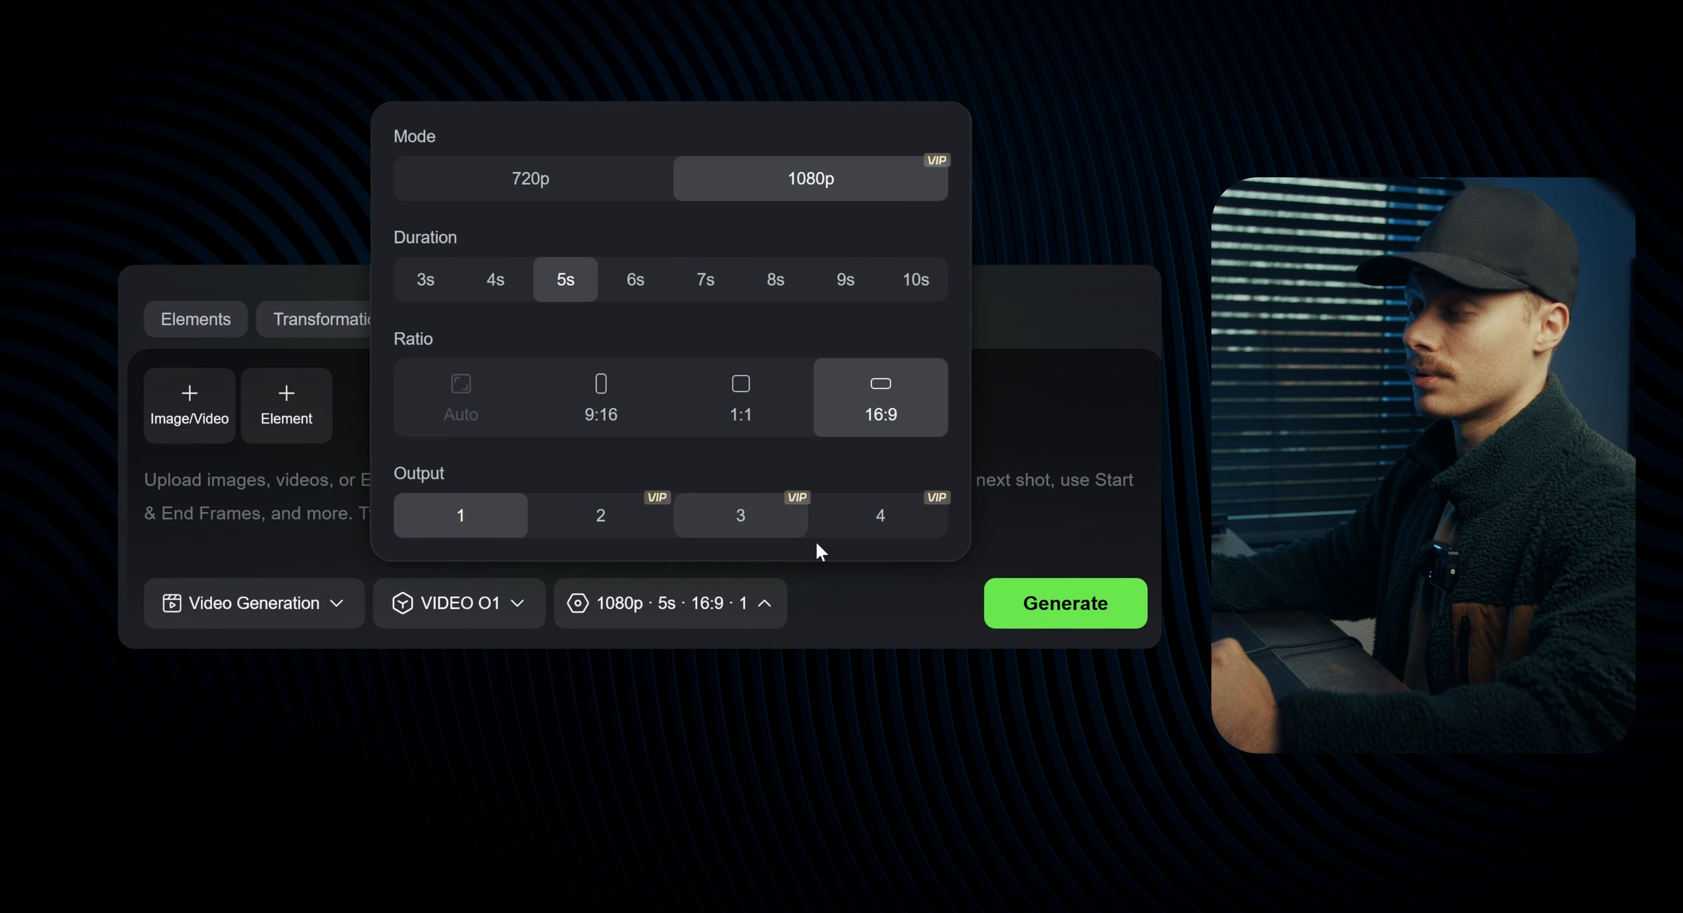
mouse_move(921, 431)
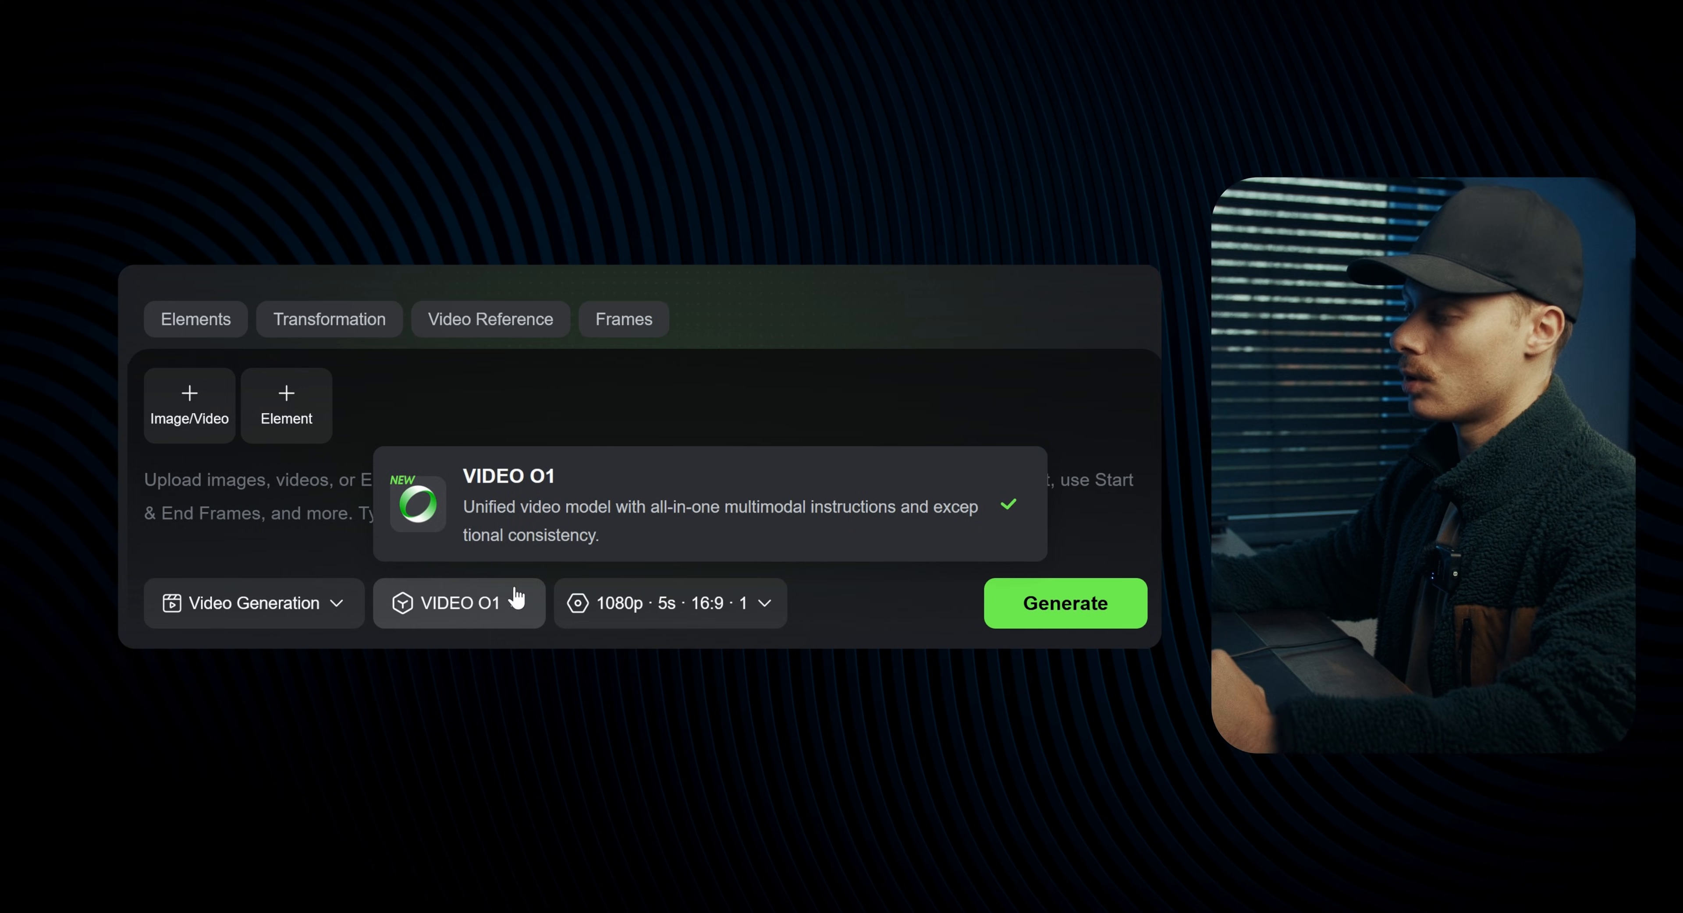
left_click(253, 603)
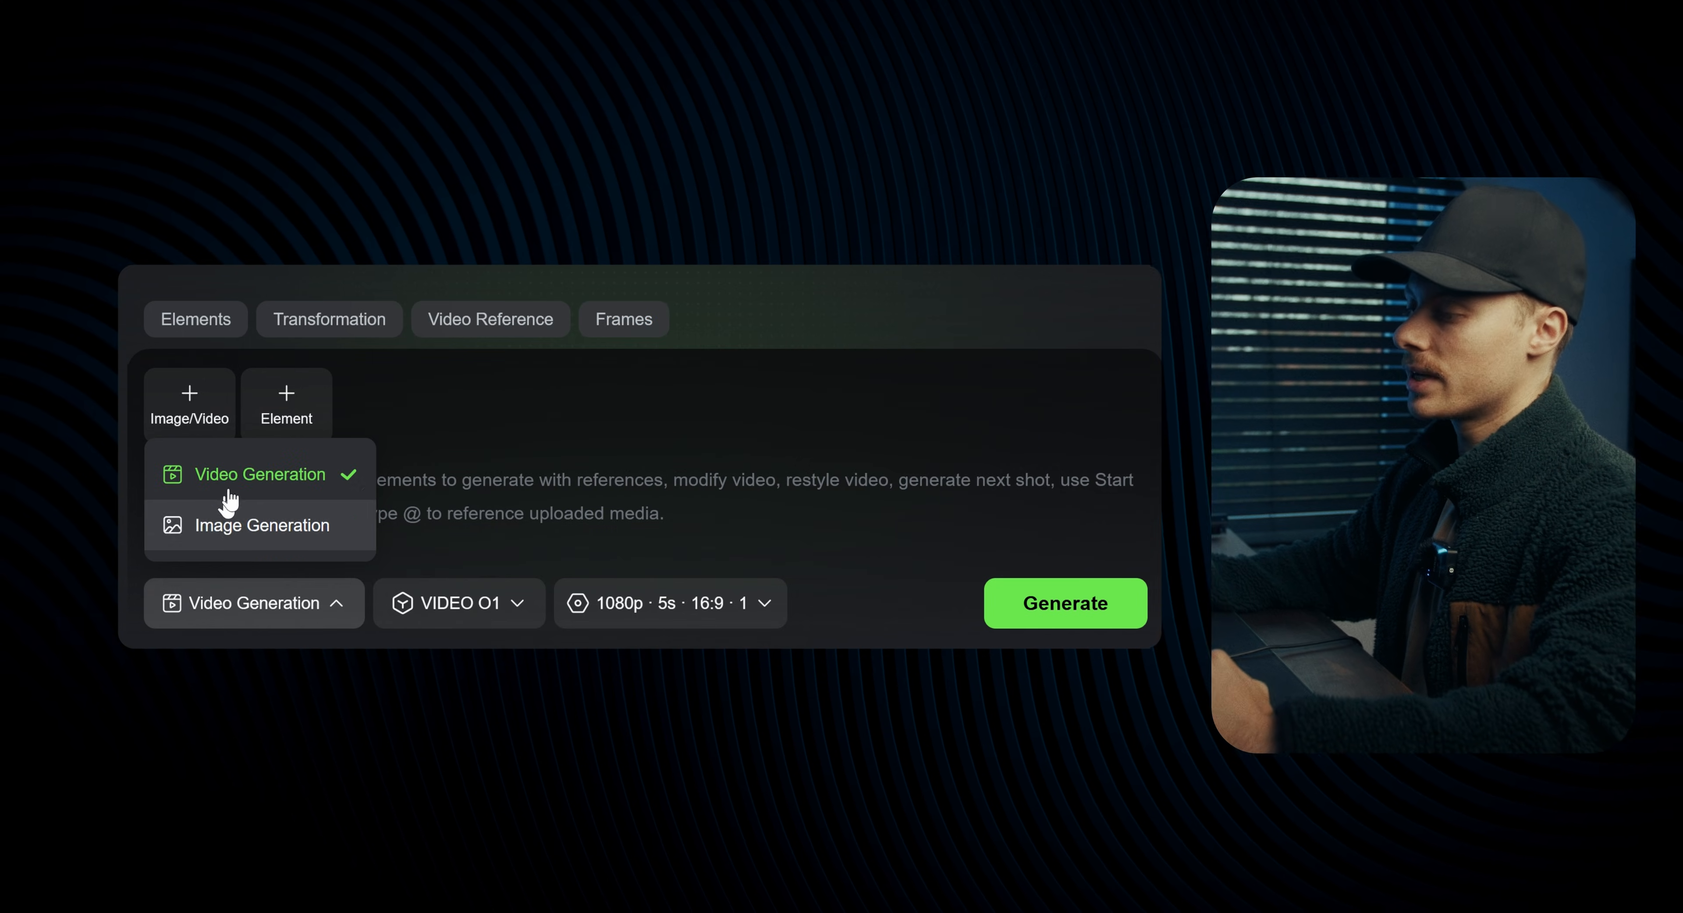
mouse_move(234, 536)
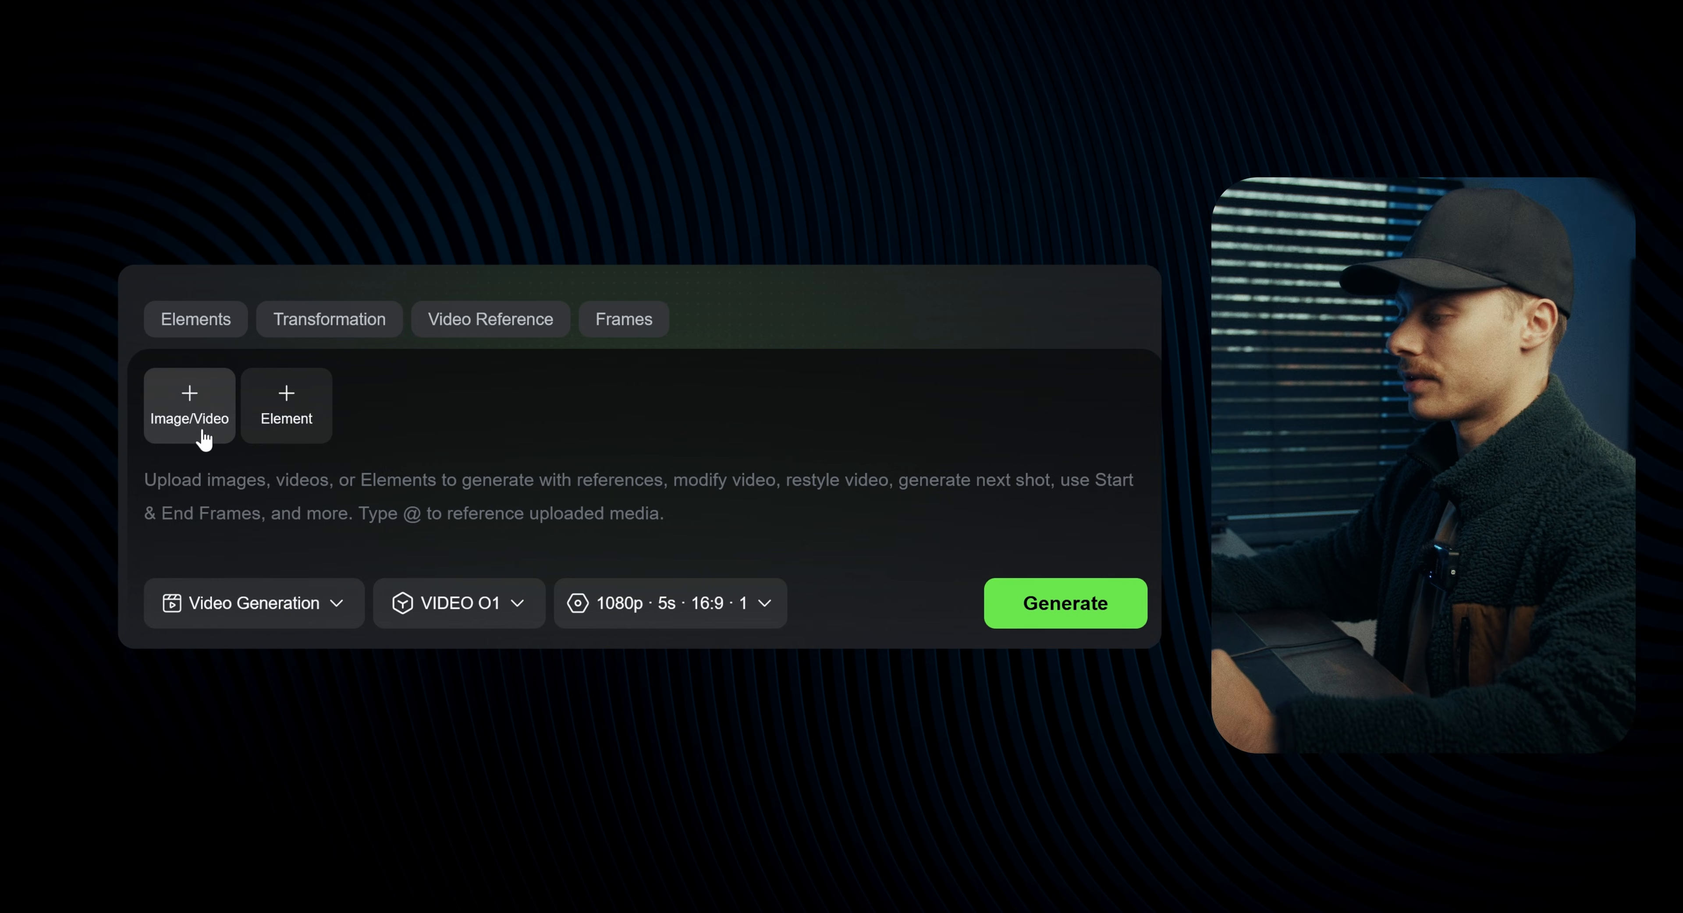
Step: Upload the skater export and generate with the prompt 'Remove the skater from this video'
left_click(189, 406)
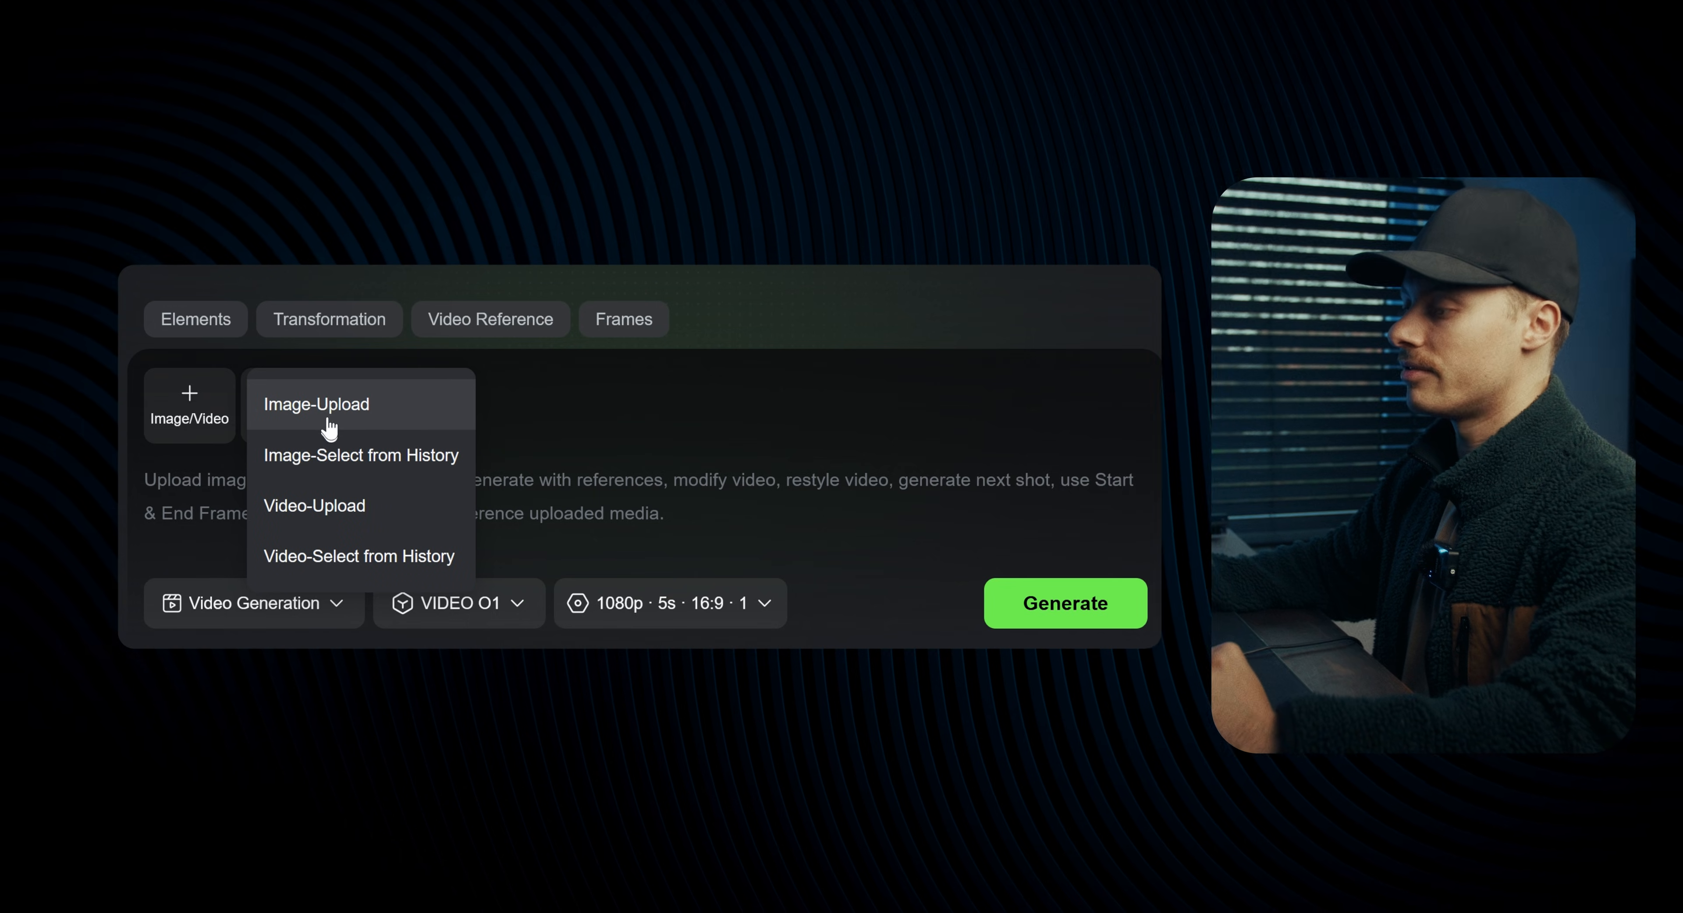
mouse_move(321, 515)
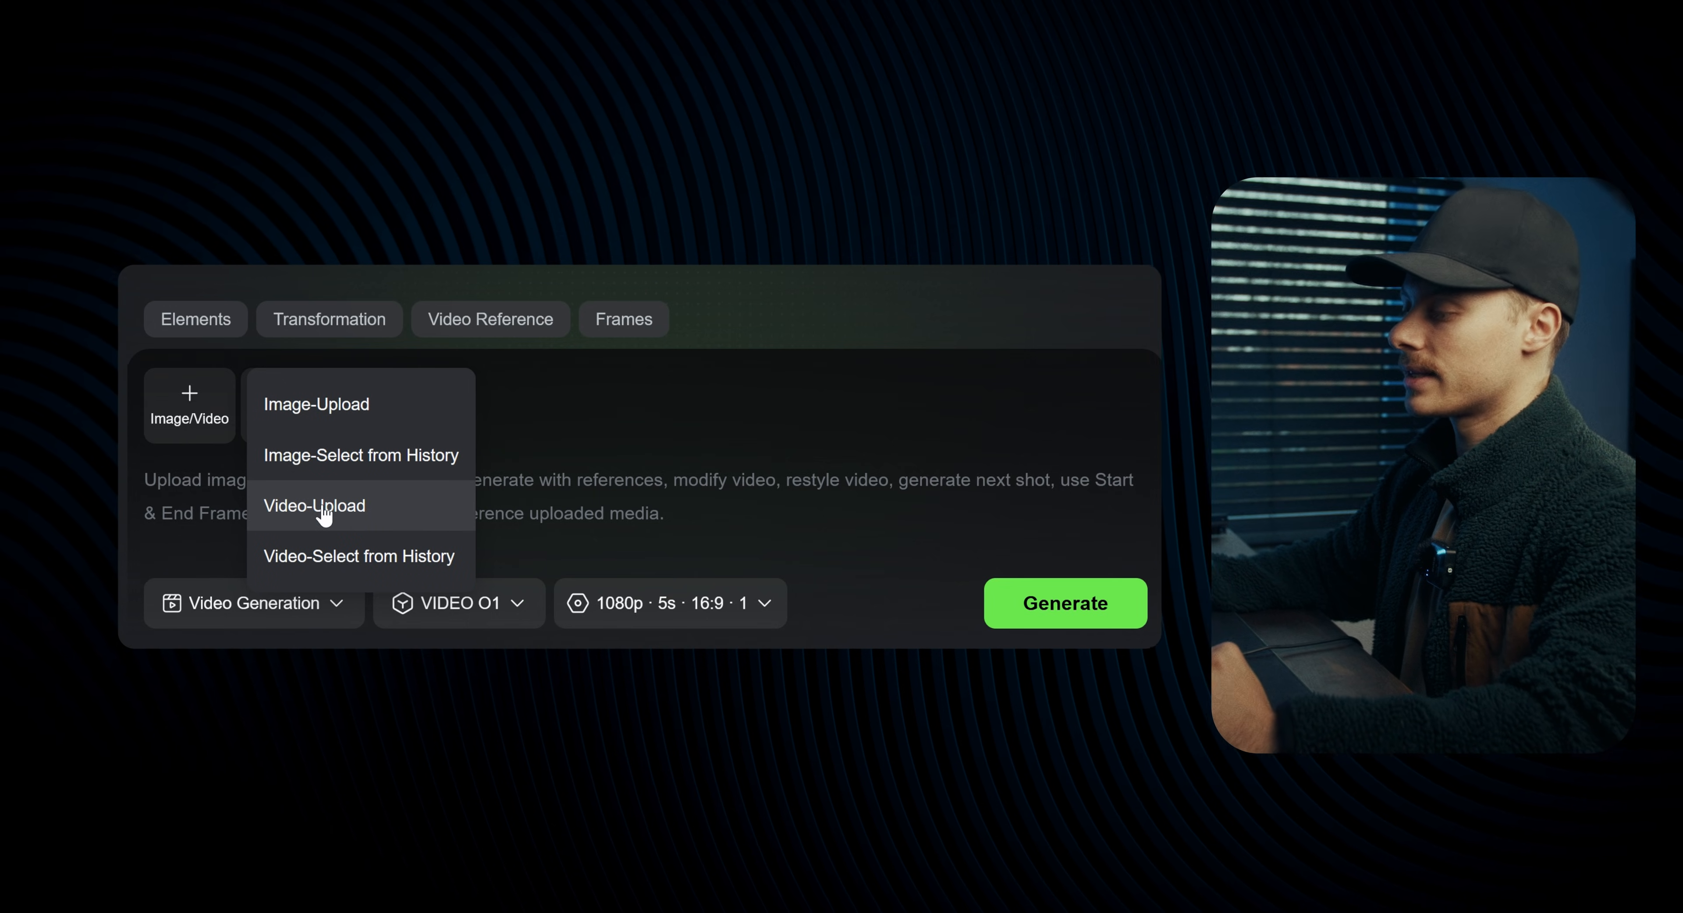
left_click(314, 506)
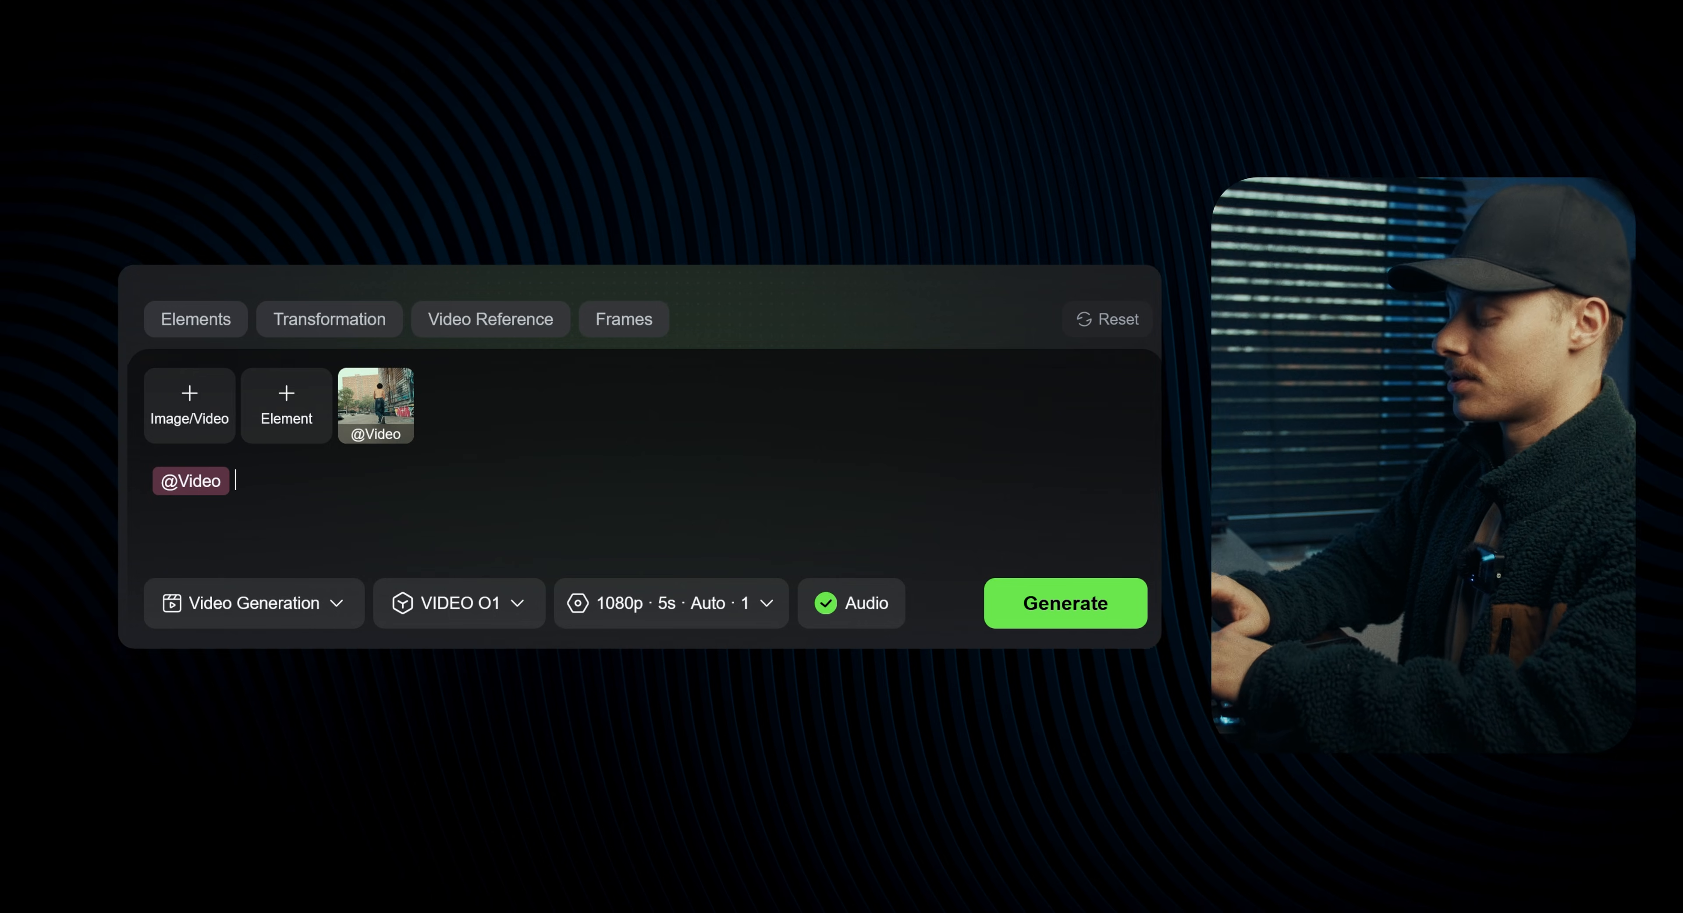
type("Remove the ska")
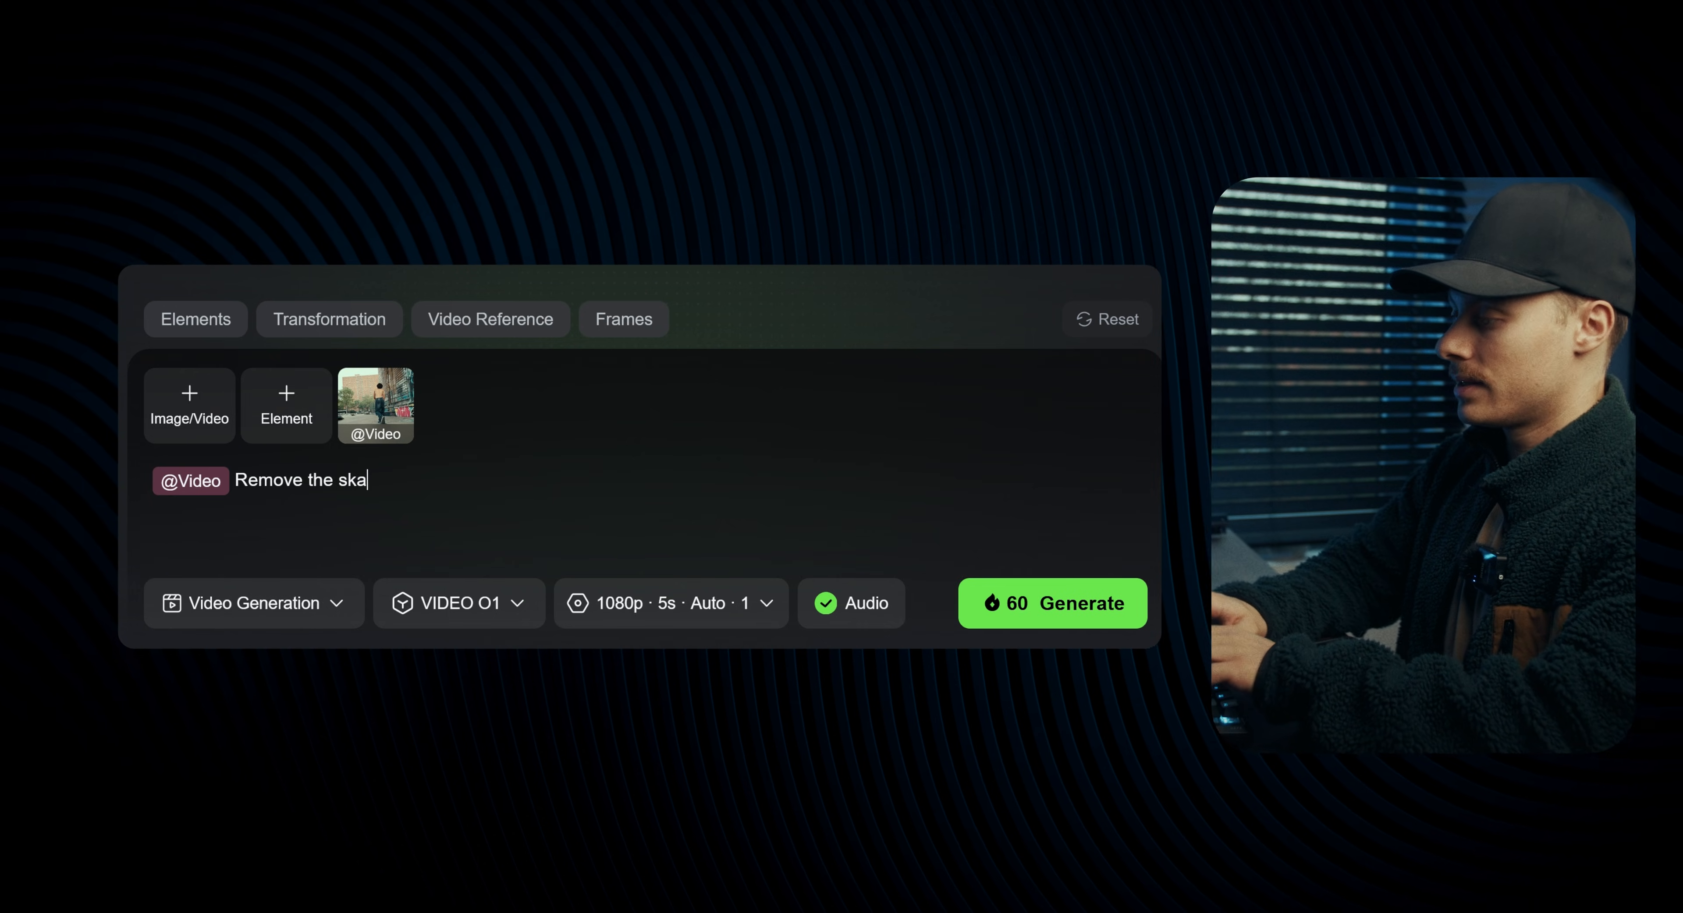
type("ter from t")
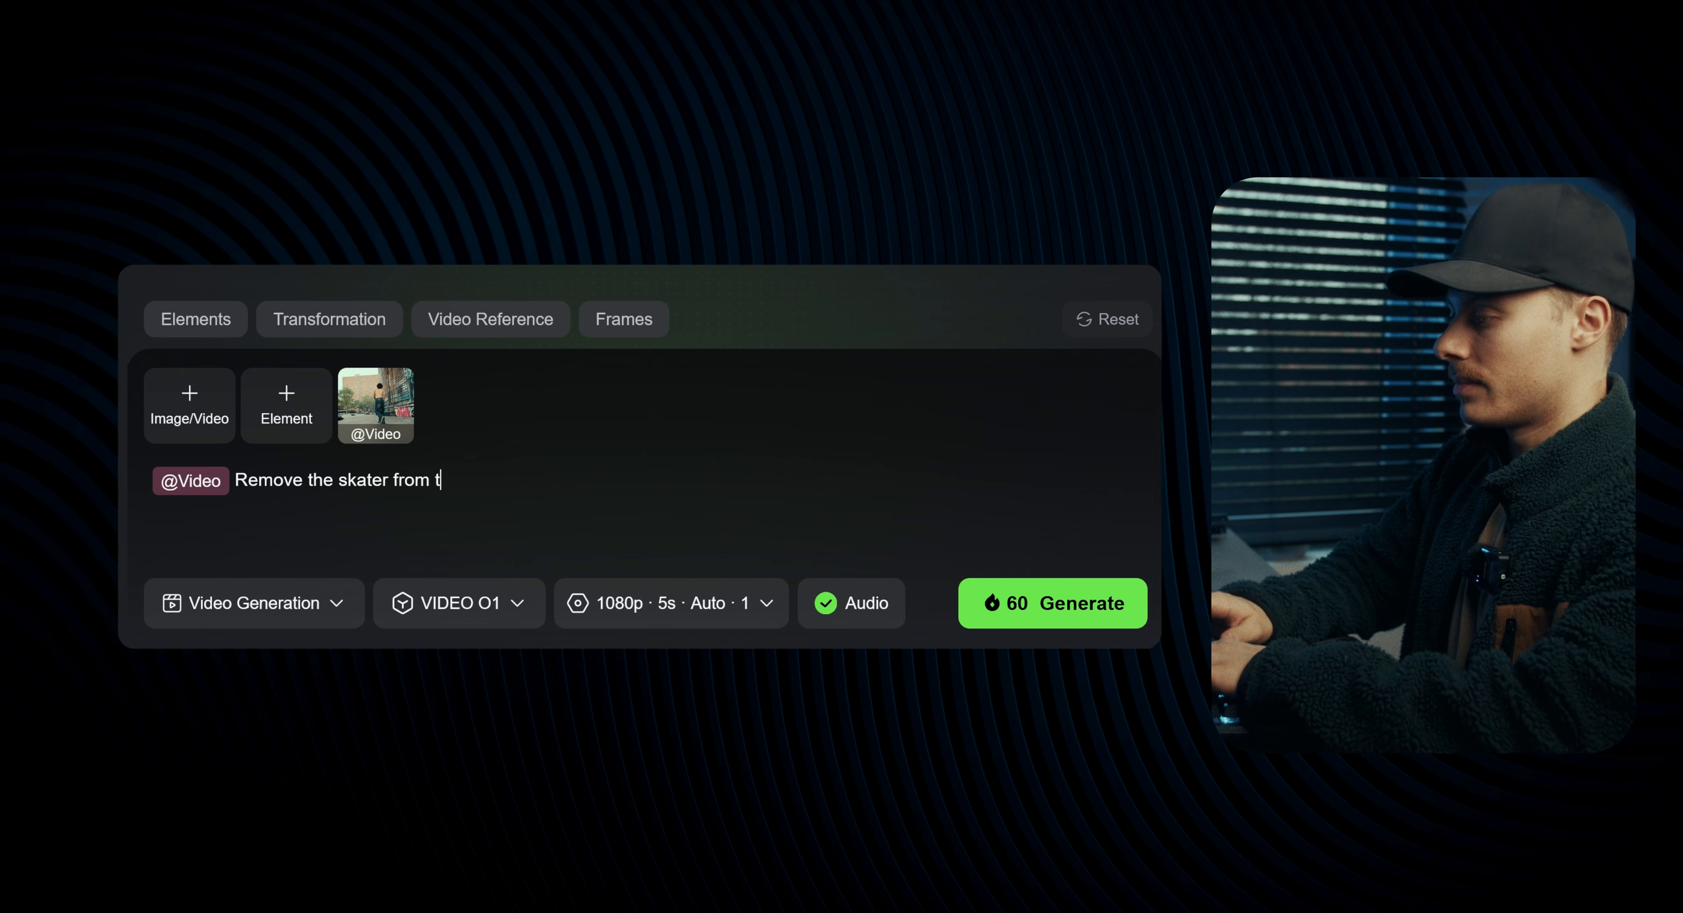
type("his video")
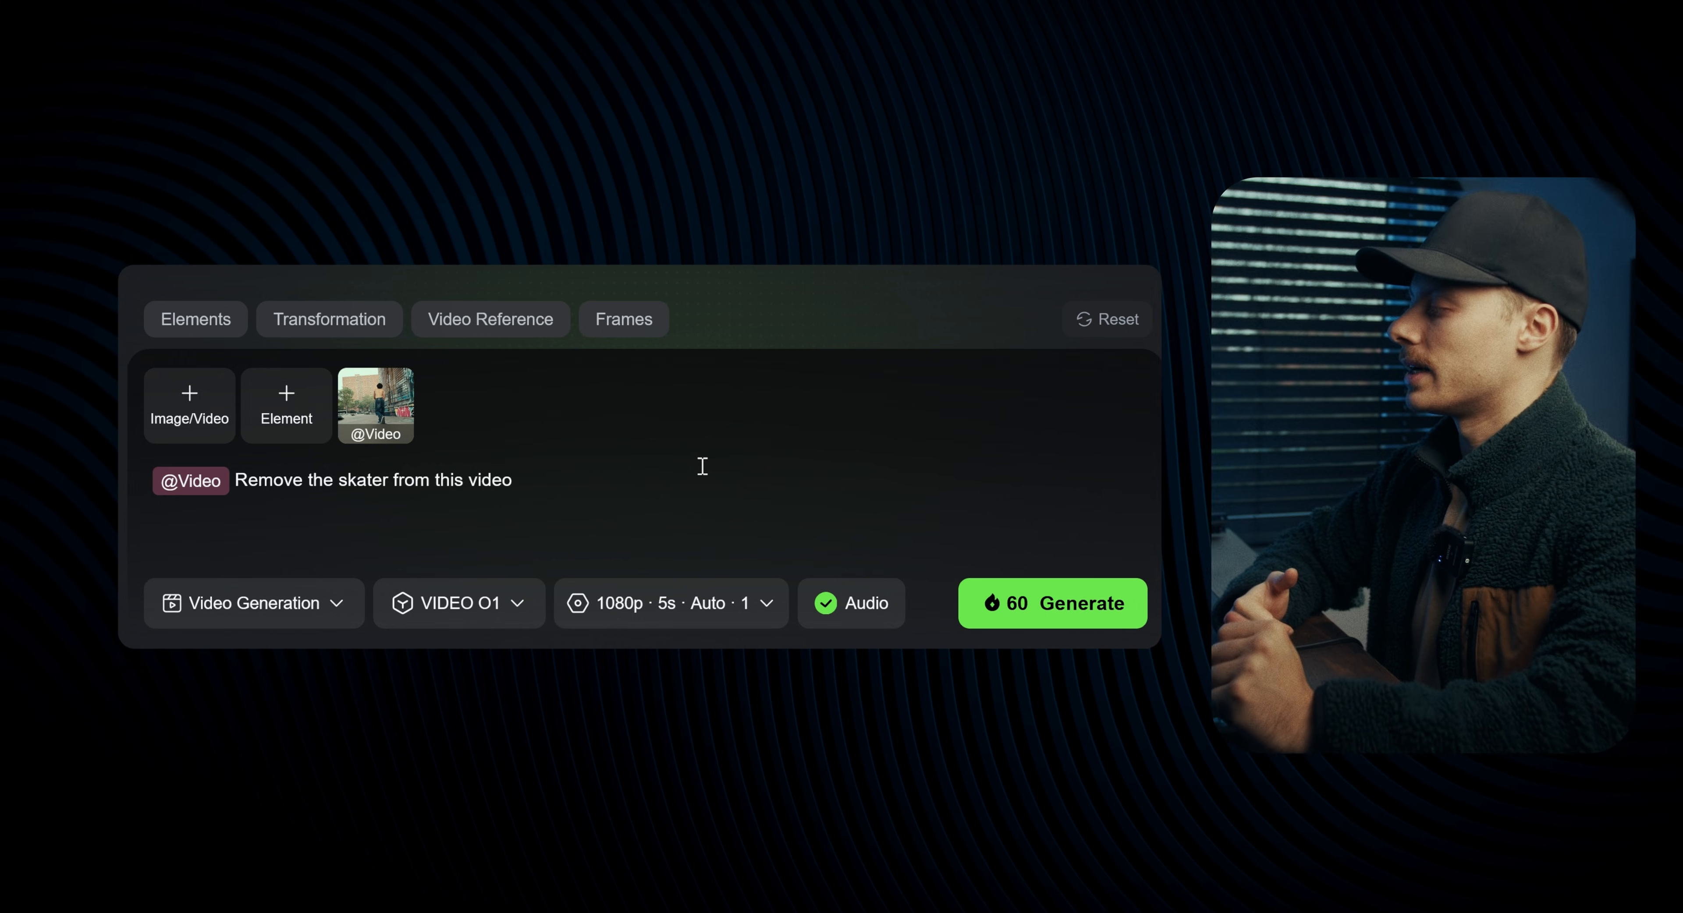
left_click(1052, 603)
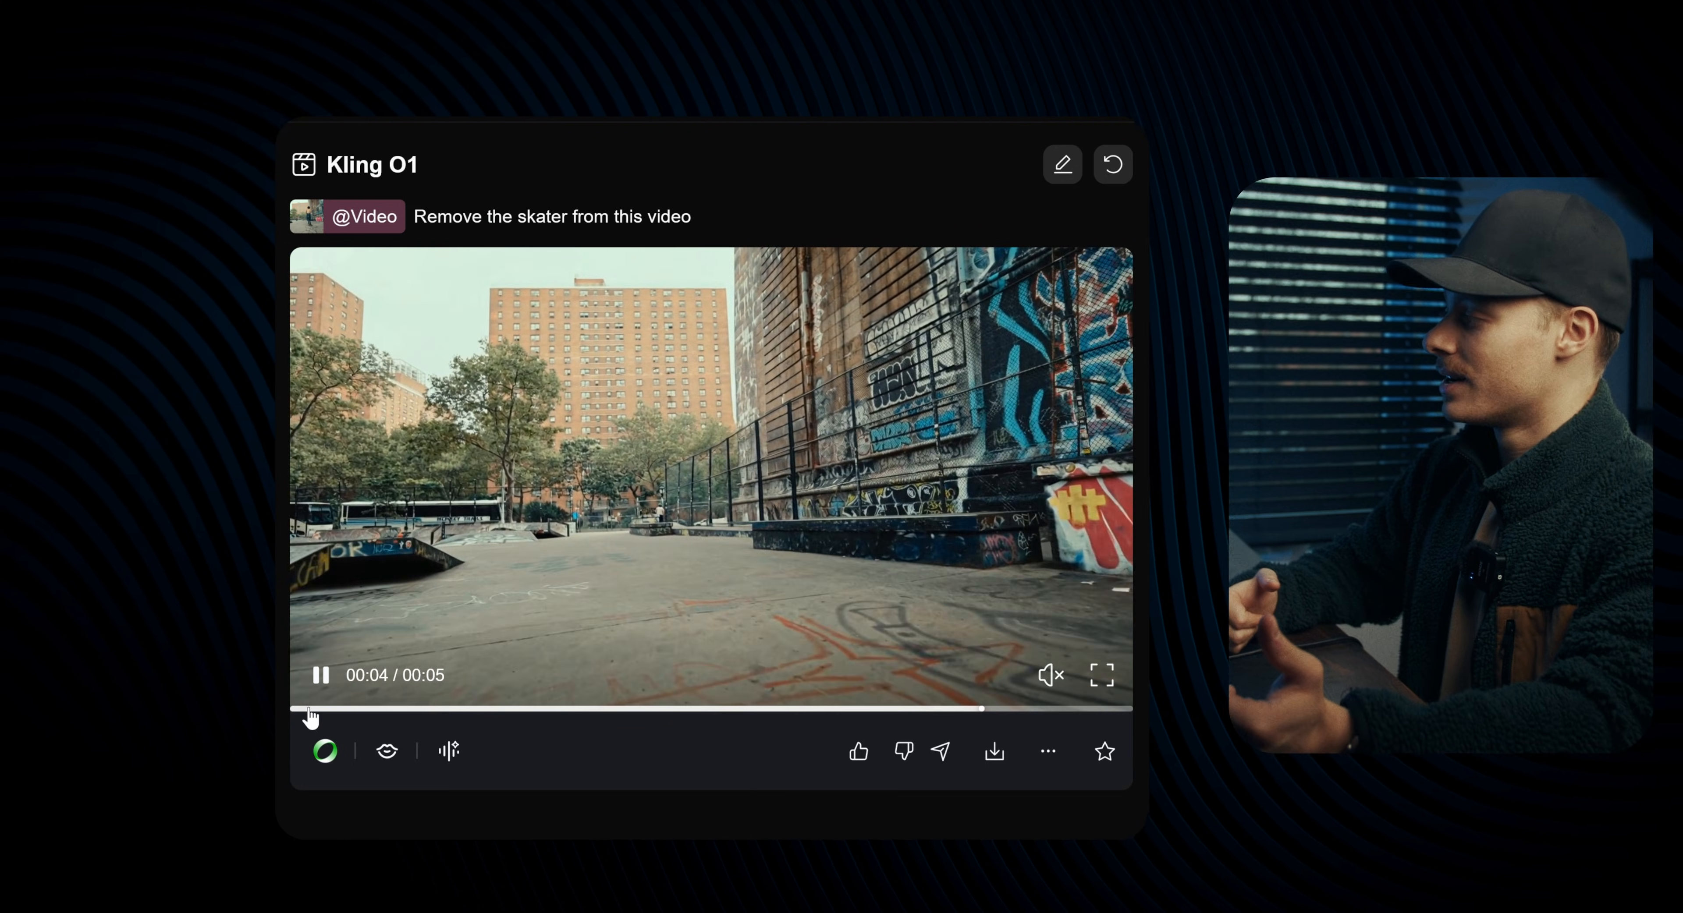
left_click(309, 708)
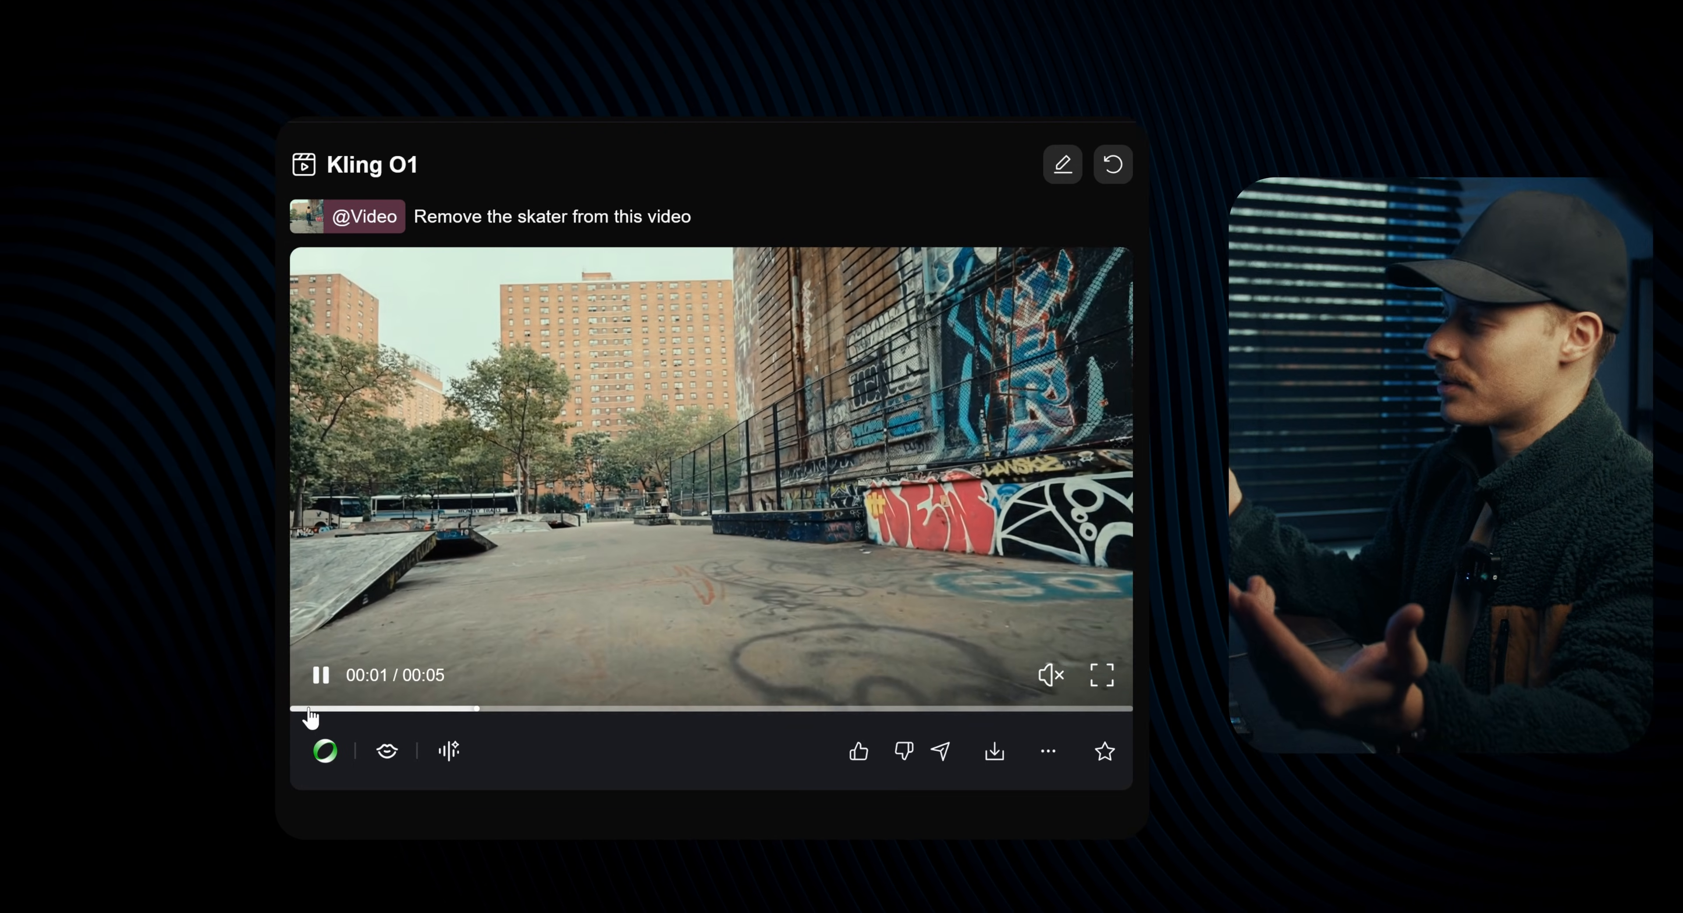
left_click(317, 675)
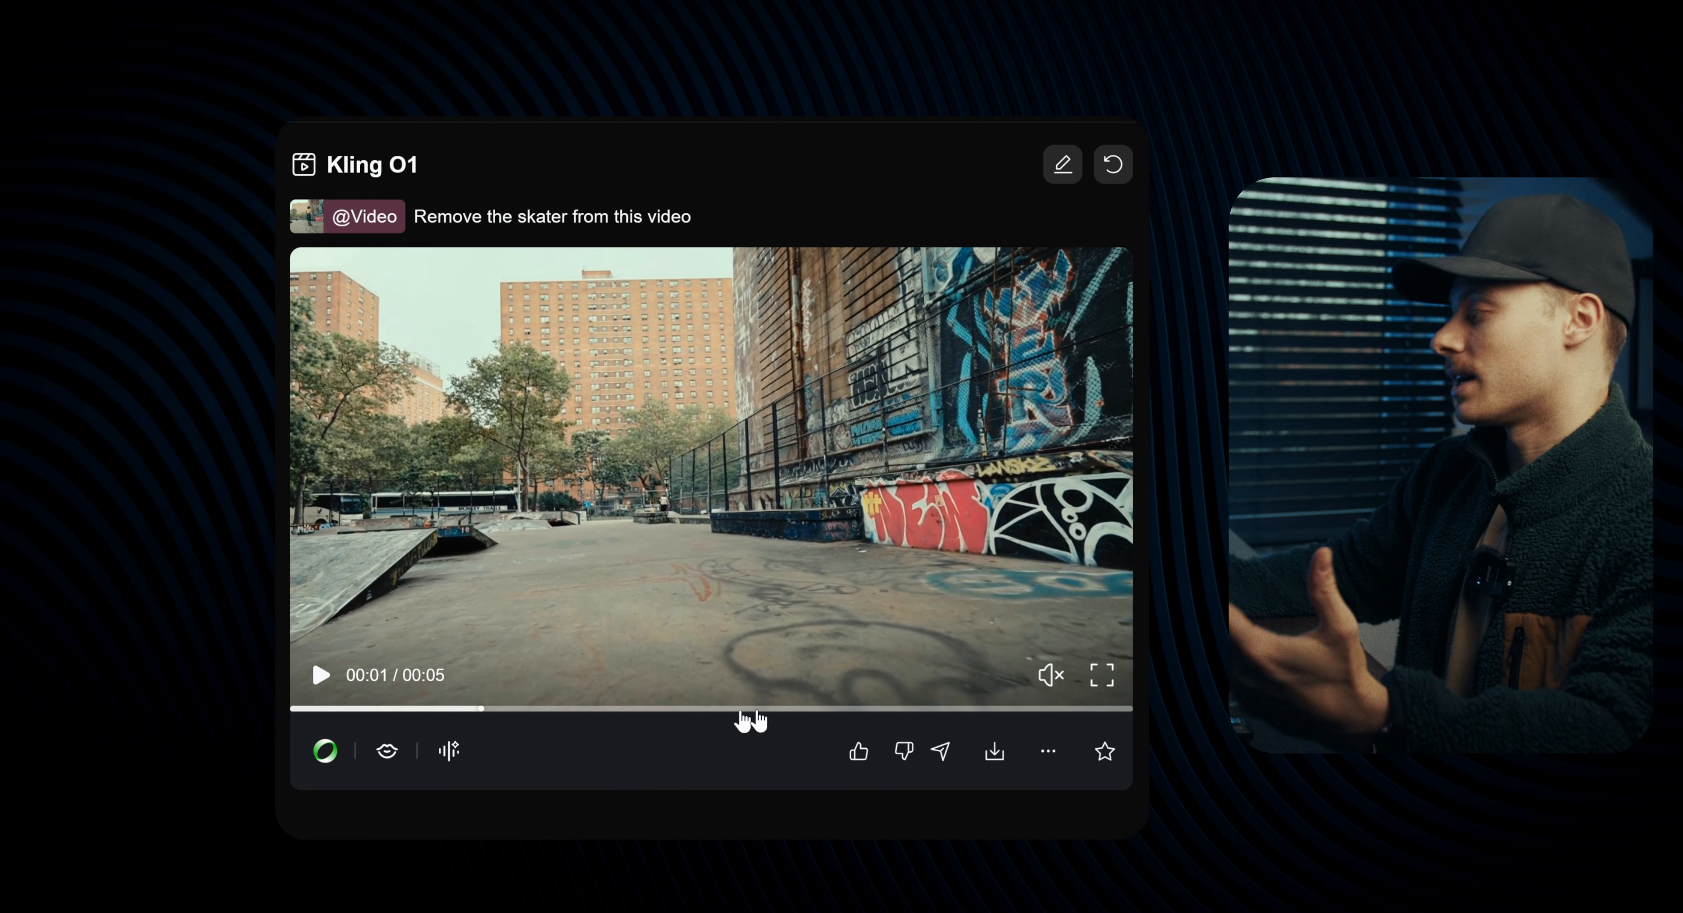
left_click(320, 675)
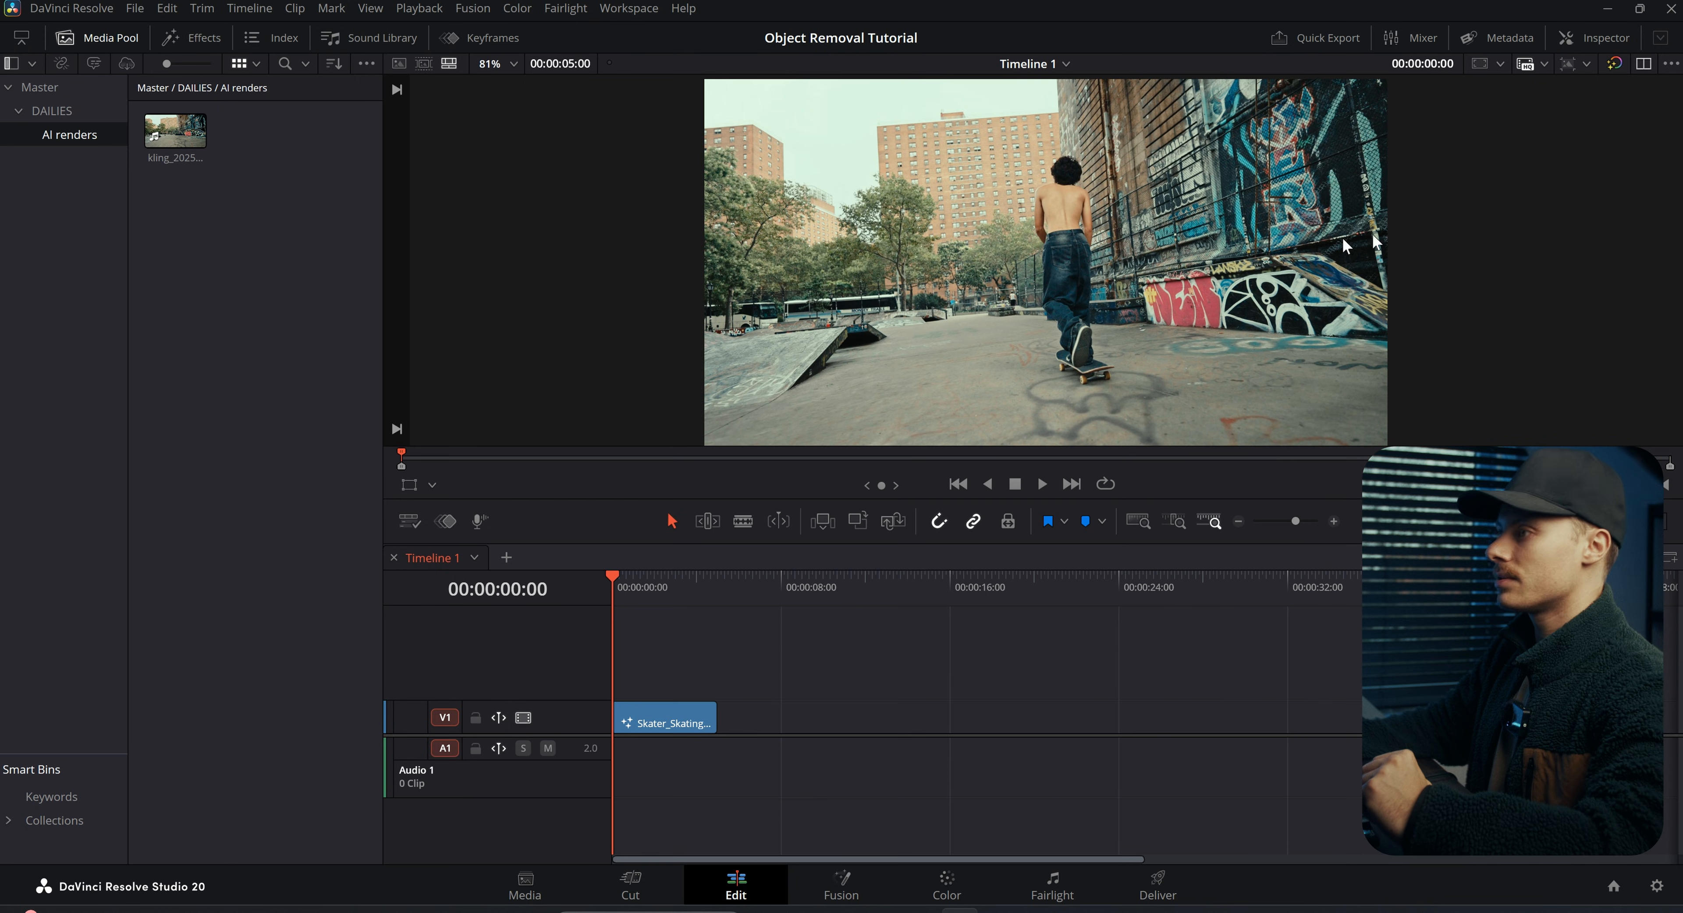
Step: Place the Kling render on V2 above the original and set AI Super Scale to 2x Enhanced
left_click_drag(176, 130, 725, 239)
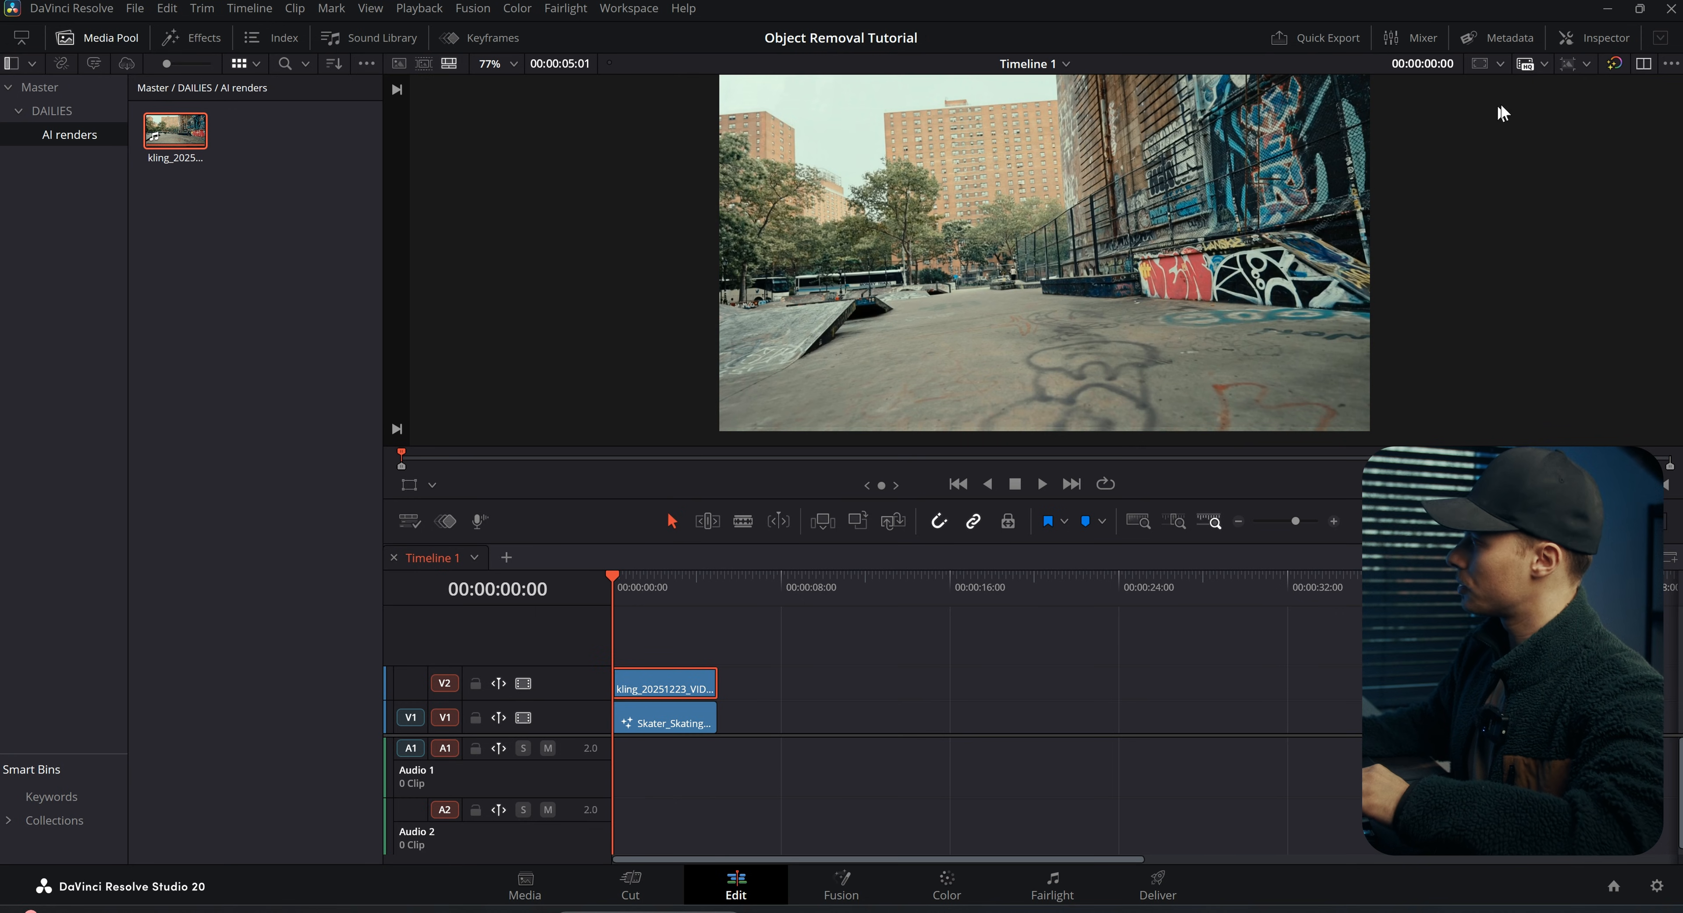
left_click(1603, 38)
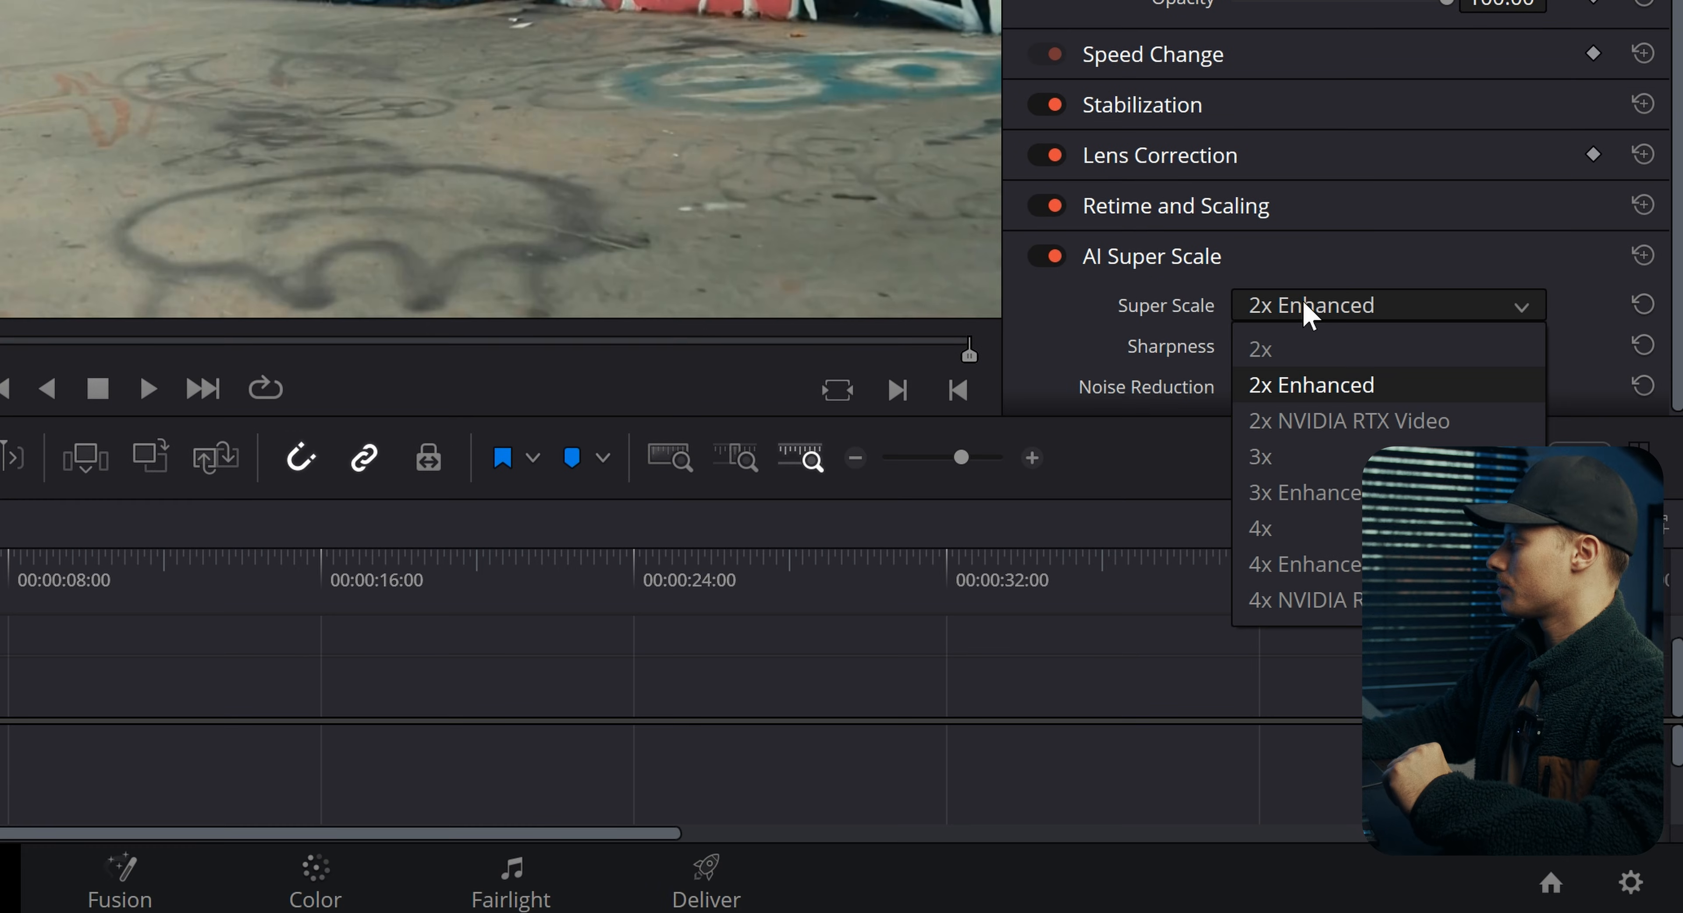
left_click(1310, 384)
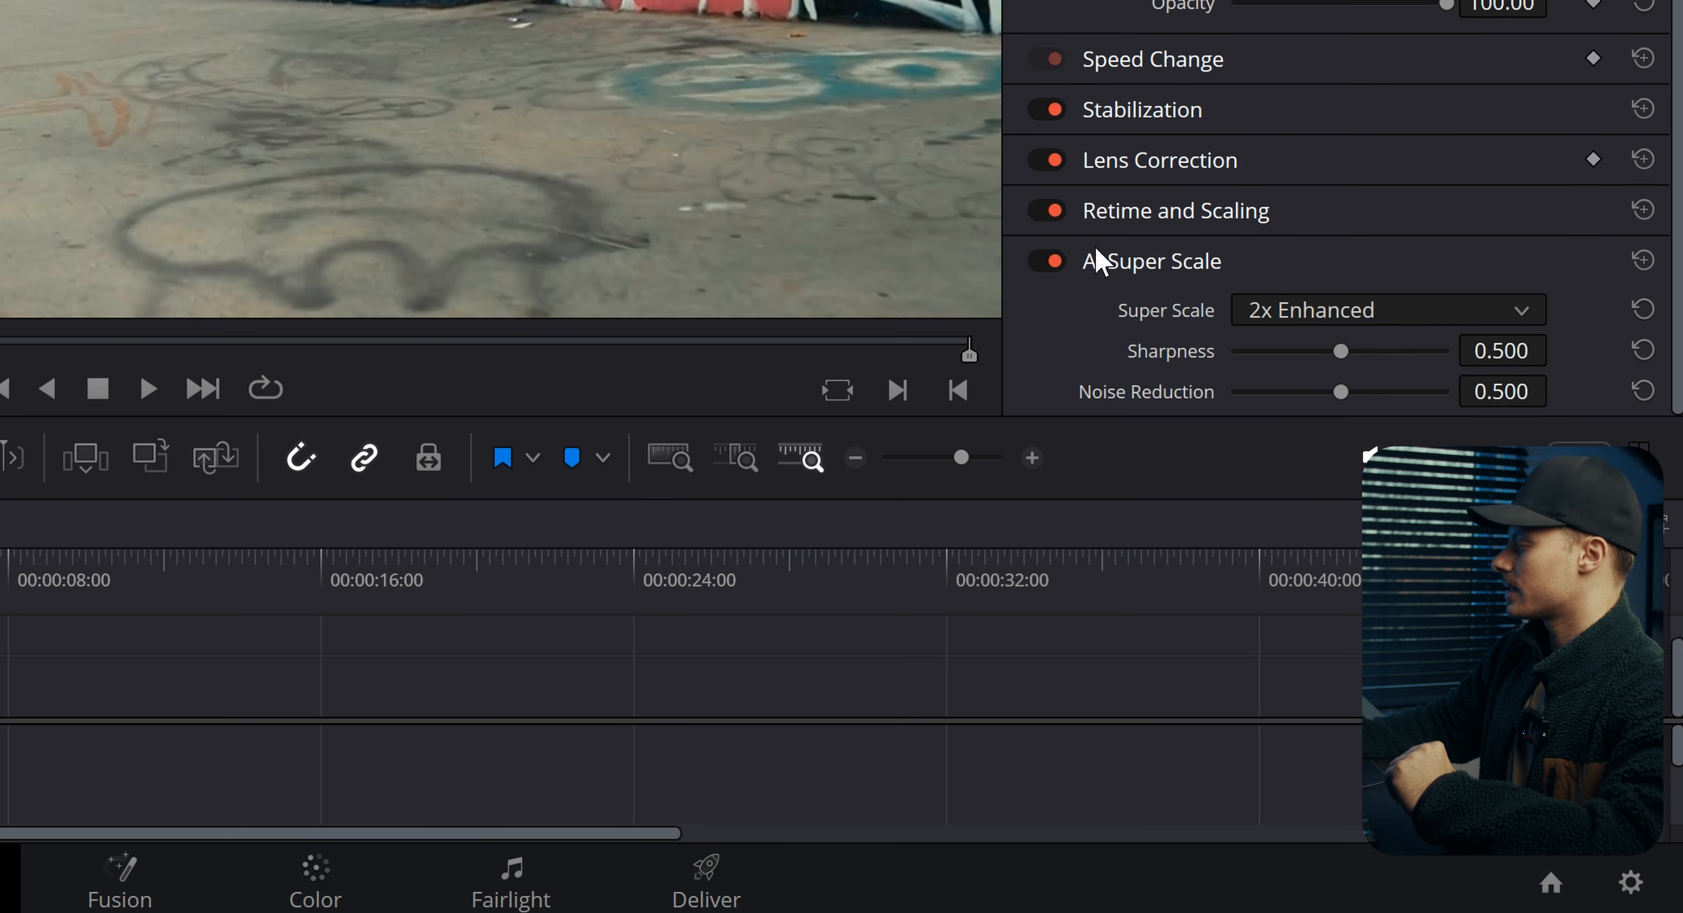
scroll("up", 3)
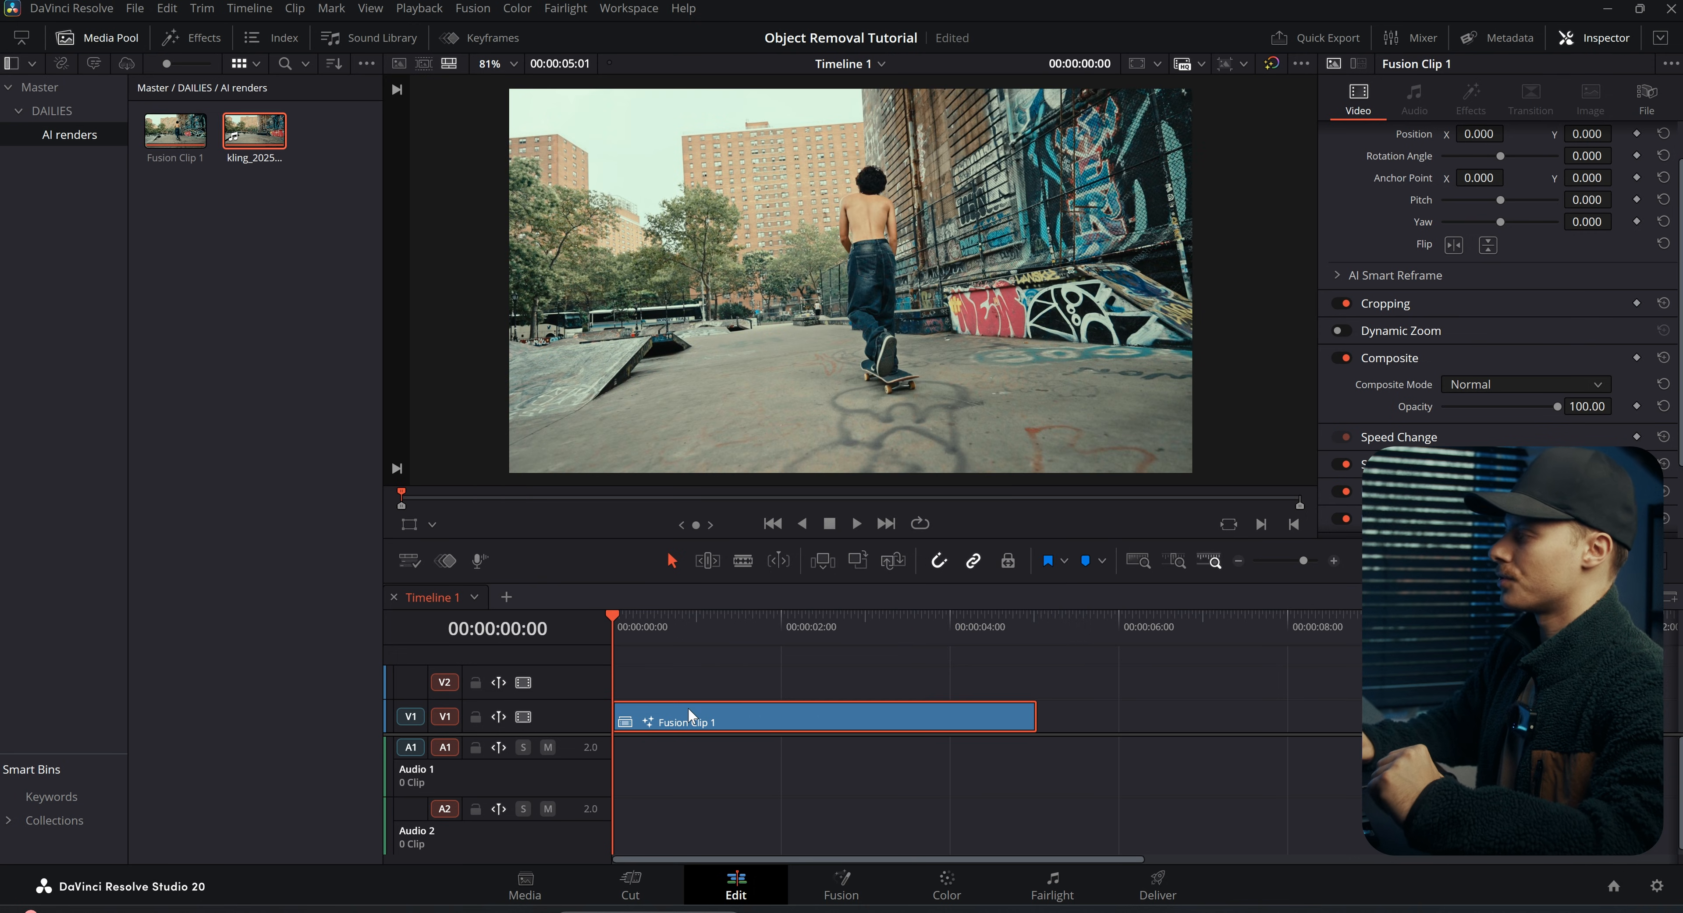
Step: In the Fusion page, preview both inputs and add a Magic Mask node after Merge1
left_click(841, 885)
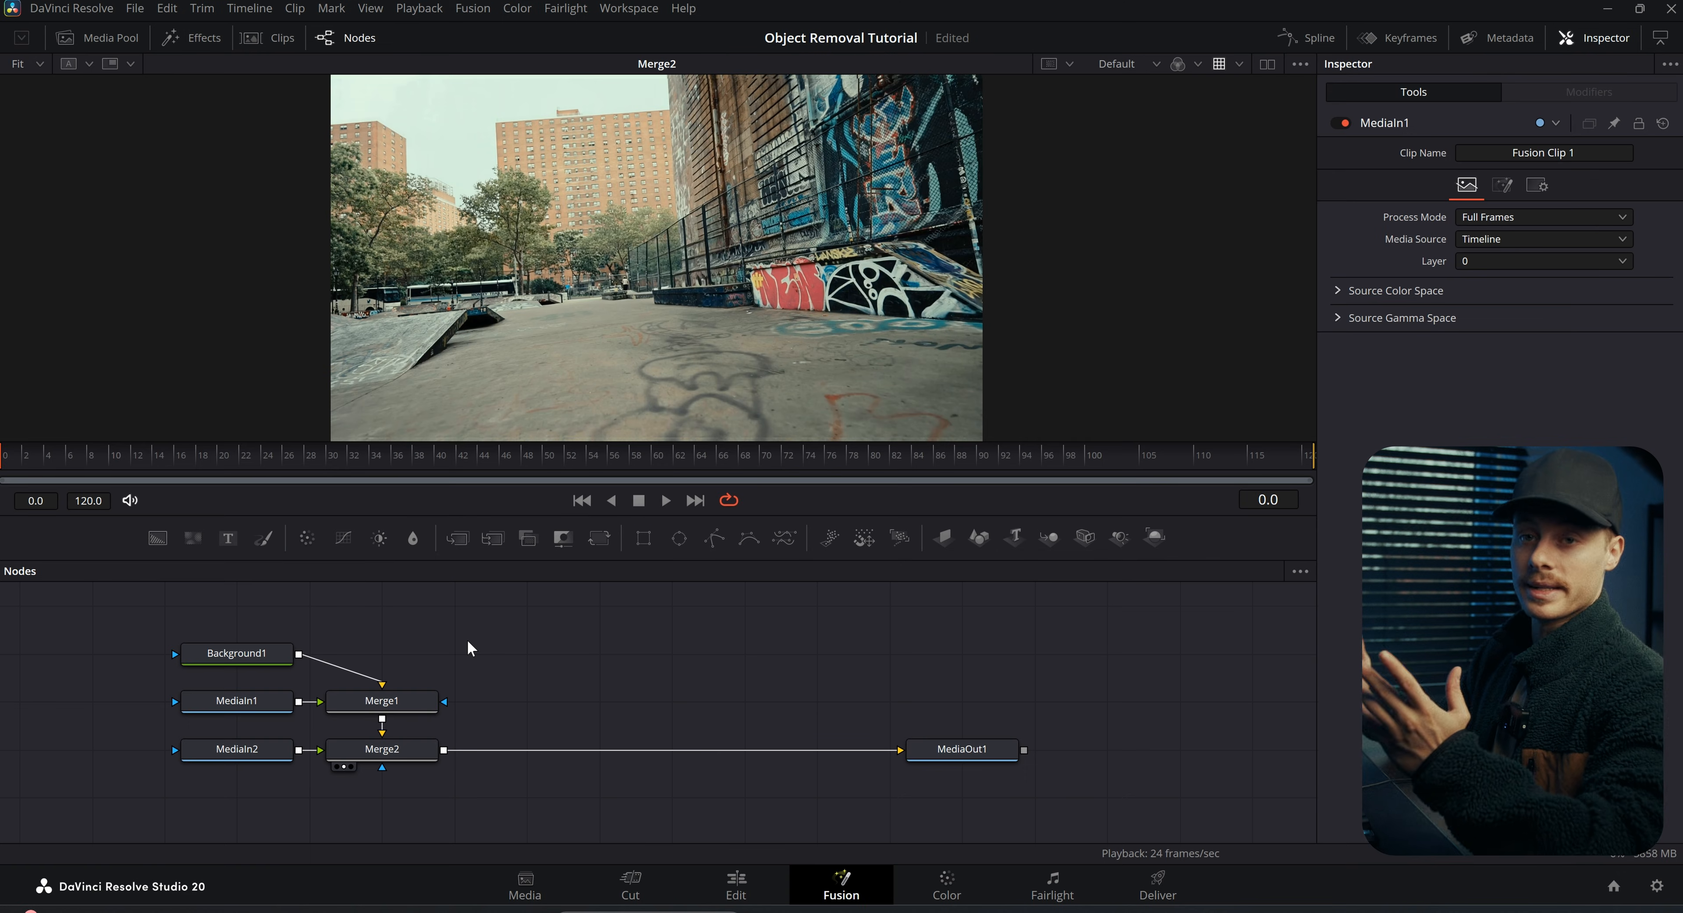
left_click(236, 701)
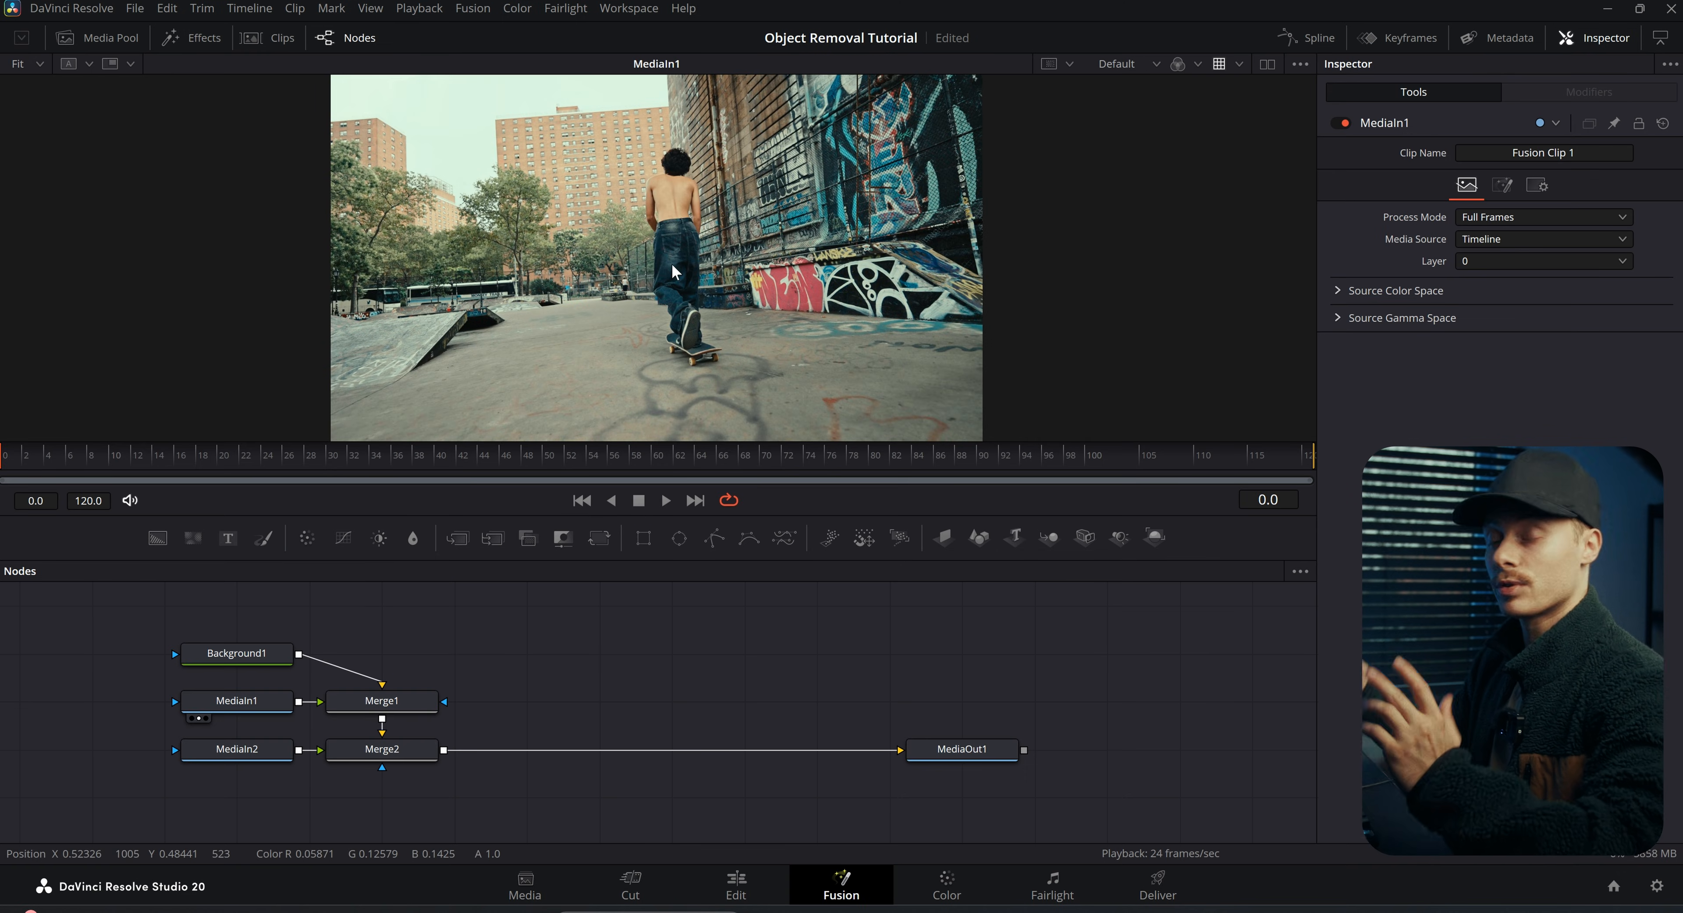
mouse_move(577, 383)
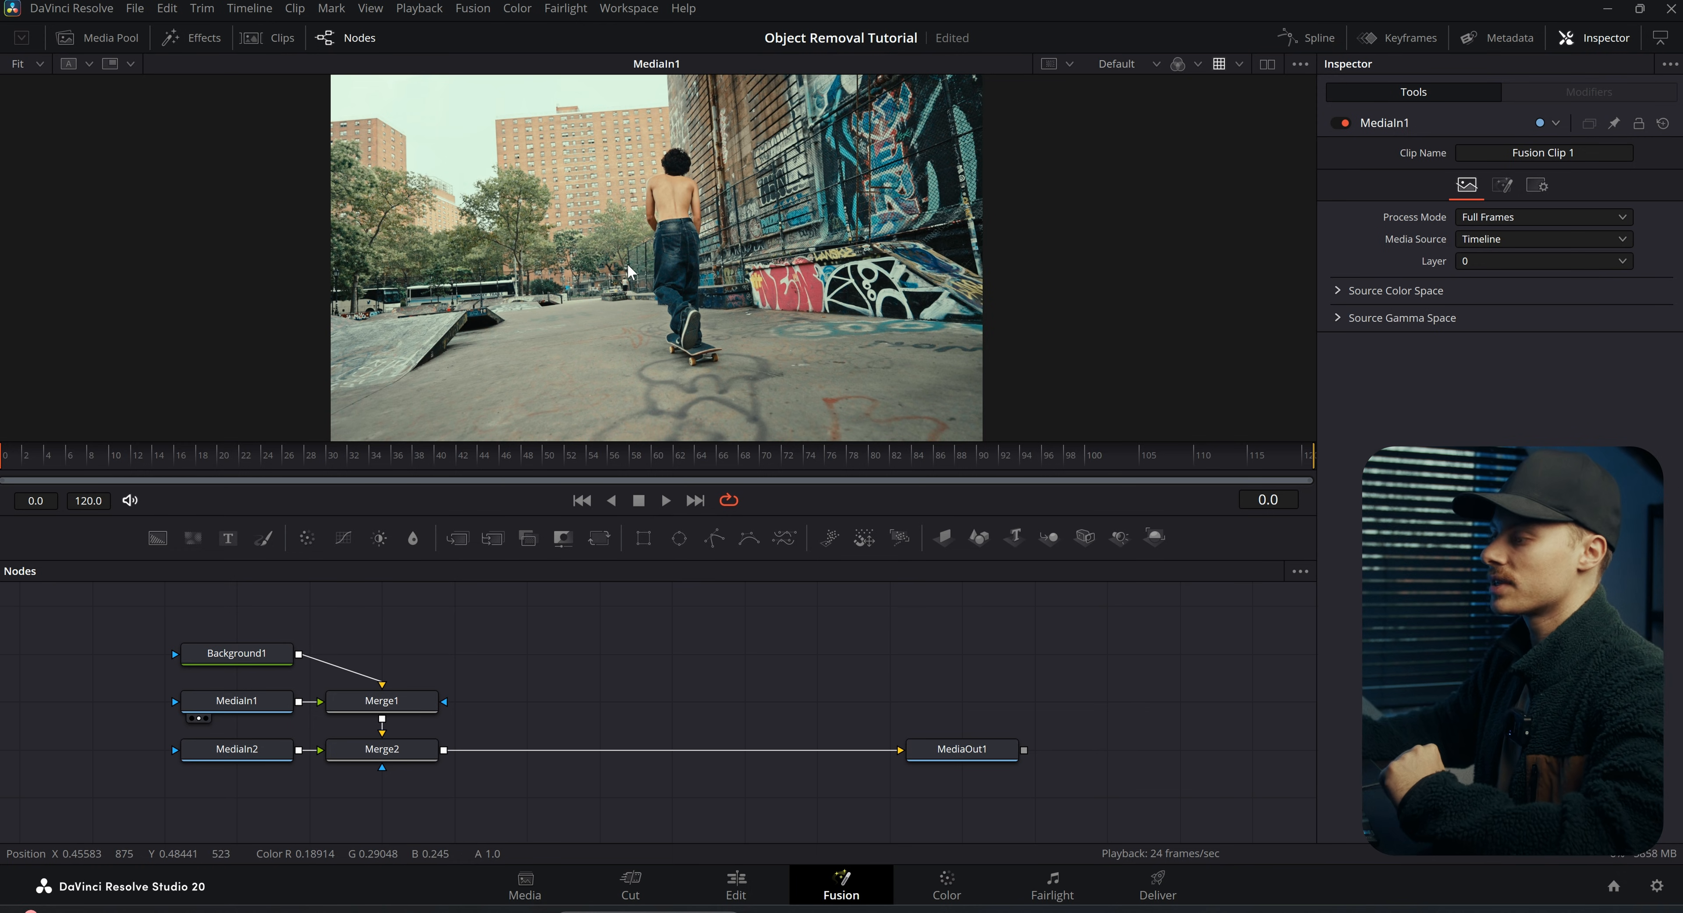
left_click(236, 750)
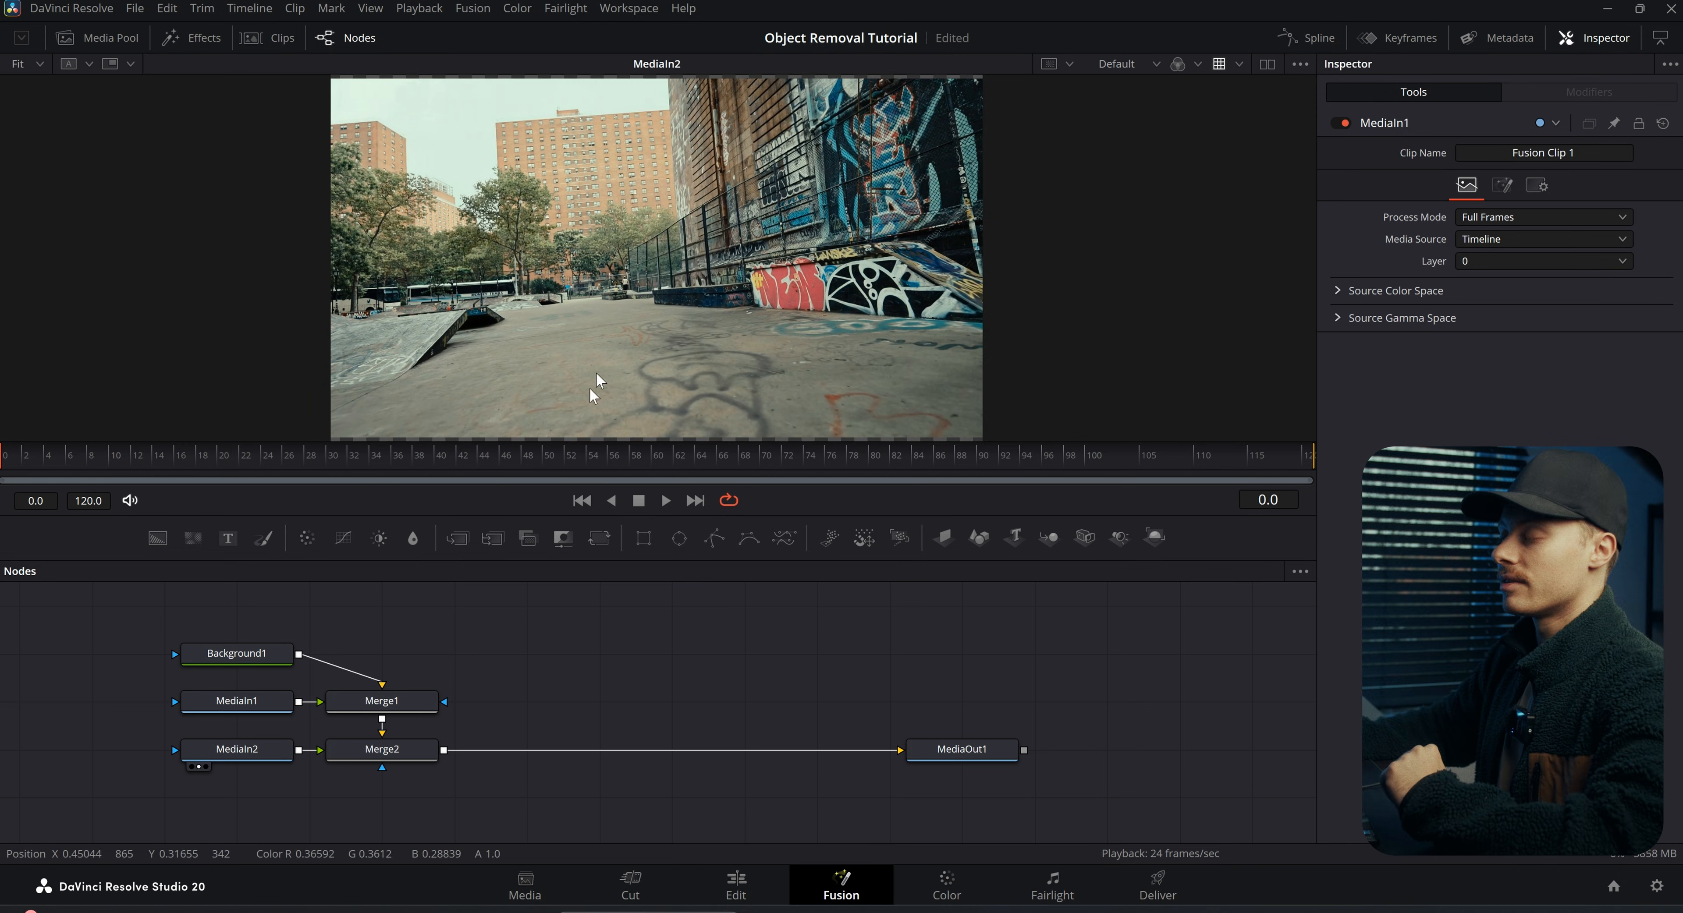
left_click(384, 686)
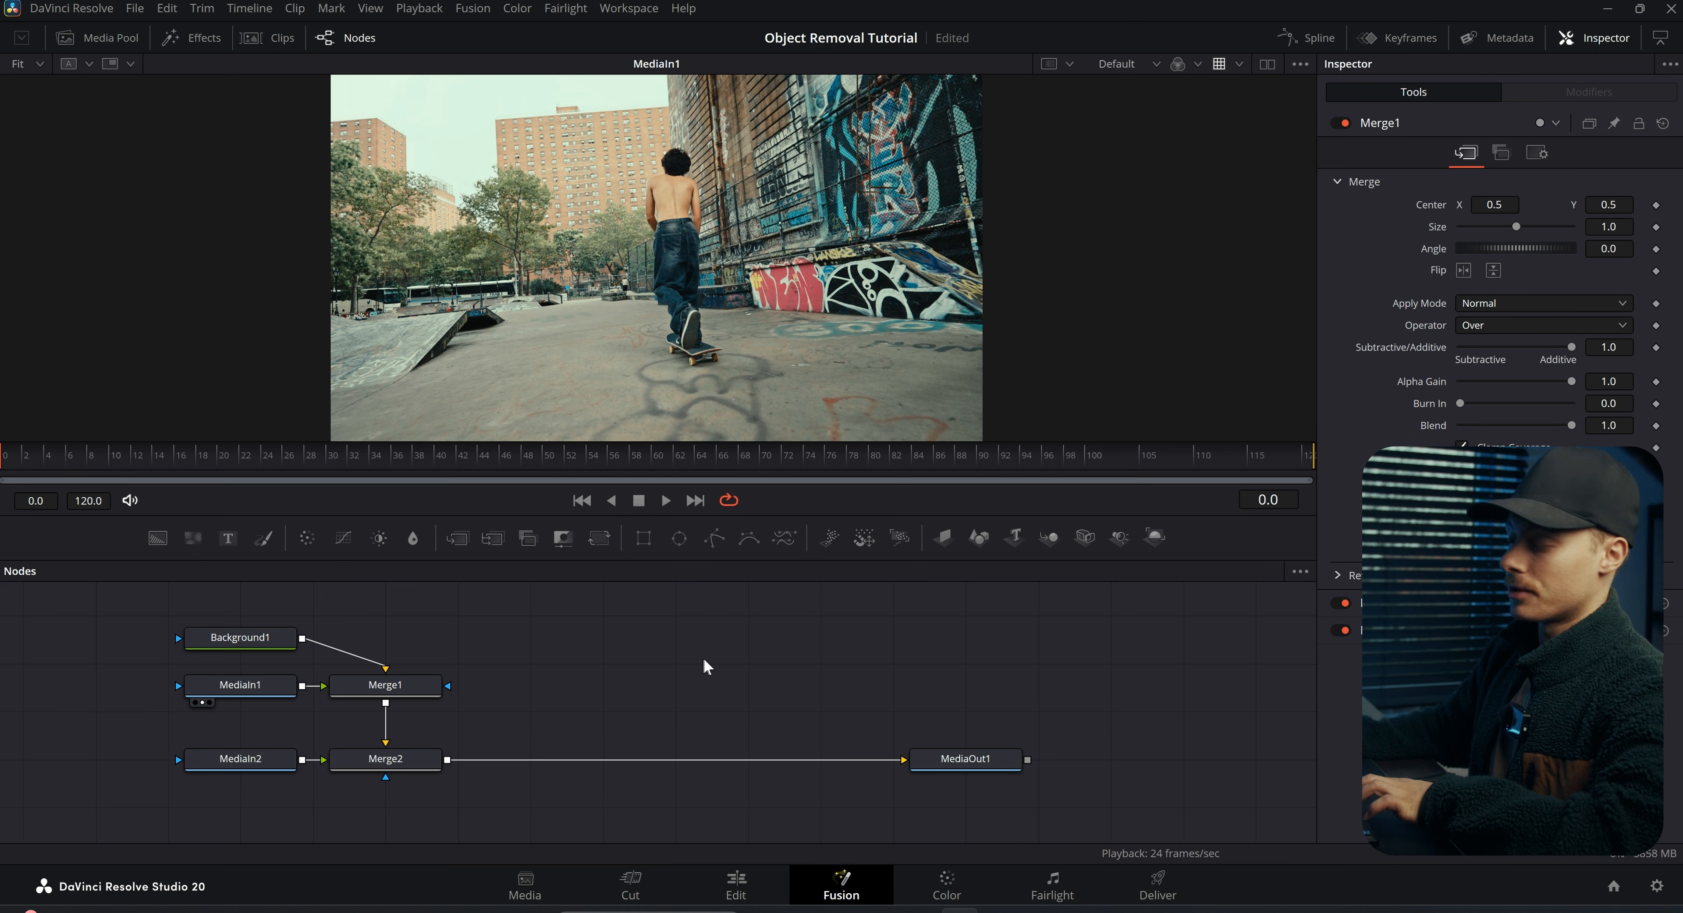
mouse_move(784, 673)
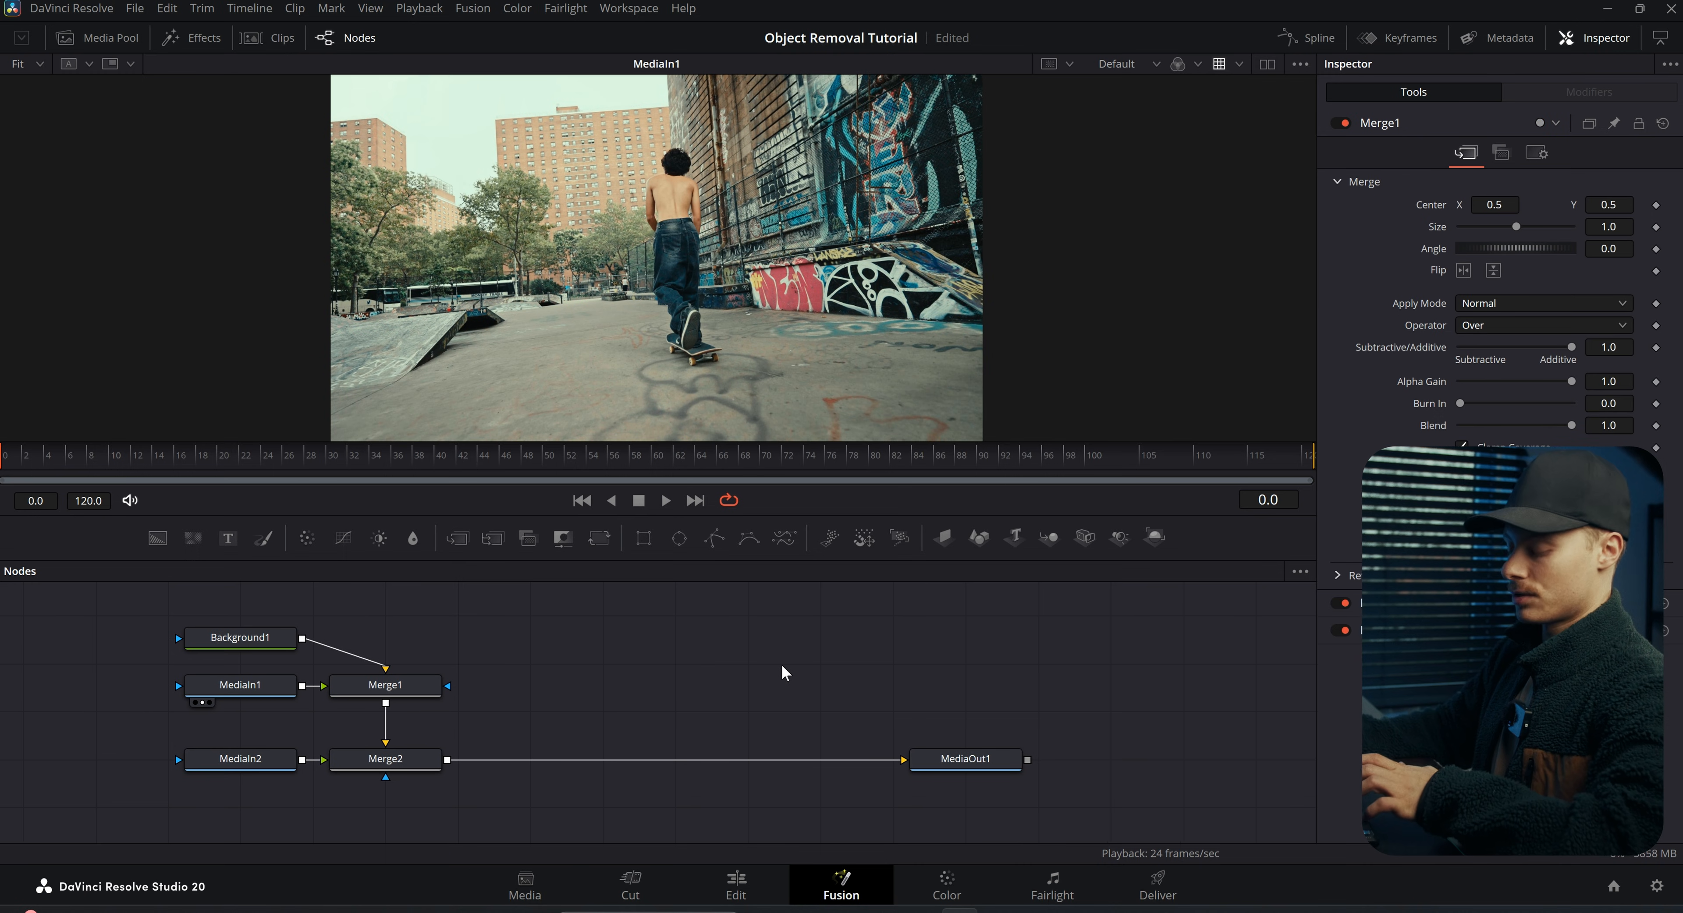
type("magic")
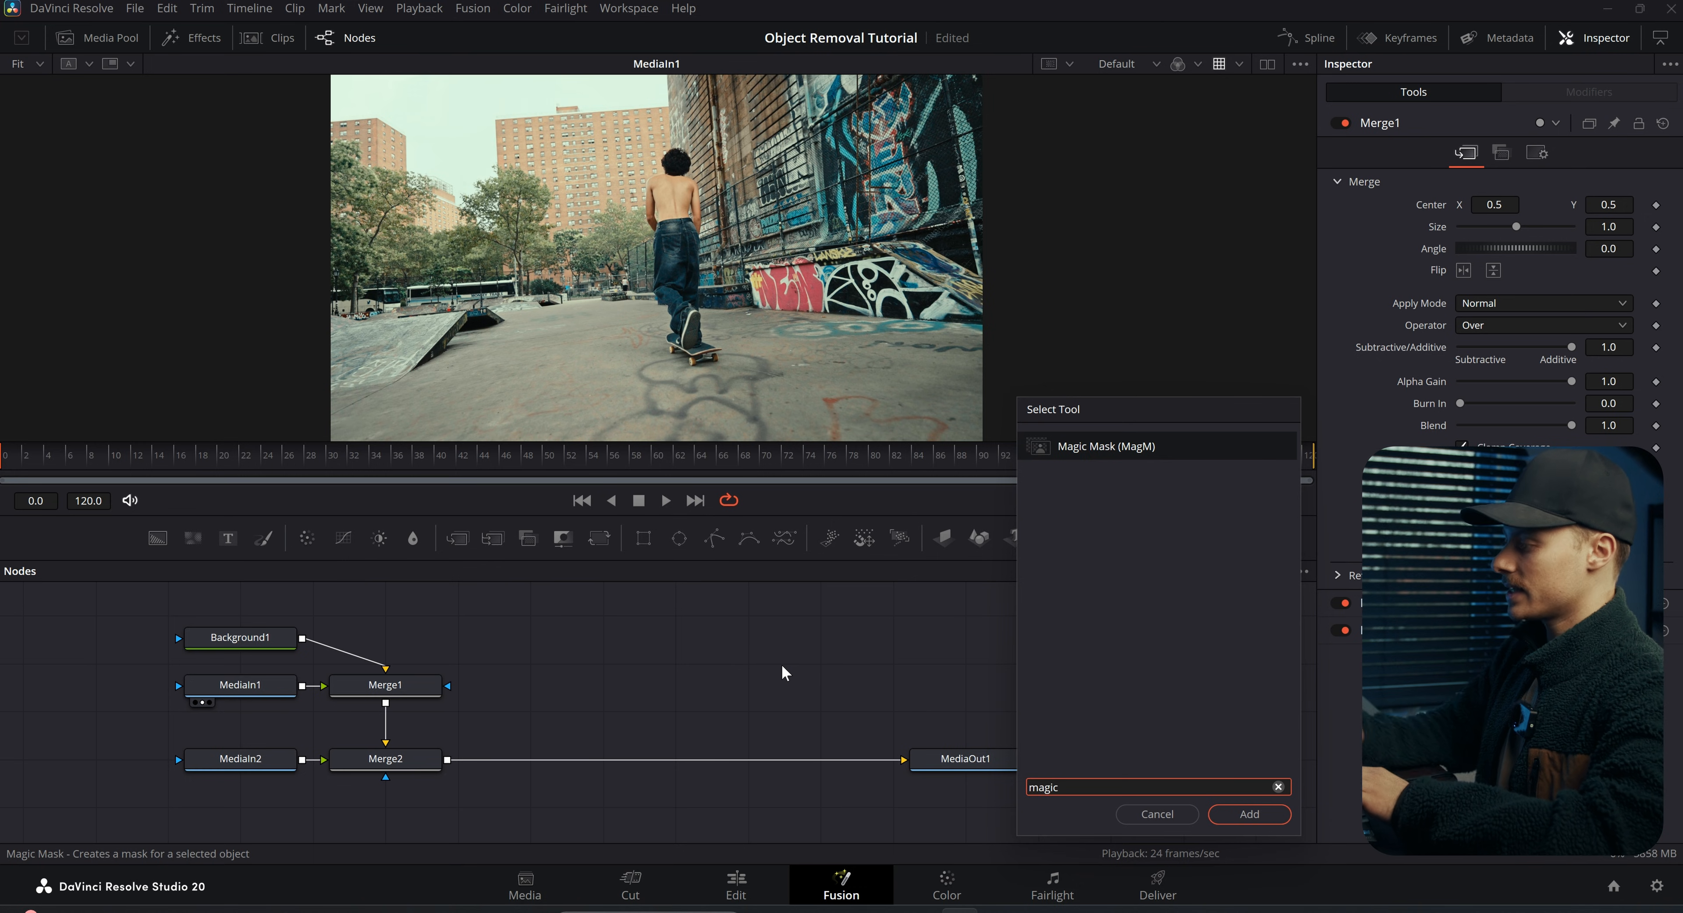
left_click(1248, 813)
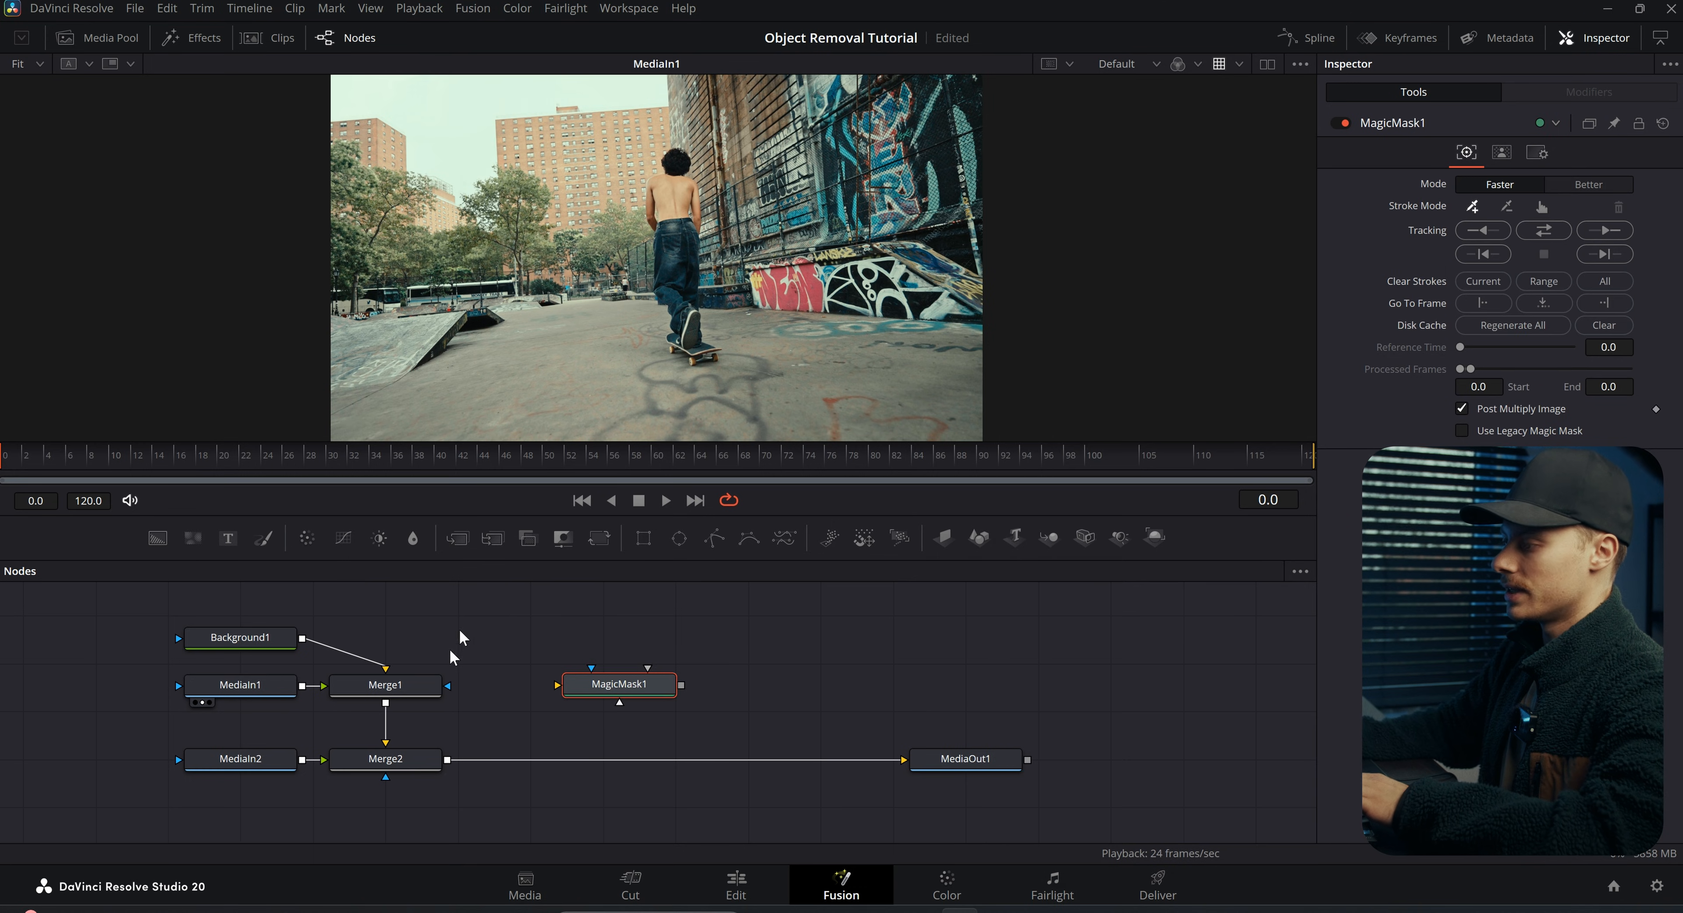
Step: Feed Merge1 into MagicMask1, stroke the skater, track it both directions and soften the matte blur
left_click(386, 685)
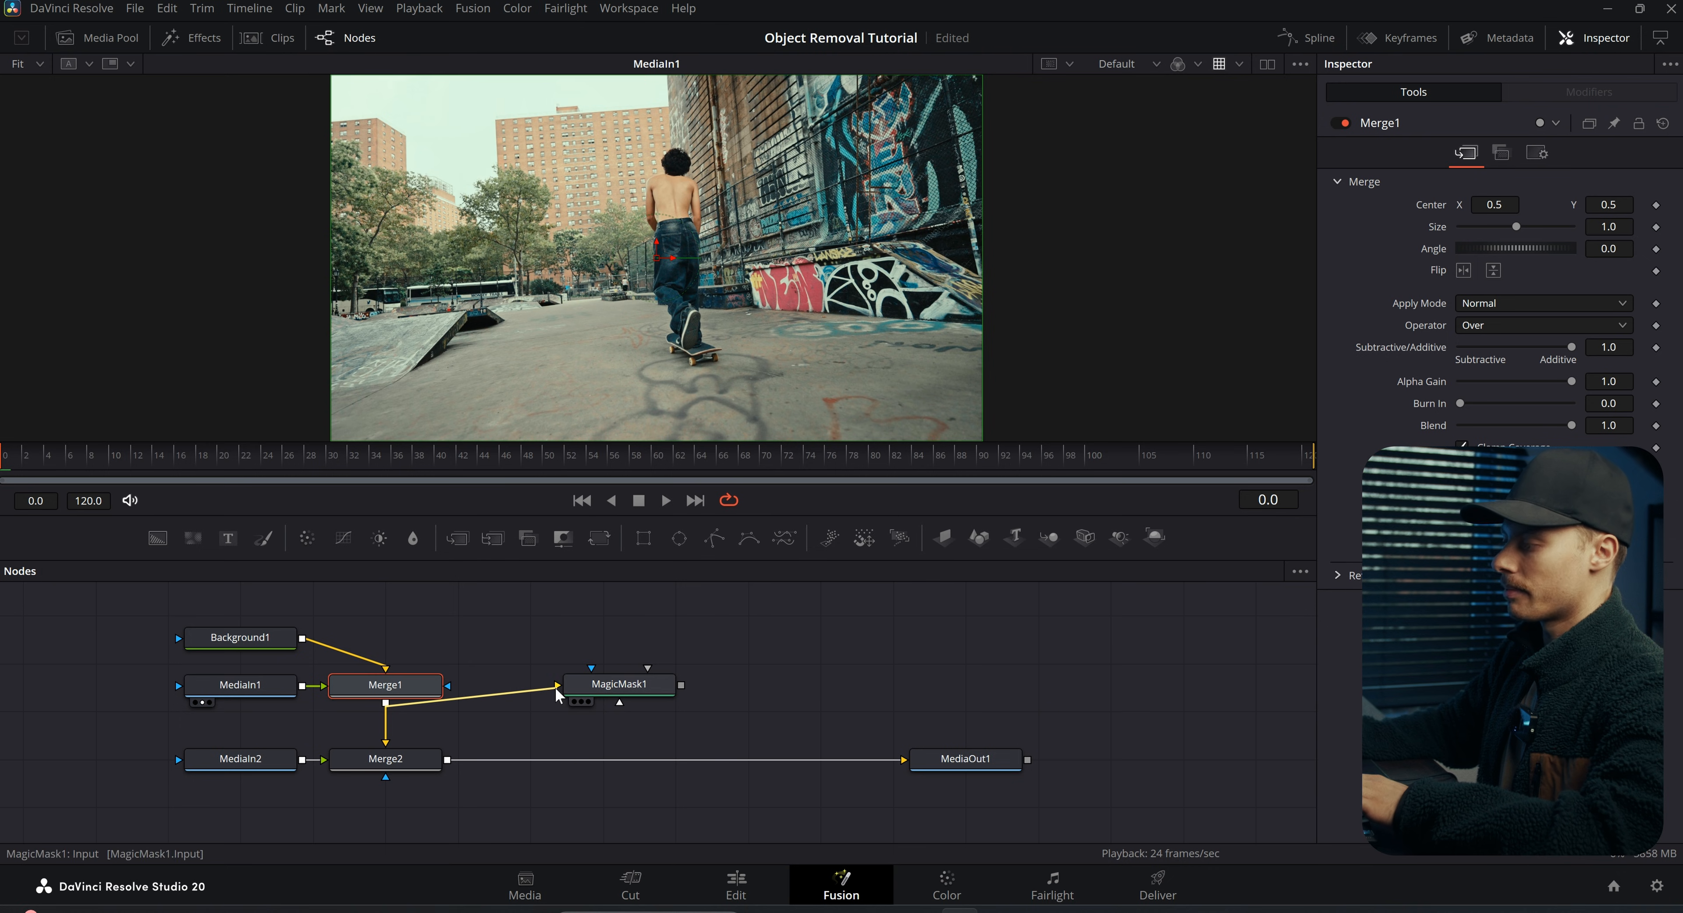
left_click(616, 685)
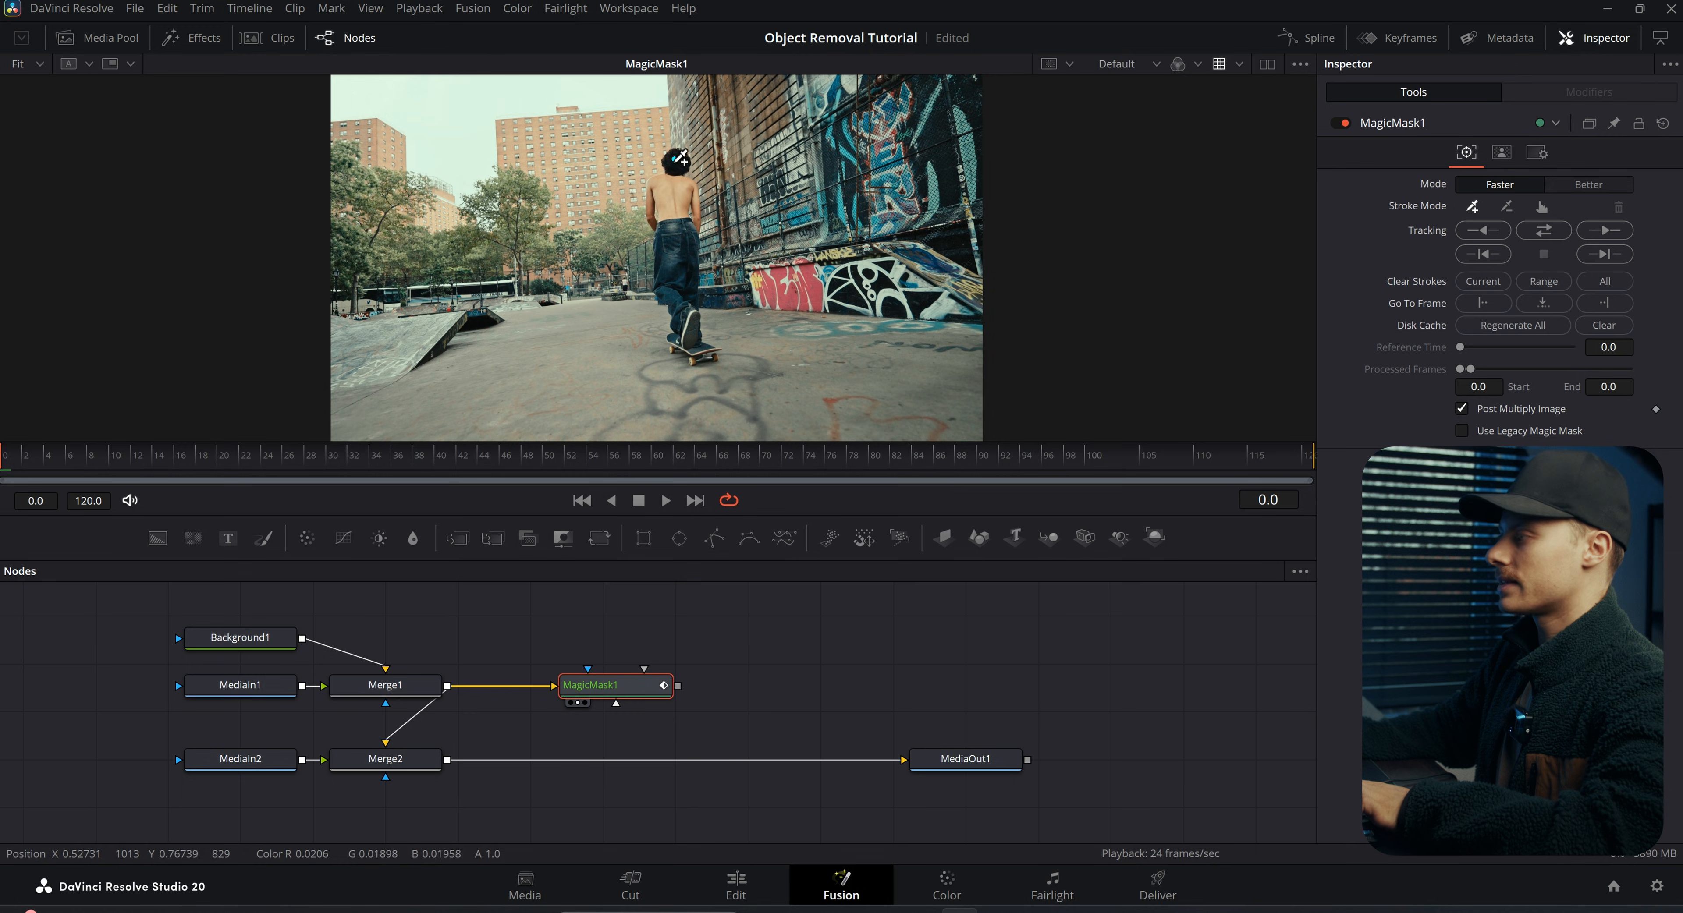
mouse_move(687, 272)
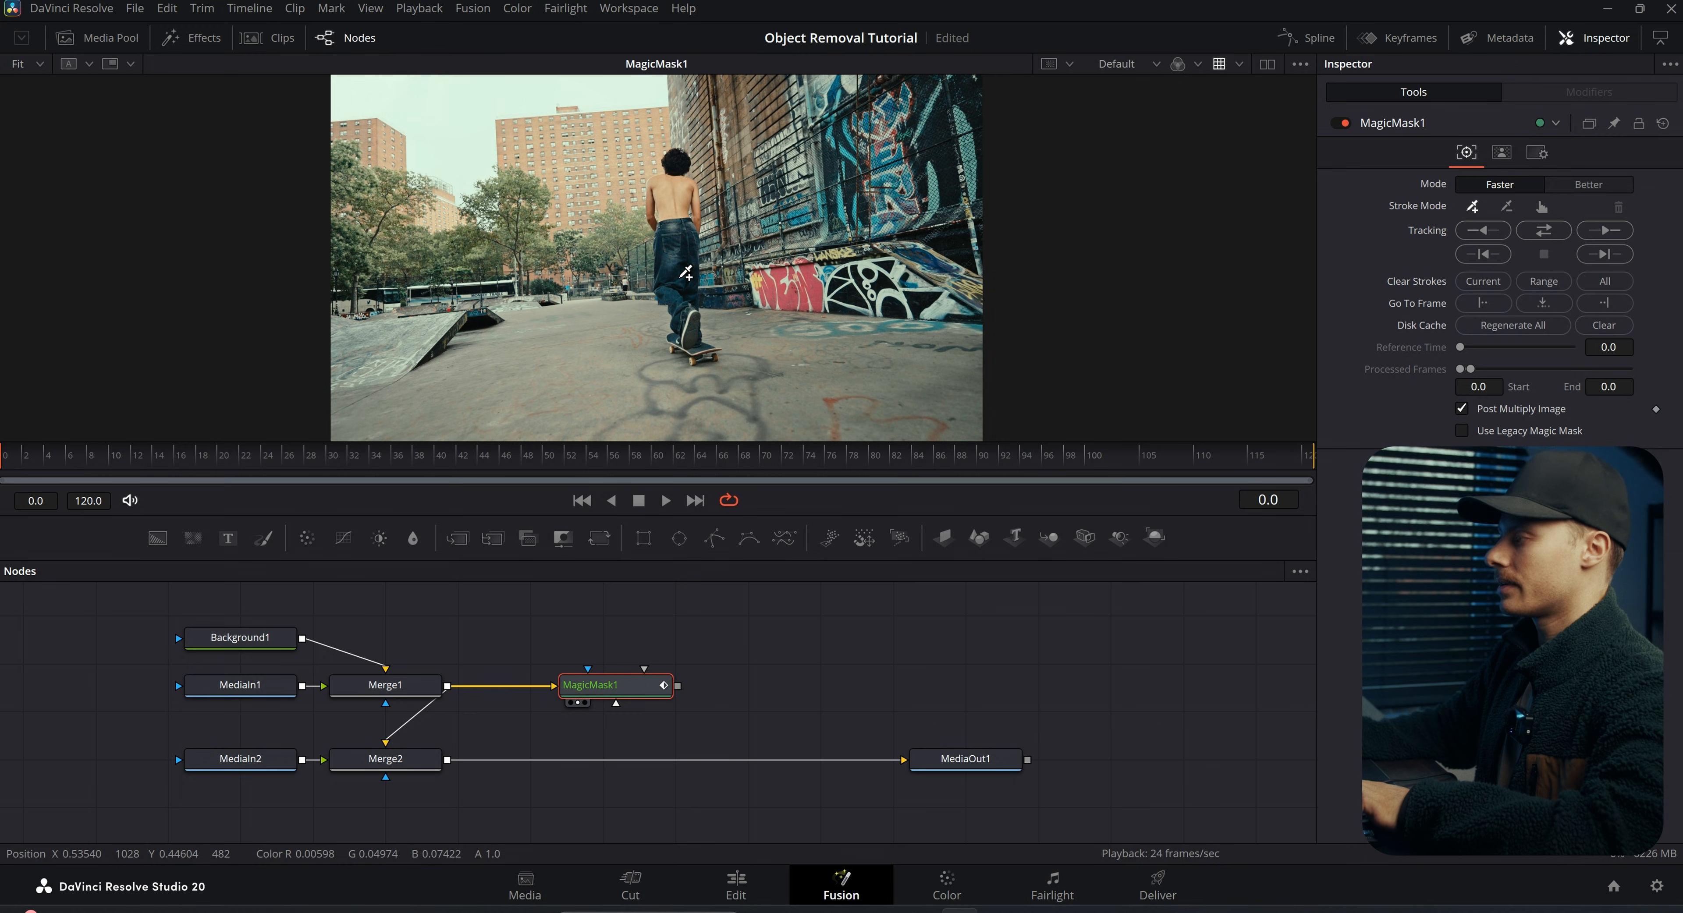
left_click(1499, 183)
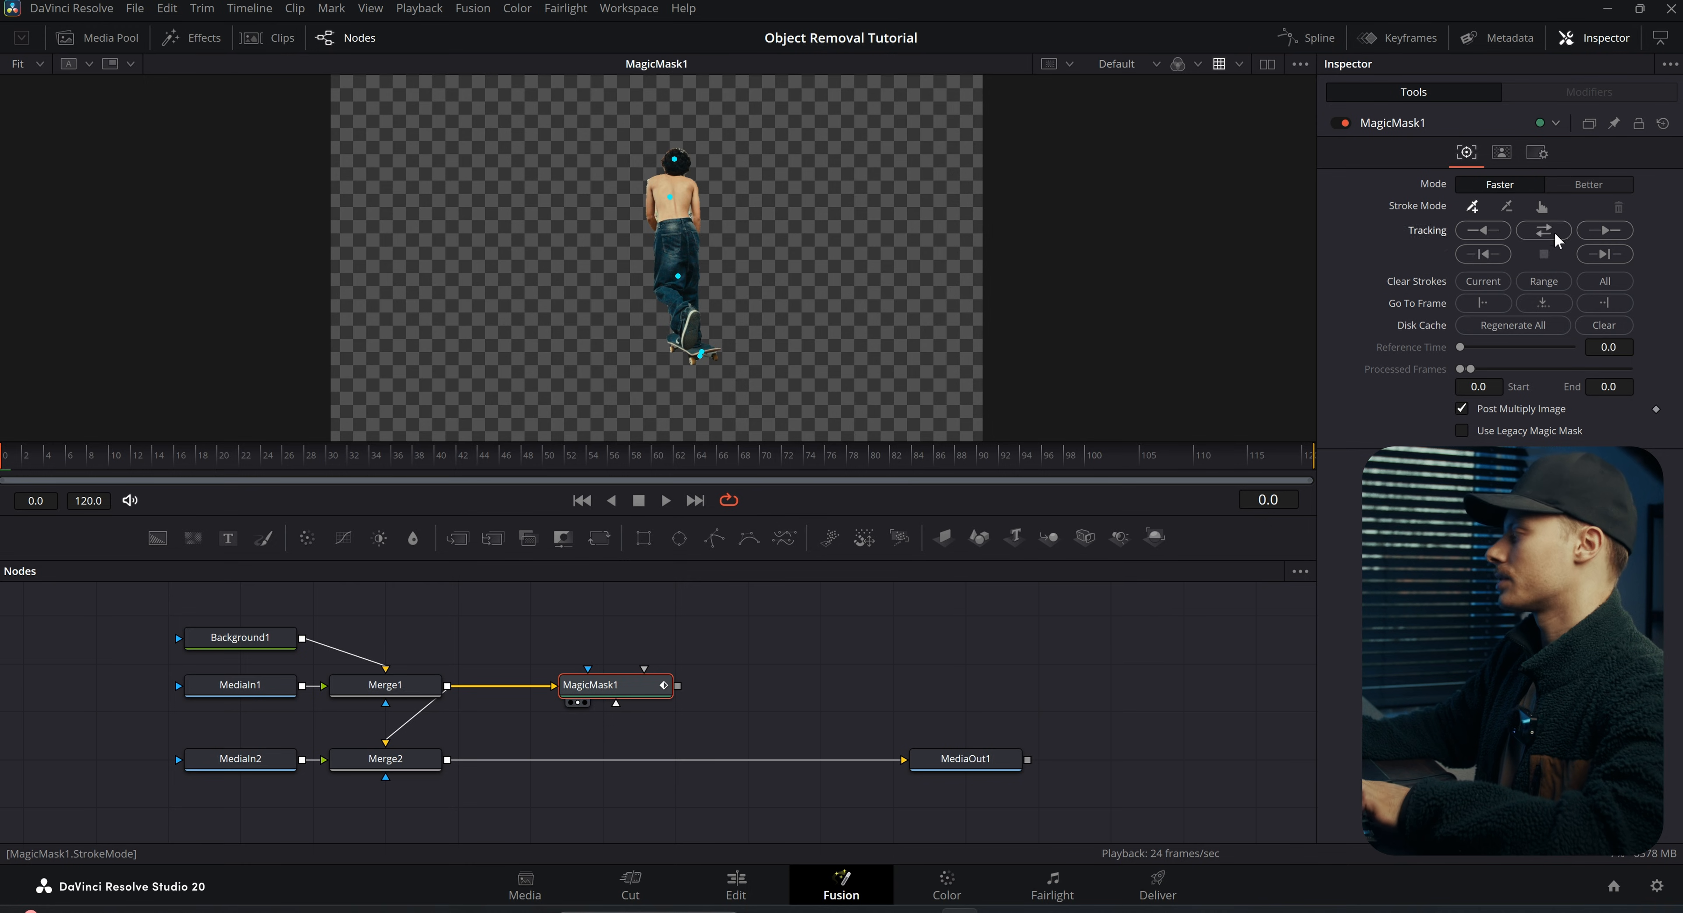
left_click(1543, 230)
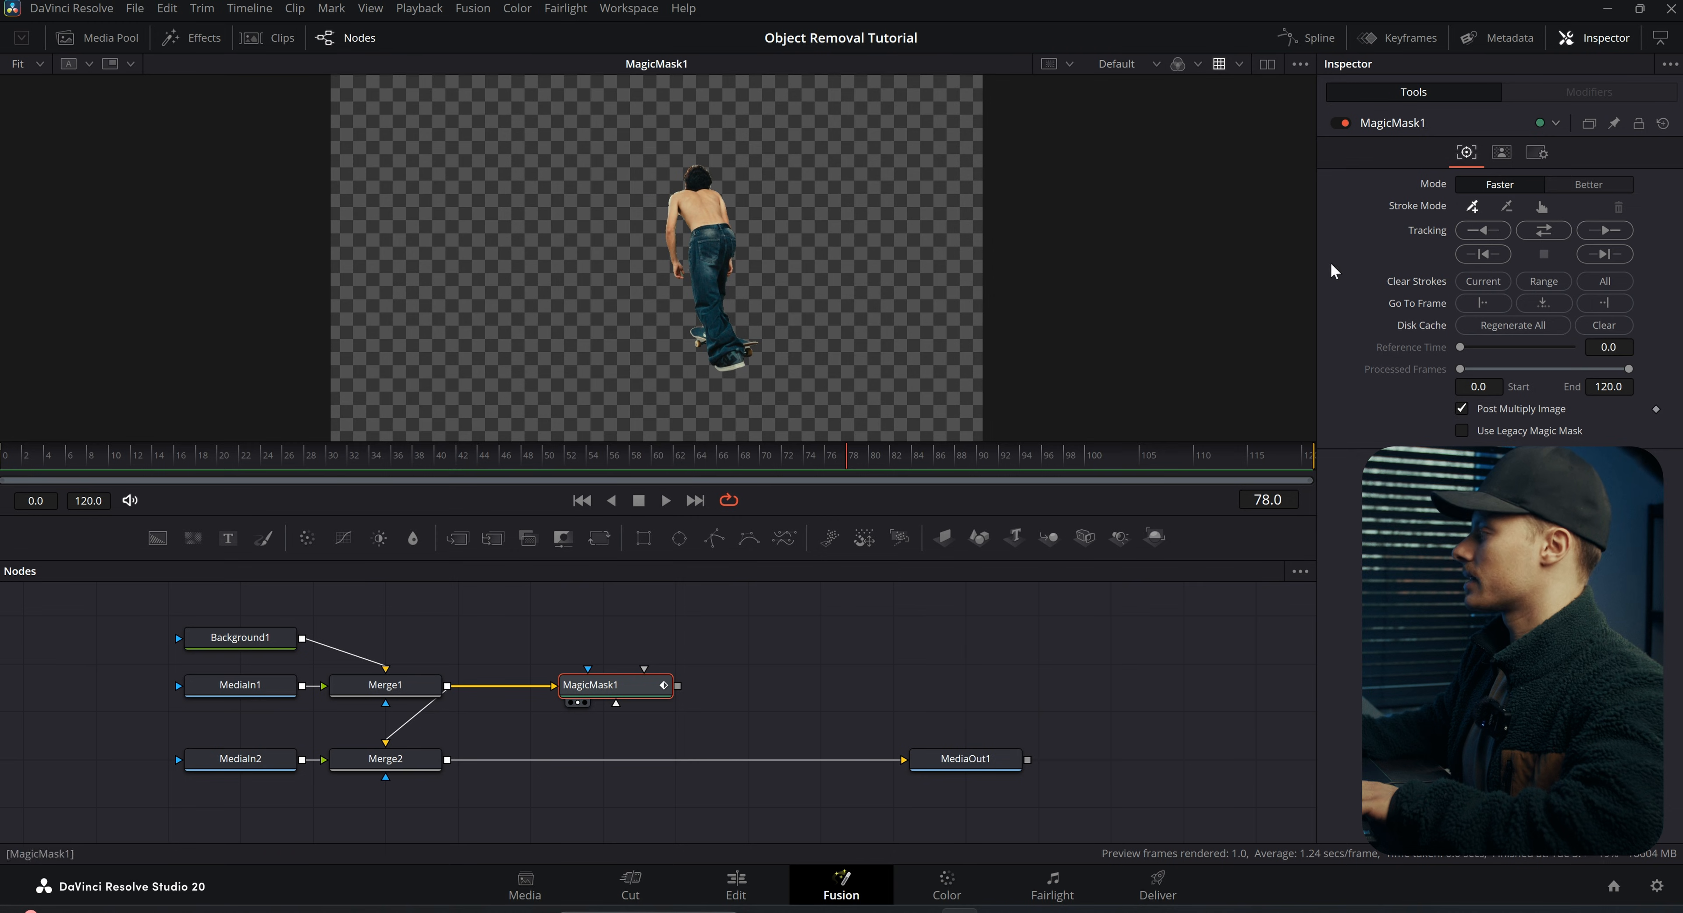
left_click(1502, 153)
type("magic")
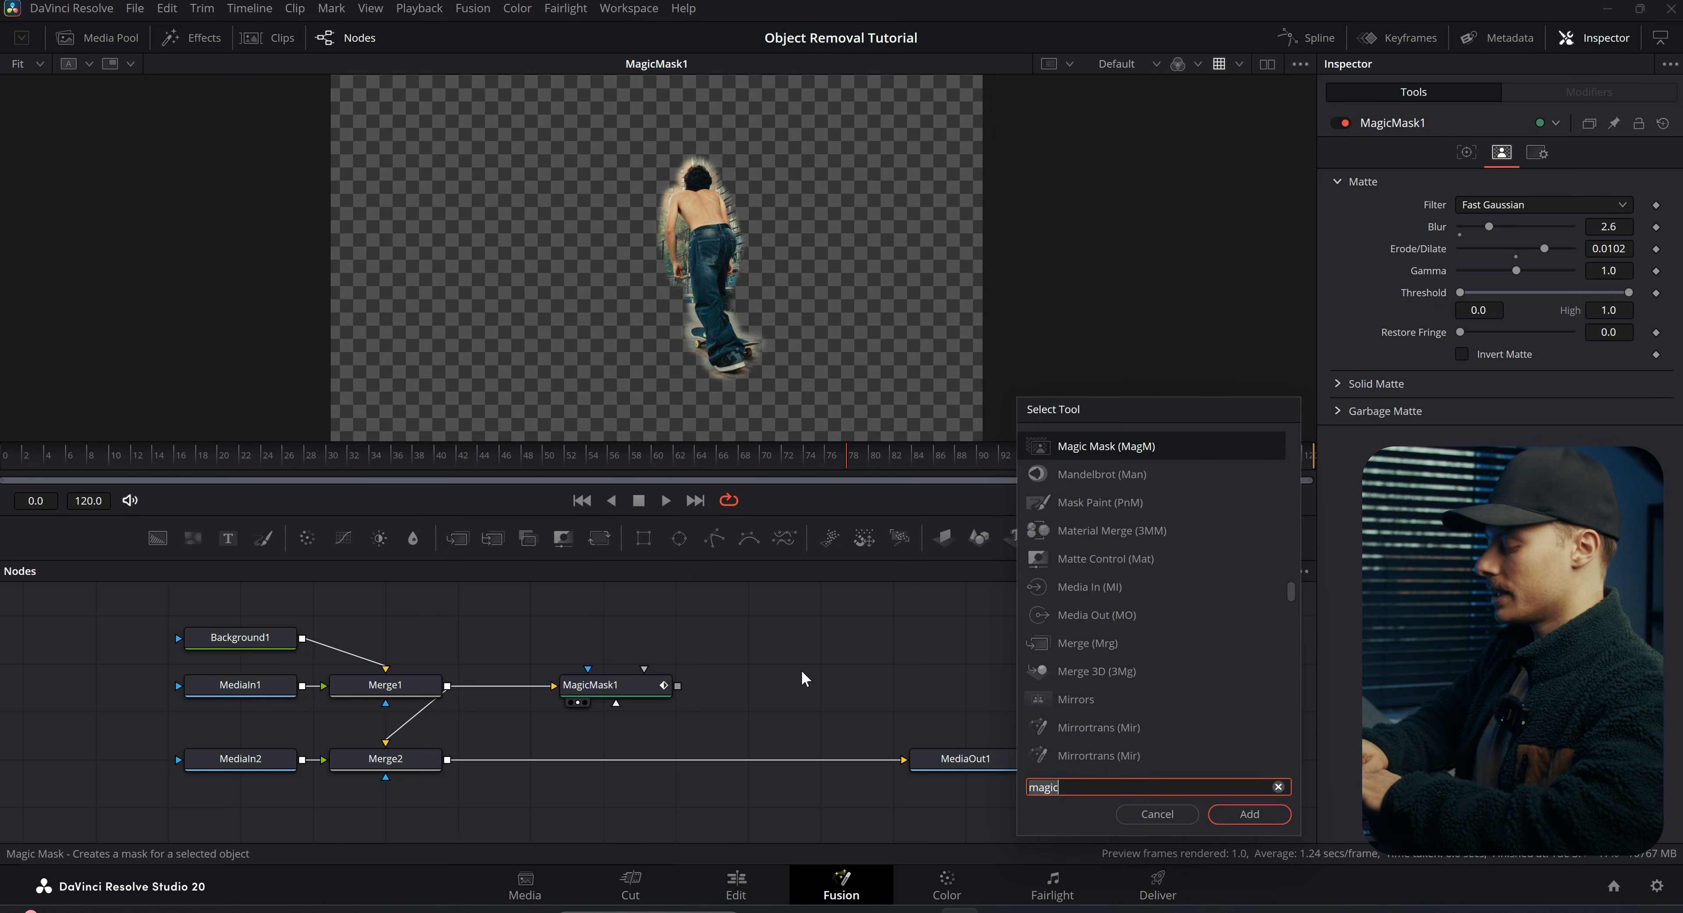
Step: Add a Bitmap node after MagicMask1 and wire it into Merge2's mask input
left_click(1248, 813)
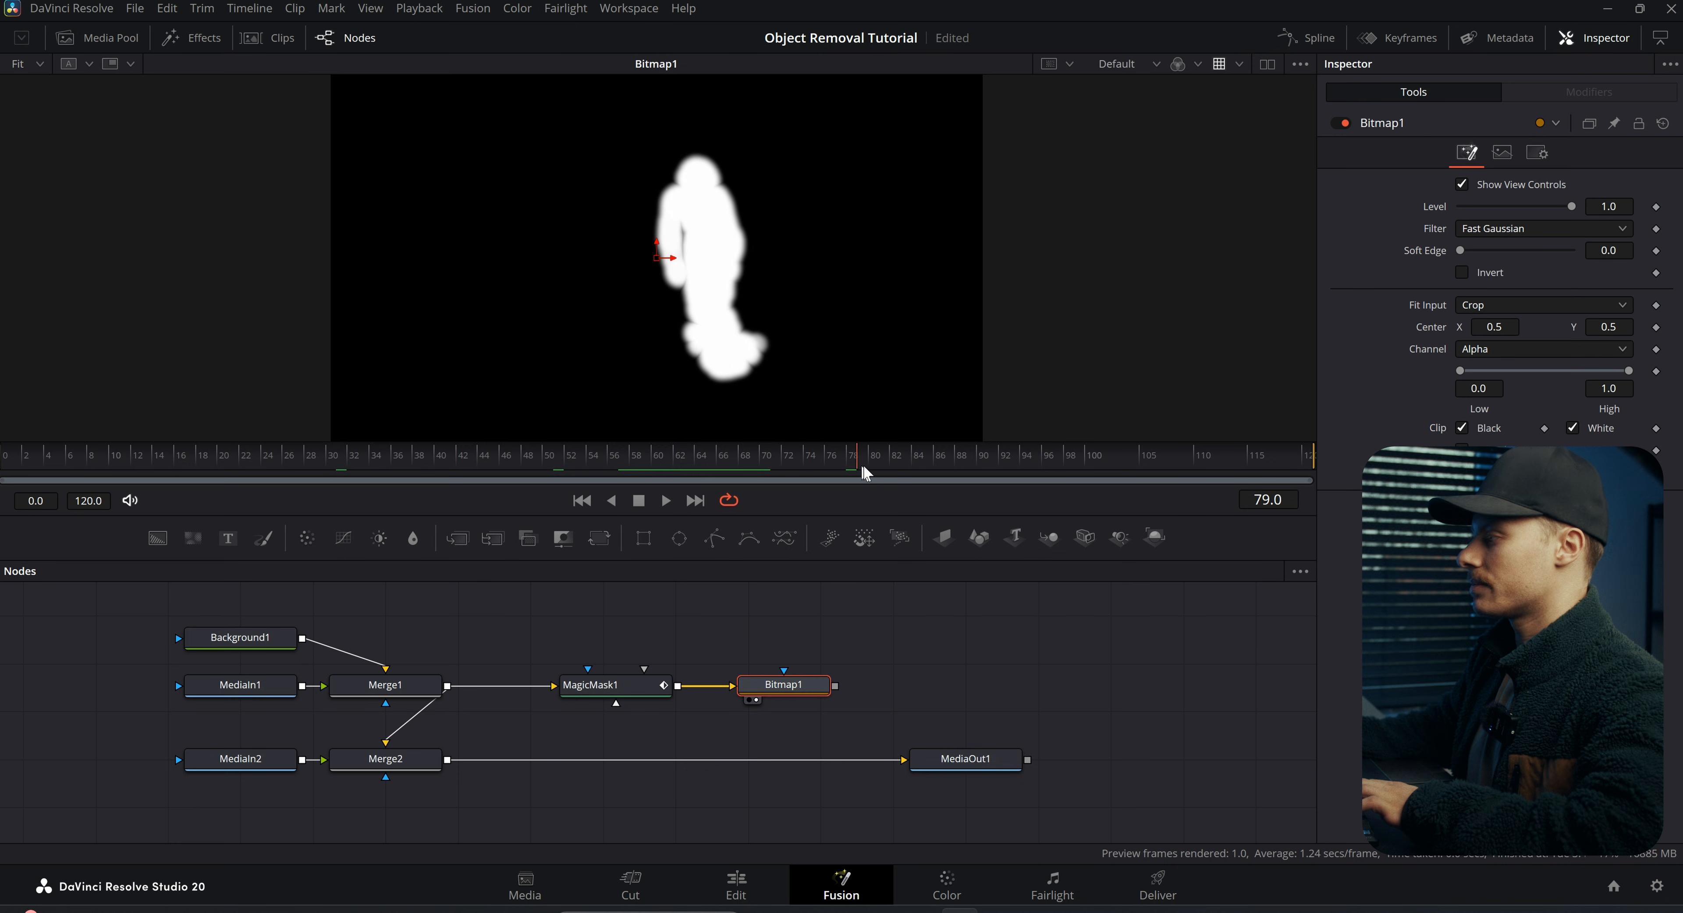
left_click(966, 759)
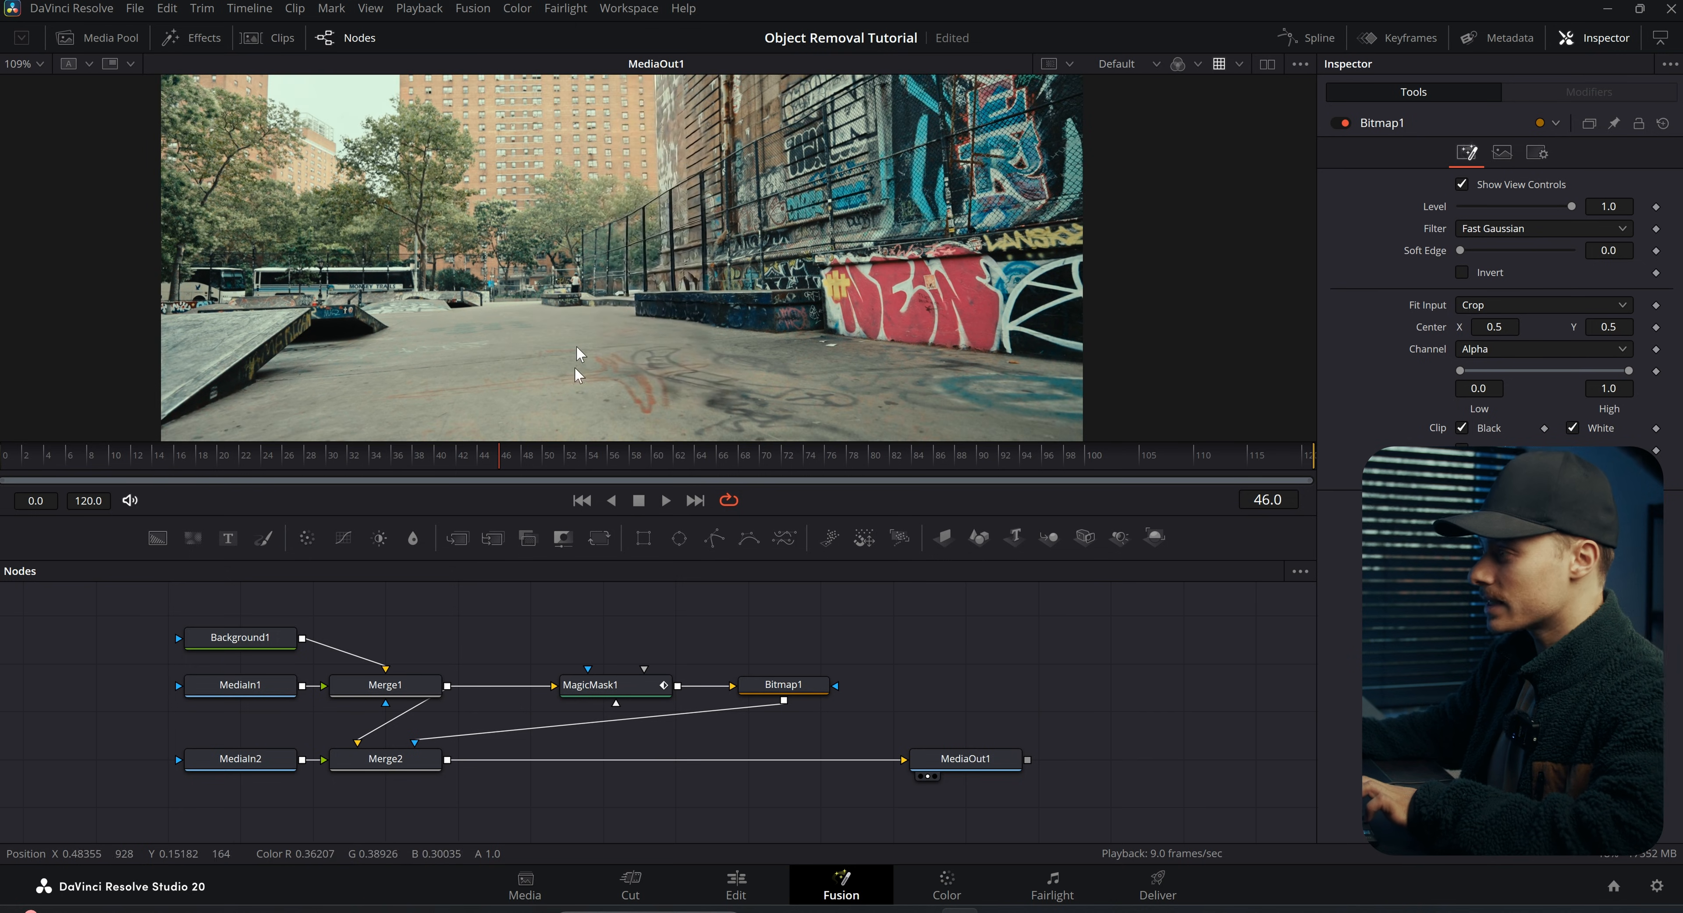
mouse_move(650, 225)
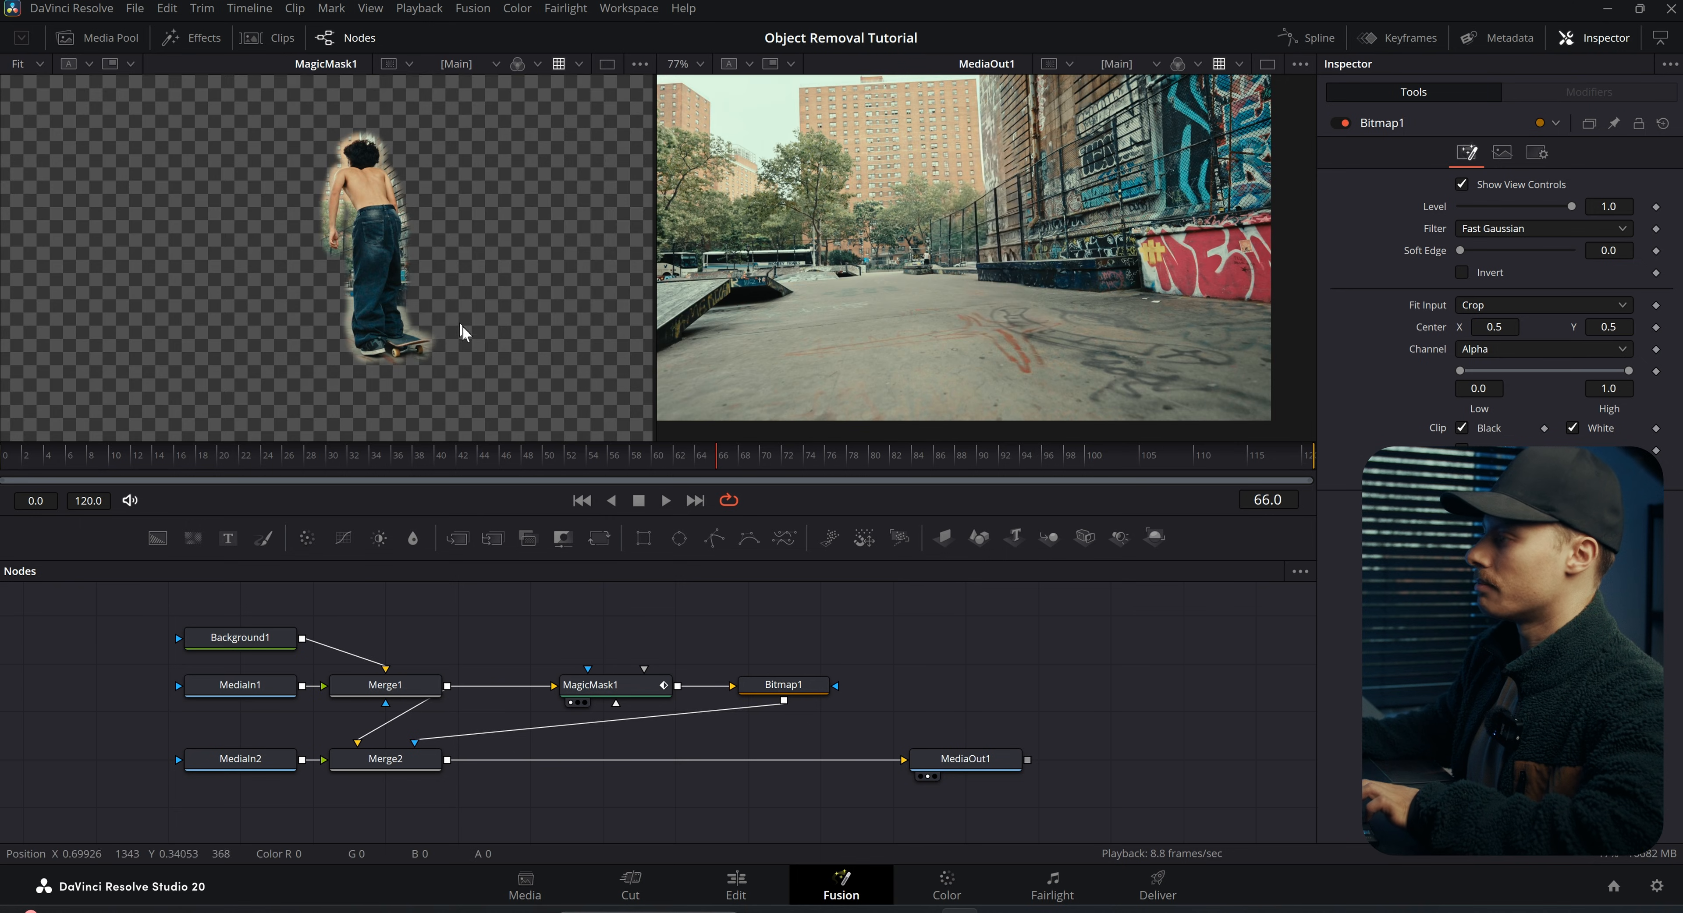
Step: On MagicMask1's Matte settings raise Erode/Dilate to 0.02 and Blur to about 3.94
left_click(612, 685)
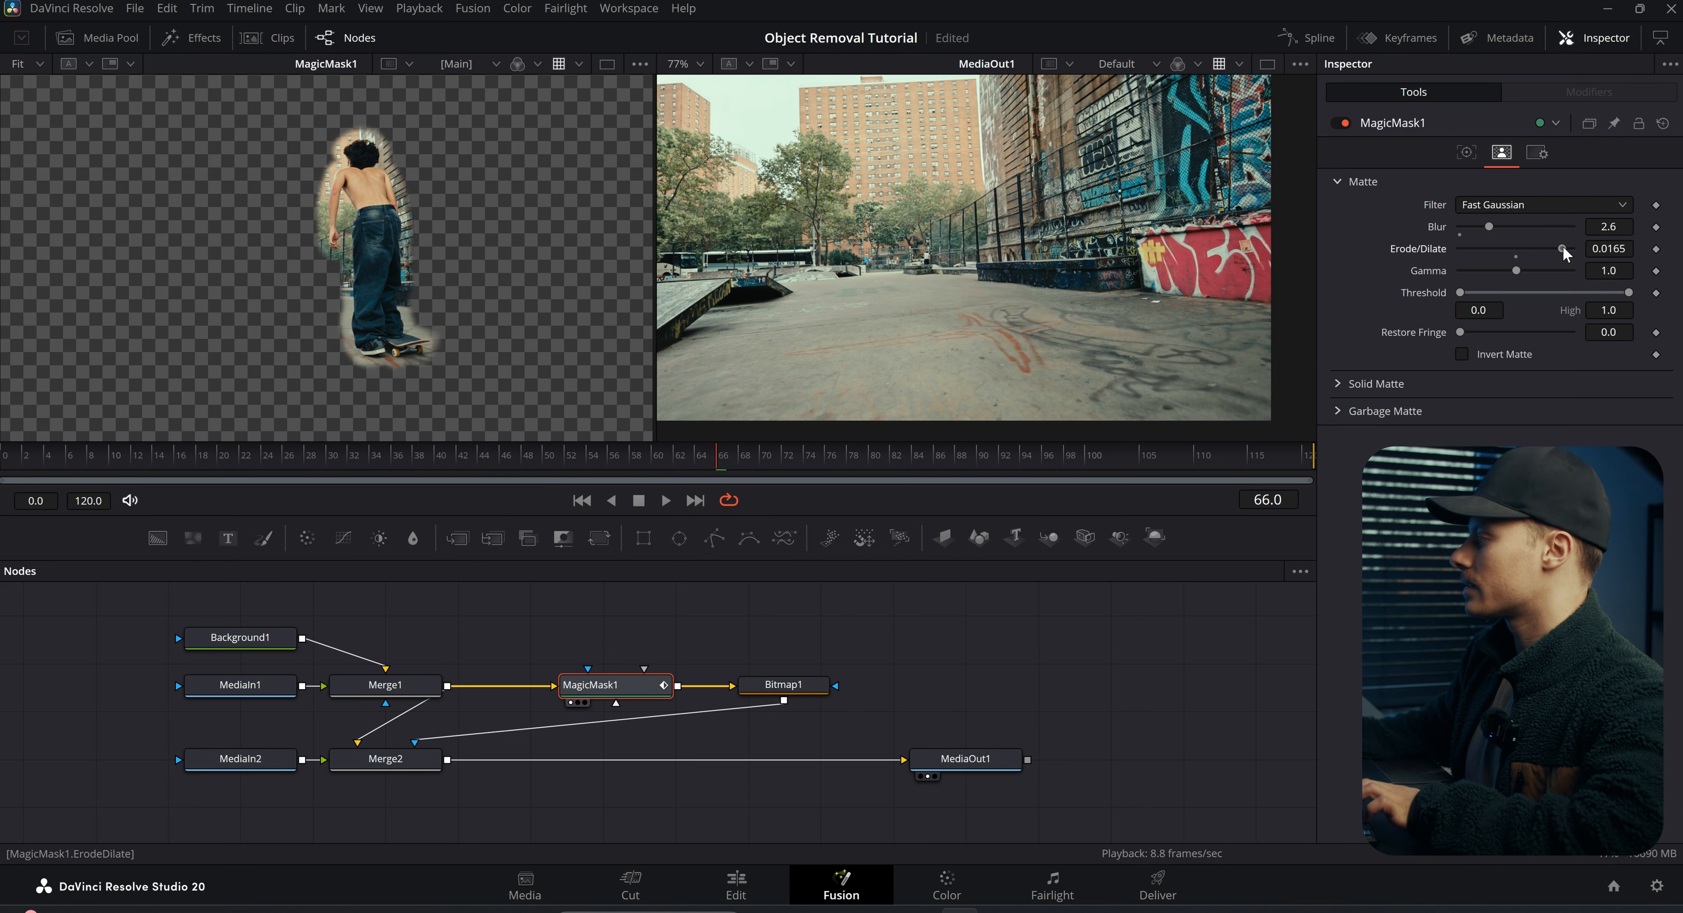
left_click_drag(1491, 226, 1503, 226)
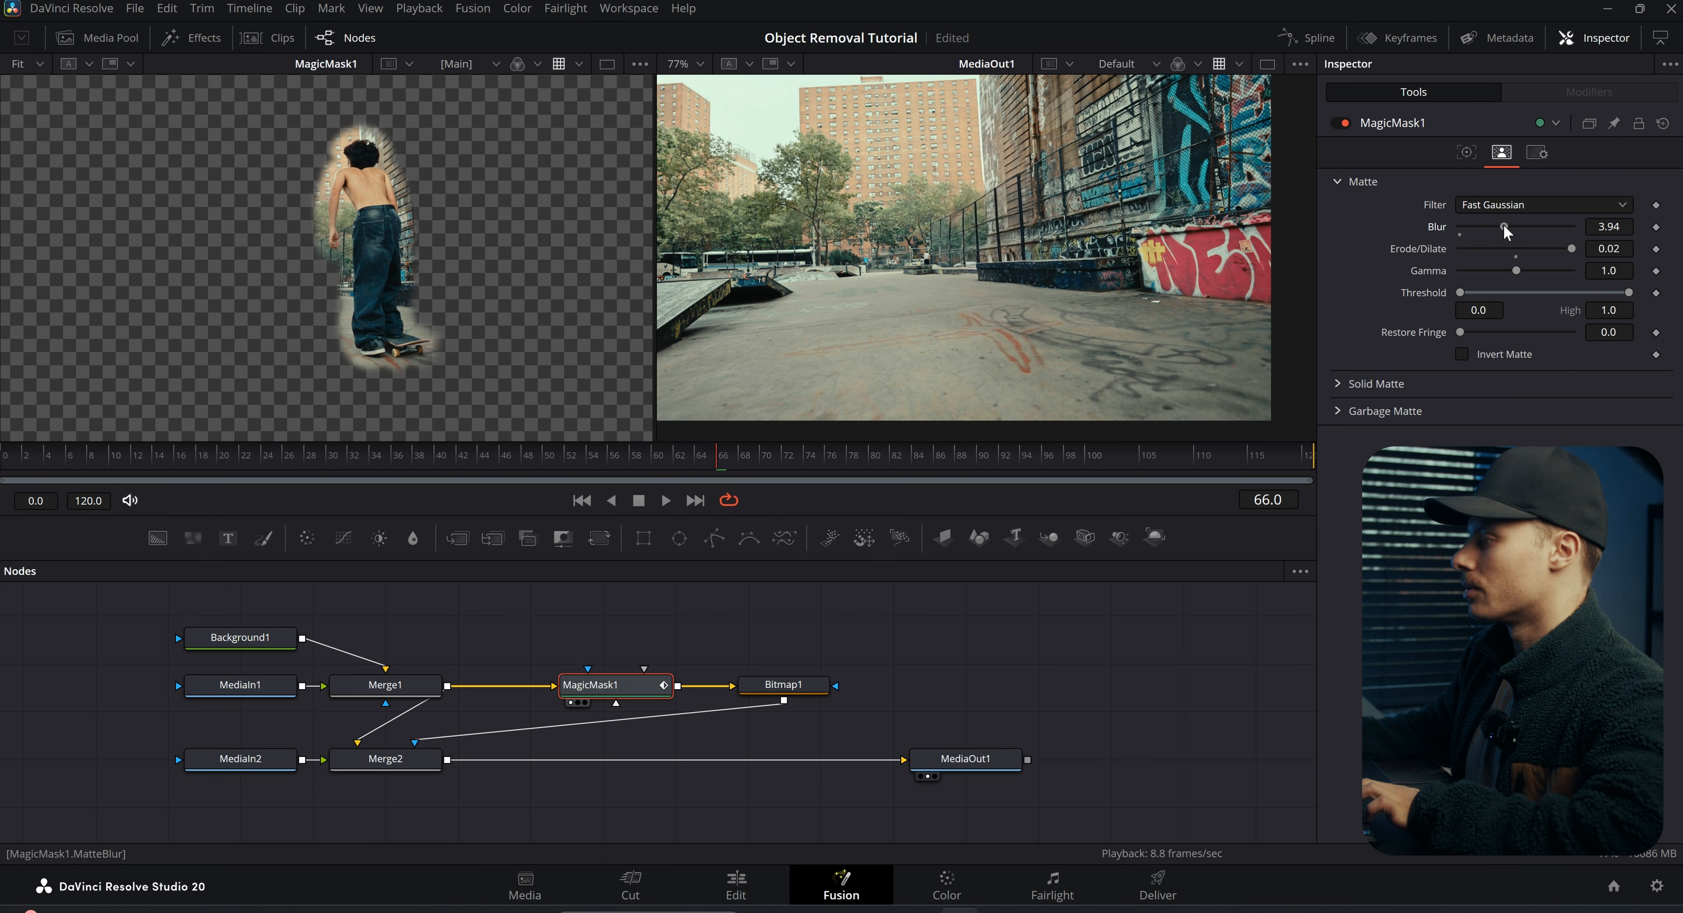
left_click(1466, 152)
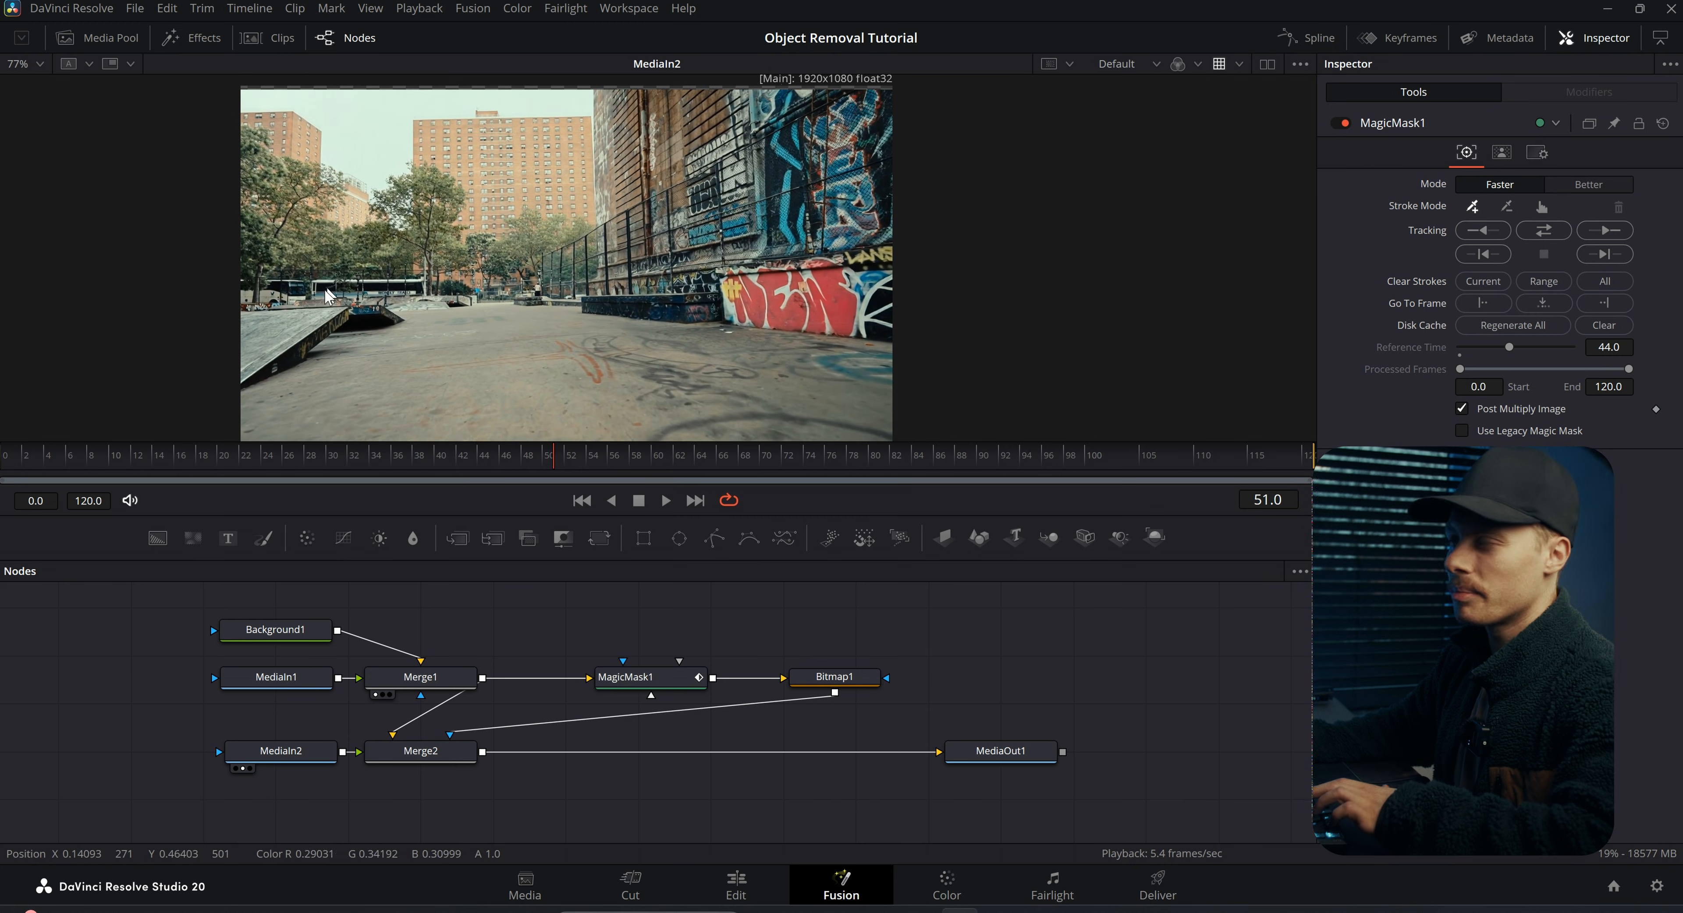
Step: Insert Transform1 after the Kling render input and unhook Bitmap1 from Merge2's mask
left_click(282, 750)
type("xf")
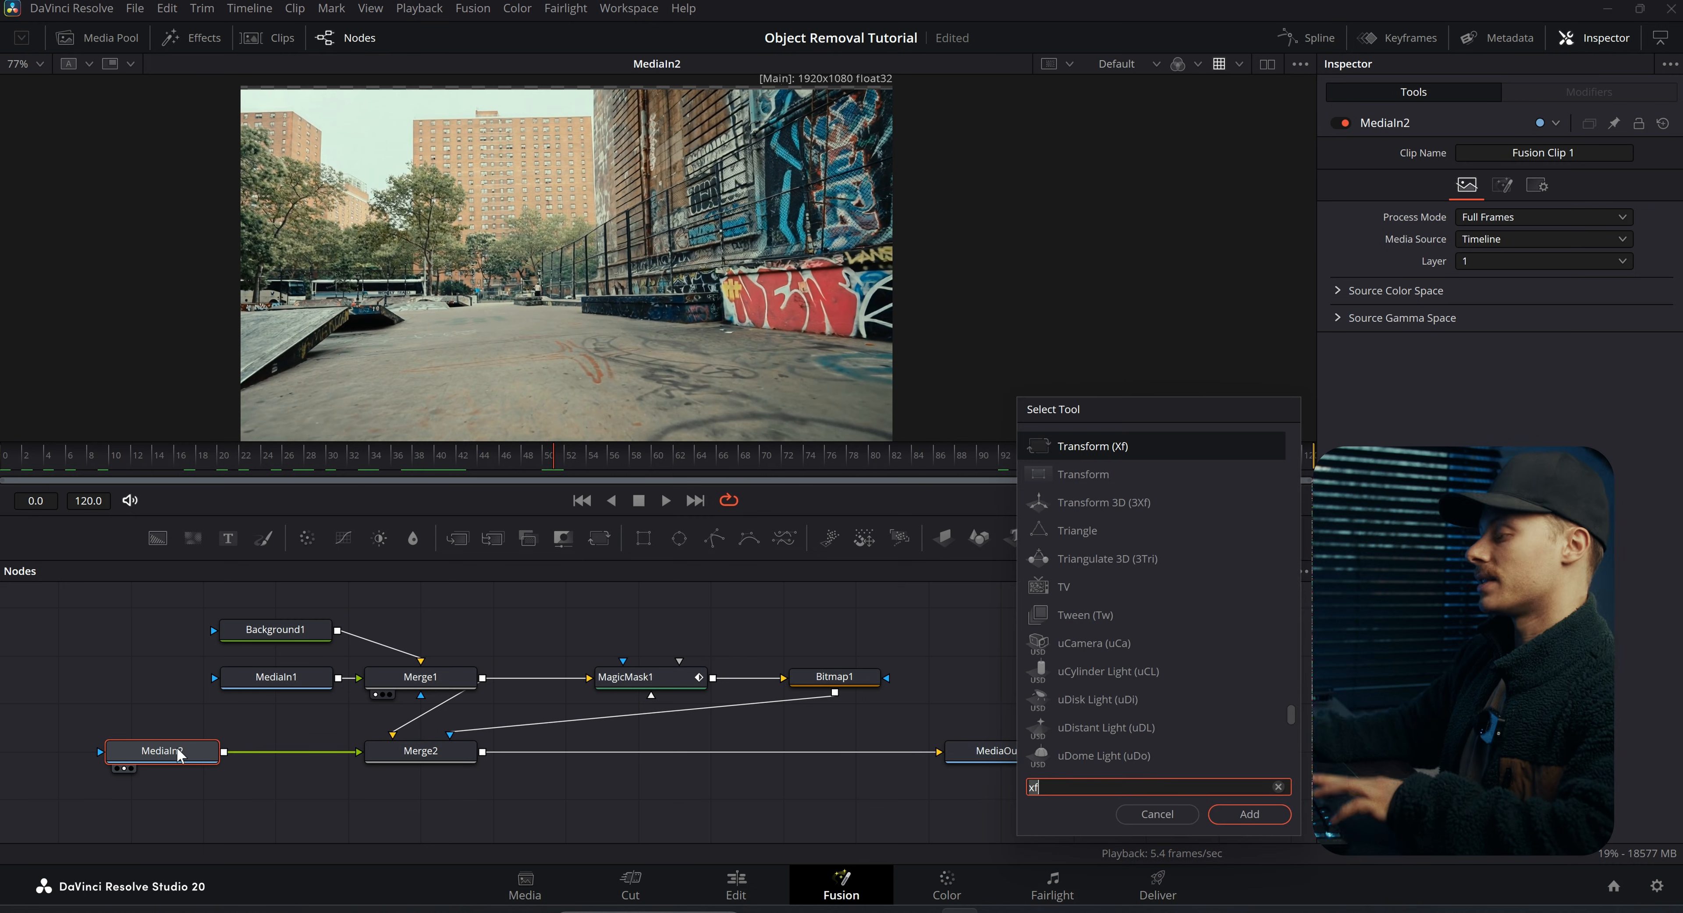
left_click(1096, 531)
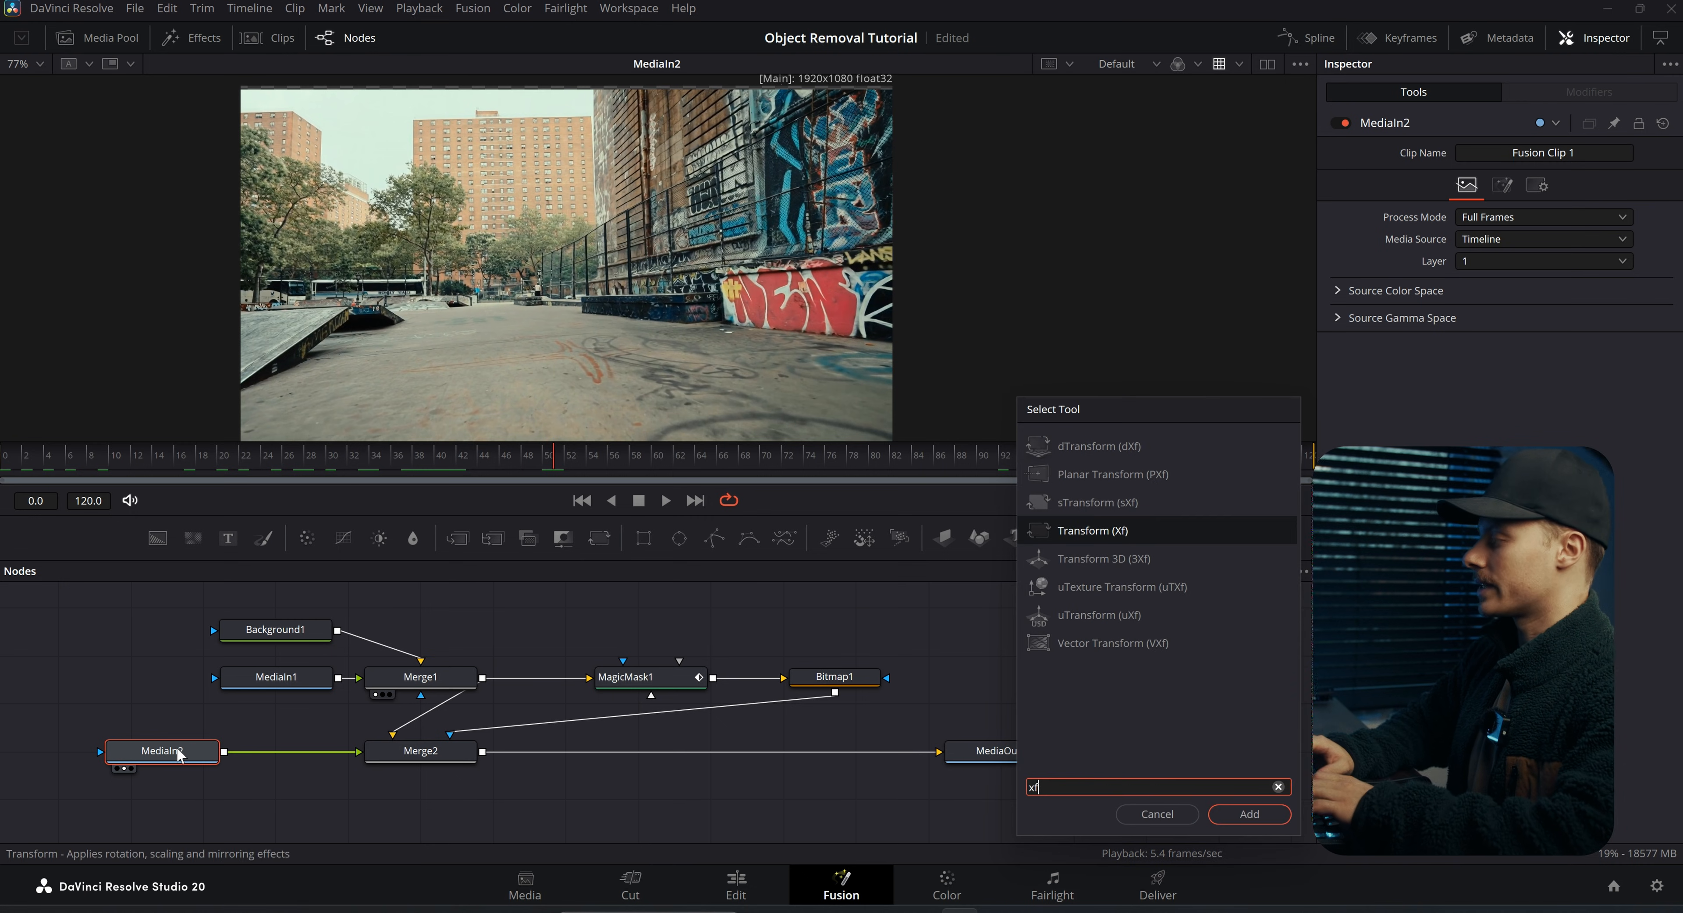
left_click(1247, 814)
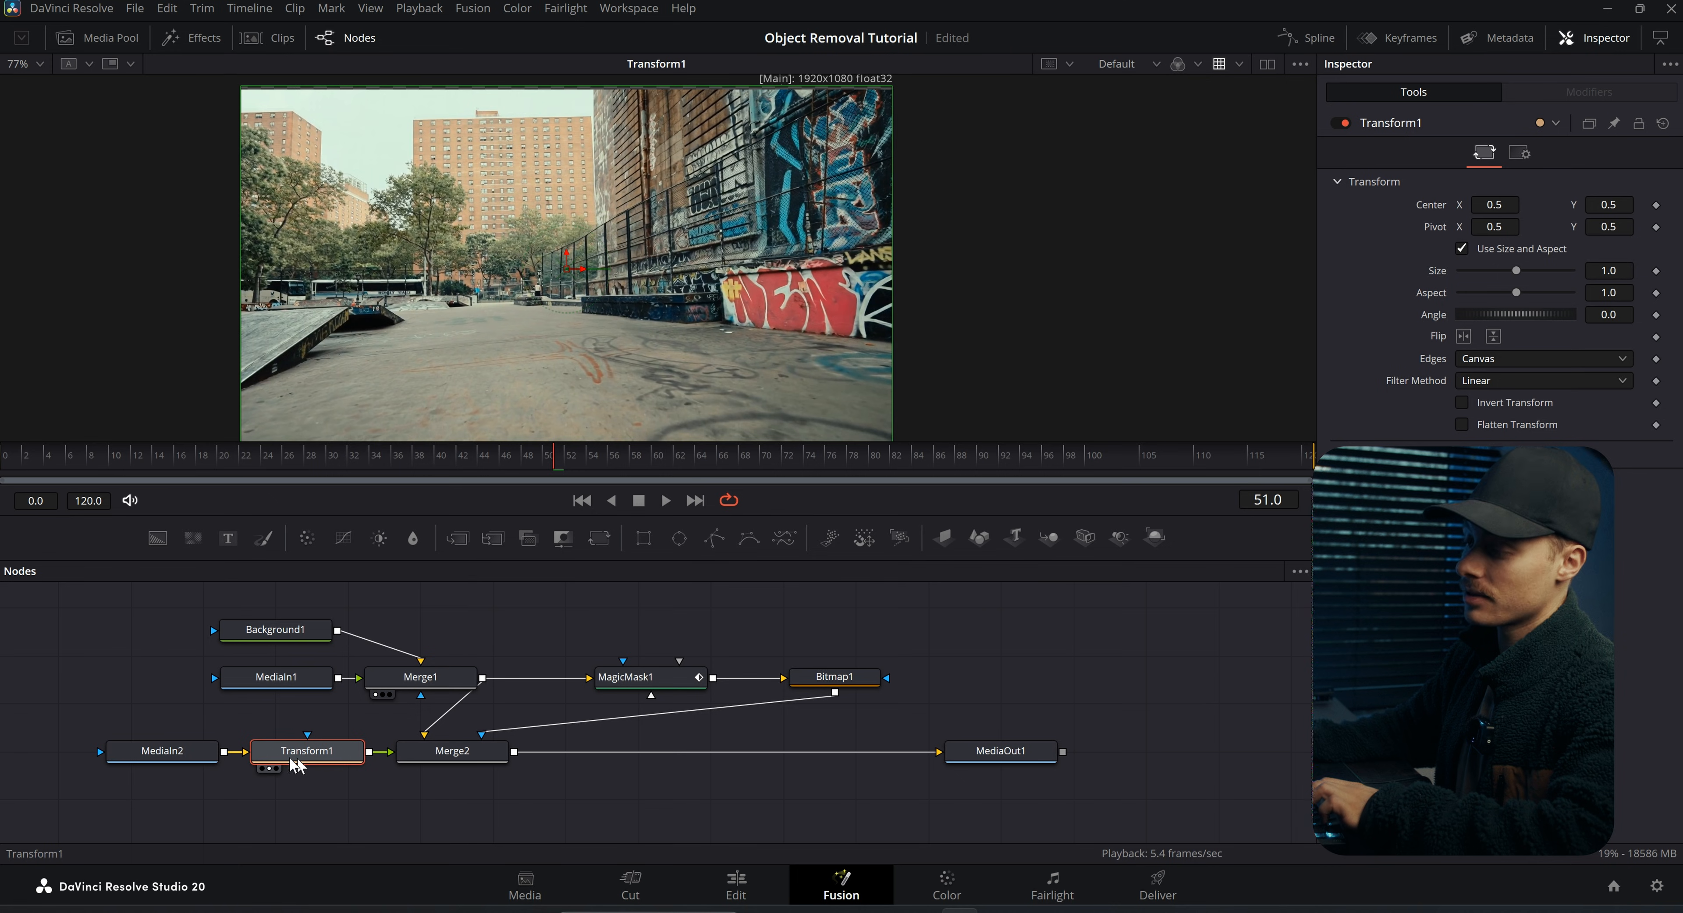
left_click(453, 751)
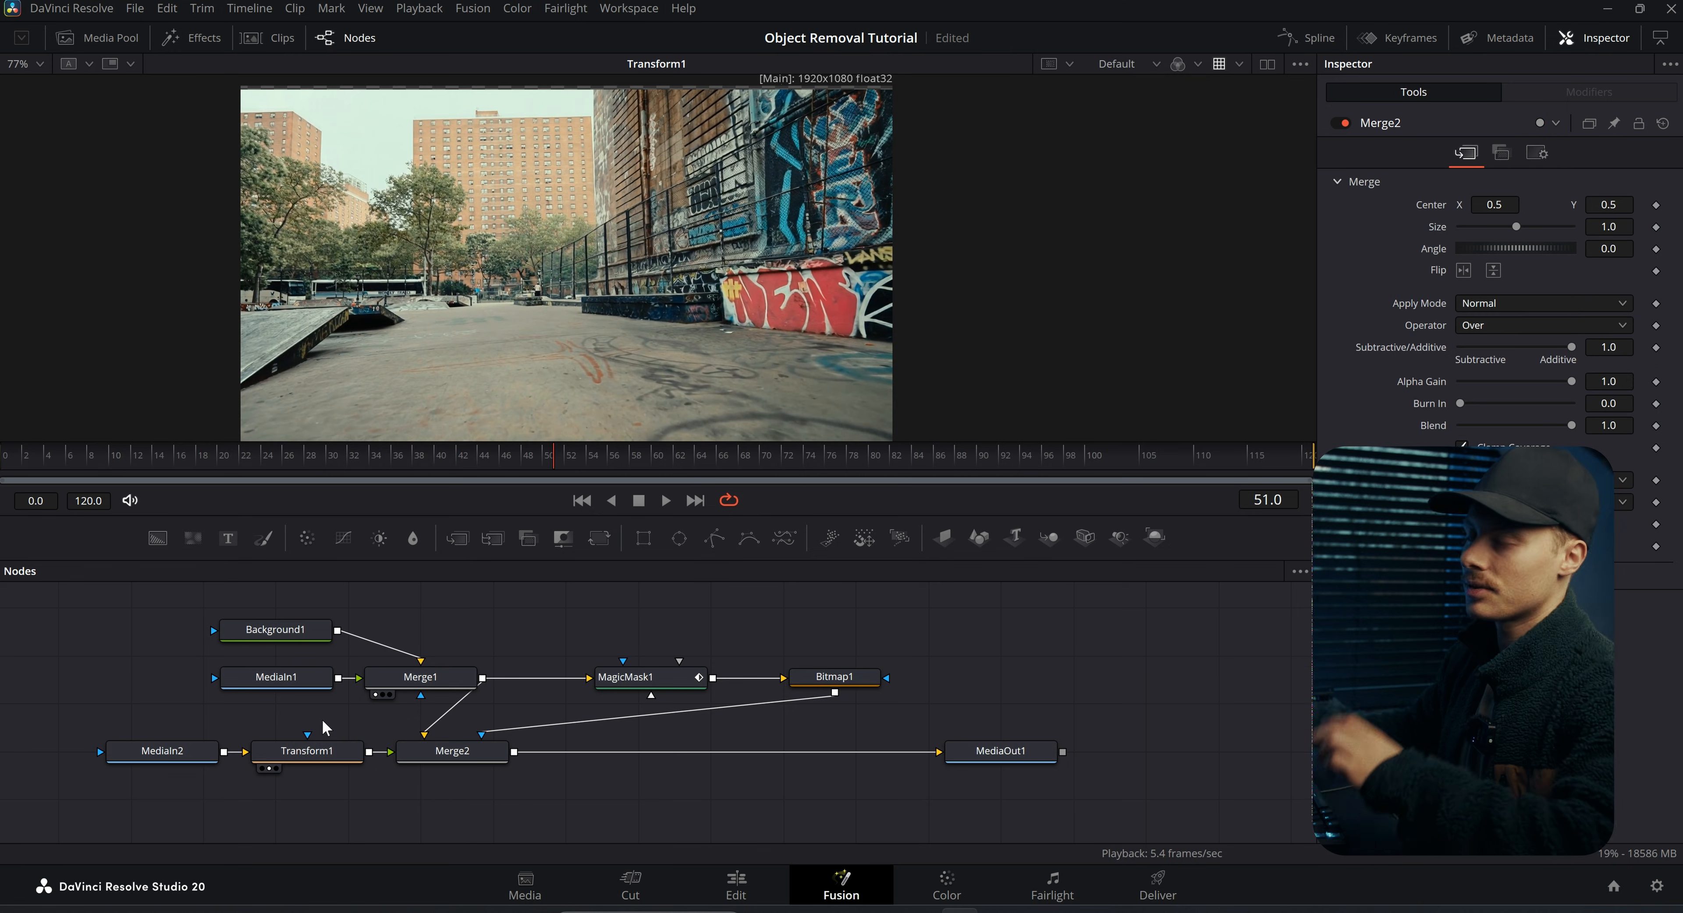
left_click(451, 752)
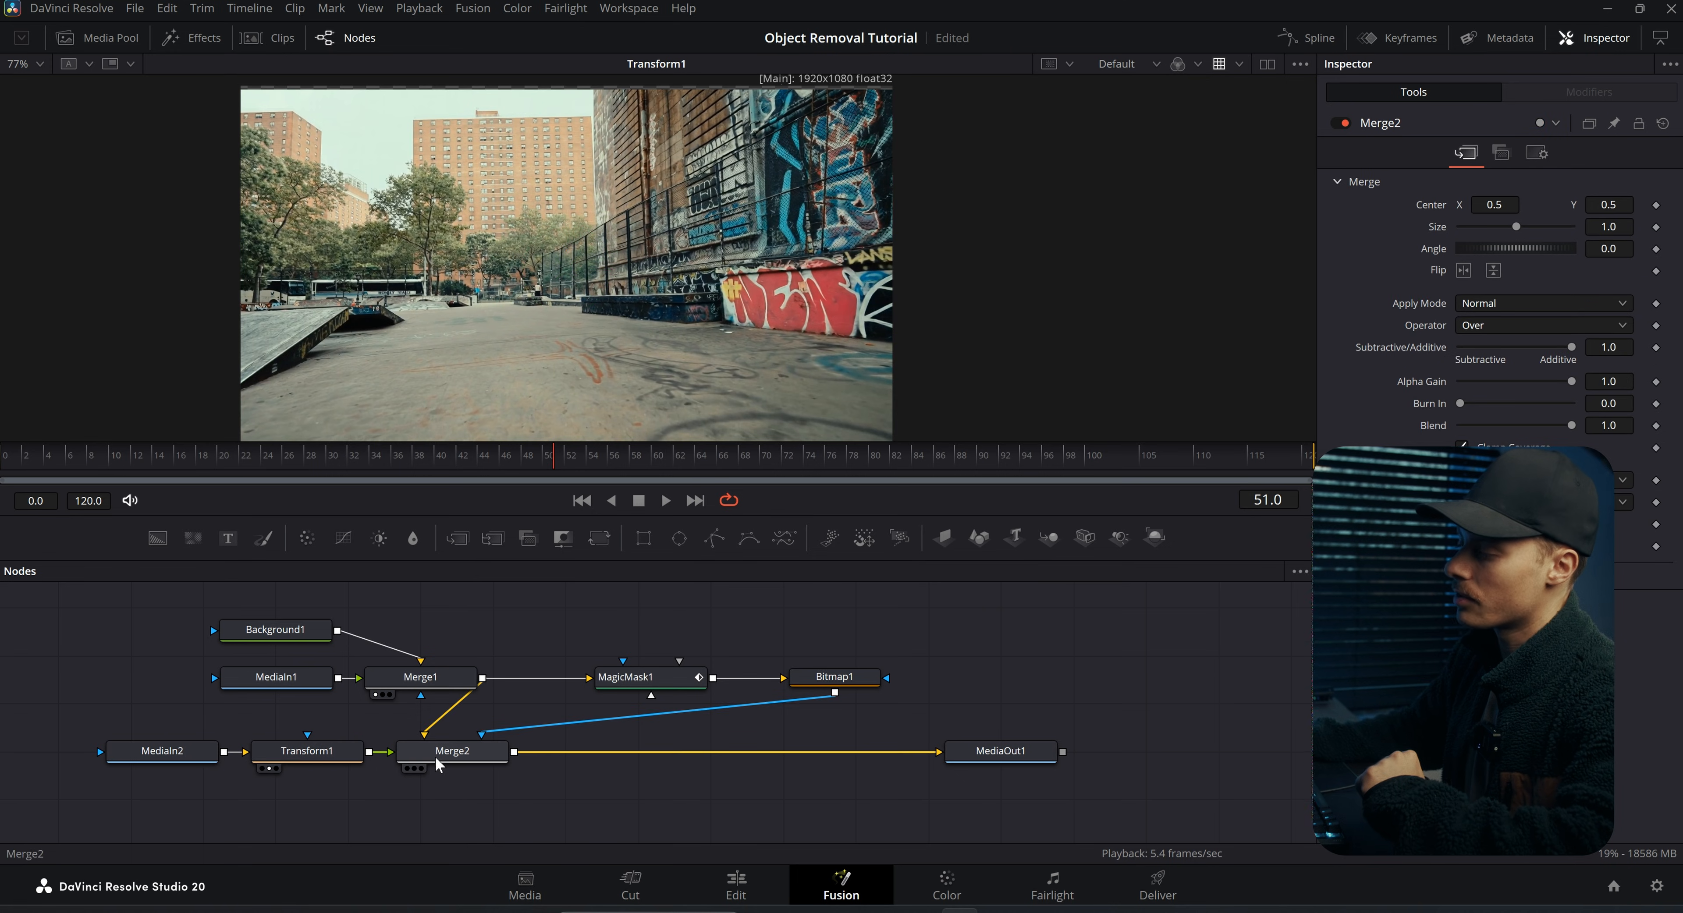
left_click(452, 751)
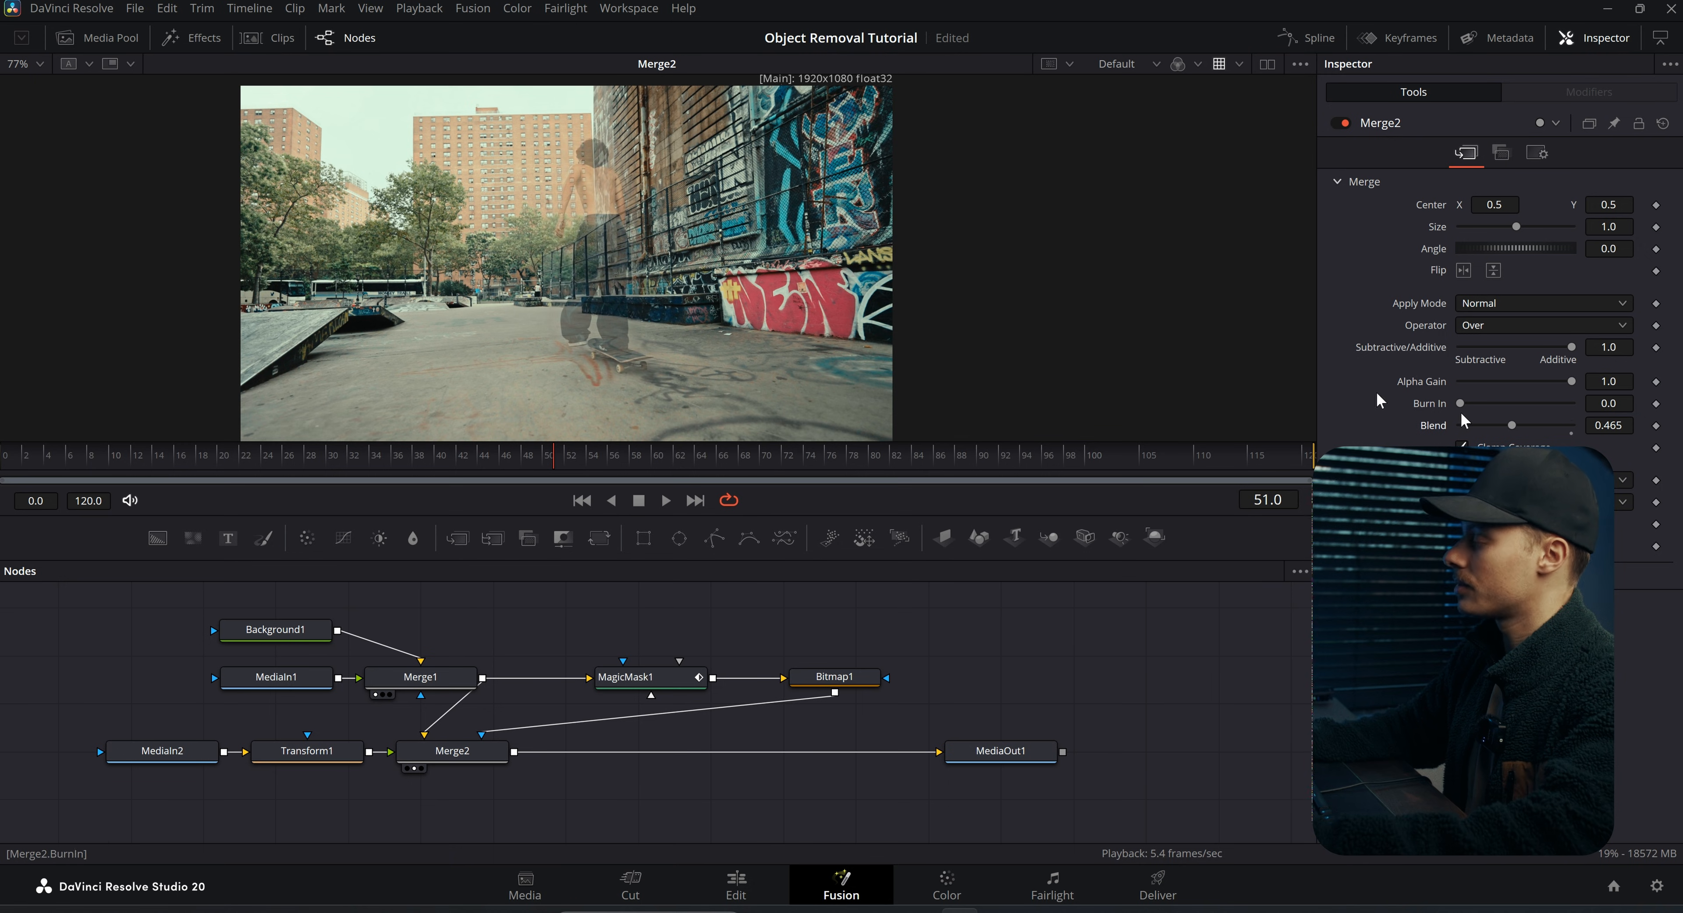
mouse_move(516, 750)
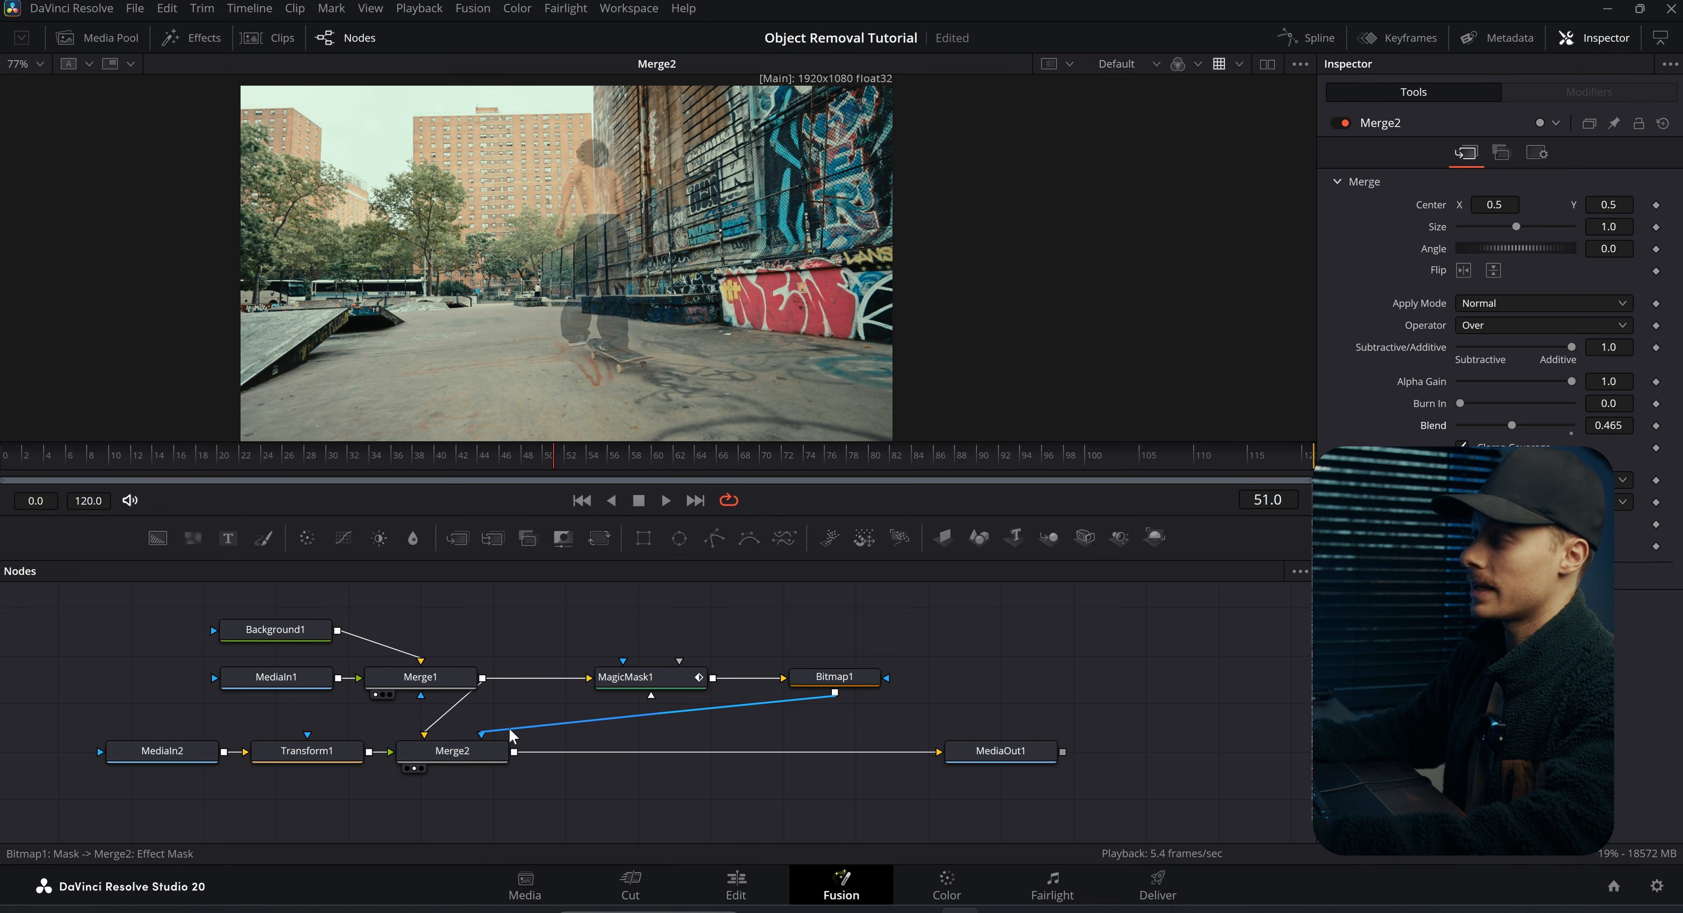
left_click(305, 751)
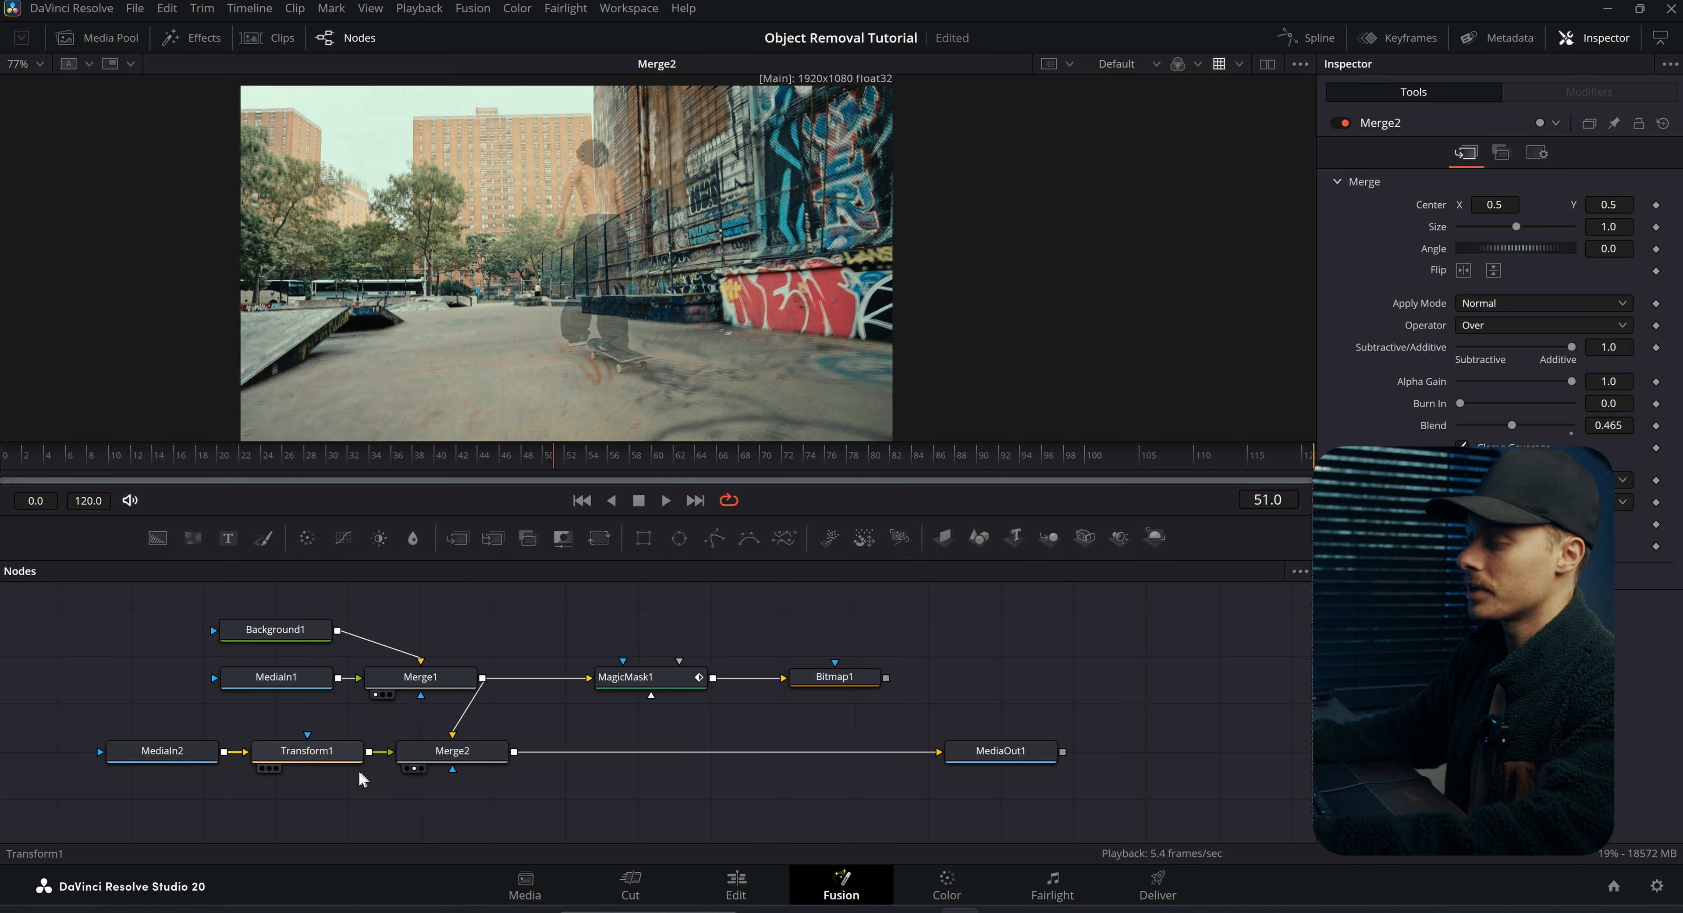
Step: Uncheck Use Size and Aspect, set X Size 0.994 and Y Size 1.021, and Merge2 Blend to 1
left_click(305, 751)
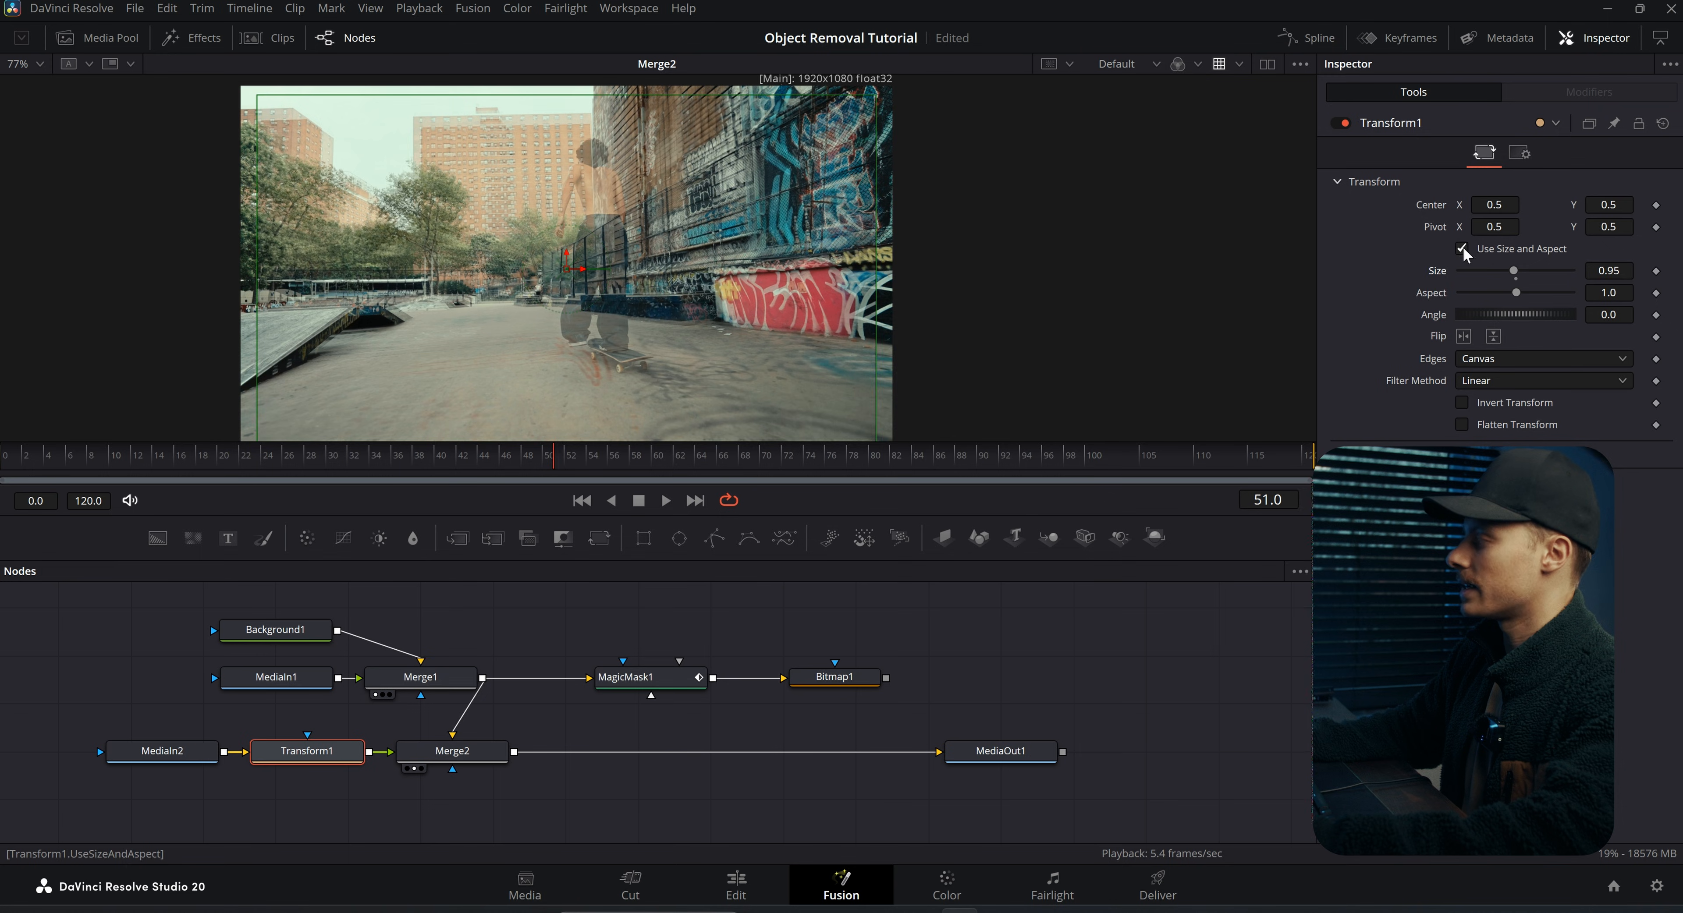
left_click(1462, 249)
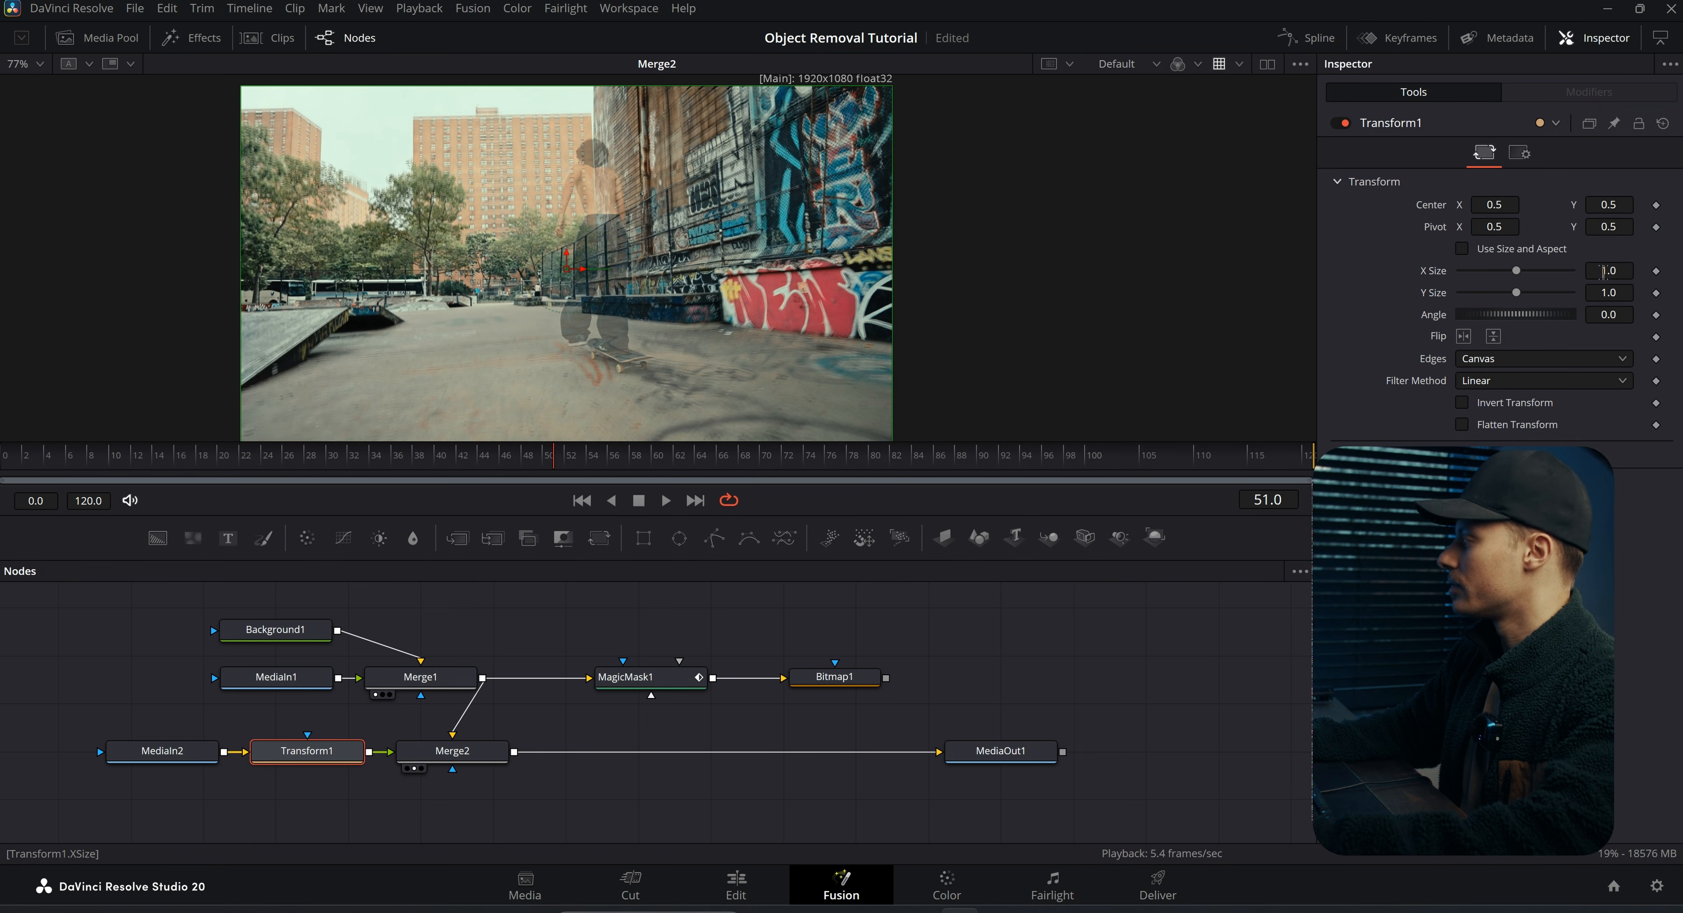
mouse_move(1583, 282)
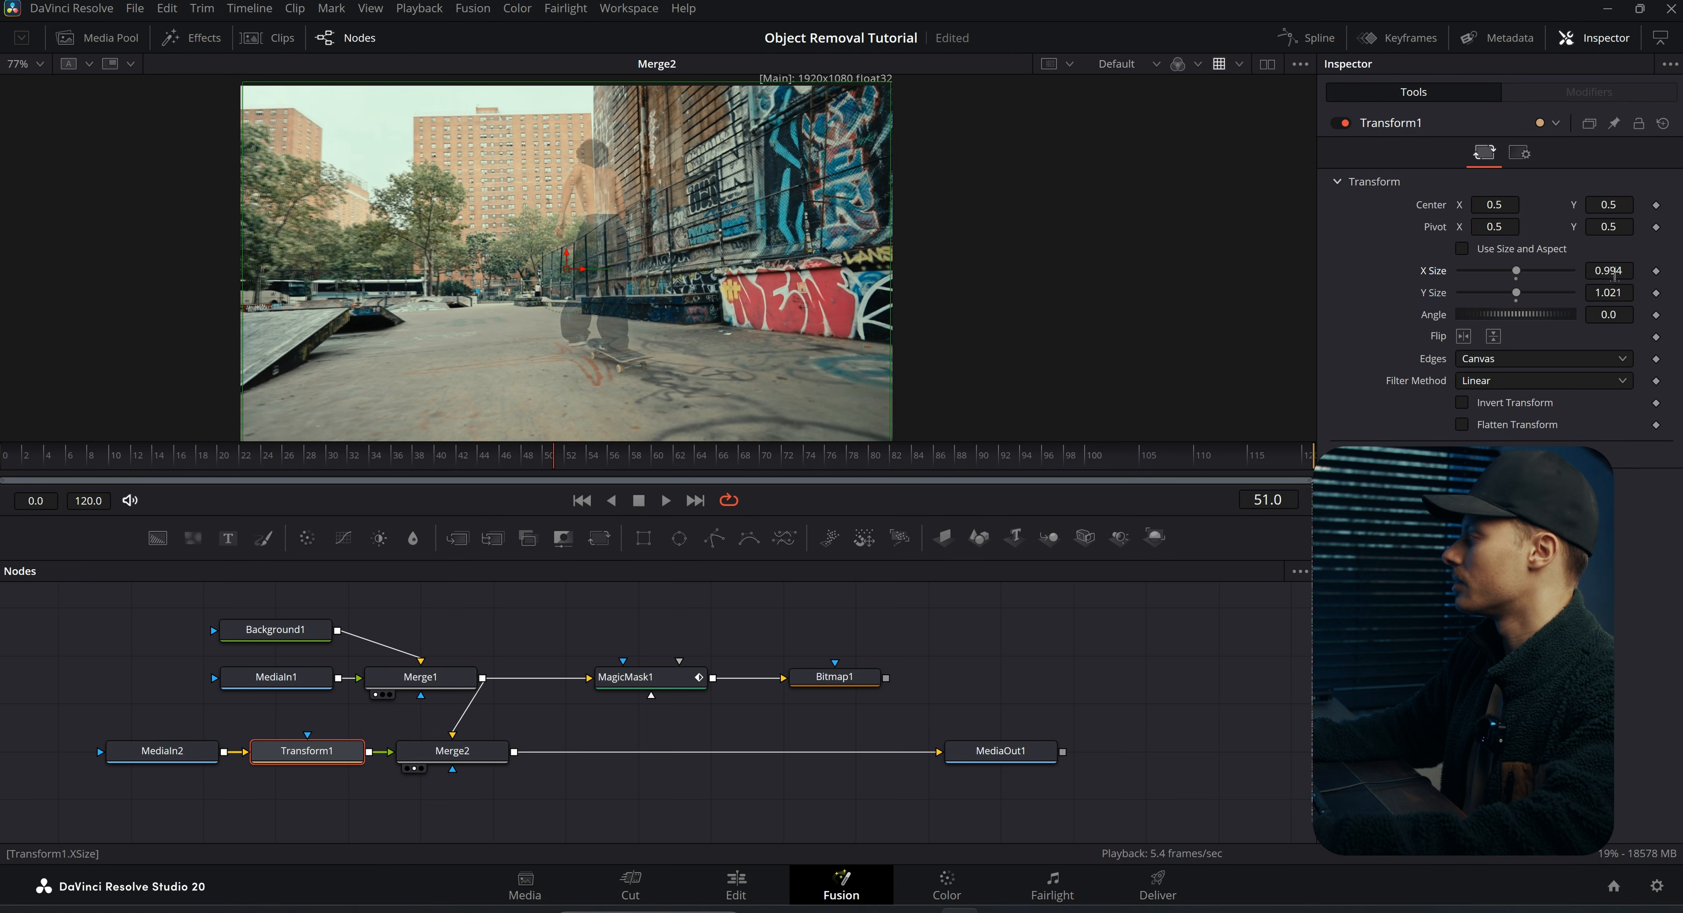
left_click(452, 752)
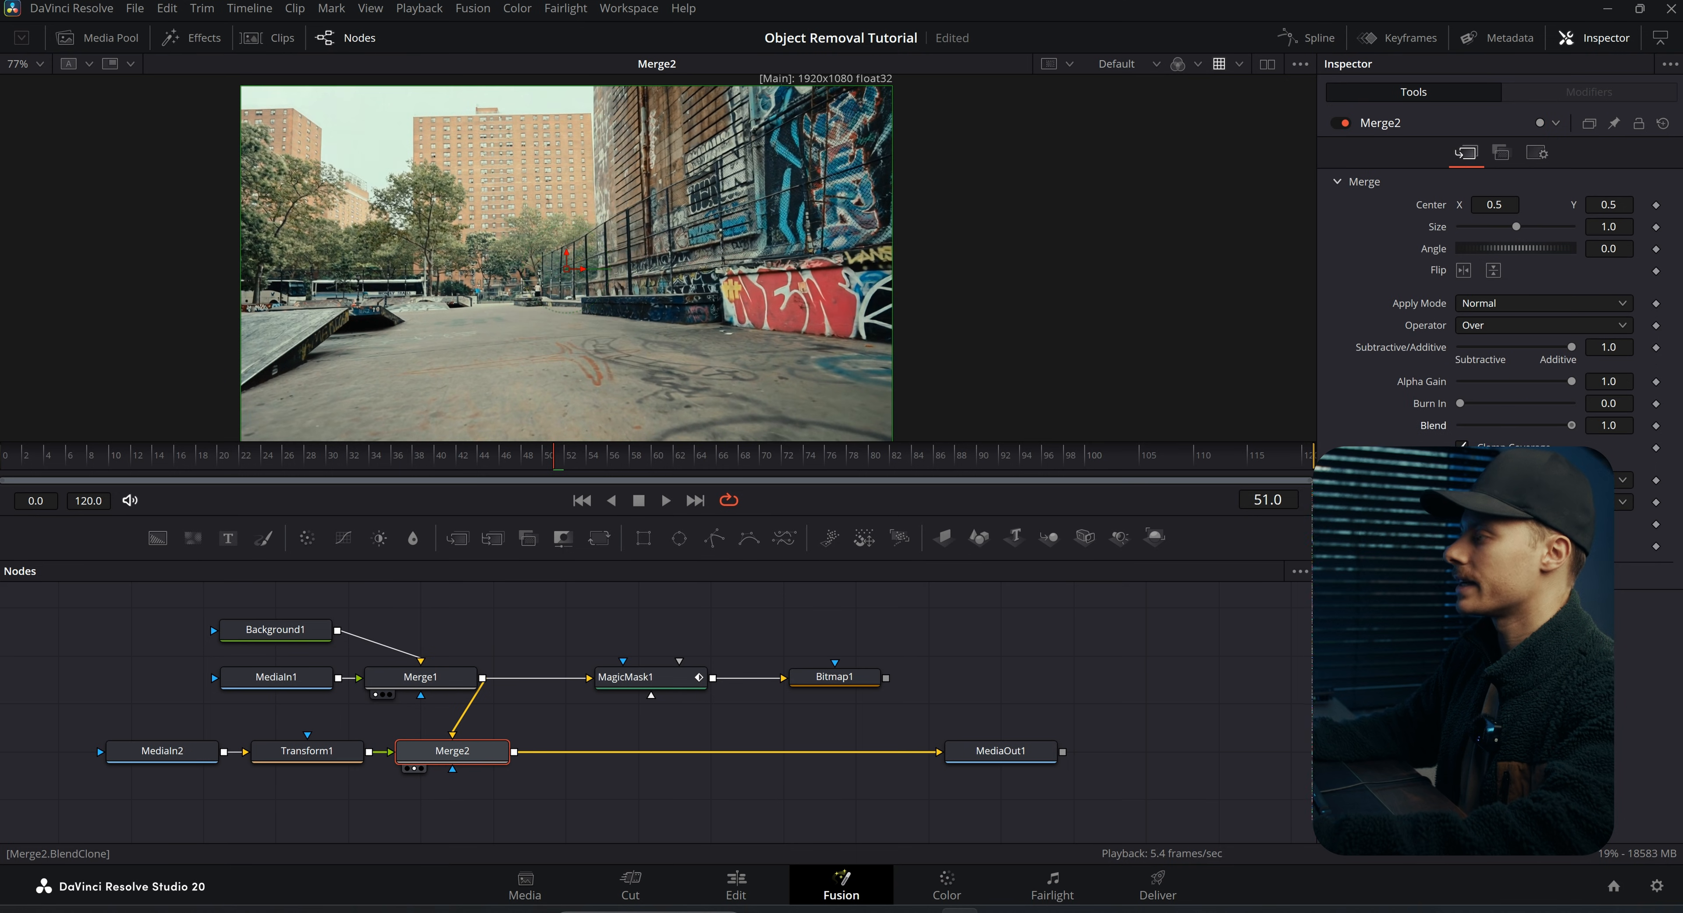
Step: Feed Bitmap1's skater mask into Merge2's effect mask input and play back the clean skatepark composite
left_click(998, 751)
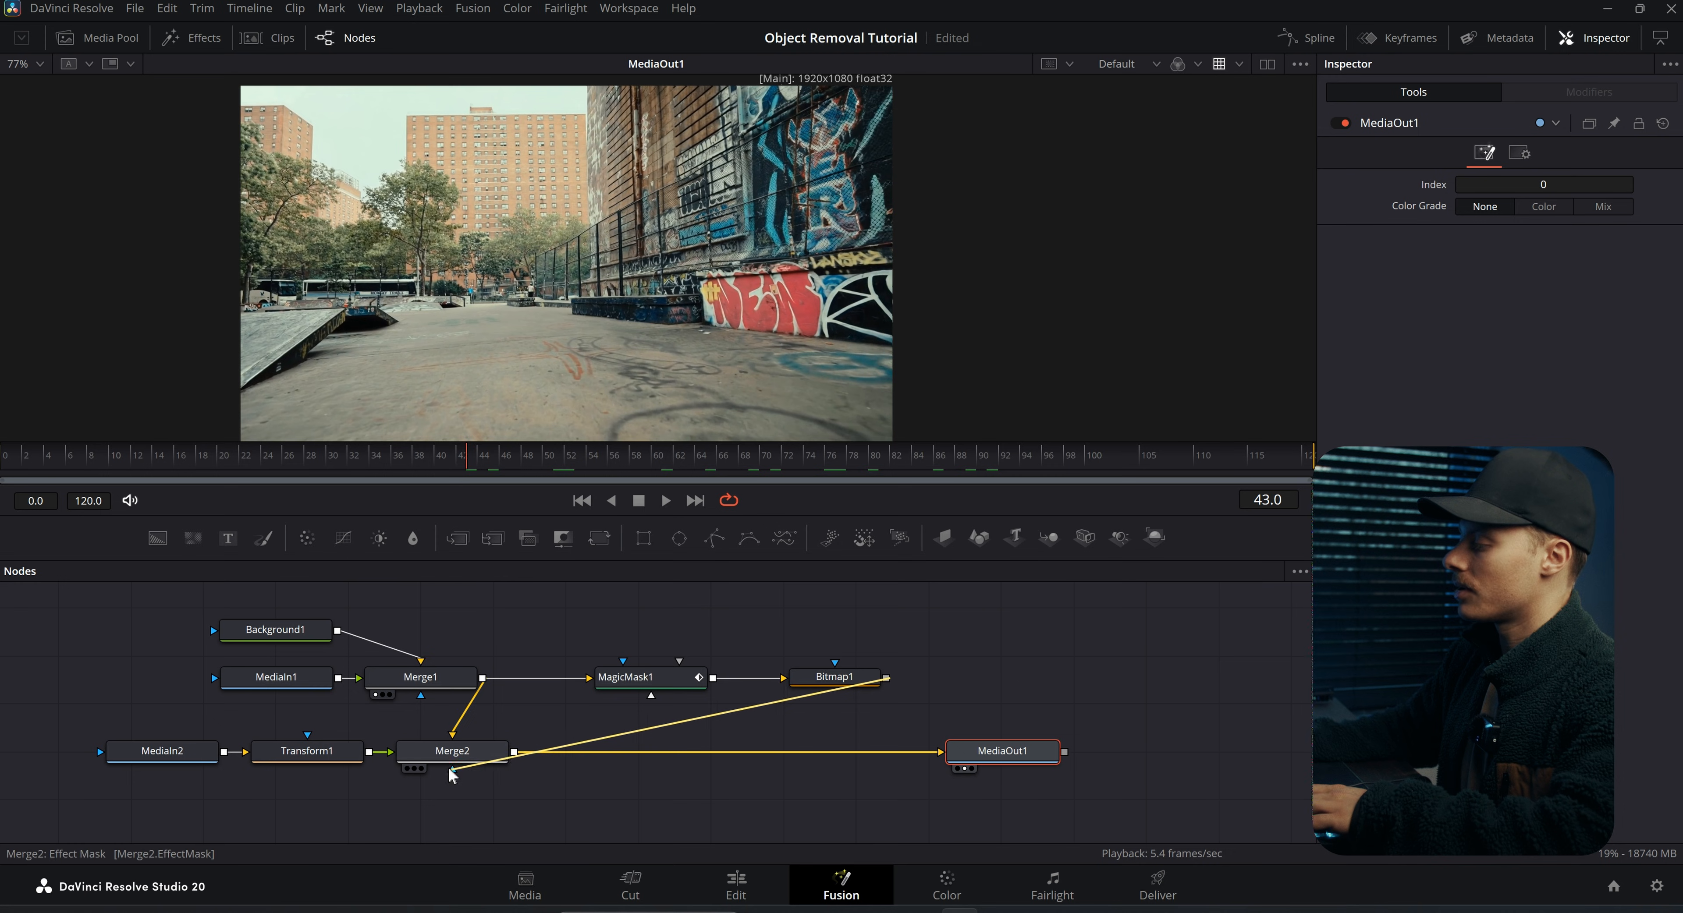
left_click(664, 500)
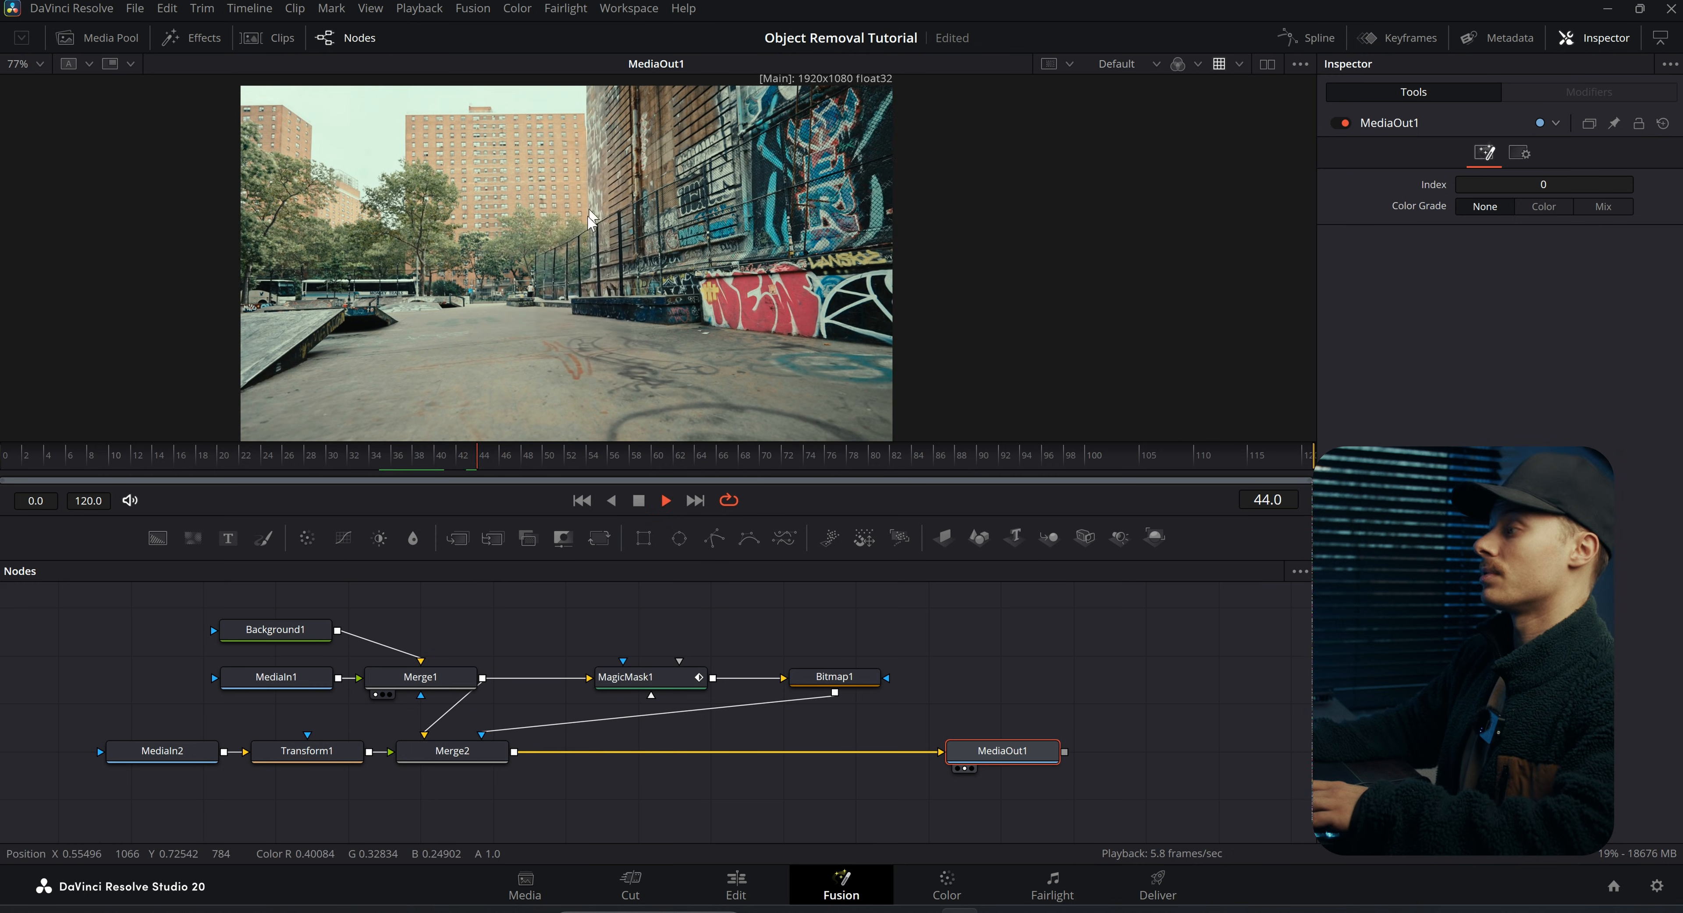
left_click(573, 454)
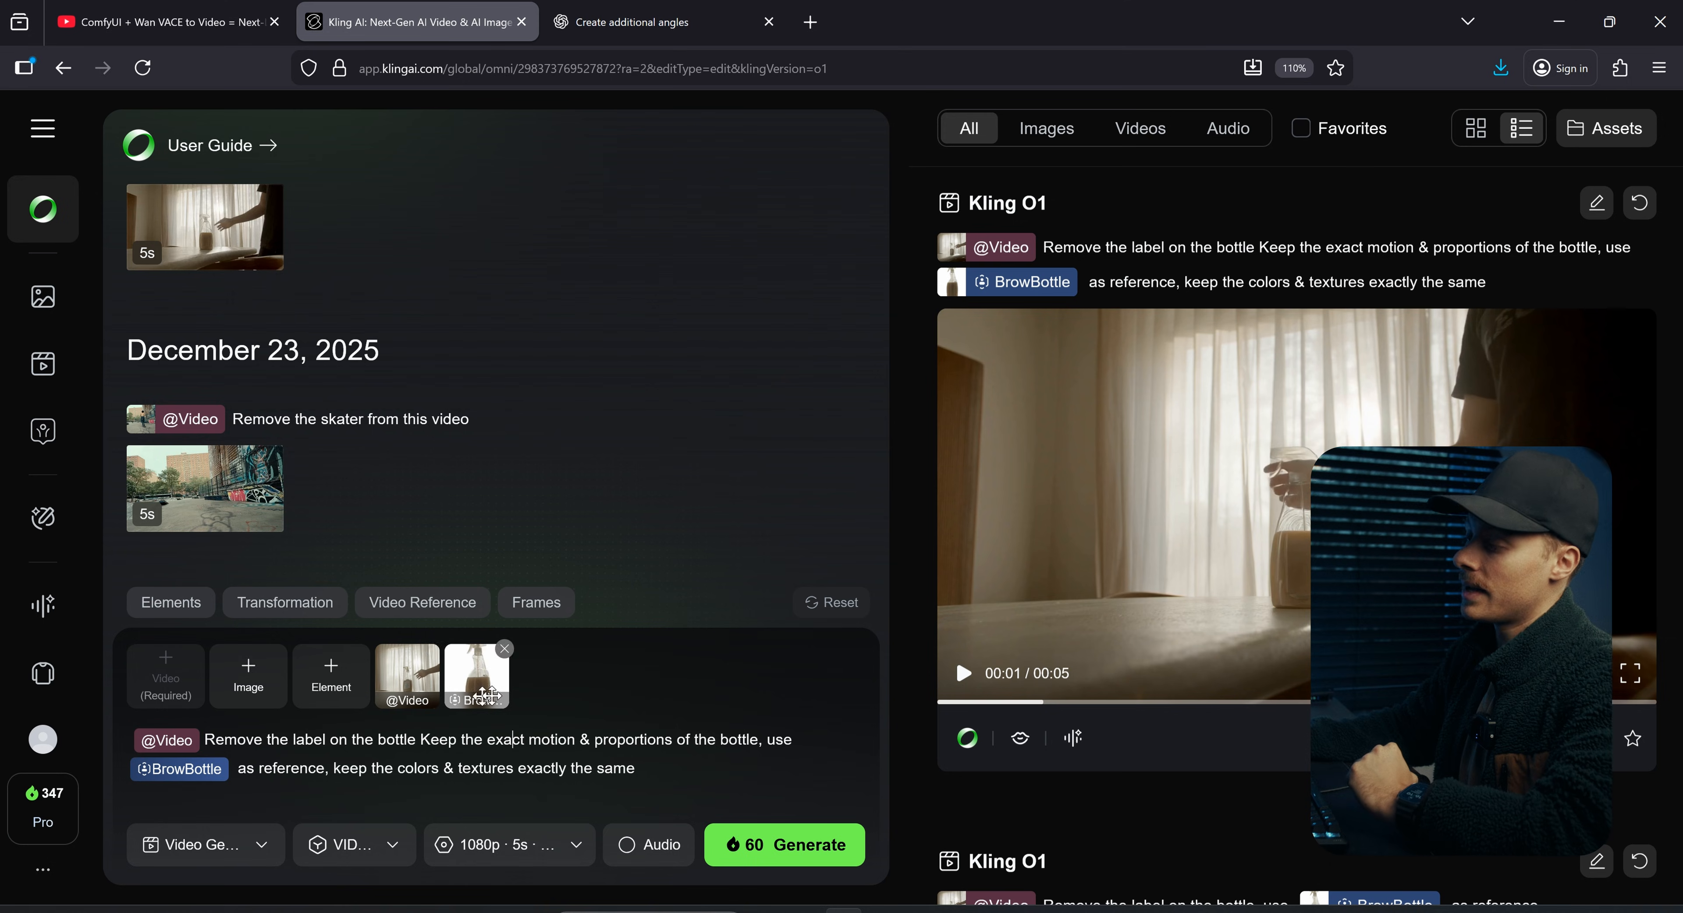
Step: Inspect the BrowBottle element's four spray-bottle references in the Element Library, then move to the ChatGPT chat
left_click(332, 677)
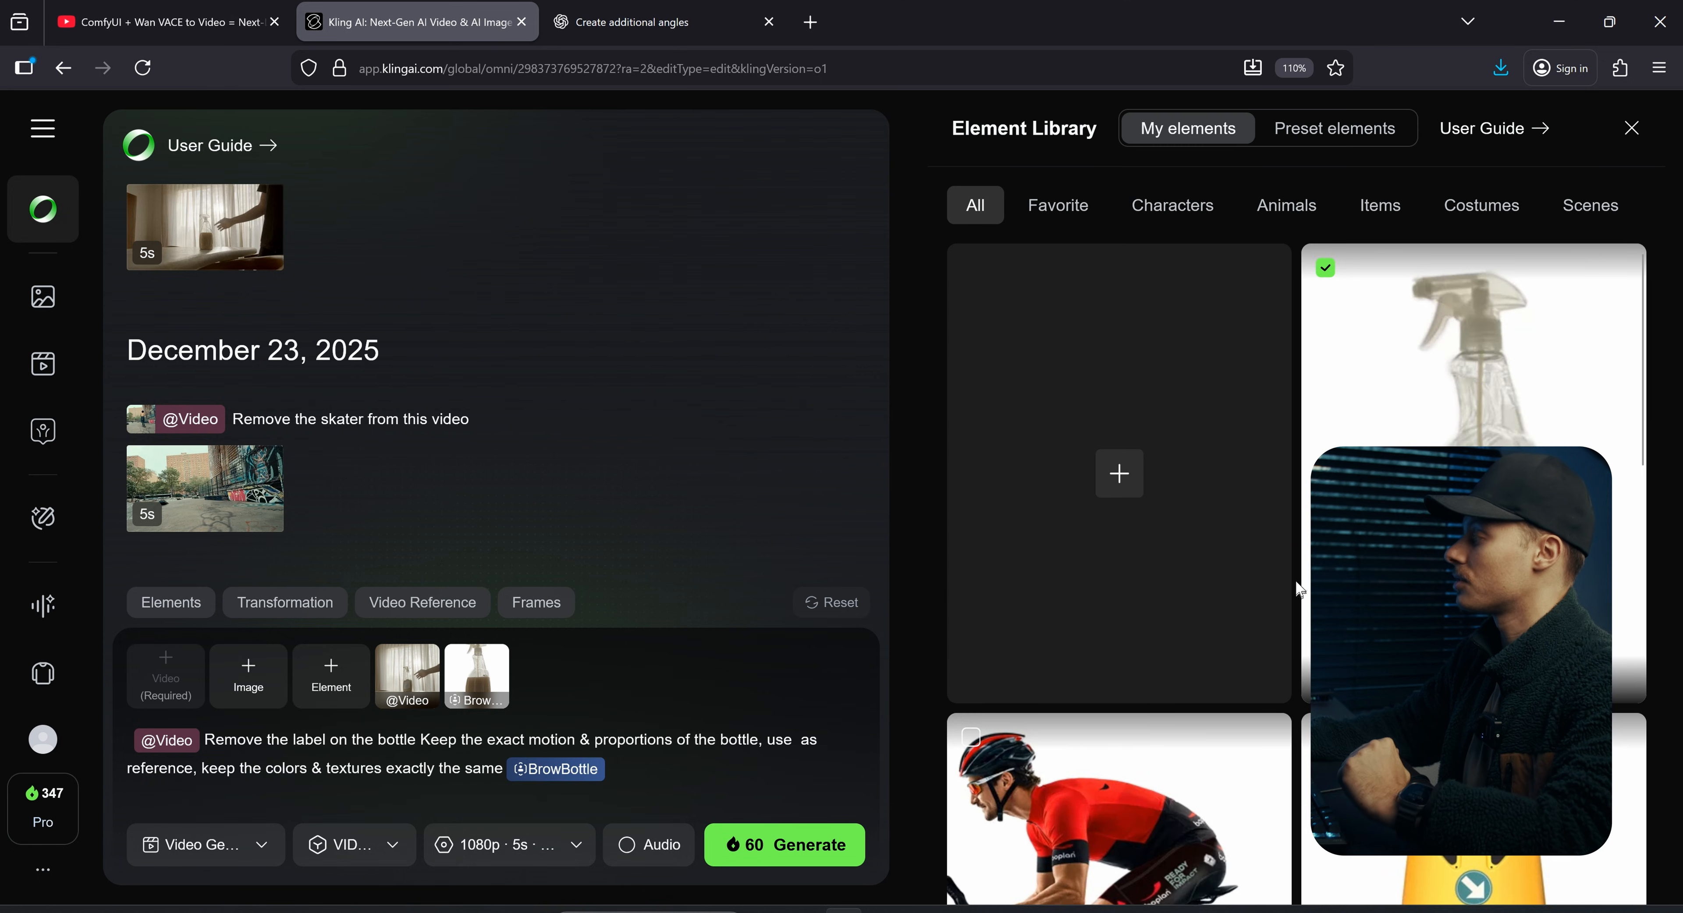
left_click(1473, 363)
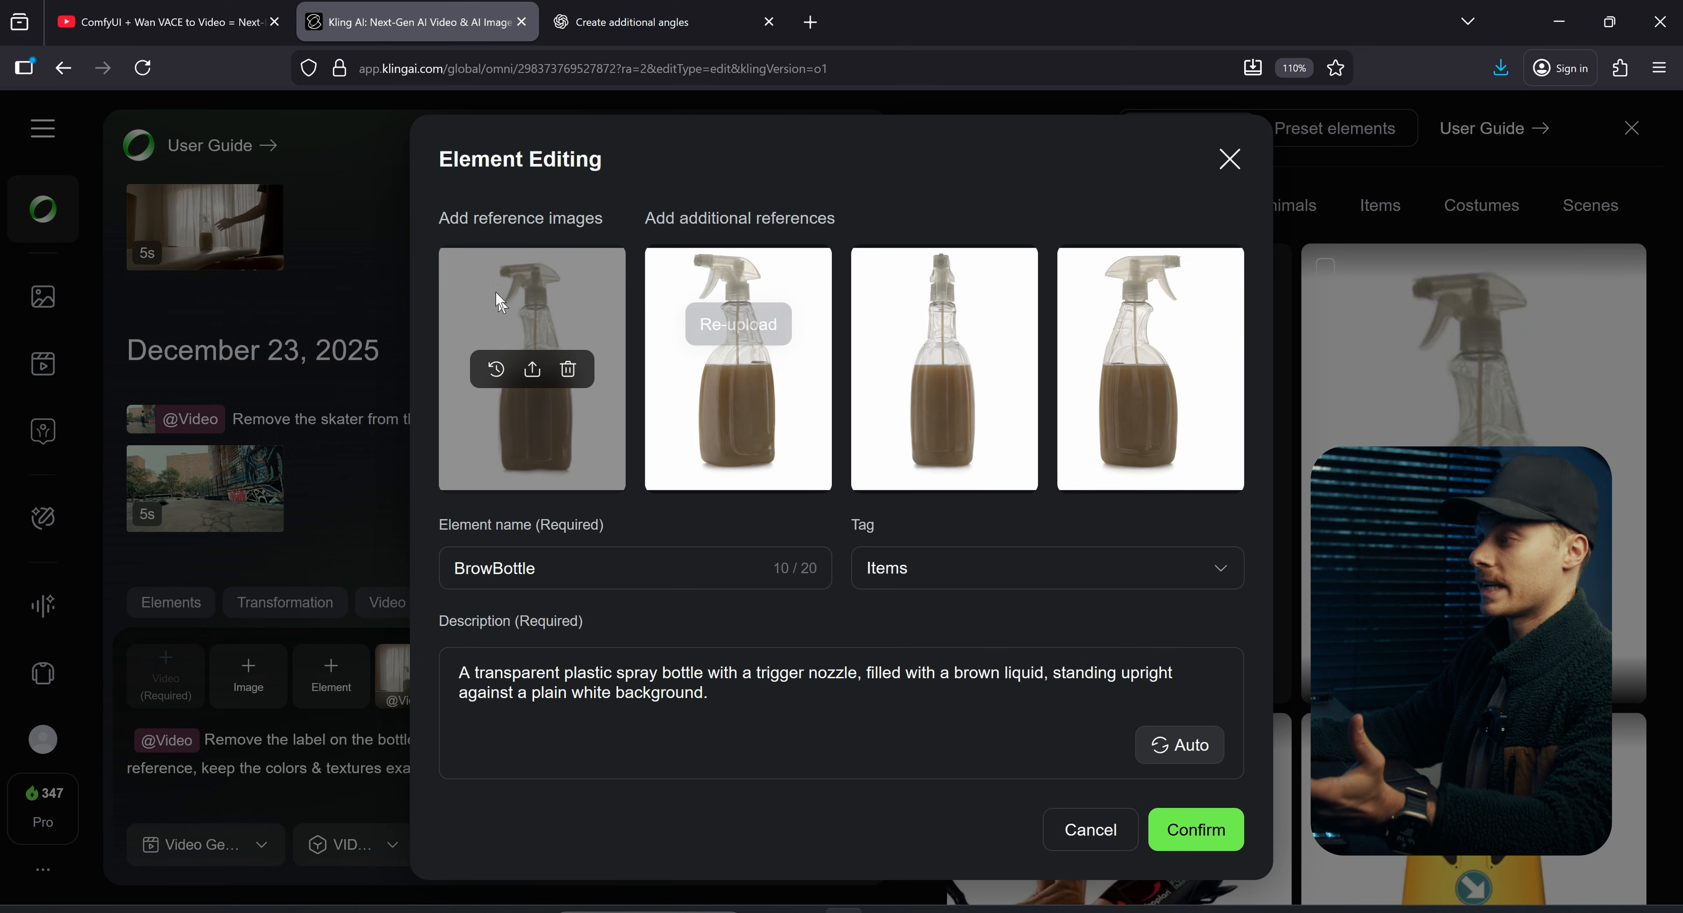
mouse_move(738, 432)
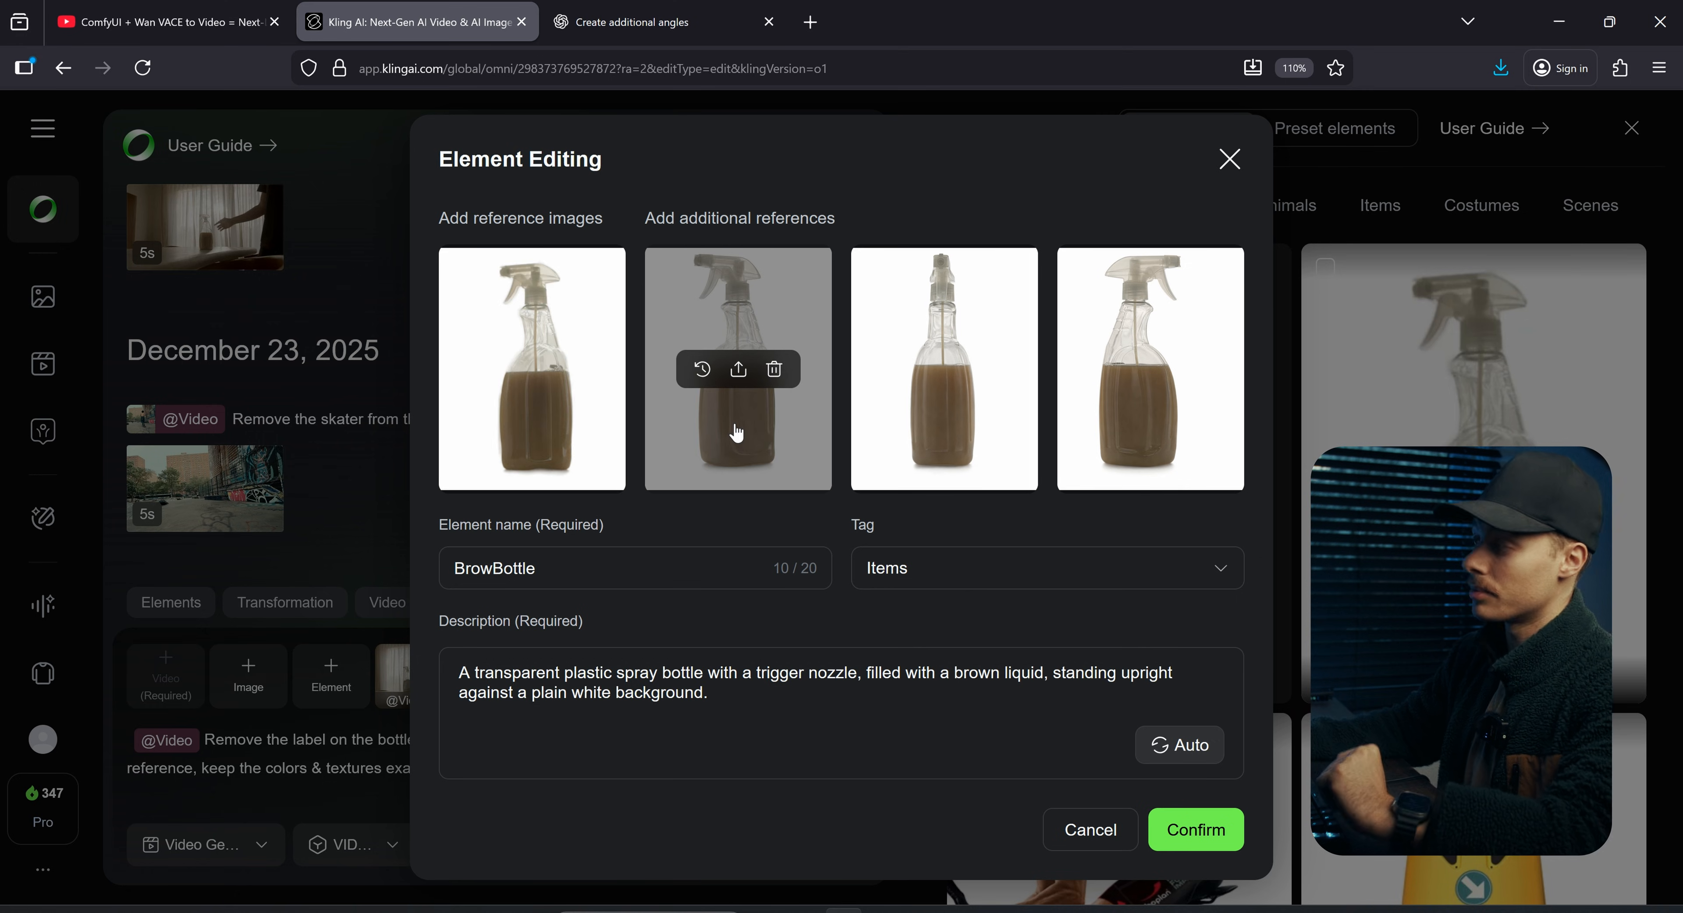
mouse_move(1226, 359)
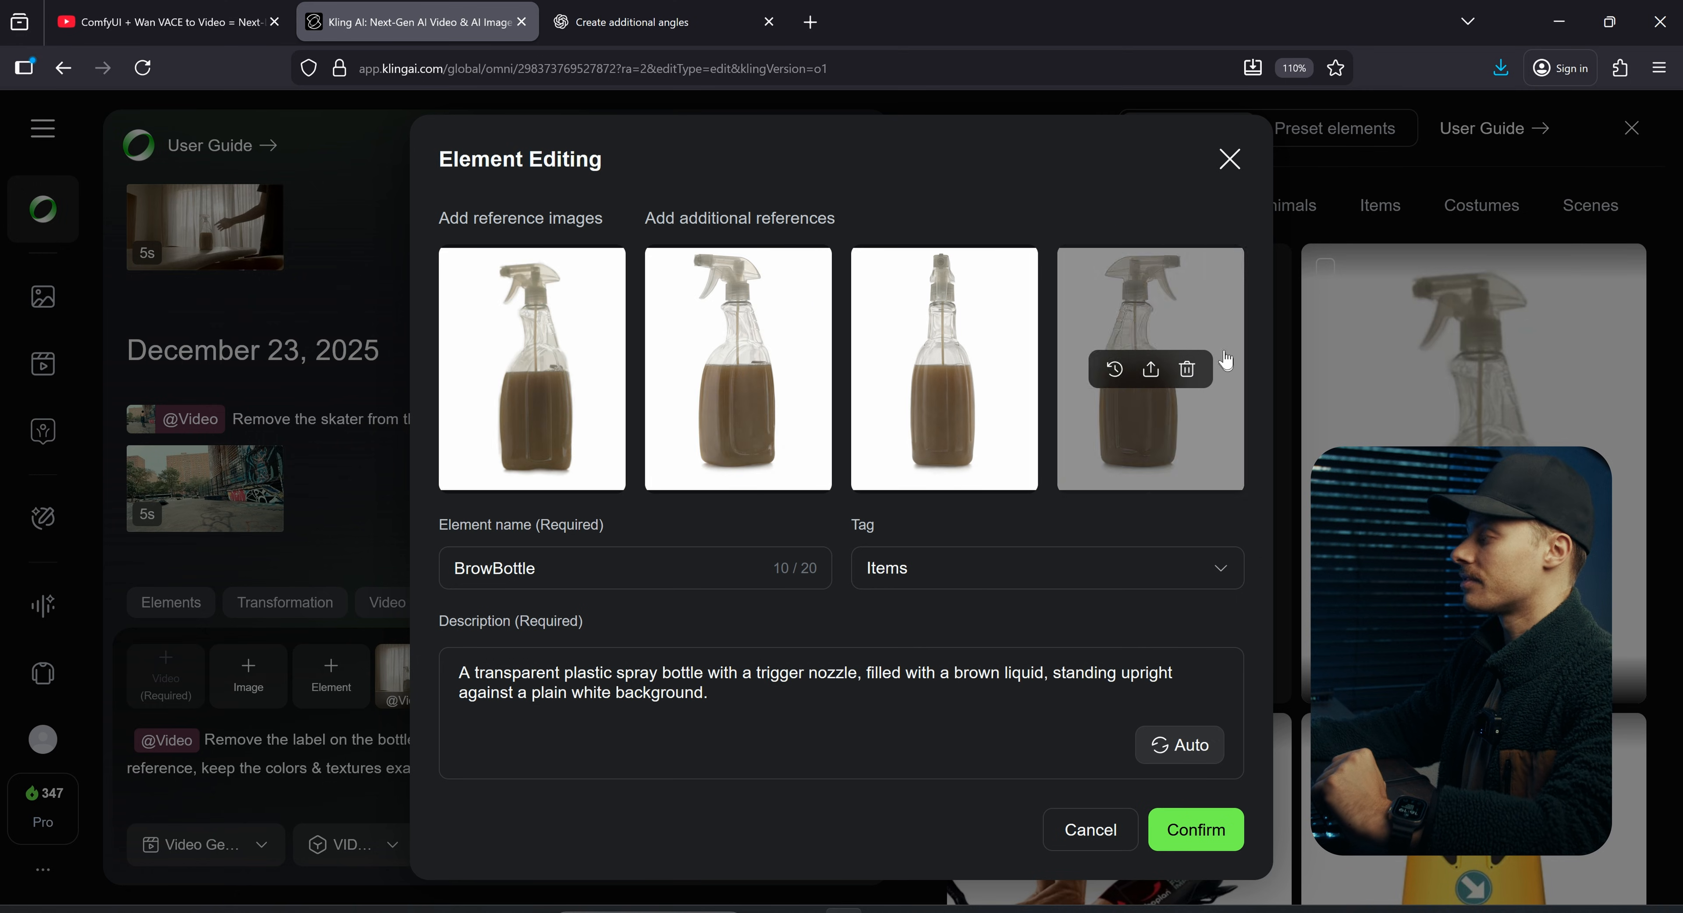
mouse_move(944, 369)
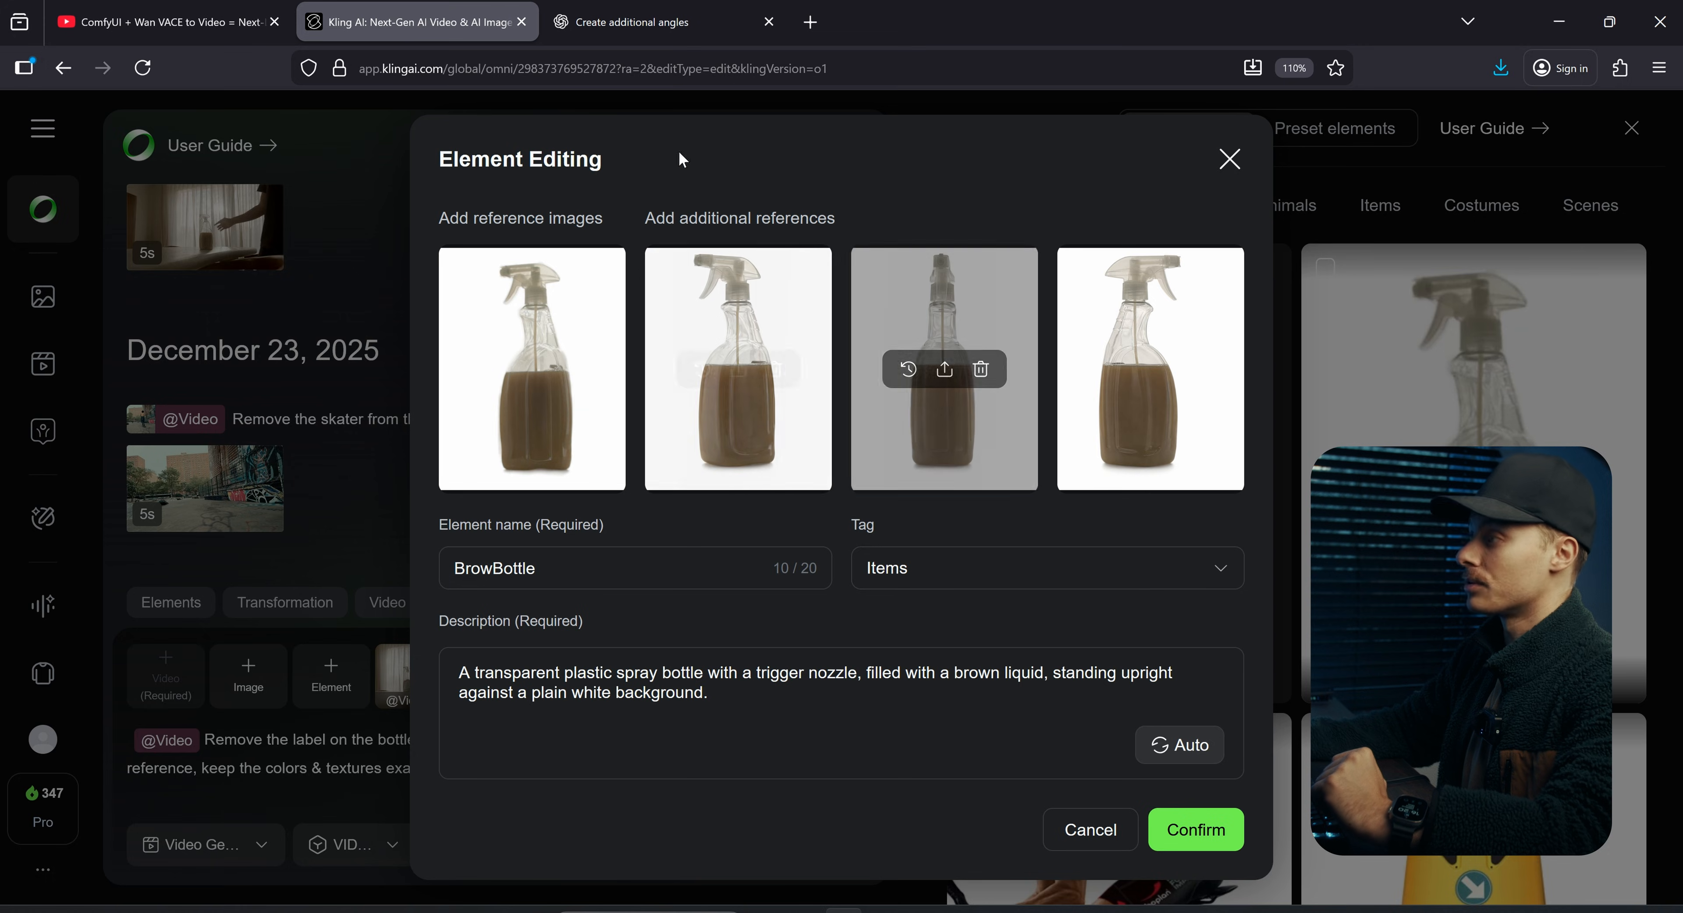
left_click(644, 21)
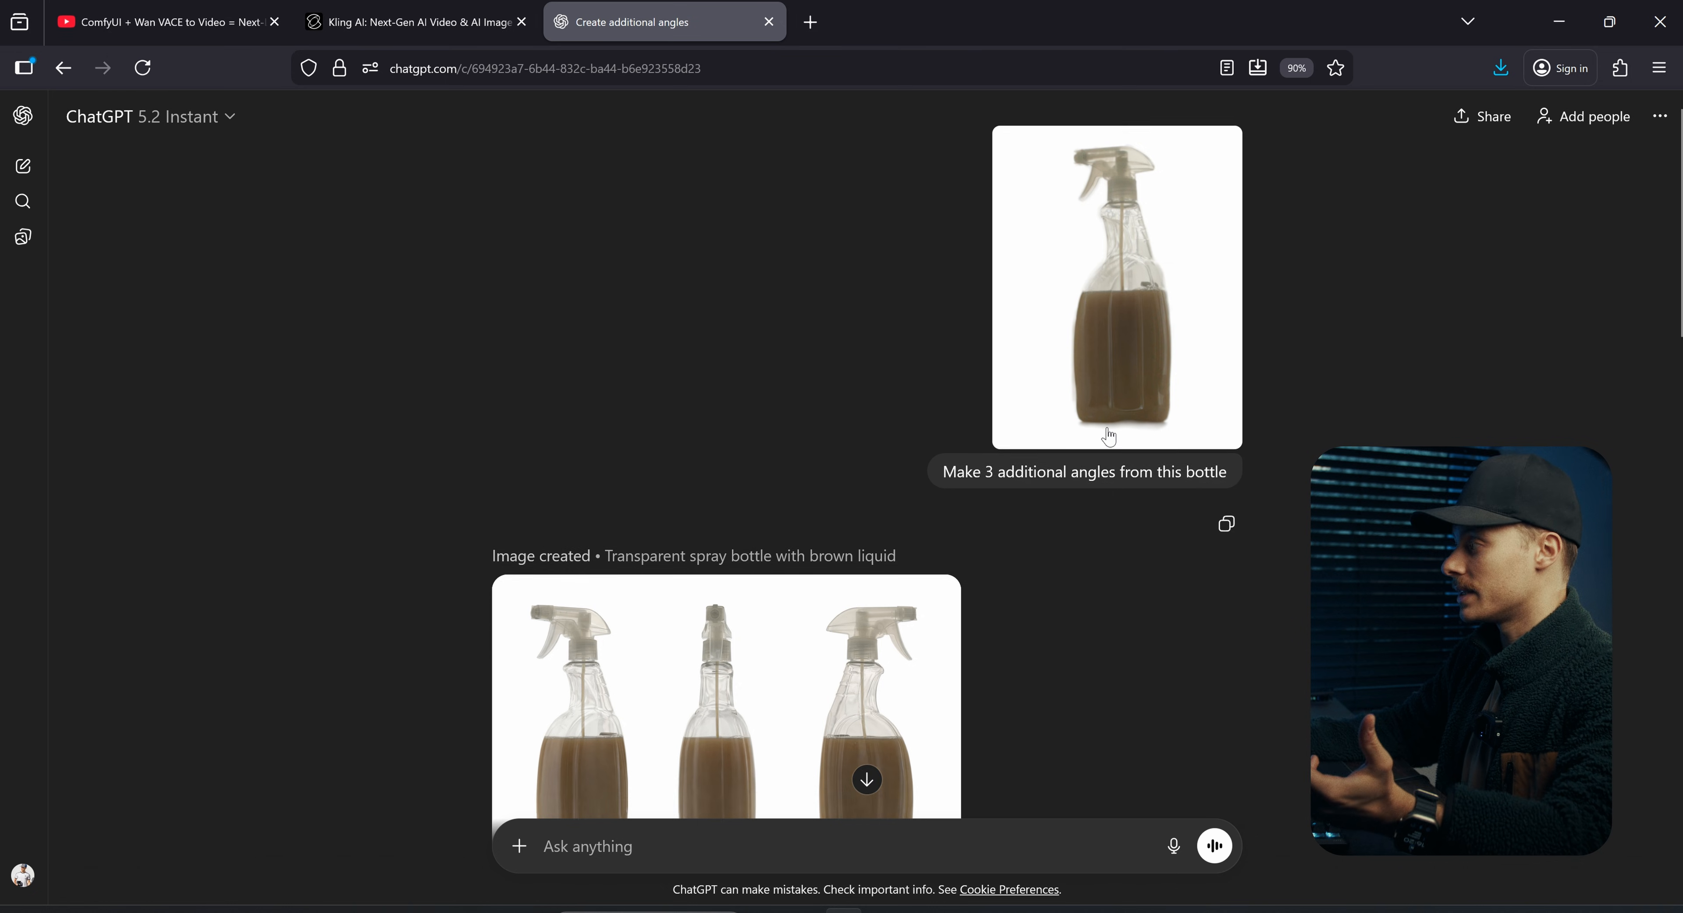
Step: Scroll through the three generated bottle angles in ChatGPT and return to DaVinci Resolve
scroll("down", 3)
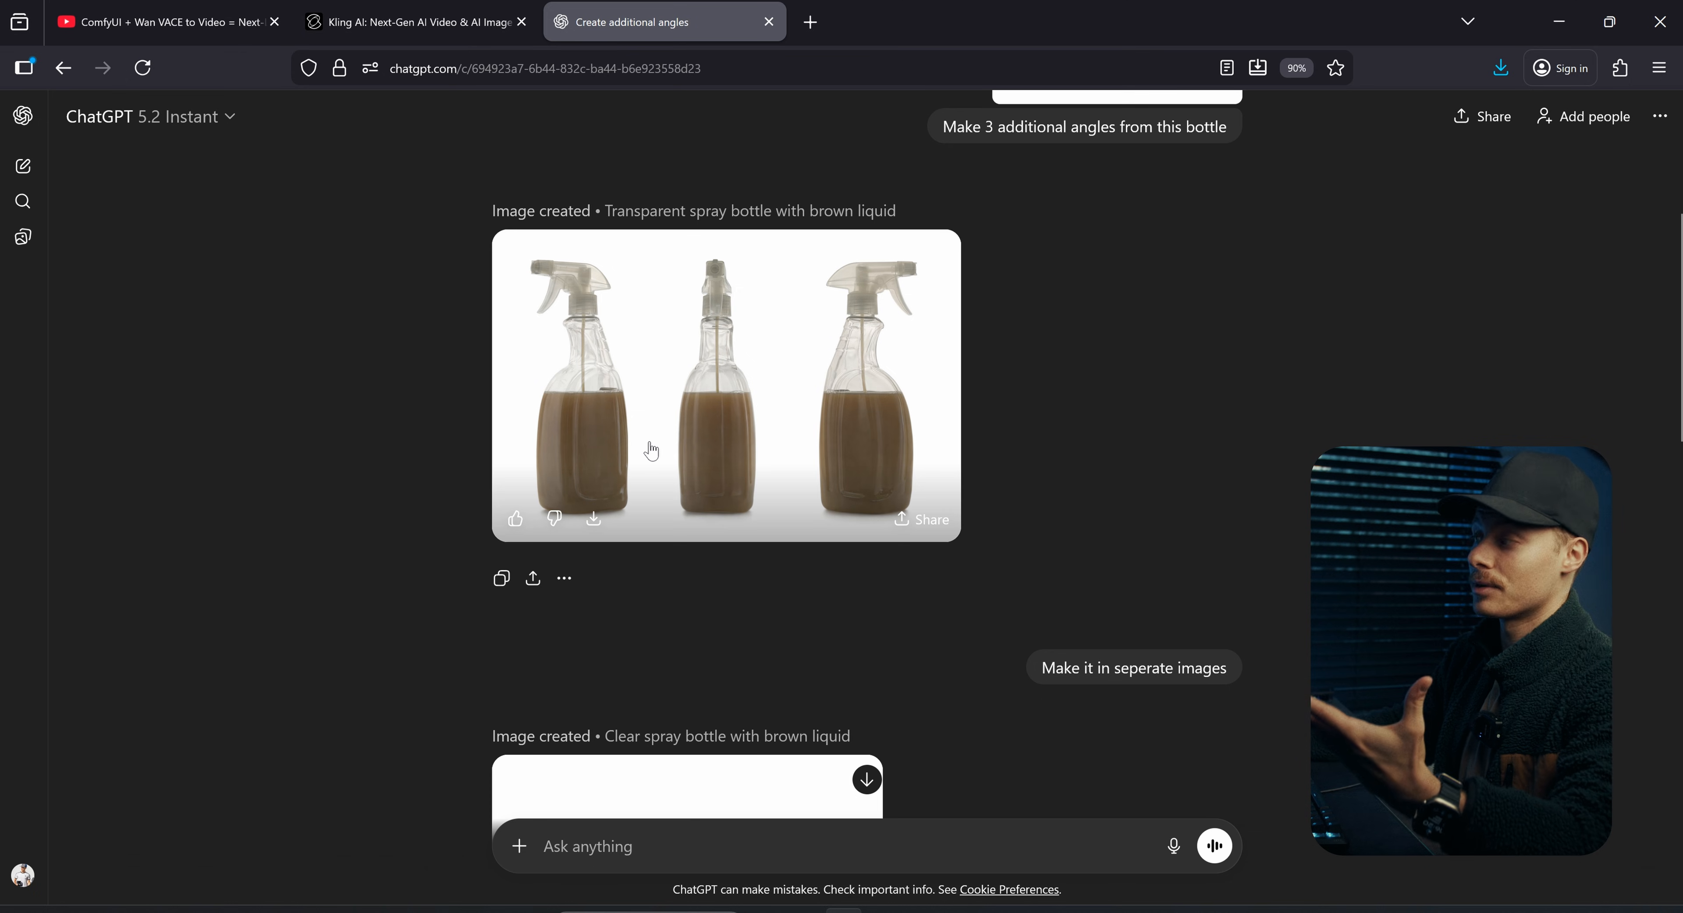
left_click(413, 21)
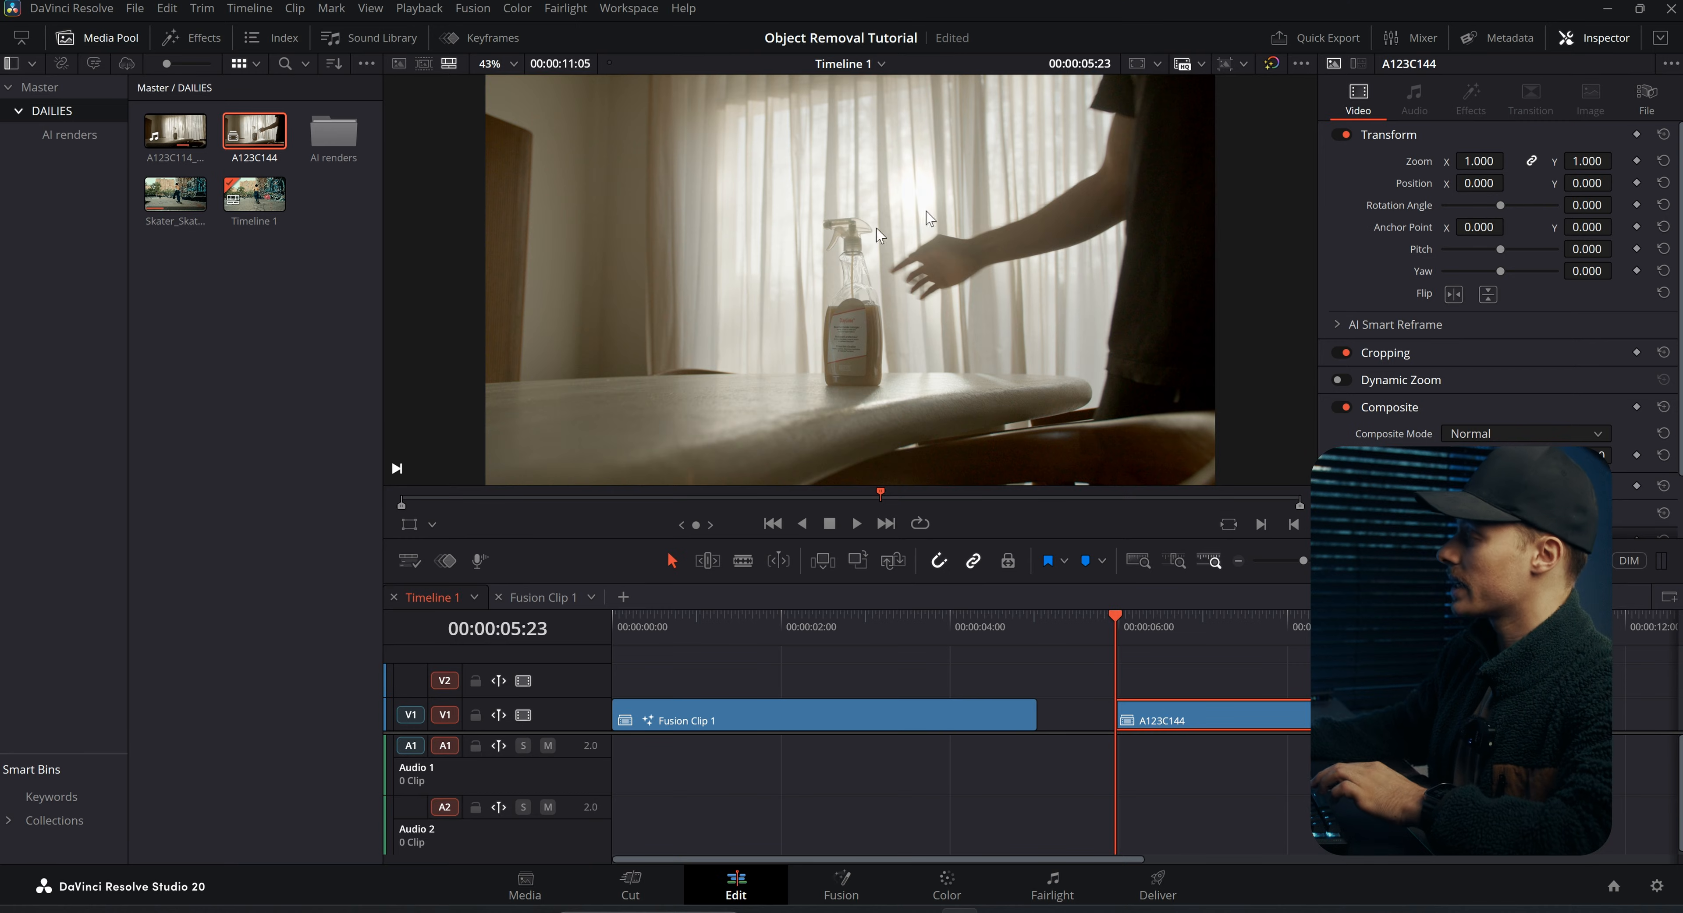
Step: Bring the bottle clip into Fusion and merge the transformed Kling render from the AI renders bin over the original
left_click(840, 885)
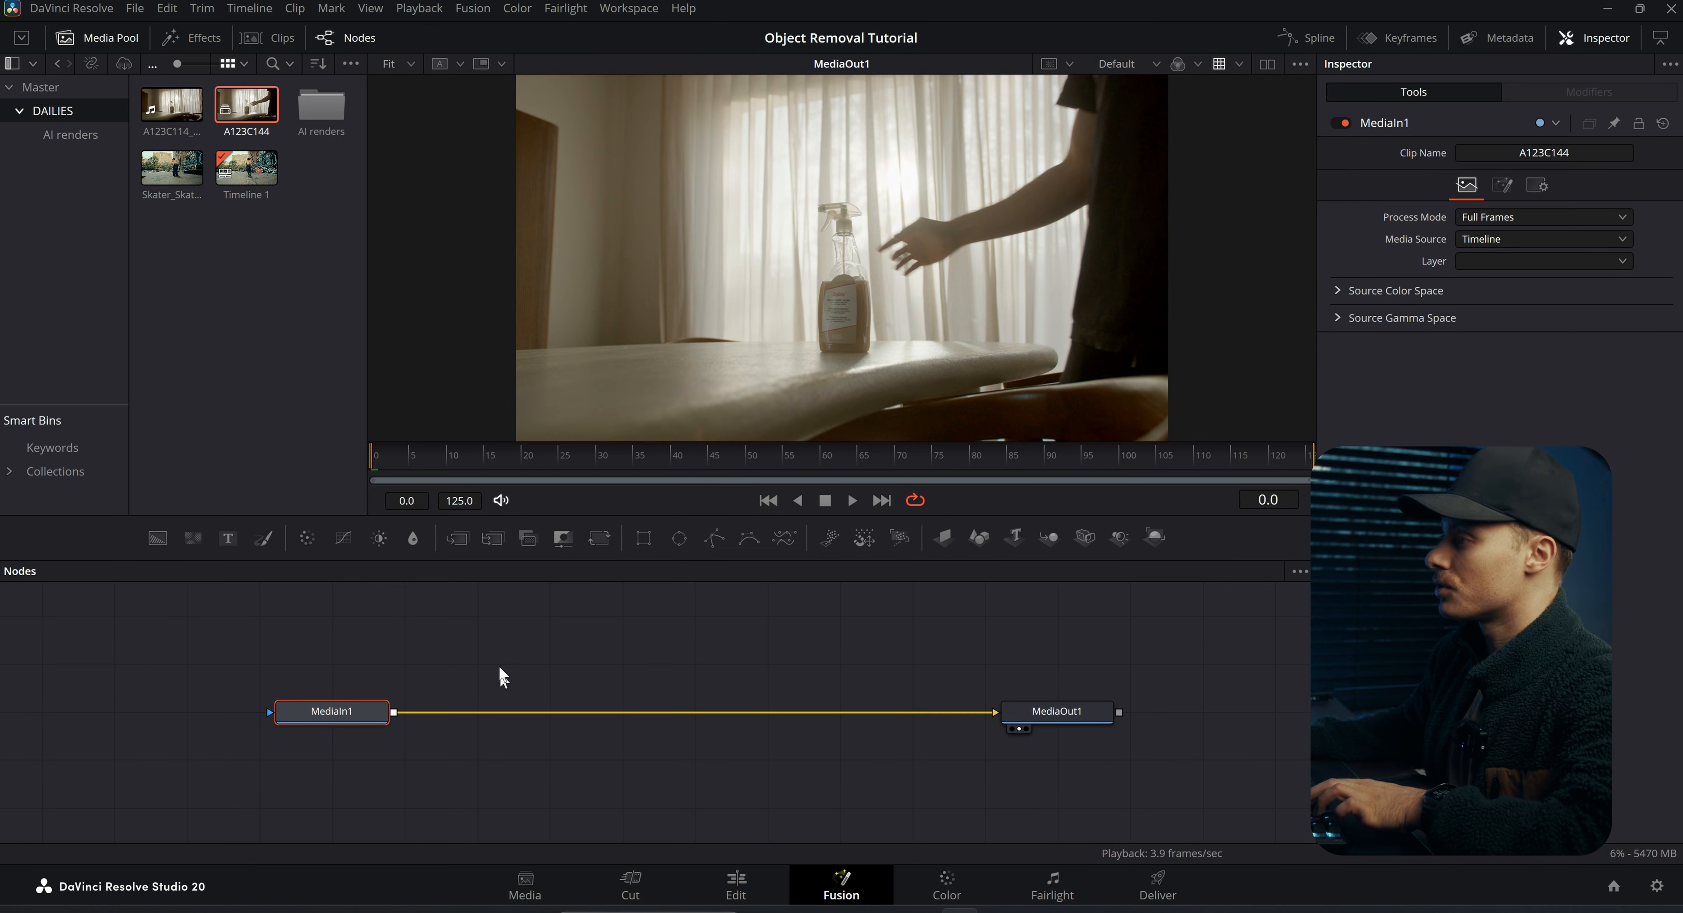
left_click(70, 134)
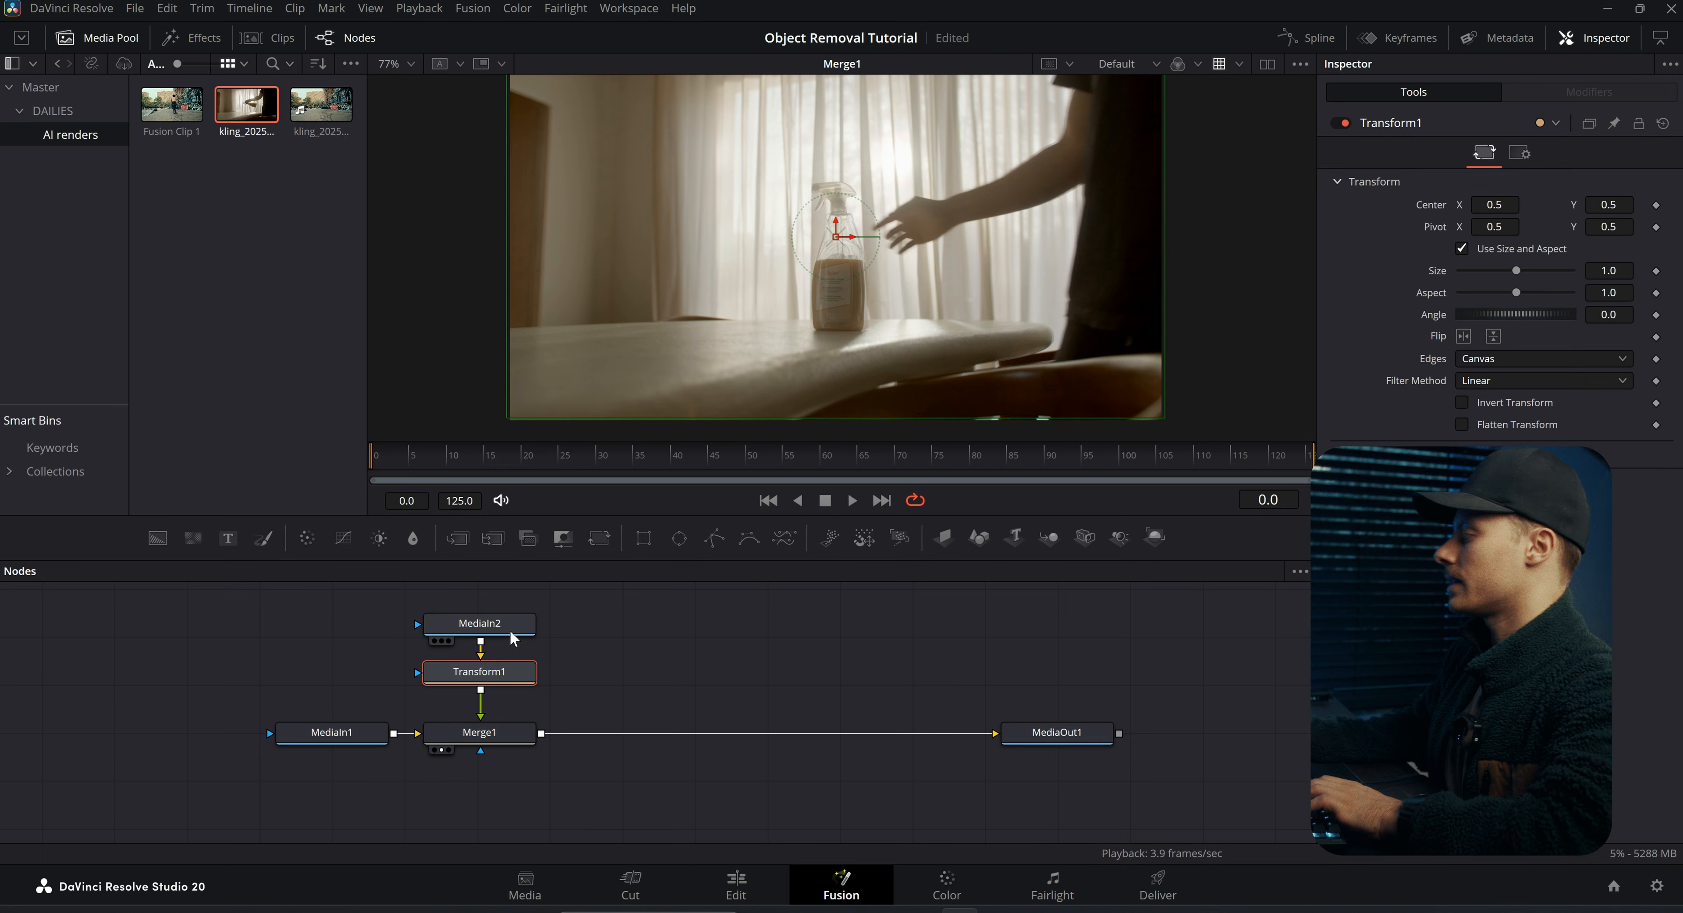
left_click(1462, 249)
type("ma")
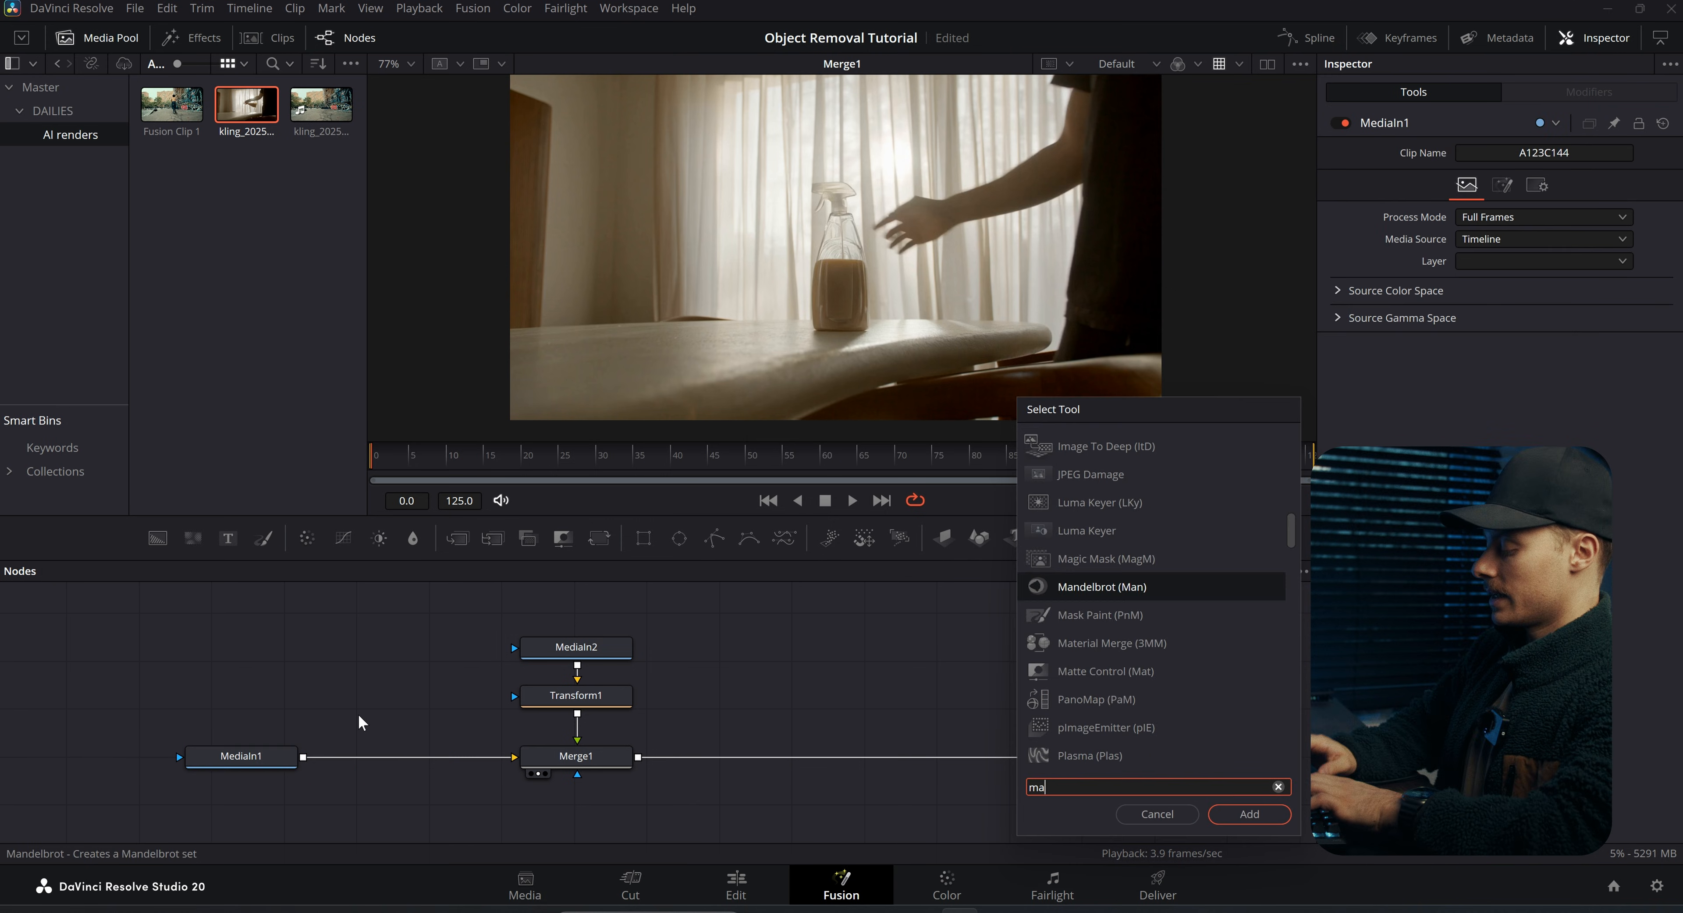
Step: Add MagicMask1 fed by MediaIn1 on the bottle and track it forward then reverse through the clip
left_click(1248, 813)
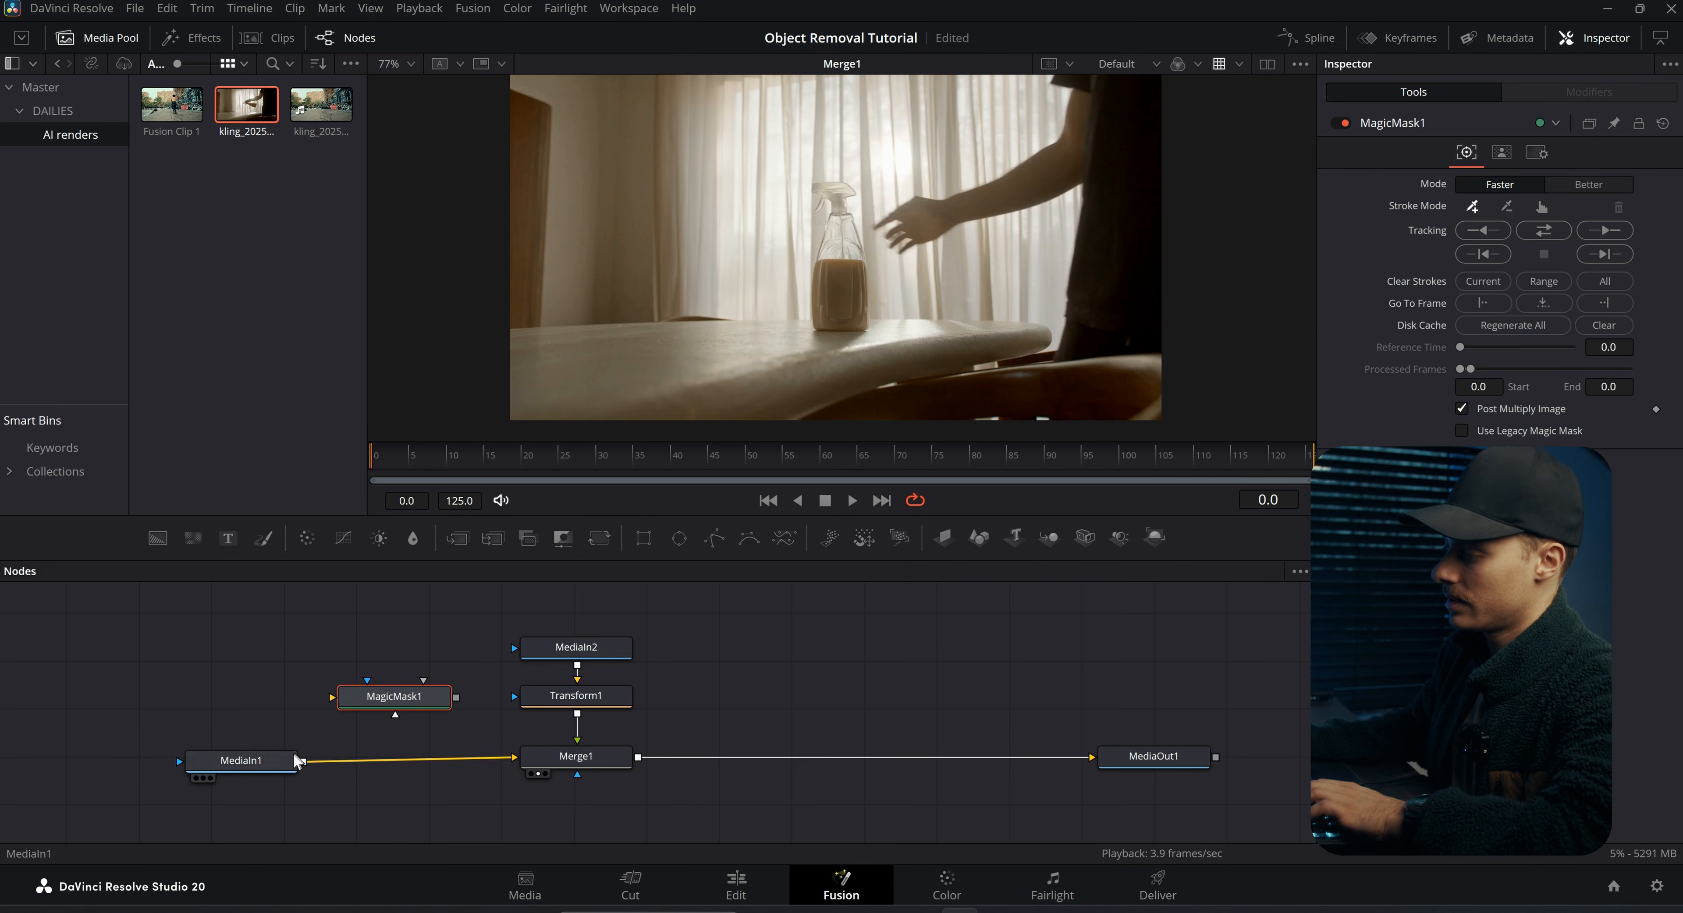
left_click(393, 697)
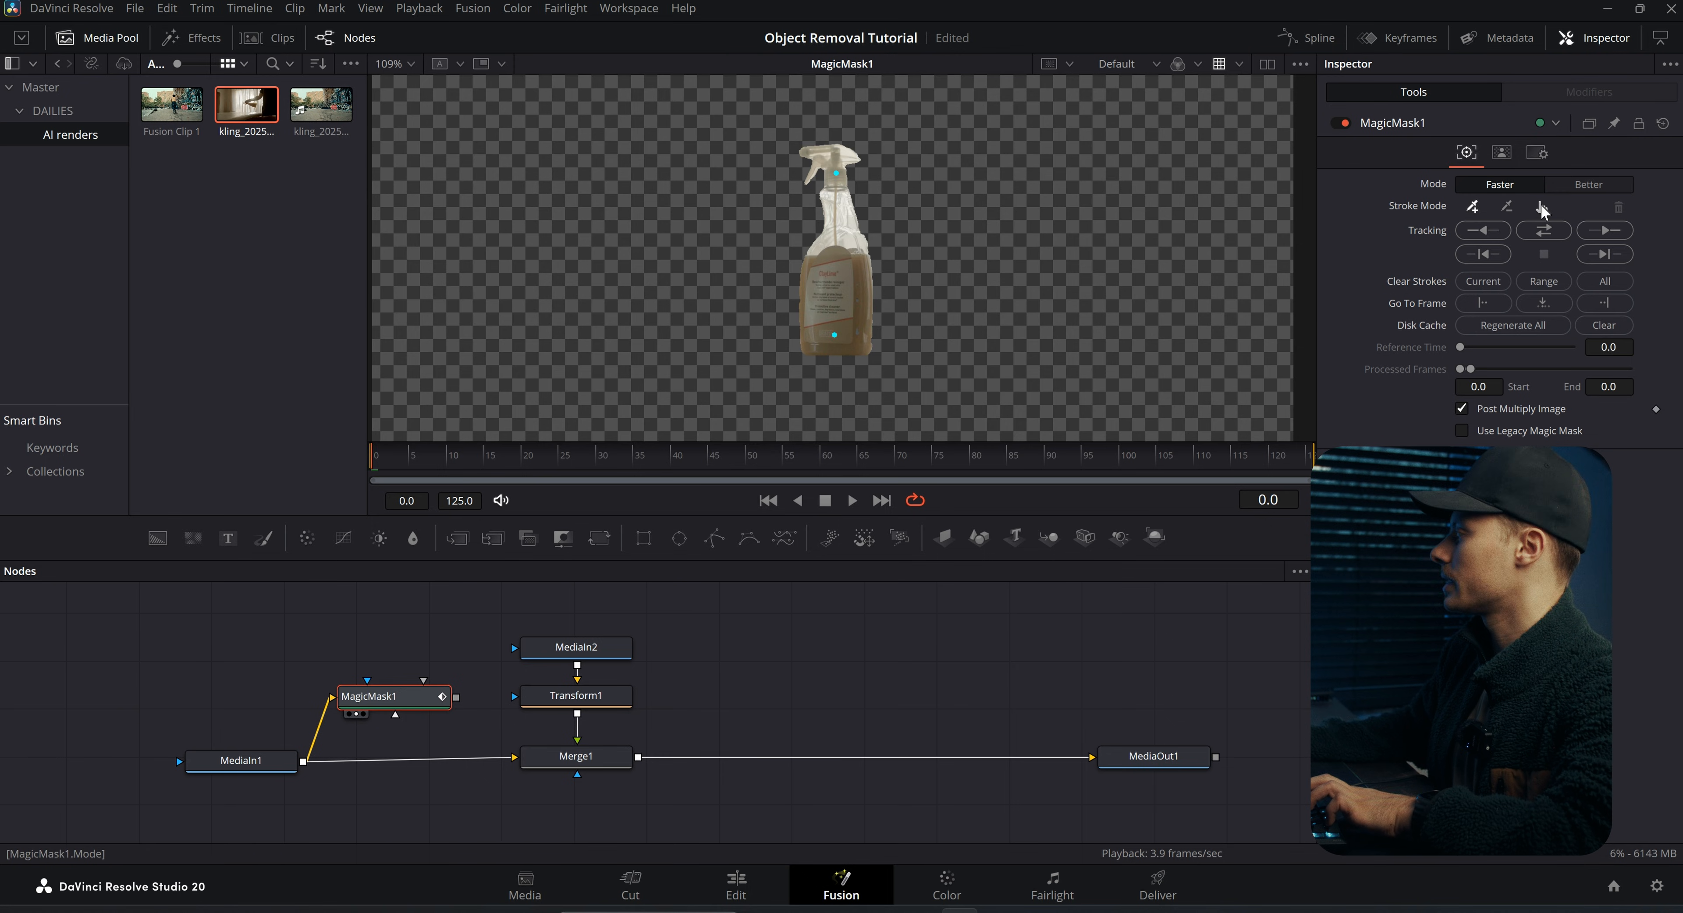
left_click(1543, 206)
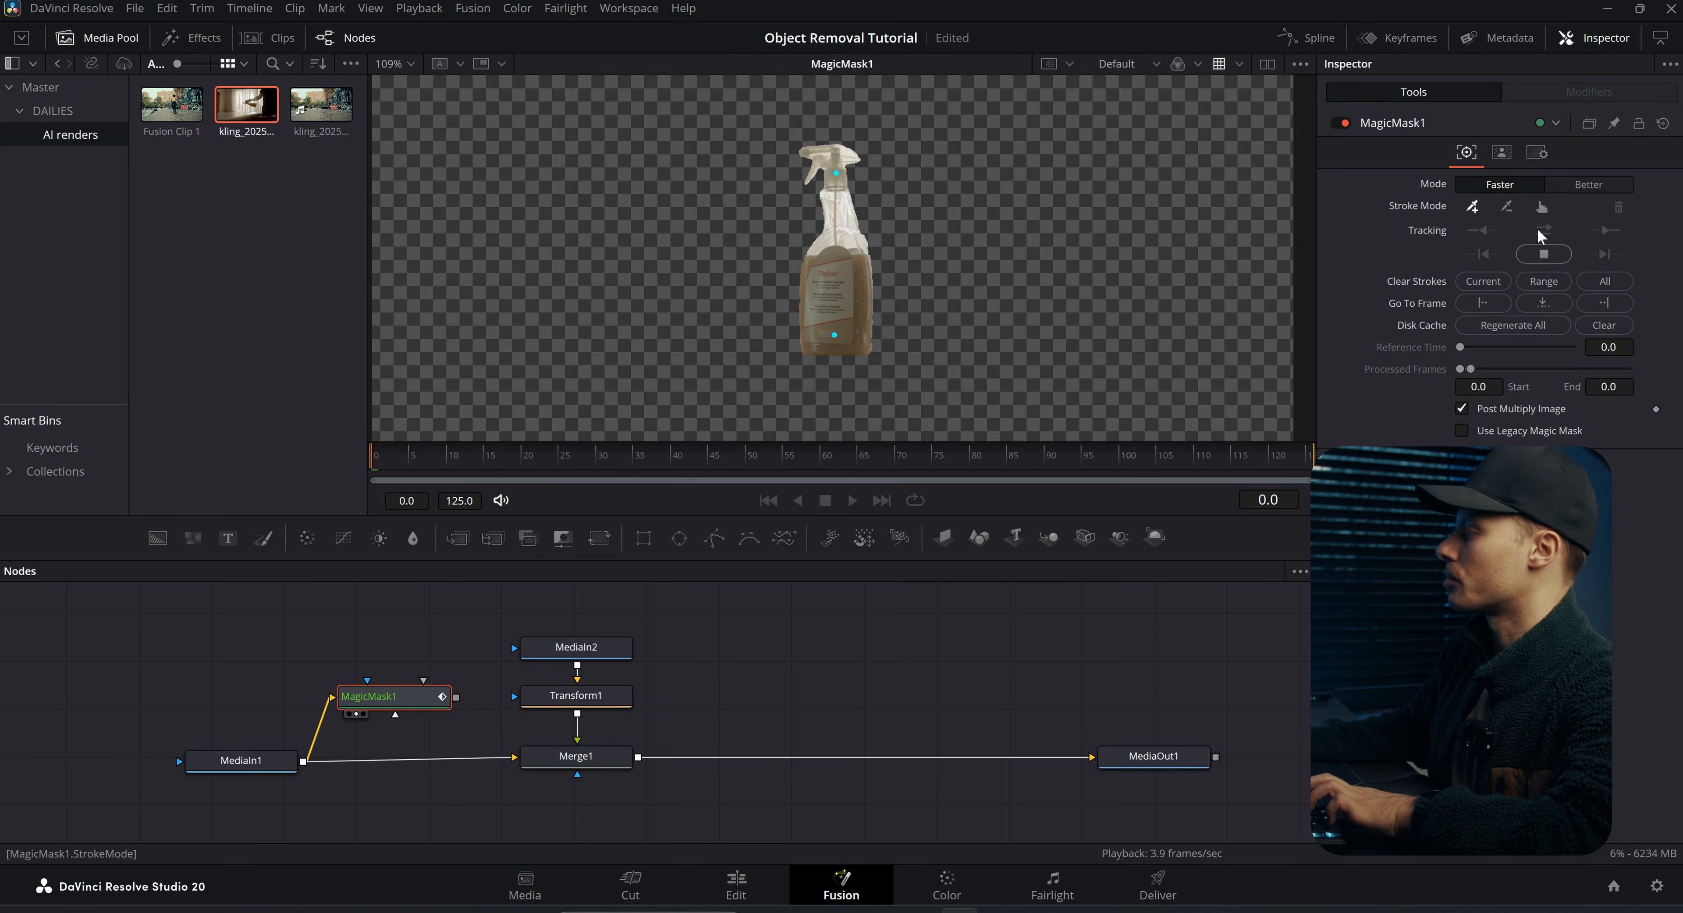
left_click(1544, 230)
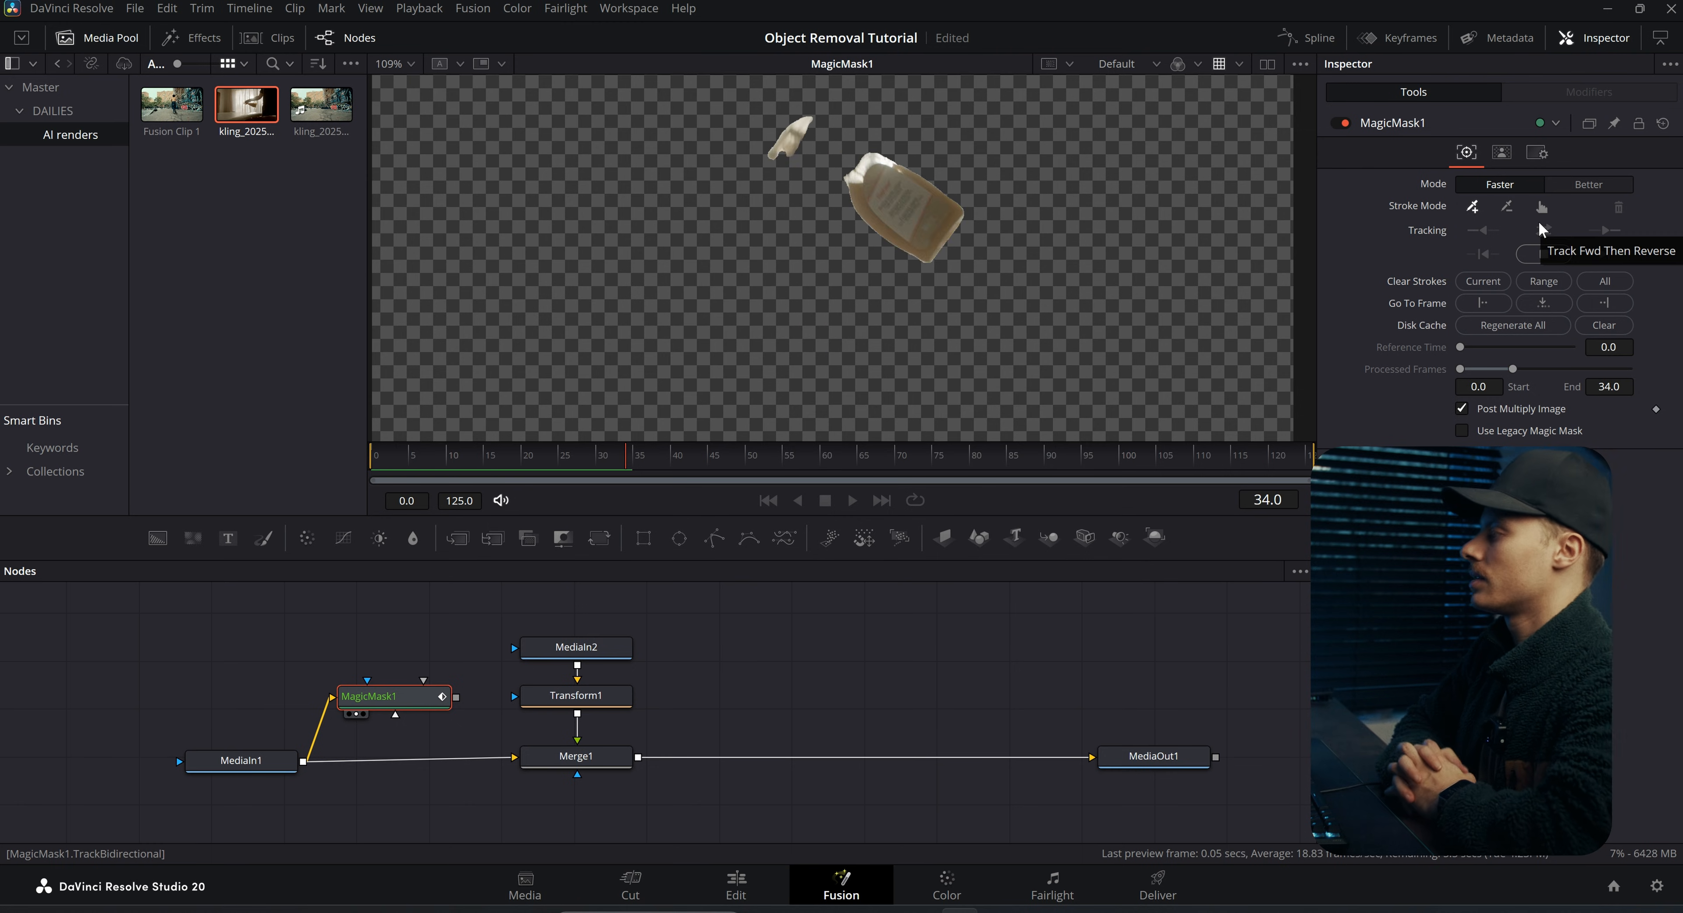
left_click(1501, 152)
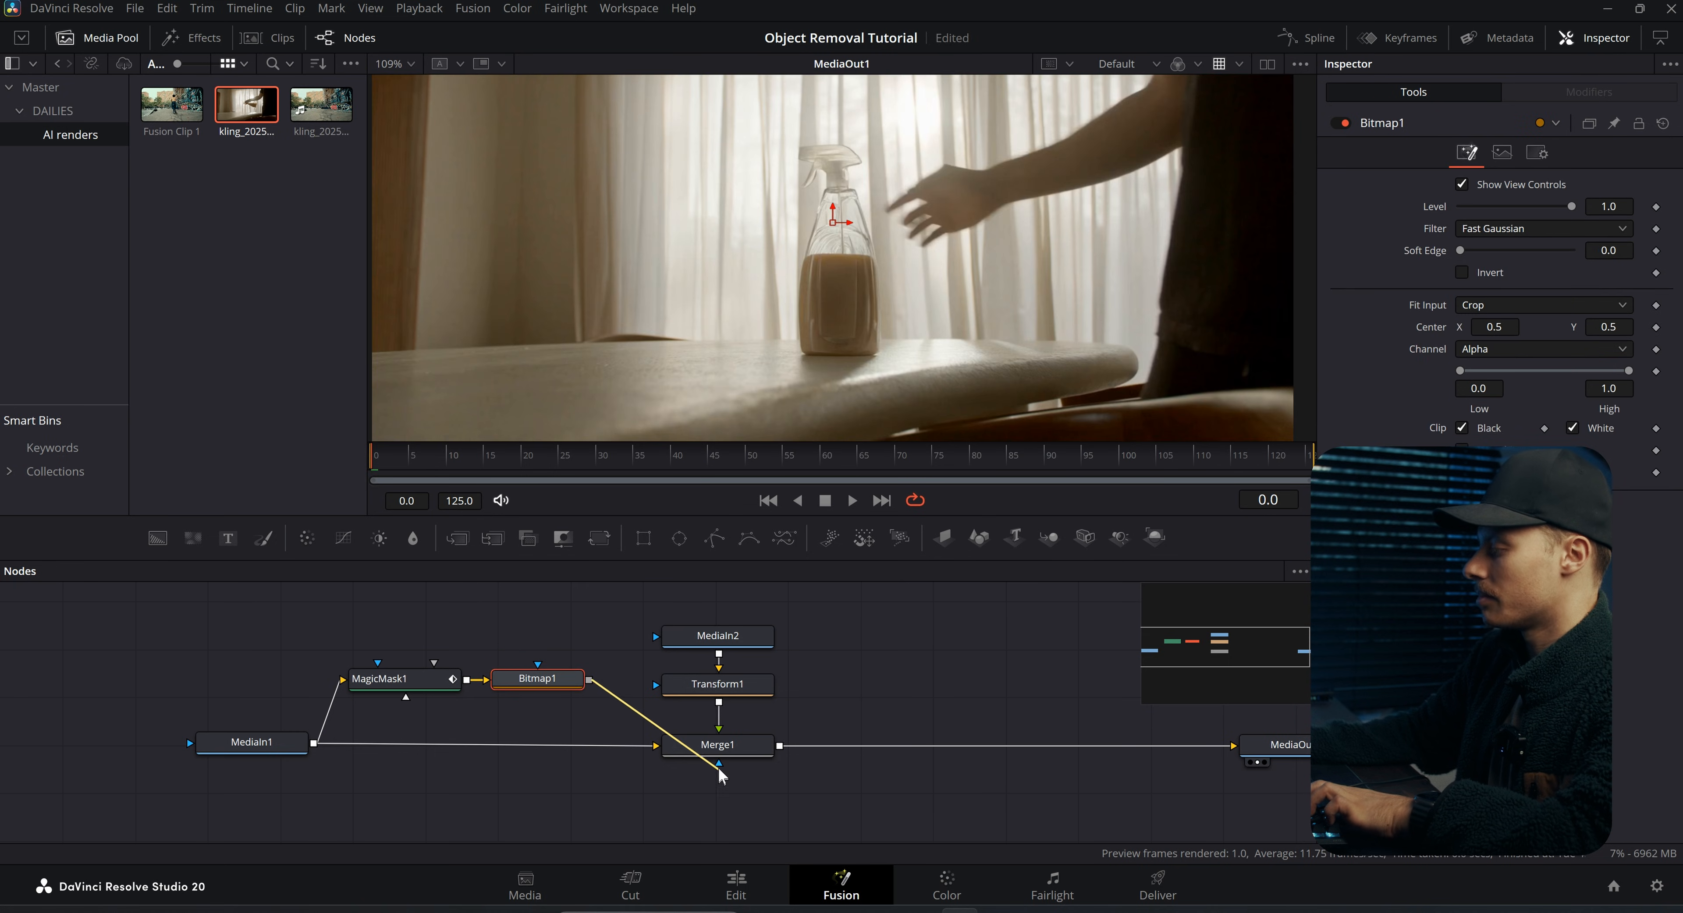
left_click(718, 746)
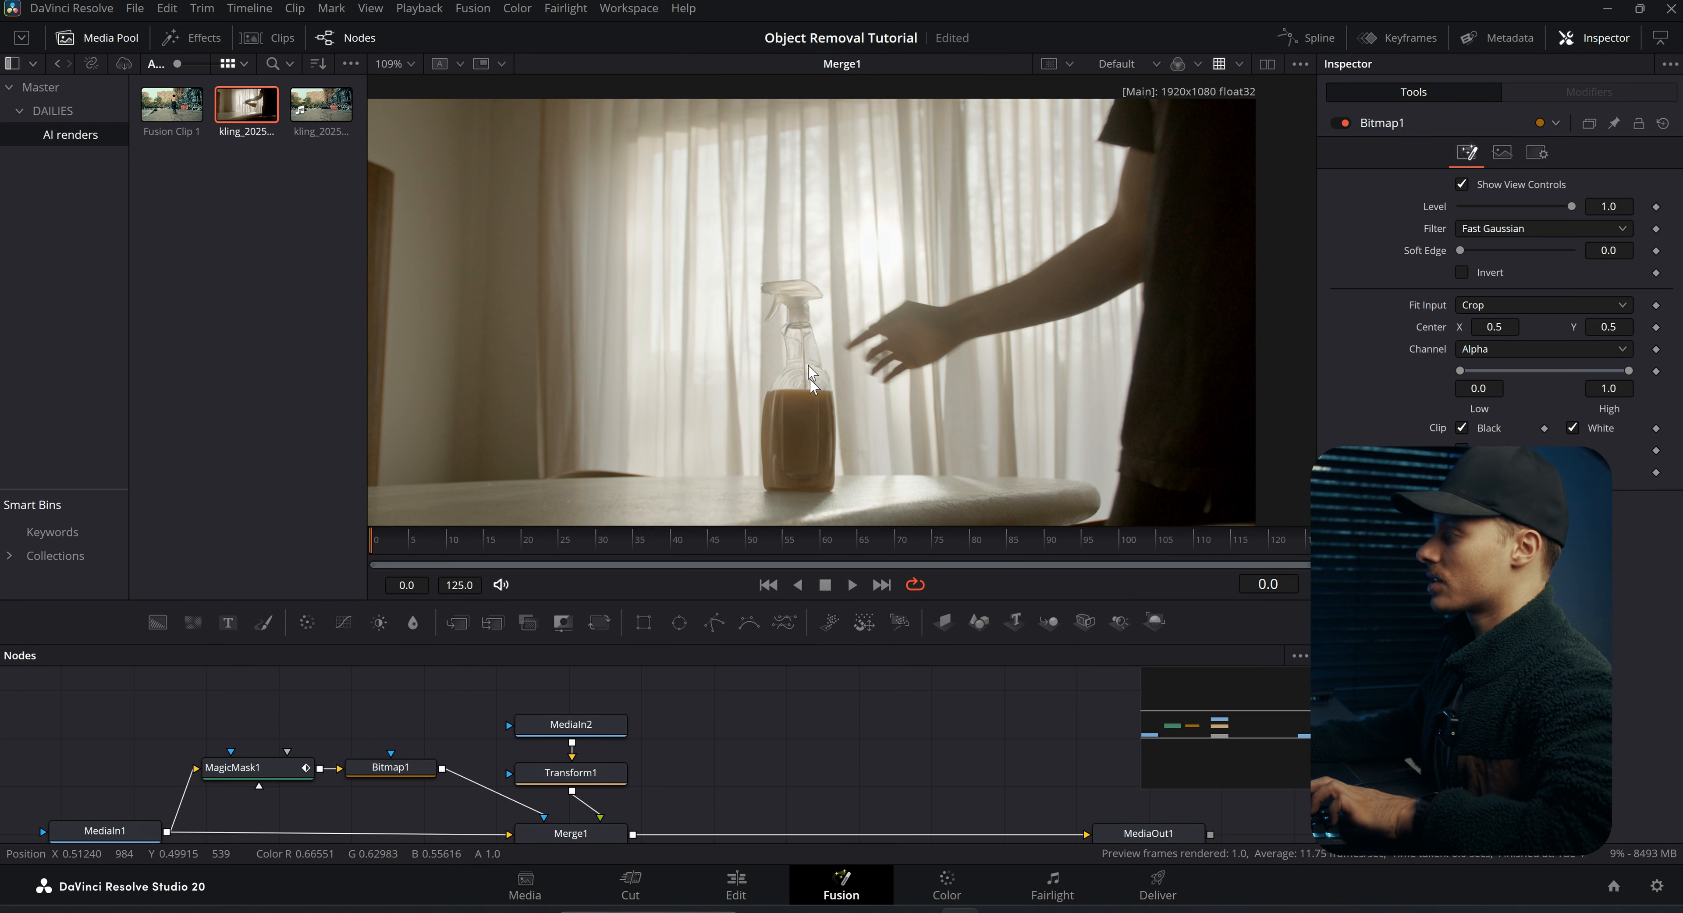
scroll("up", 3)
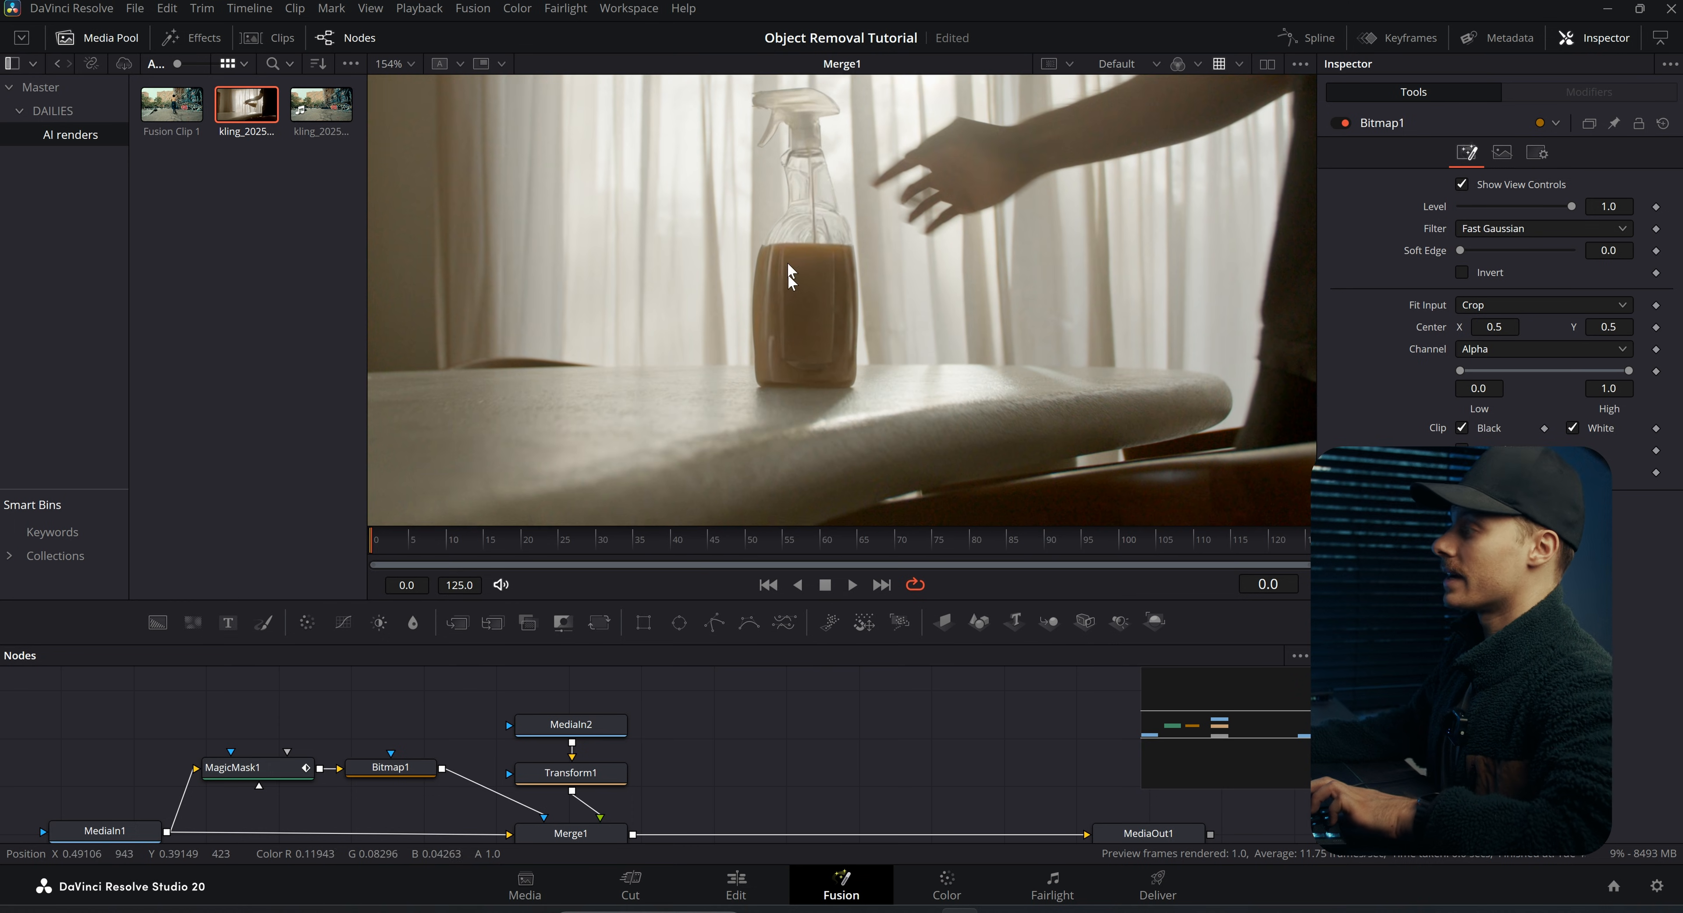
left_click(852, 584)
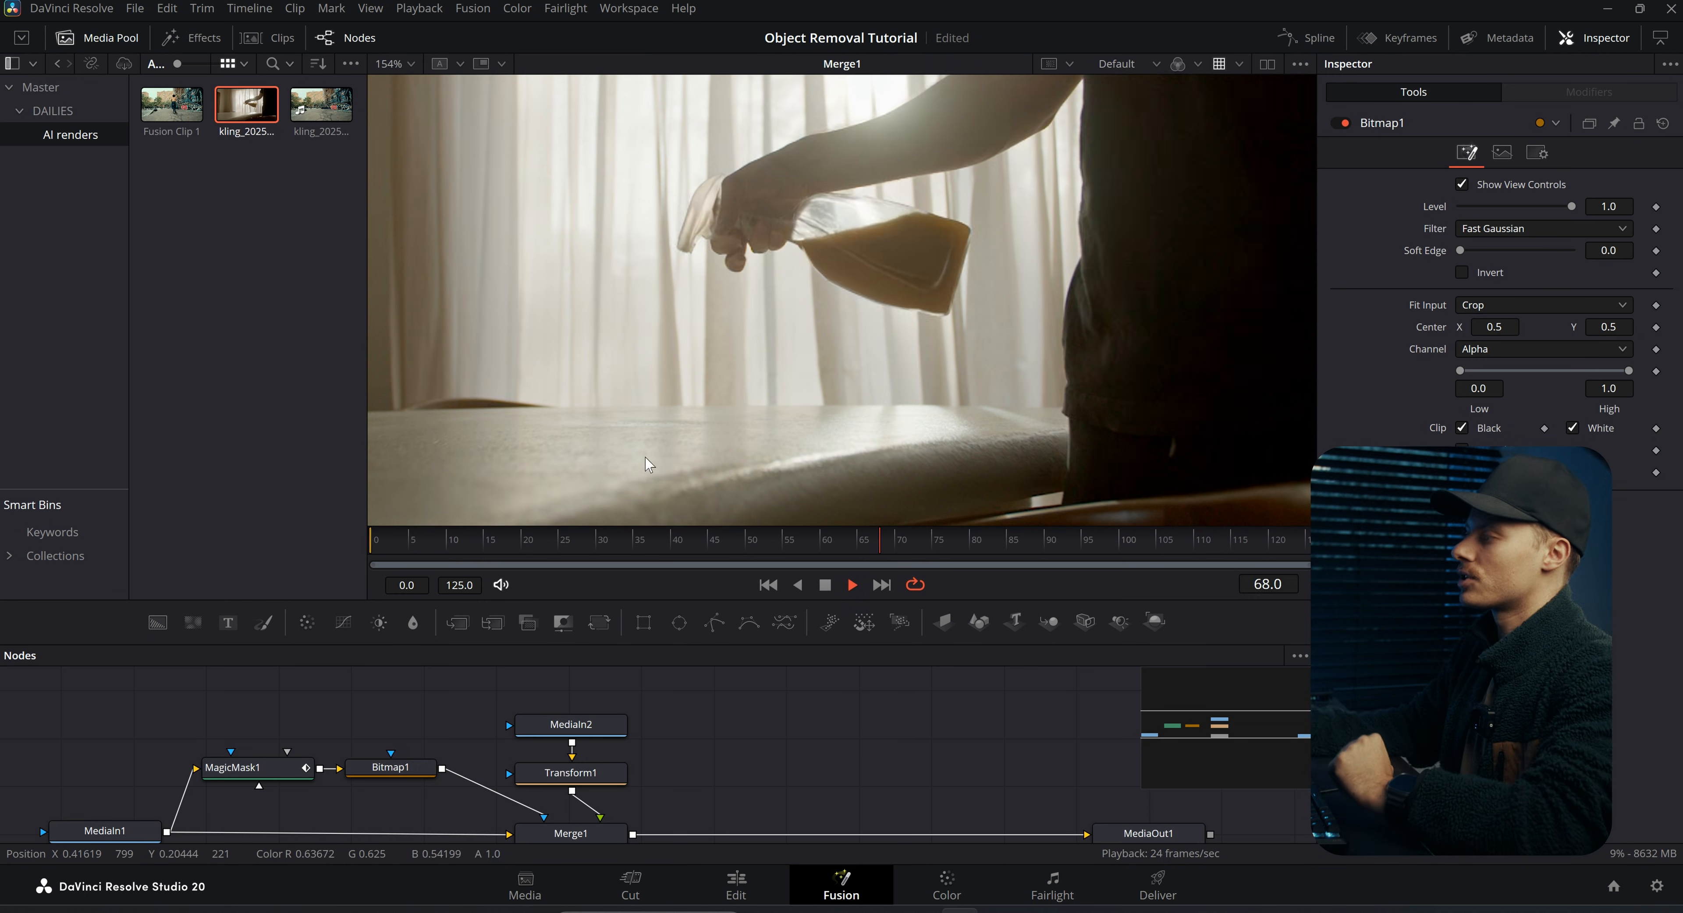
left_click(1086, 539)
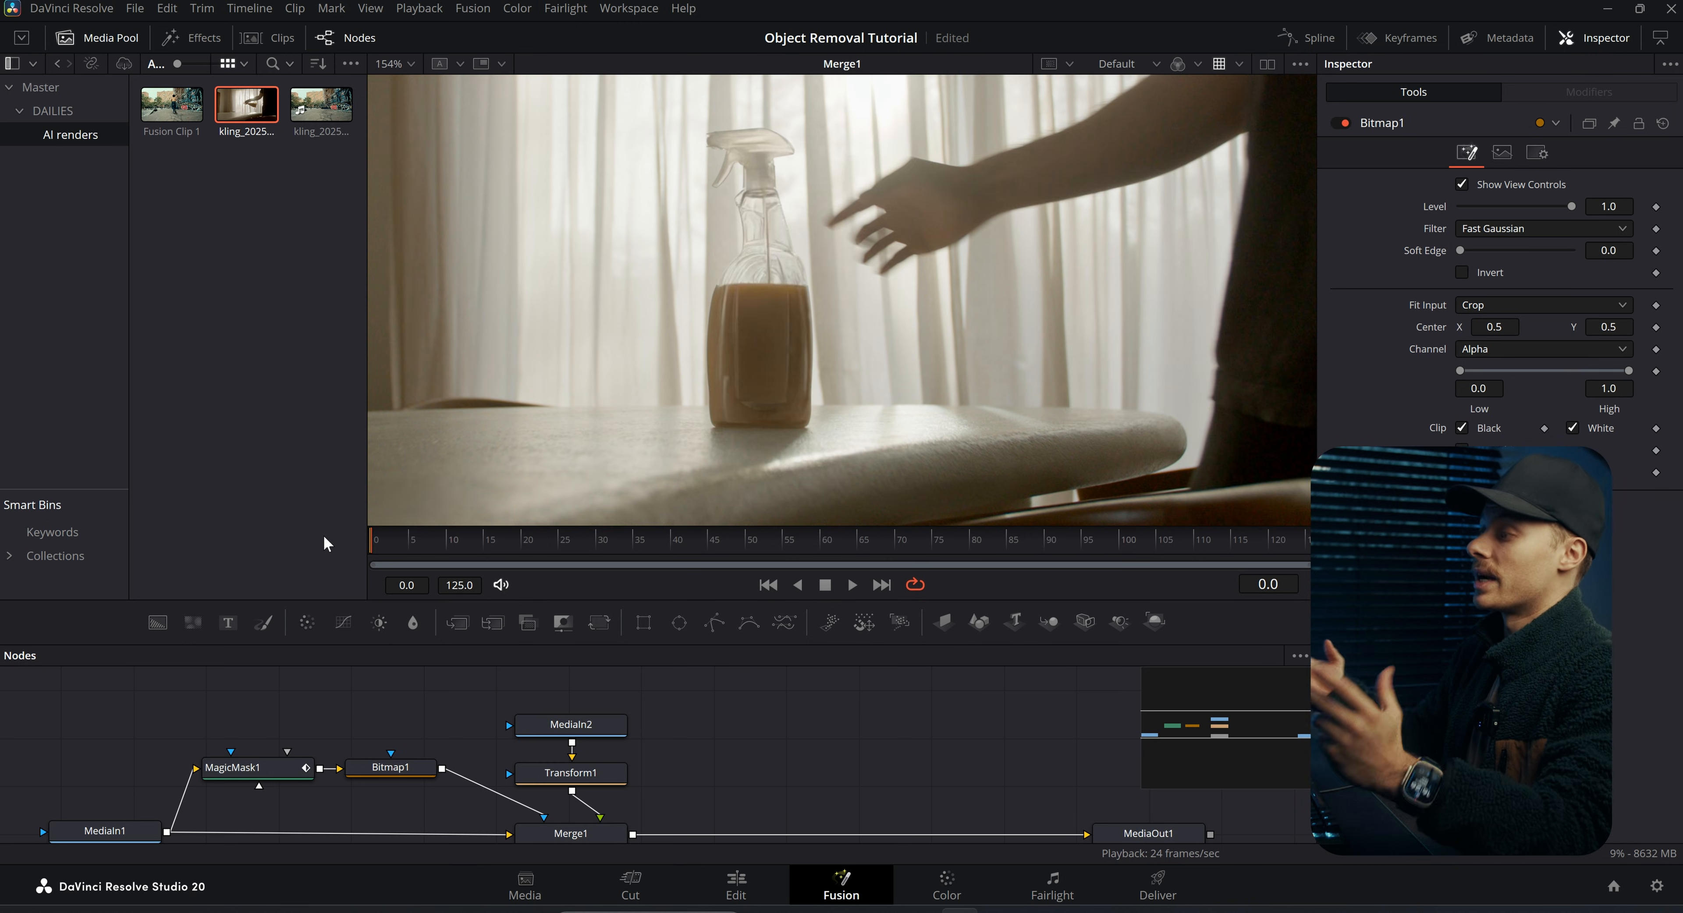
left_click(851, 584)
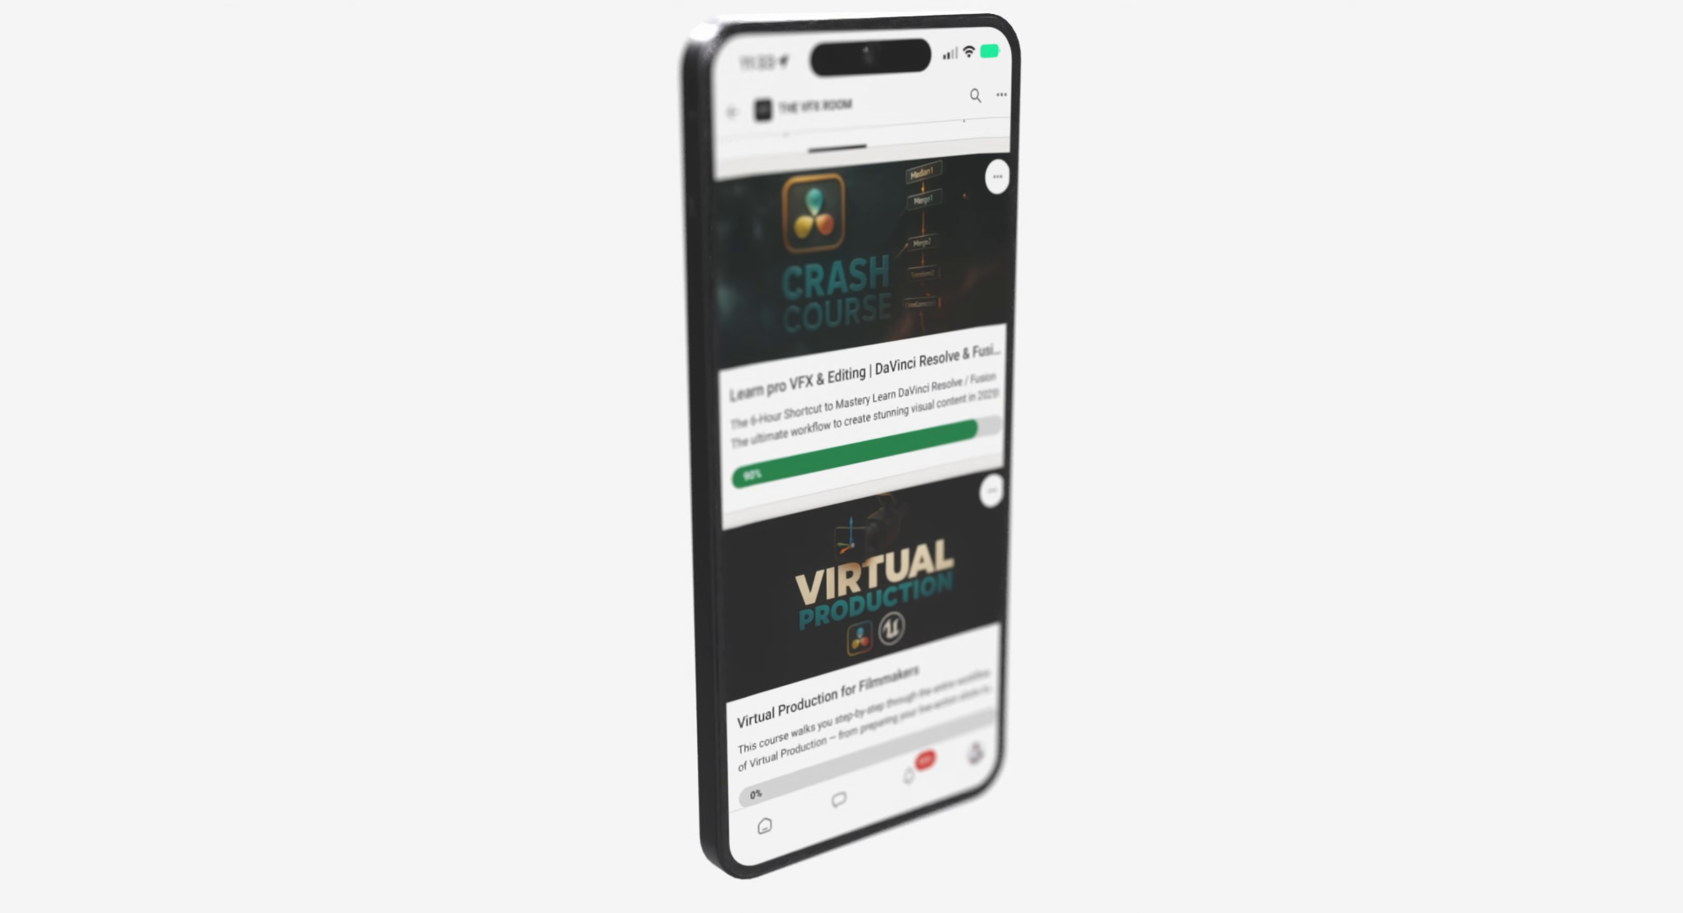
scroll("down", 3)
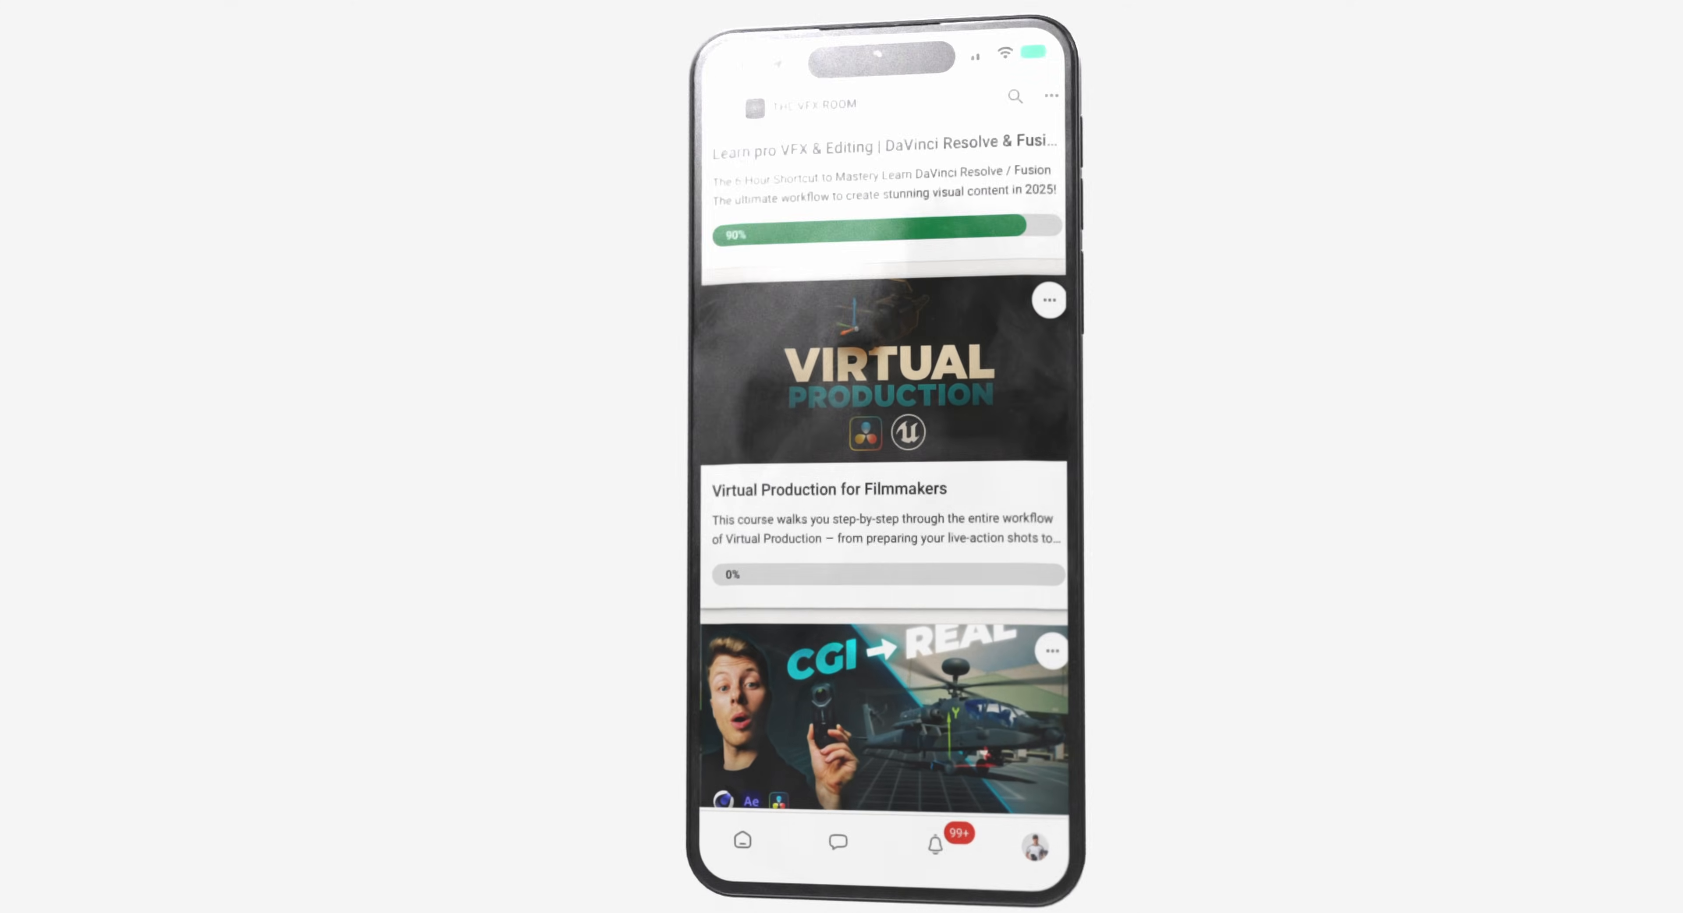